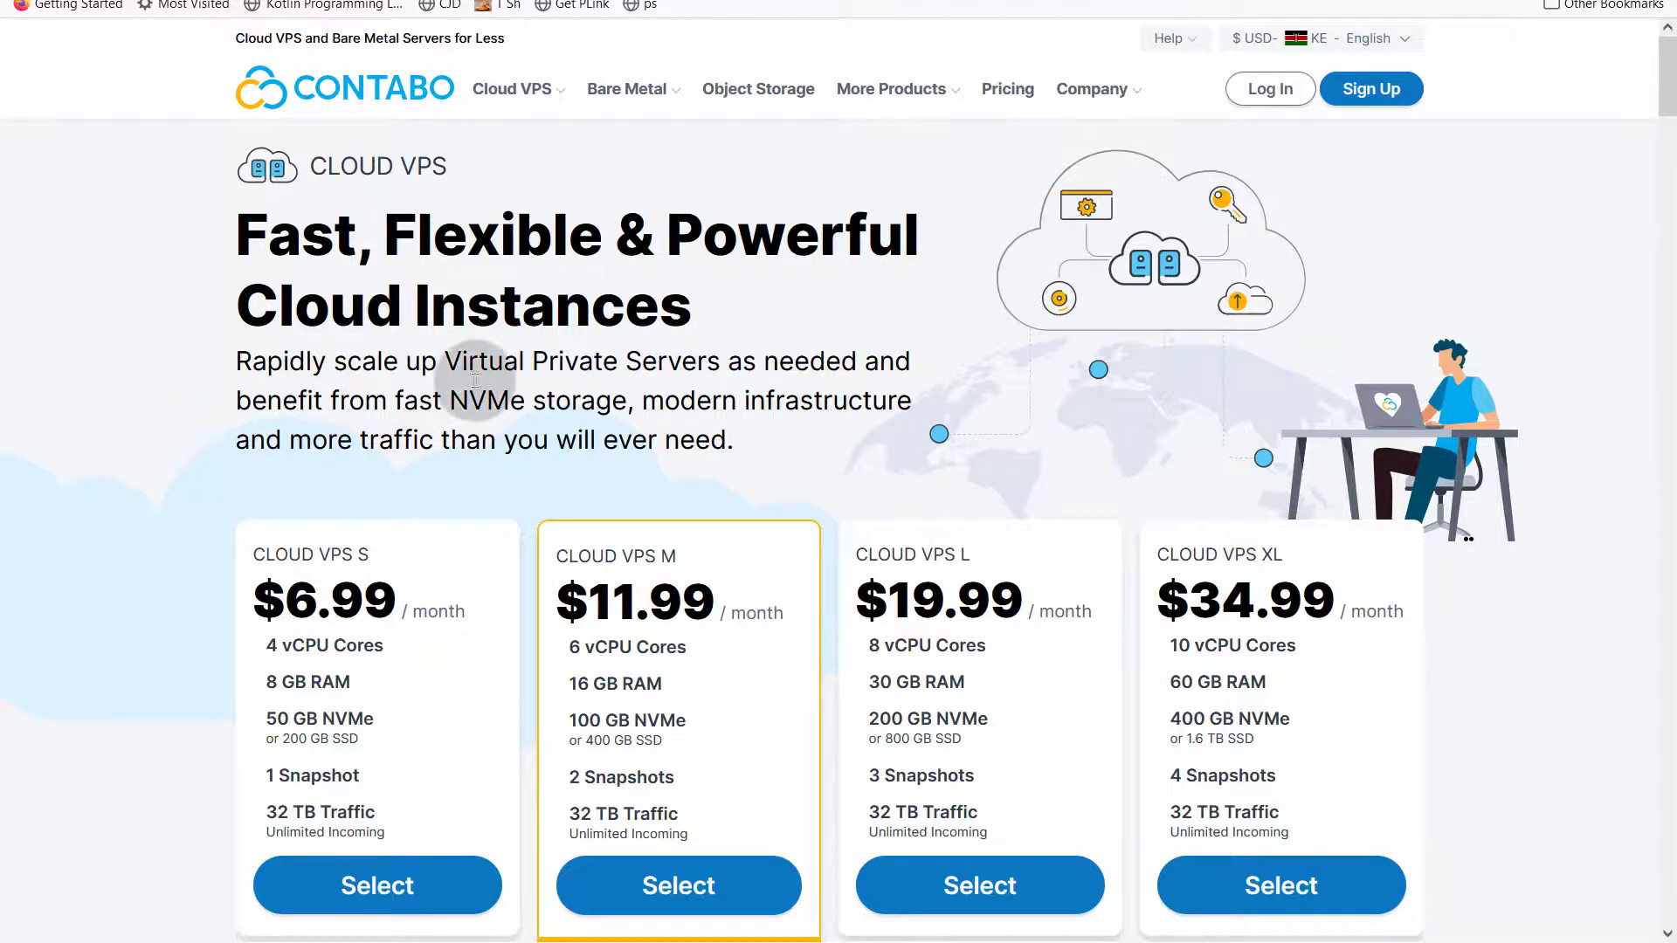
{"action": "mouse_move", "coordinate": [201, 287]}
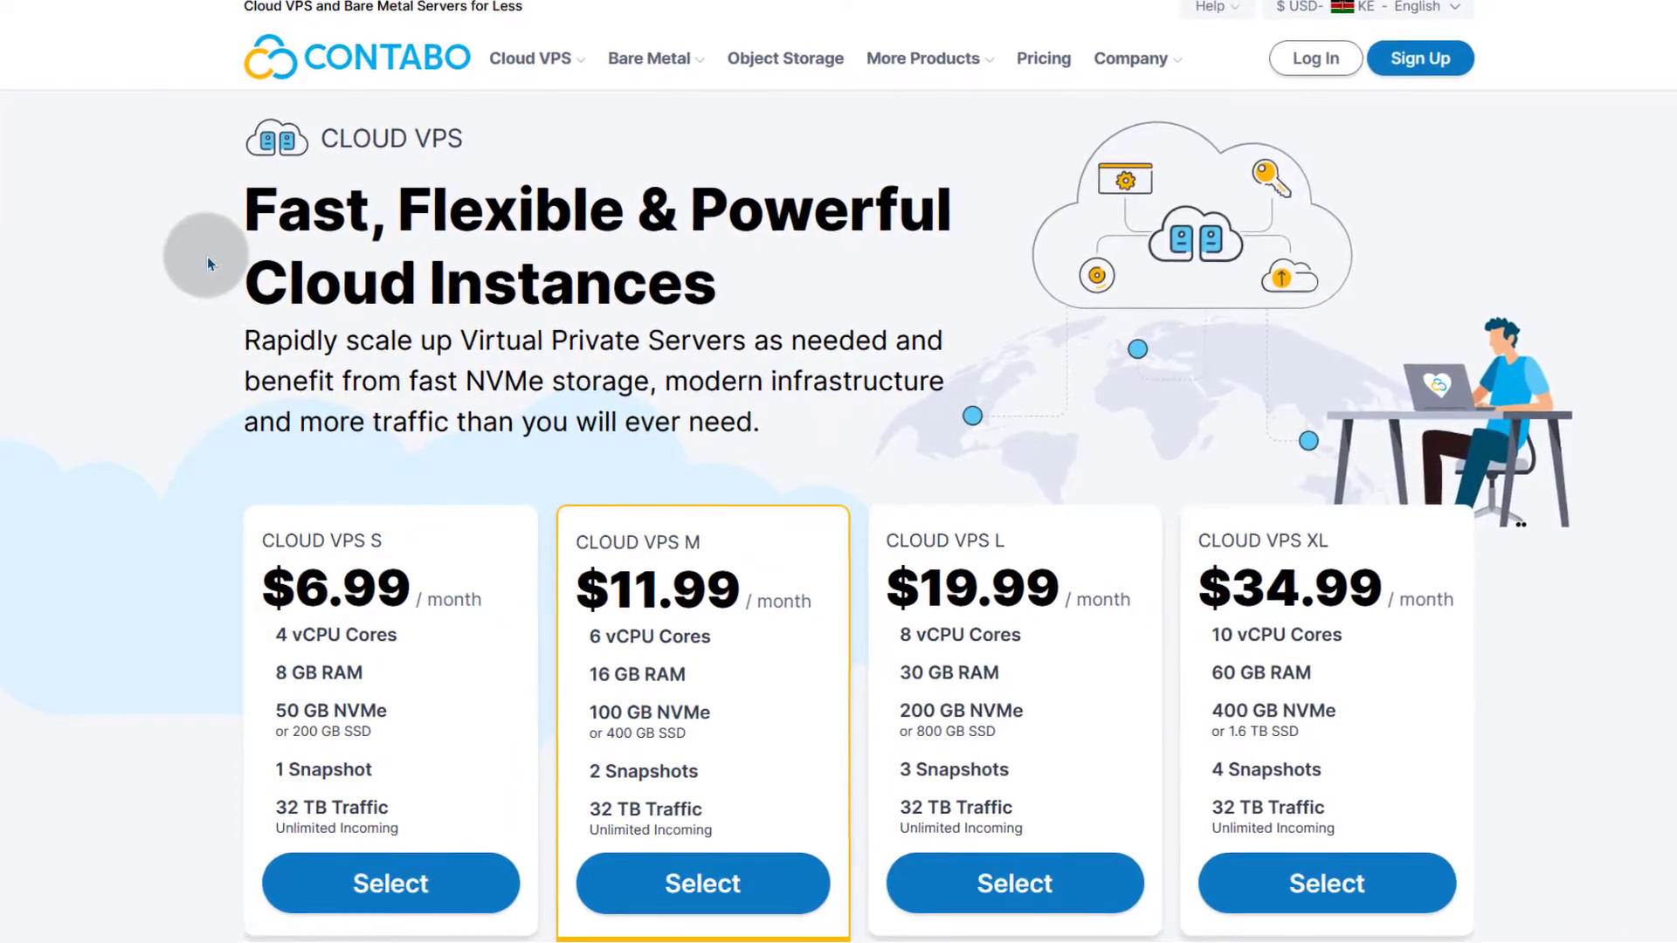
- Scroll through Contabo's Cloud VPS S to XL pricing cards and switch to the Hetzner homepage
{"action": "scroll", "scroll_direction": "down", "scroll_amount": 3}
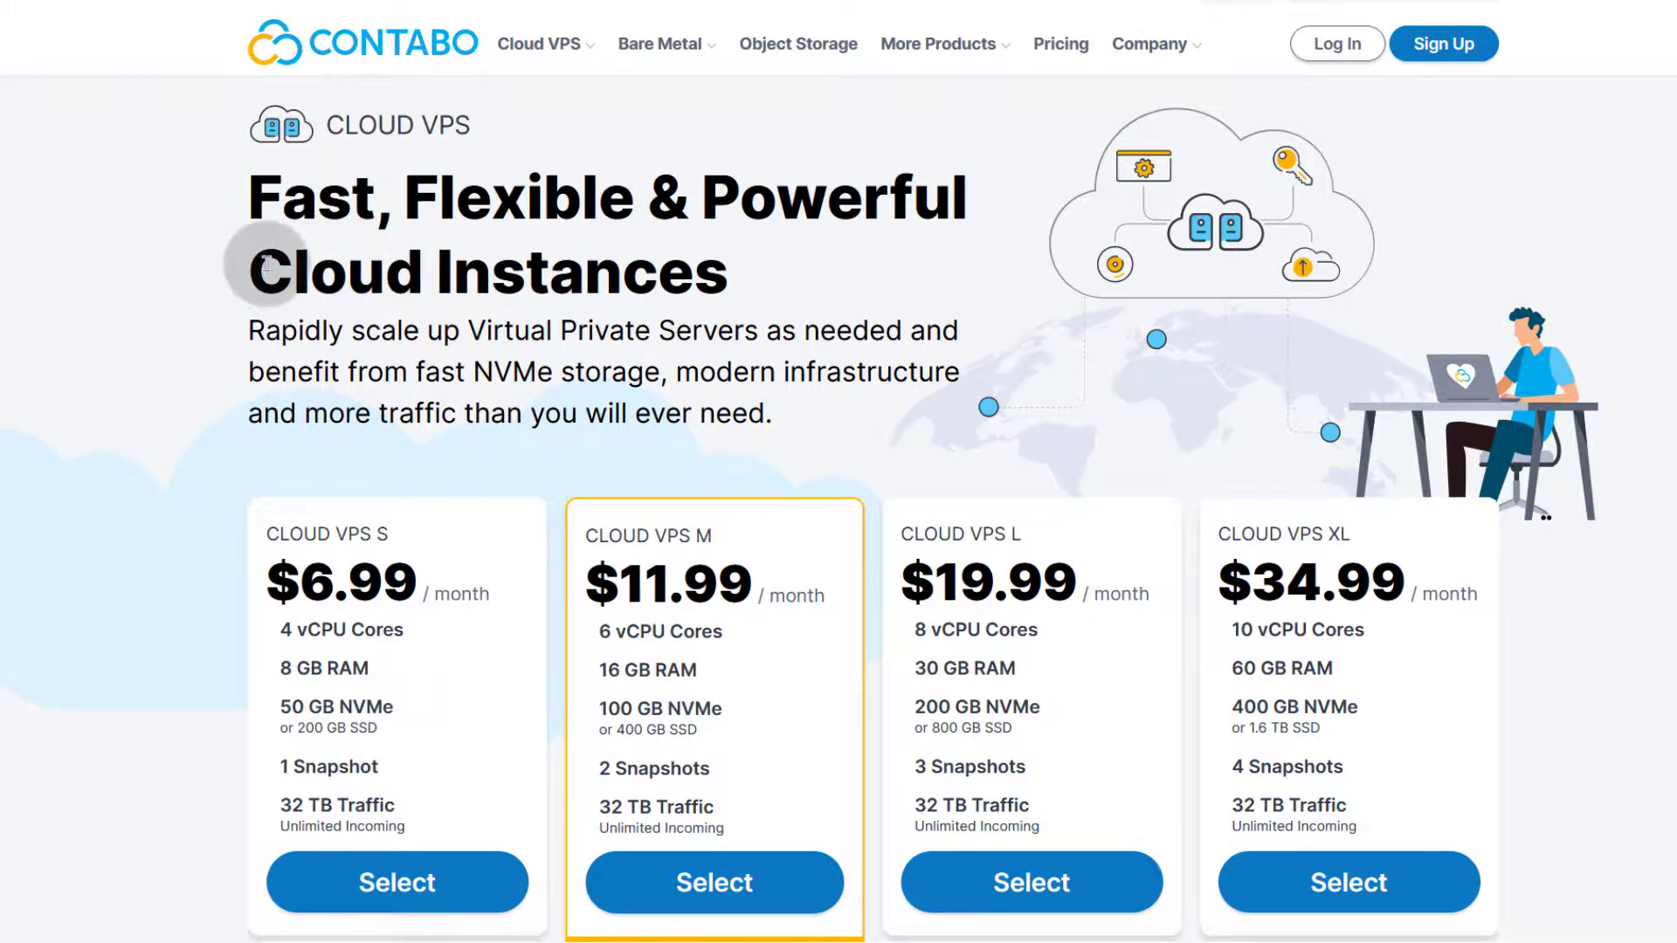
{"action": "mouse_move", "coordinate": [434, 262]}
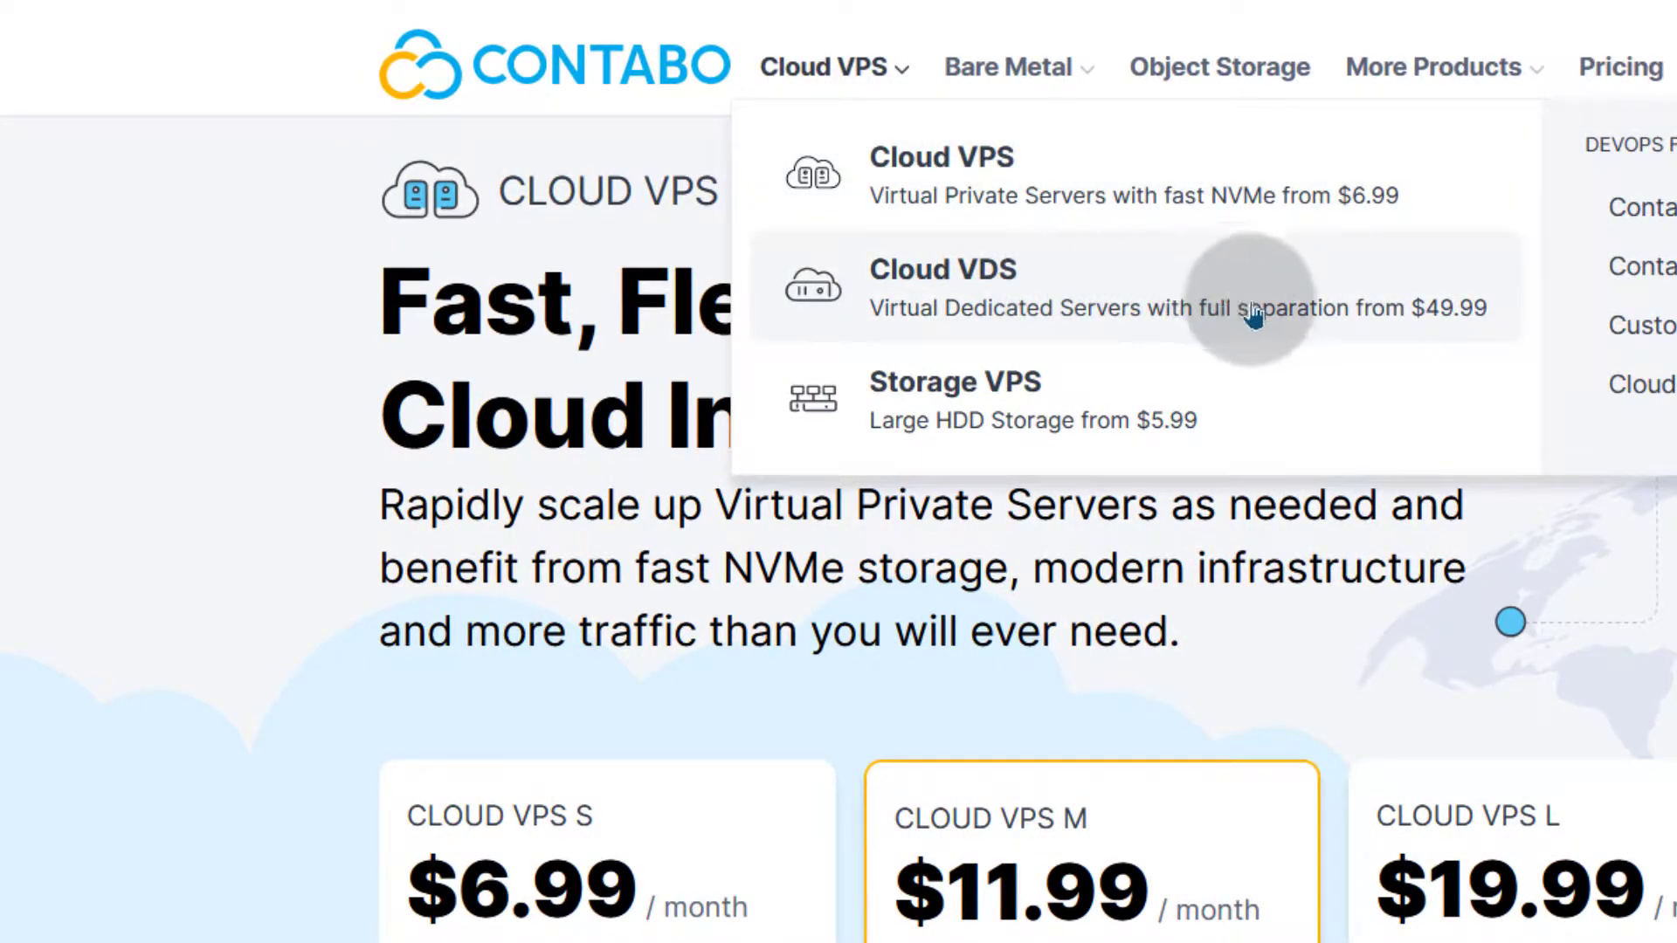
{"action": "mouse_move", "coordinate": [1048, 418]}
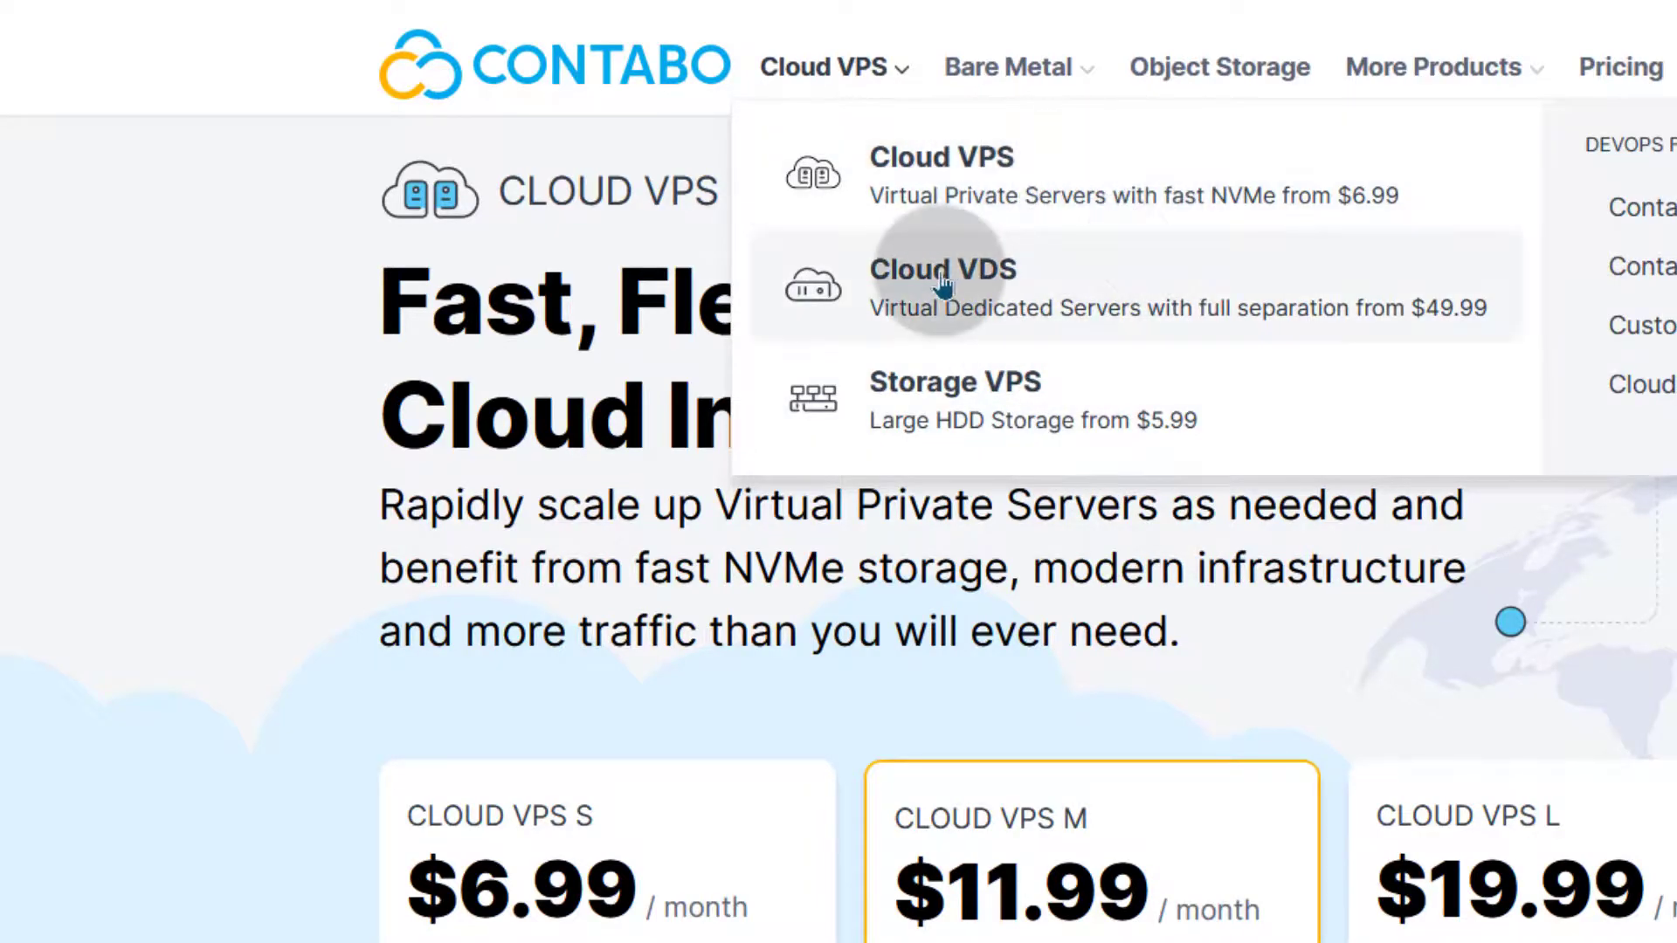
{"action": "mouse_move", "coordinate": [1163, 203]}
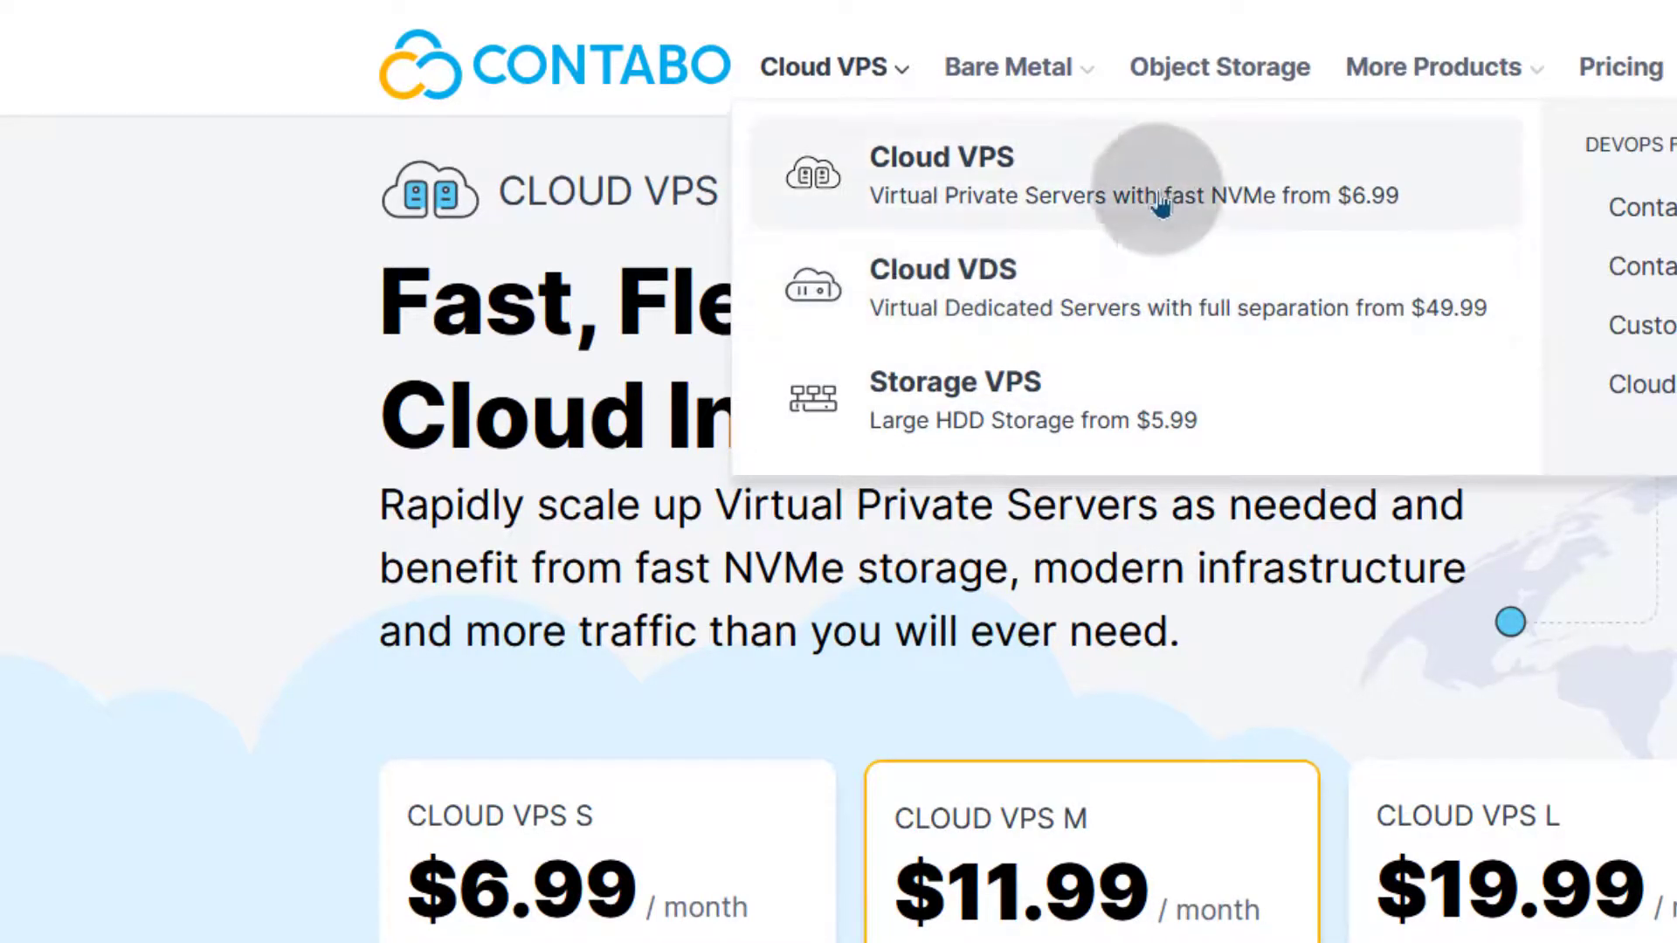
{"action": "mouse_move", "coordinate": [957, 166]}
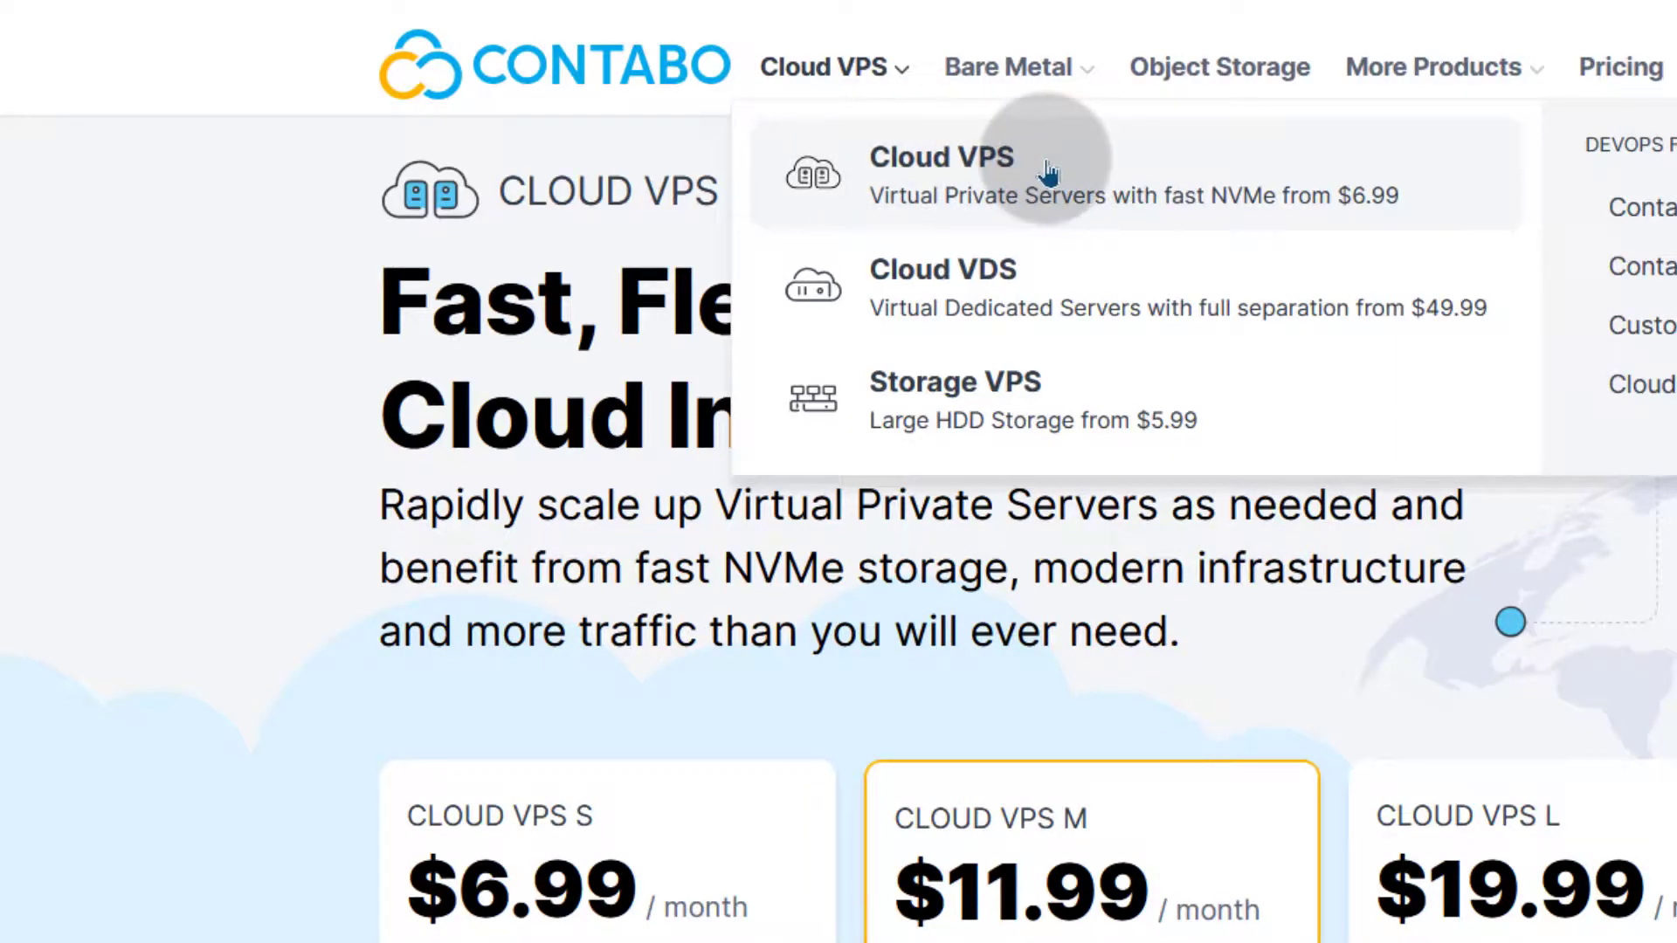
{"action": "mouse_move", "coordinate": [936, 115]}
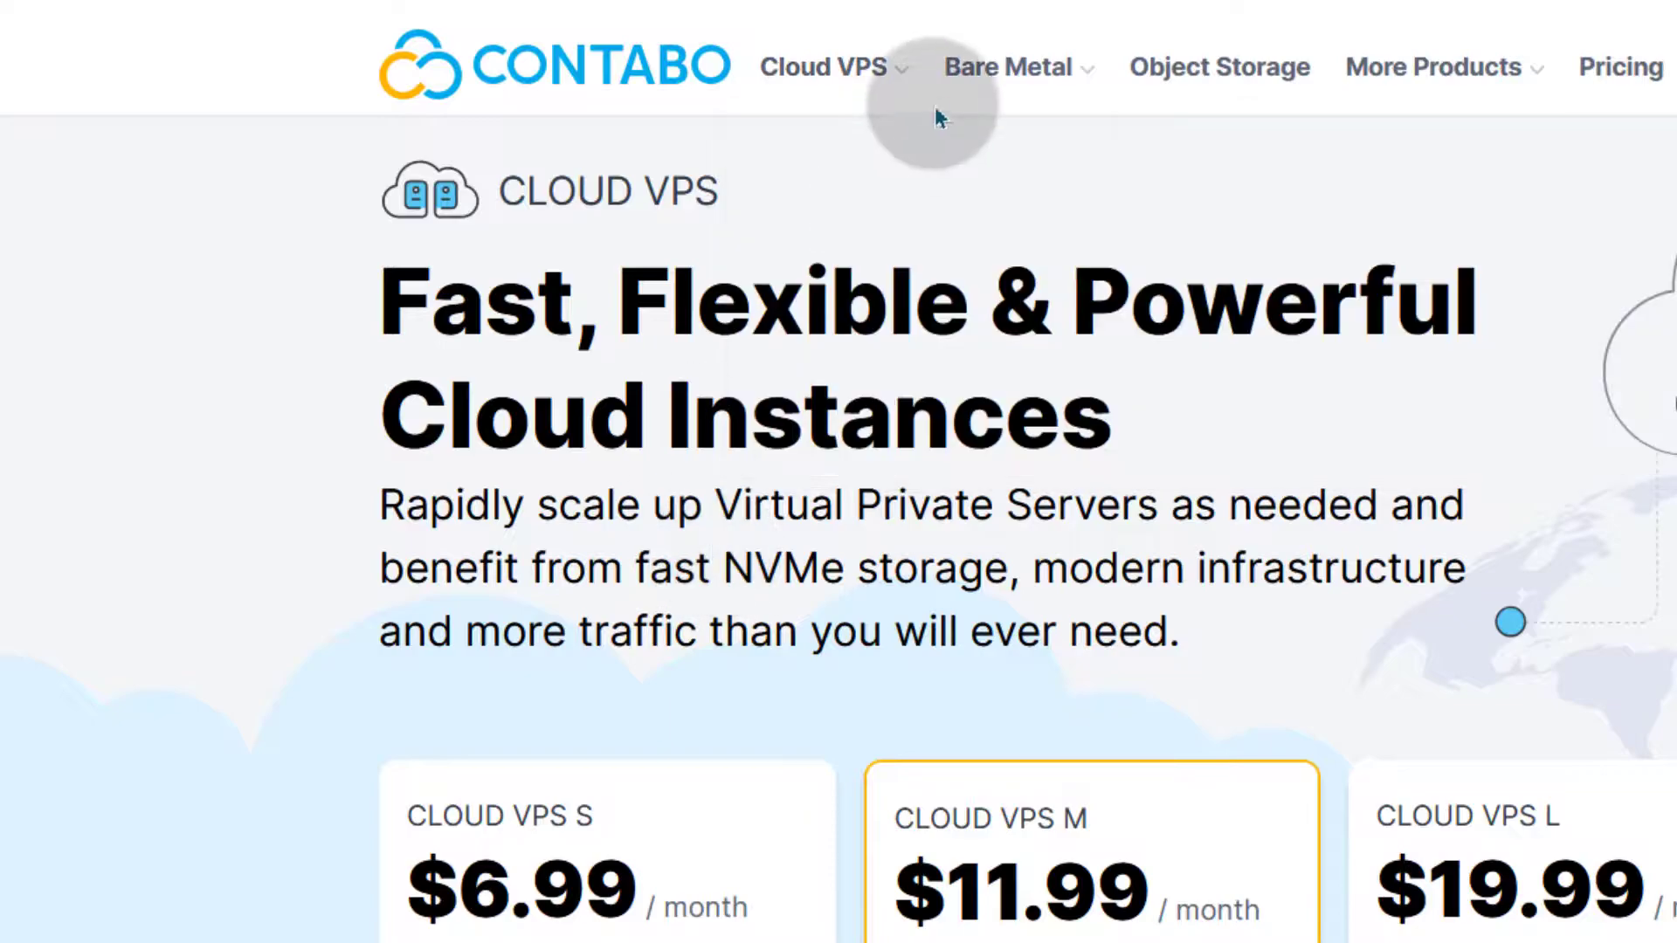
{"action": "left_click", "coordinate": [822, 66]}
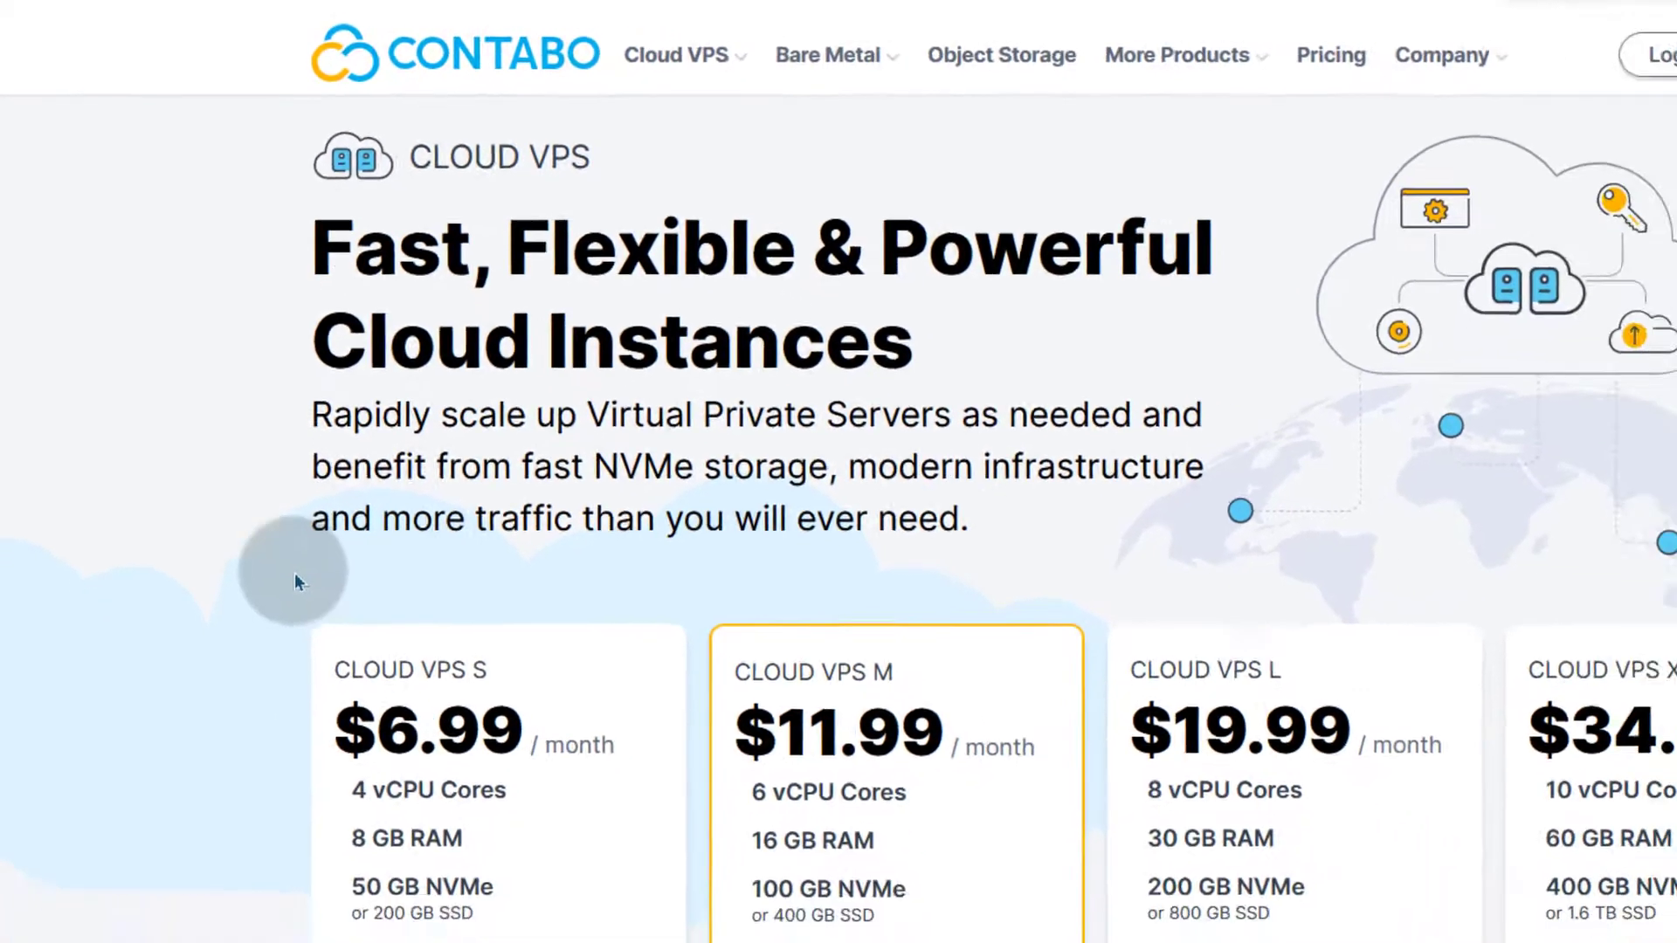
{"action": "scroll", "scroll_direction": "down", "scroll_amount": 3}
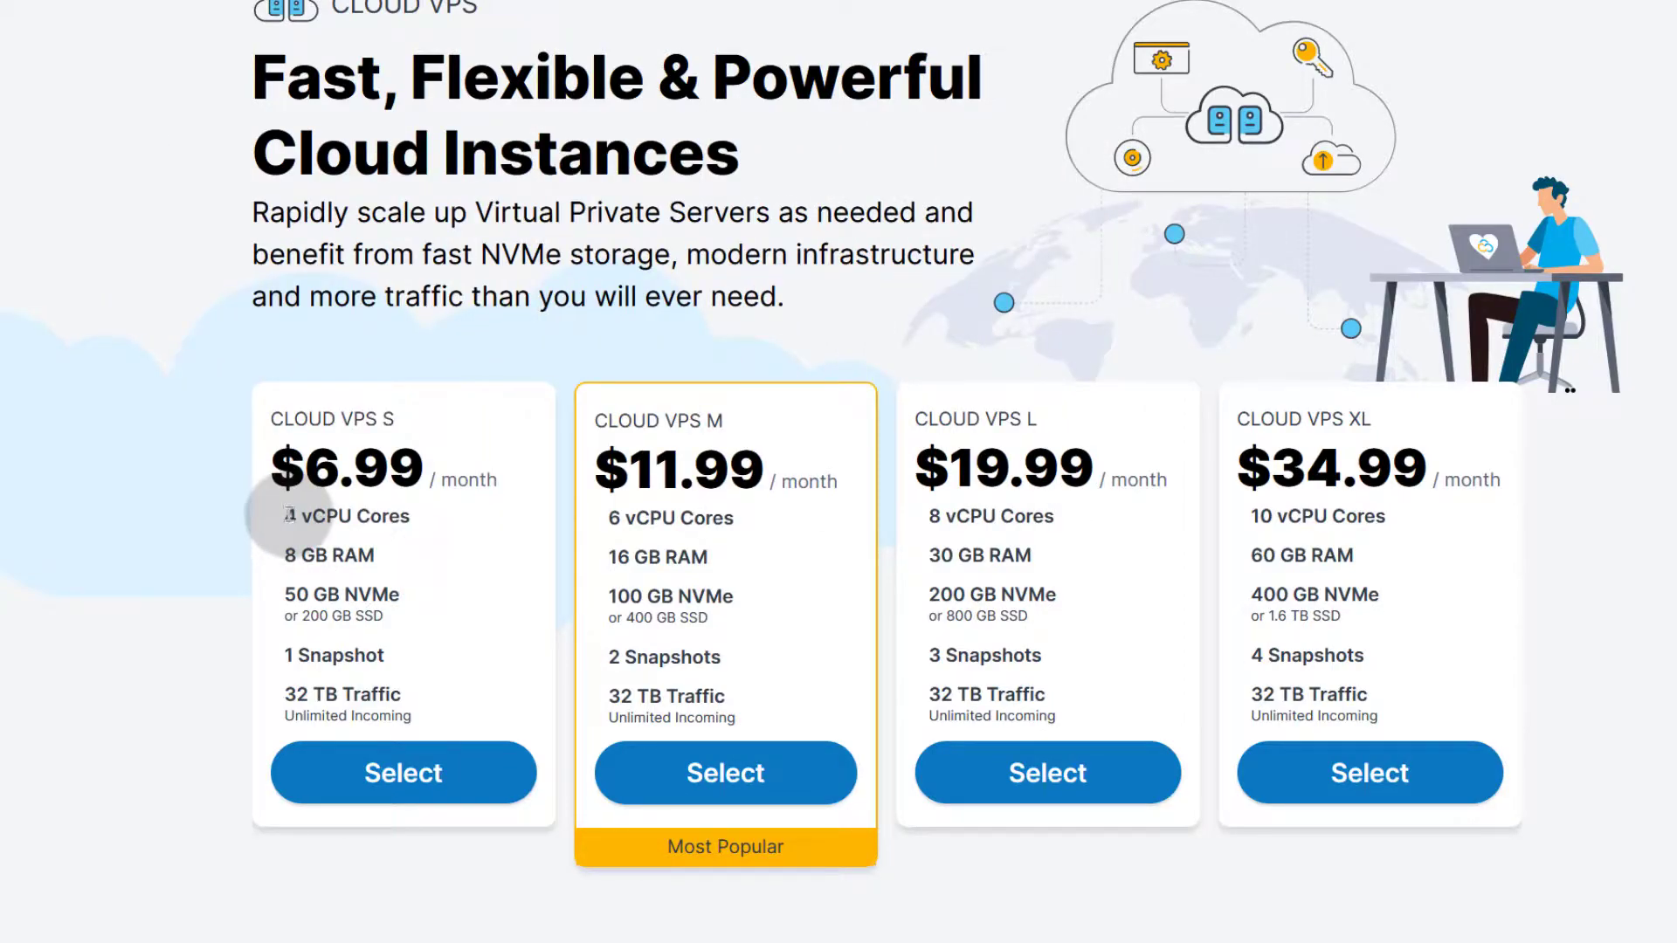
{"action": "double_click", "coordinate": [344, 517]}
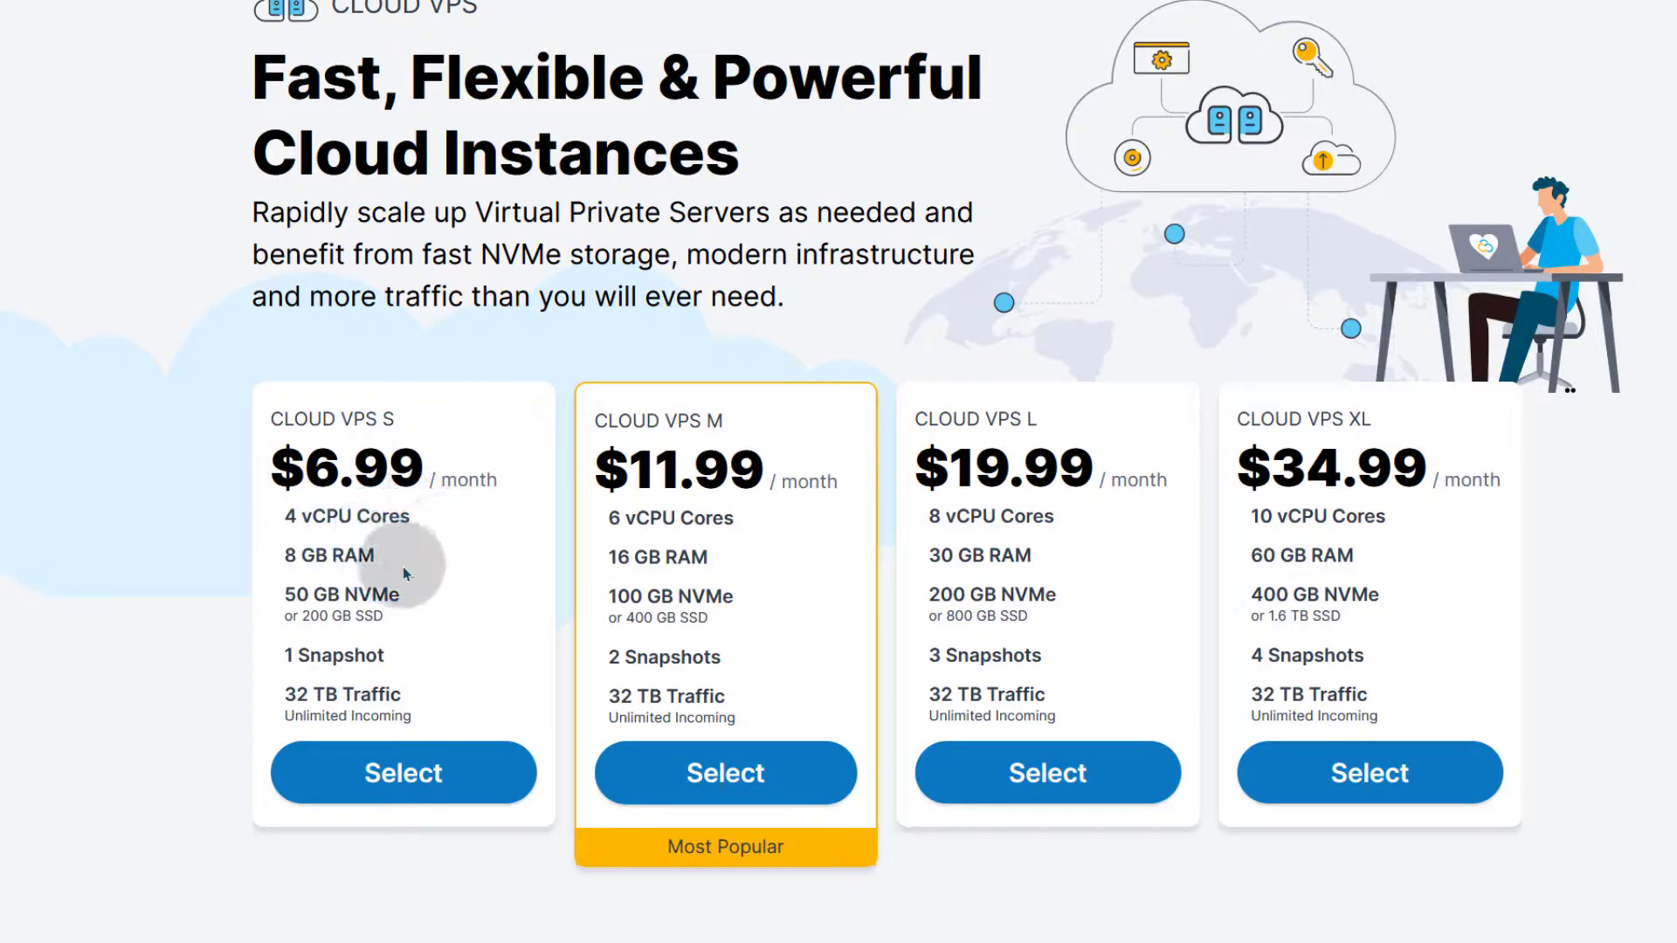
{"action": "mouse_move", "coordinate": [367, 605]}
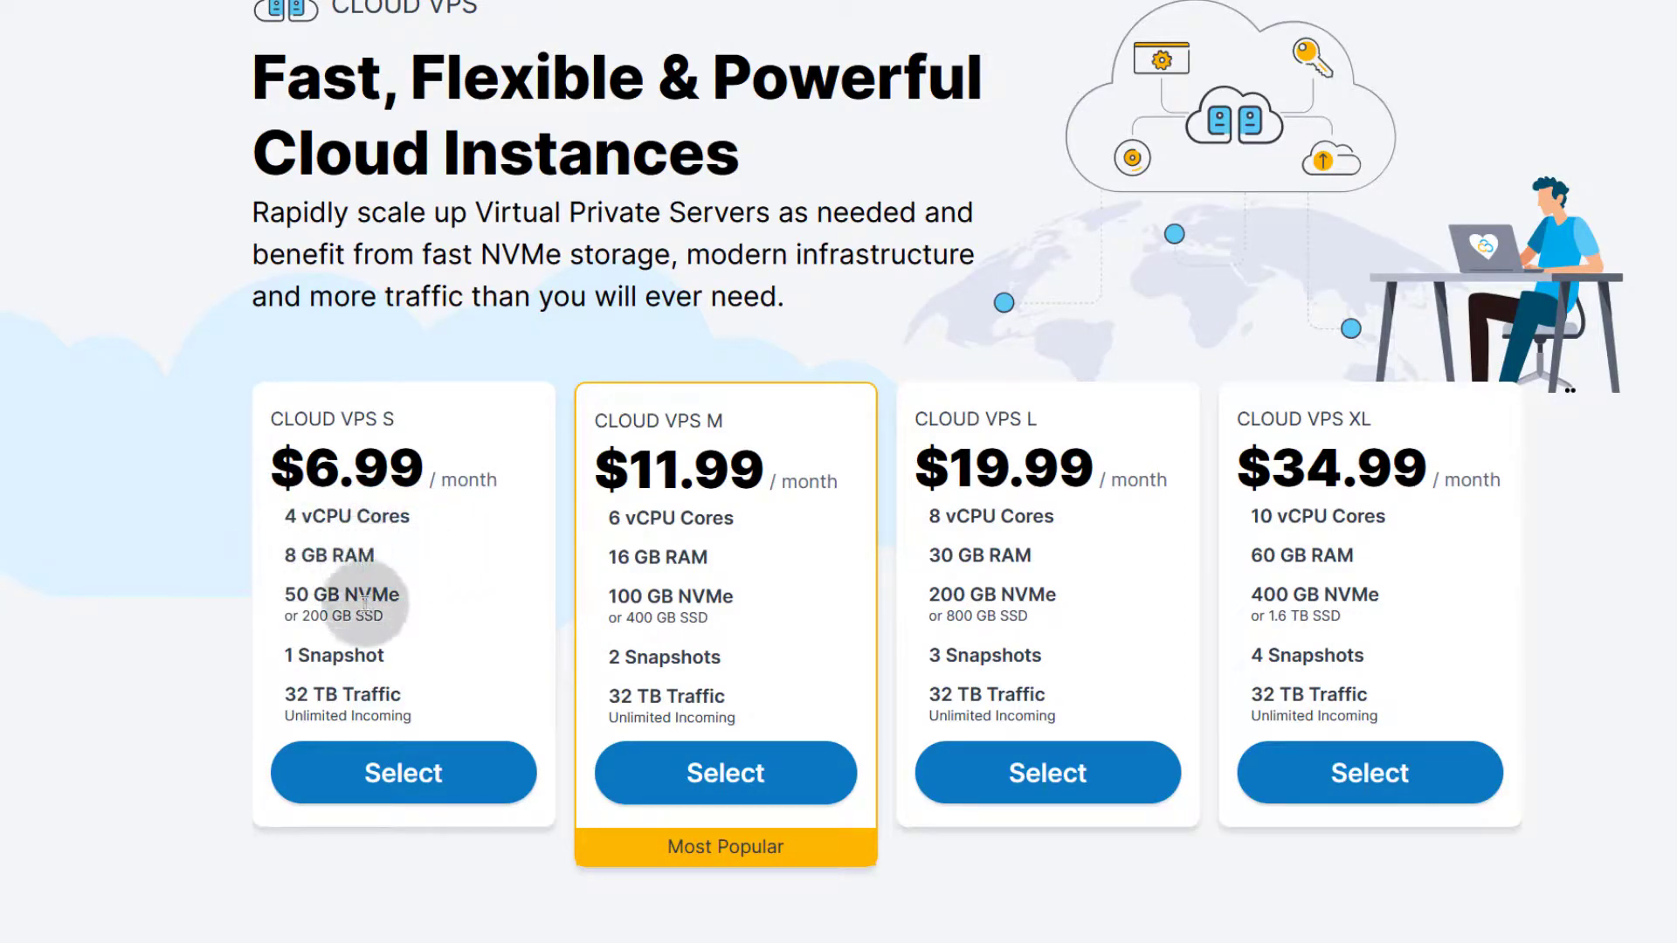
{"action": "mouse_move", "coordinate": [332, 533]}
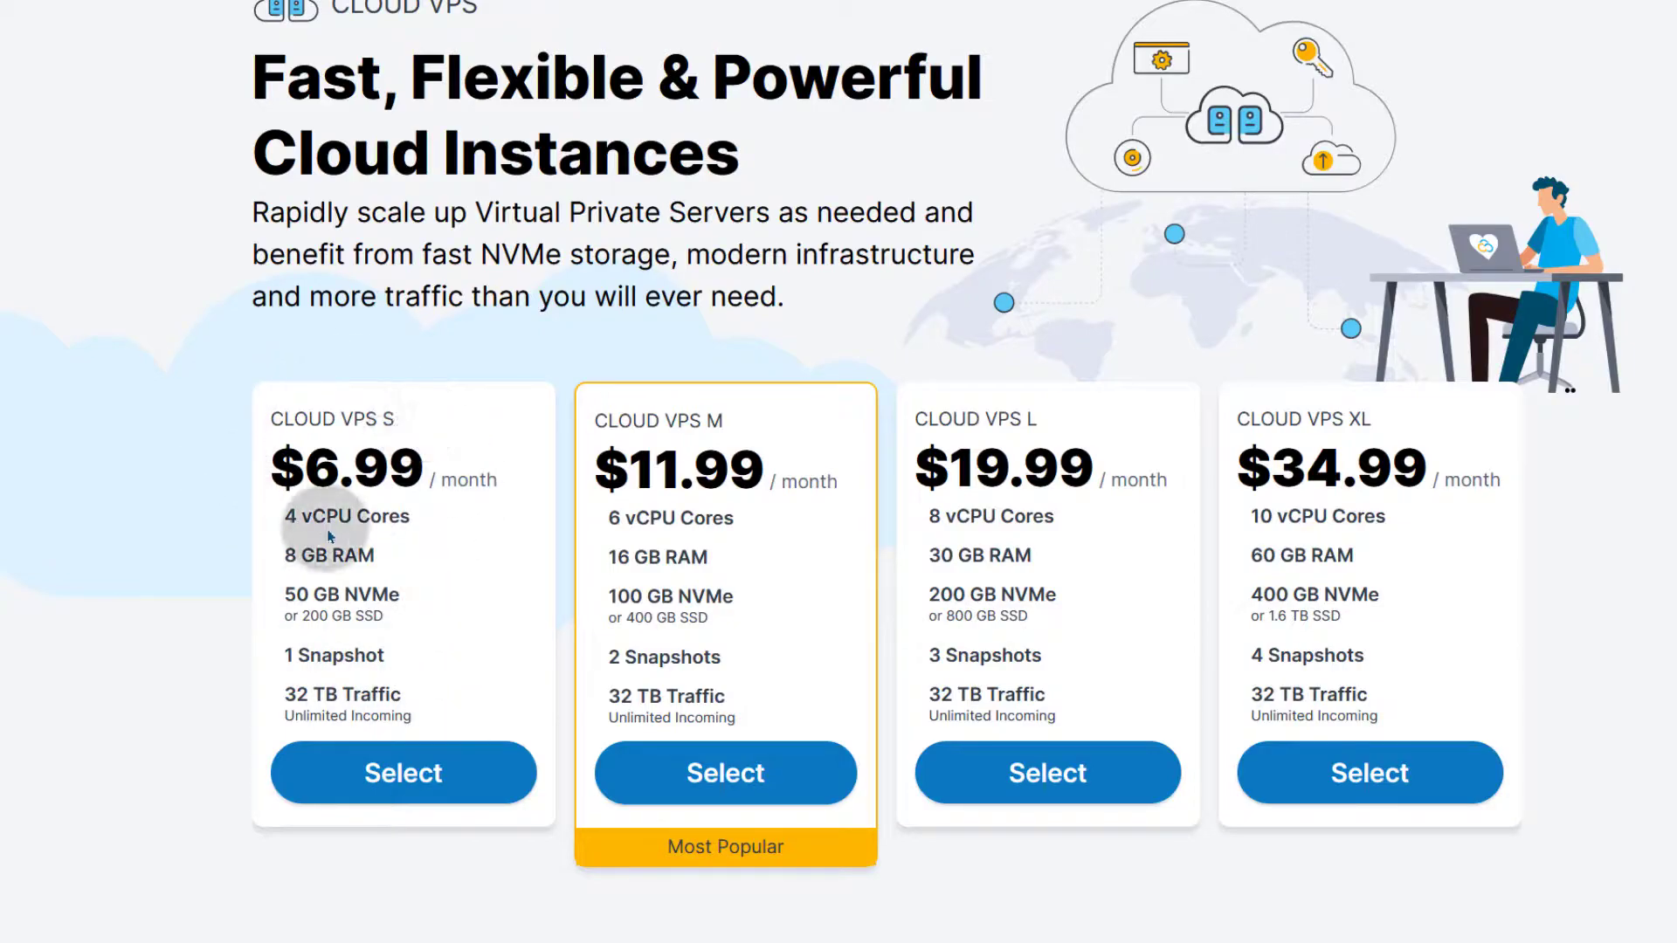
{"action": "mouse_move", "coordinate": [332, 519]}
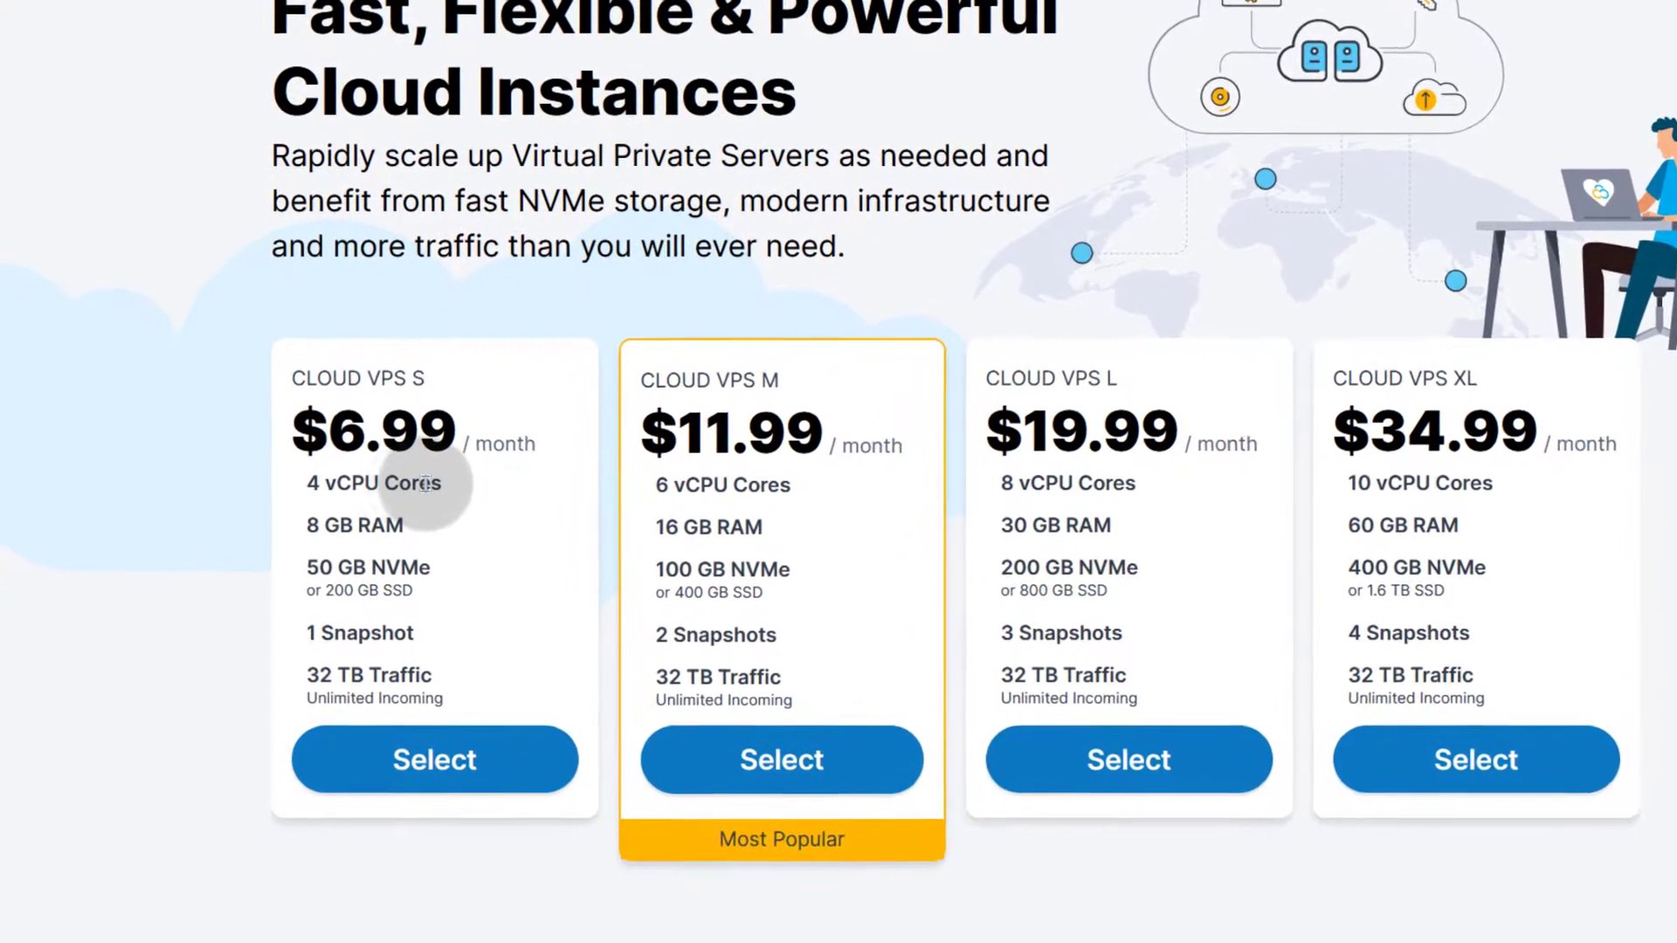
{"action": "scroll", "scroll_direction": "down", "scroll_amount": 3}
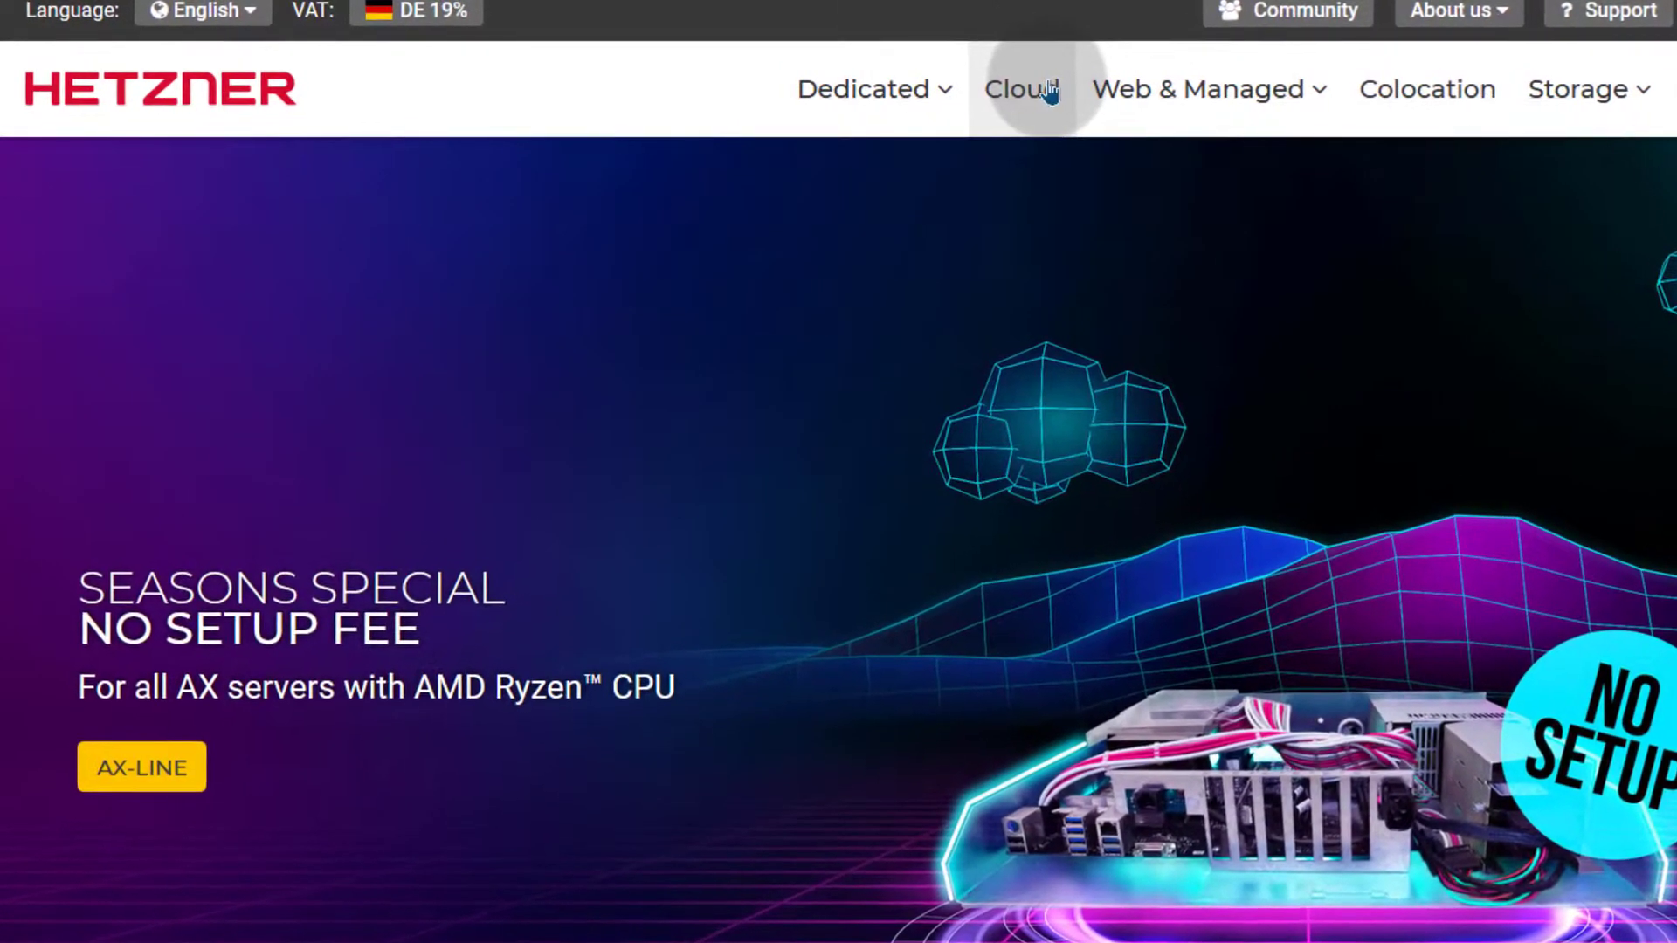
- Reach the Hetzner Cloud price list from €4.15/mo, dismissing the cookie notice on the way
{"action": "left_click", "coordinate": [1022, 89]}
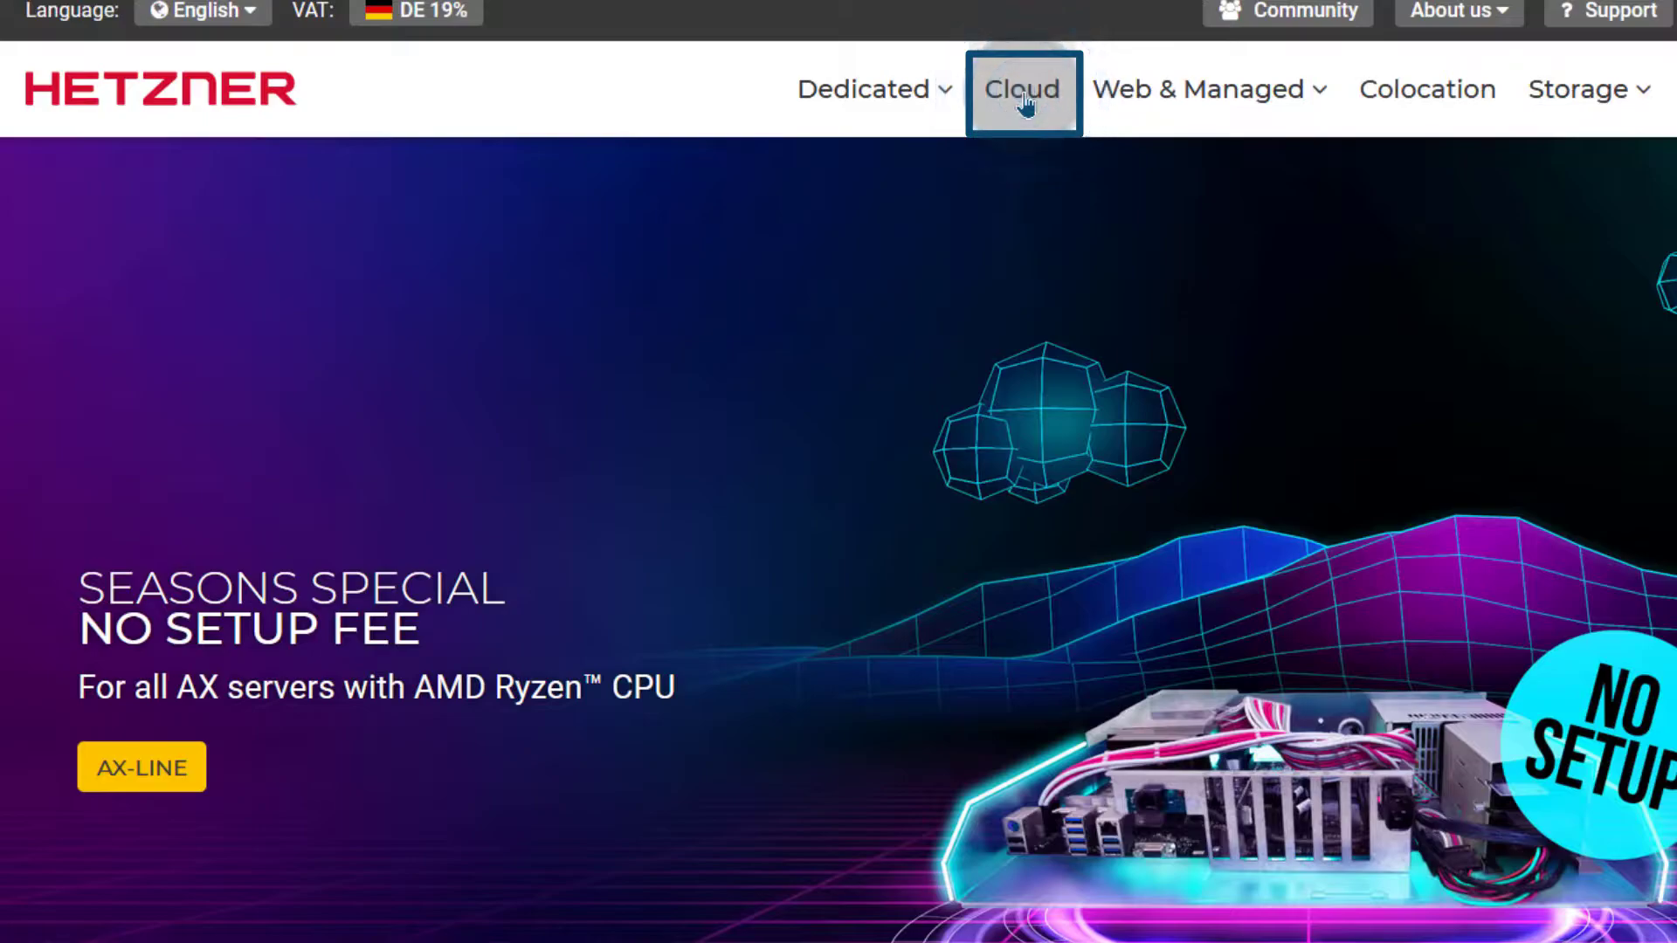
{"action": "left_click", "coordinate": [1019, 89]}
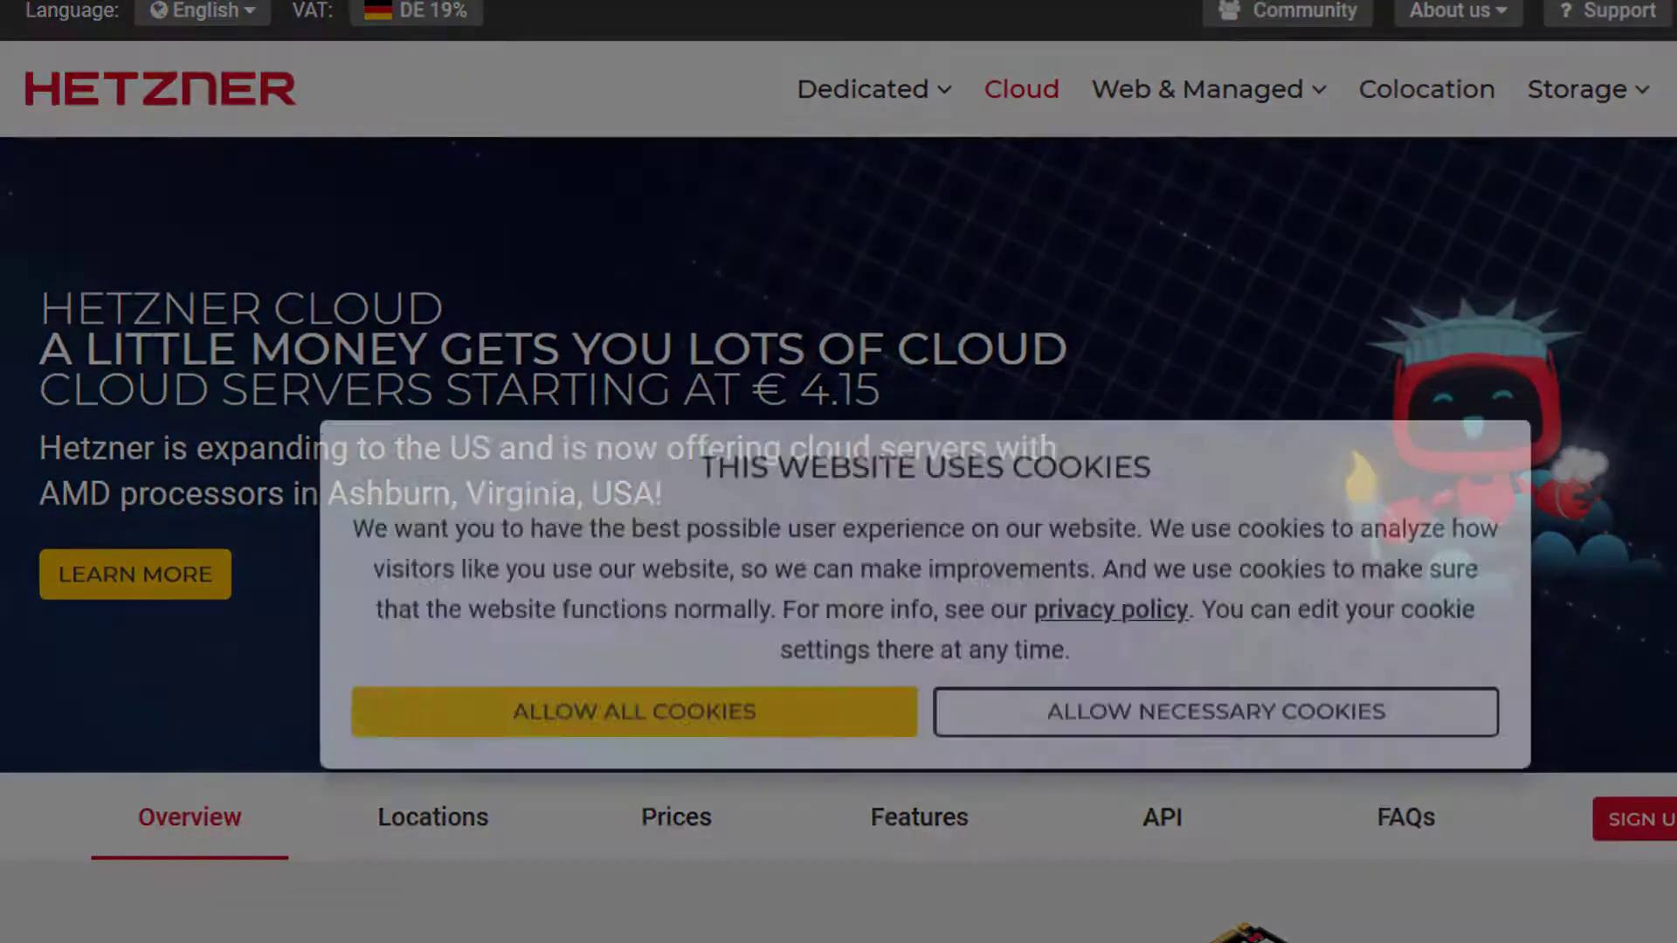
{"action": "left_click", "coordinate": [632, 711]}
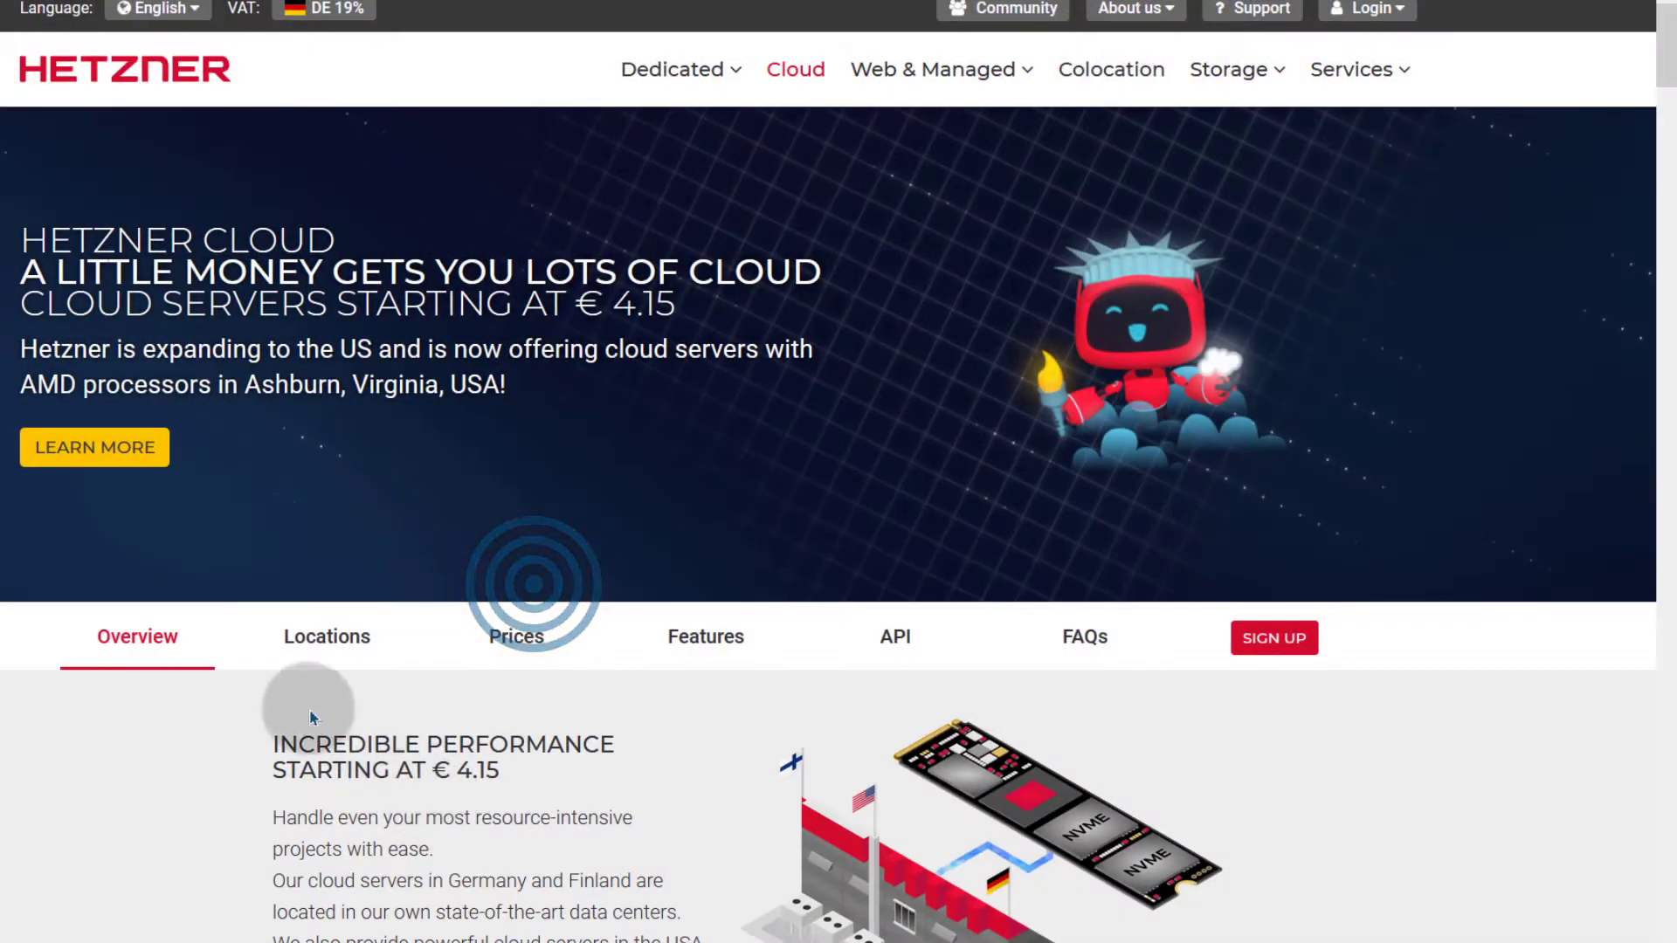
{"action": "scroll", "scroll_direction": "down", "scroll_amount": 3}
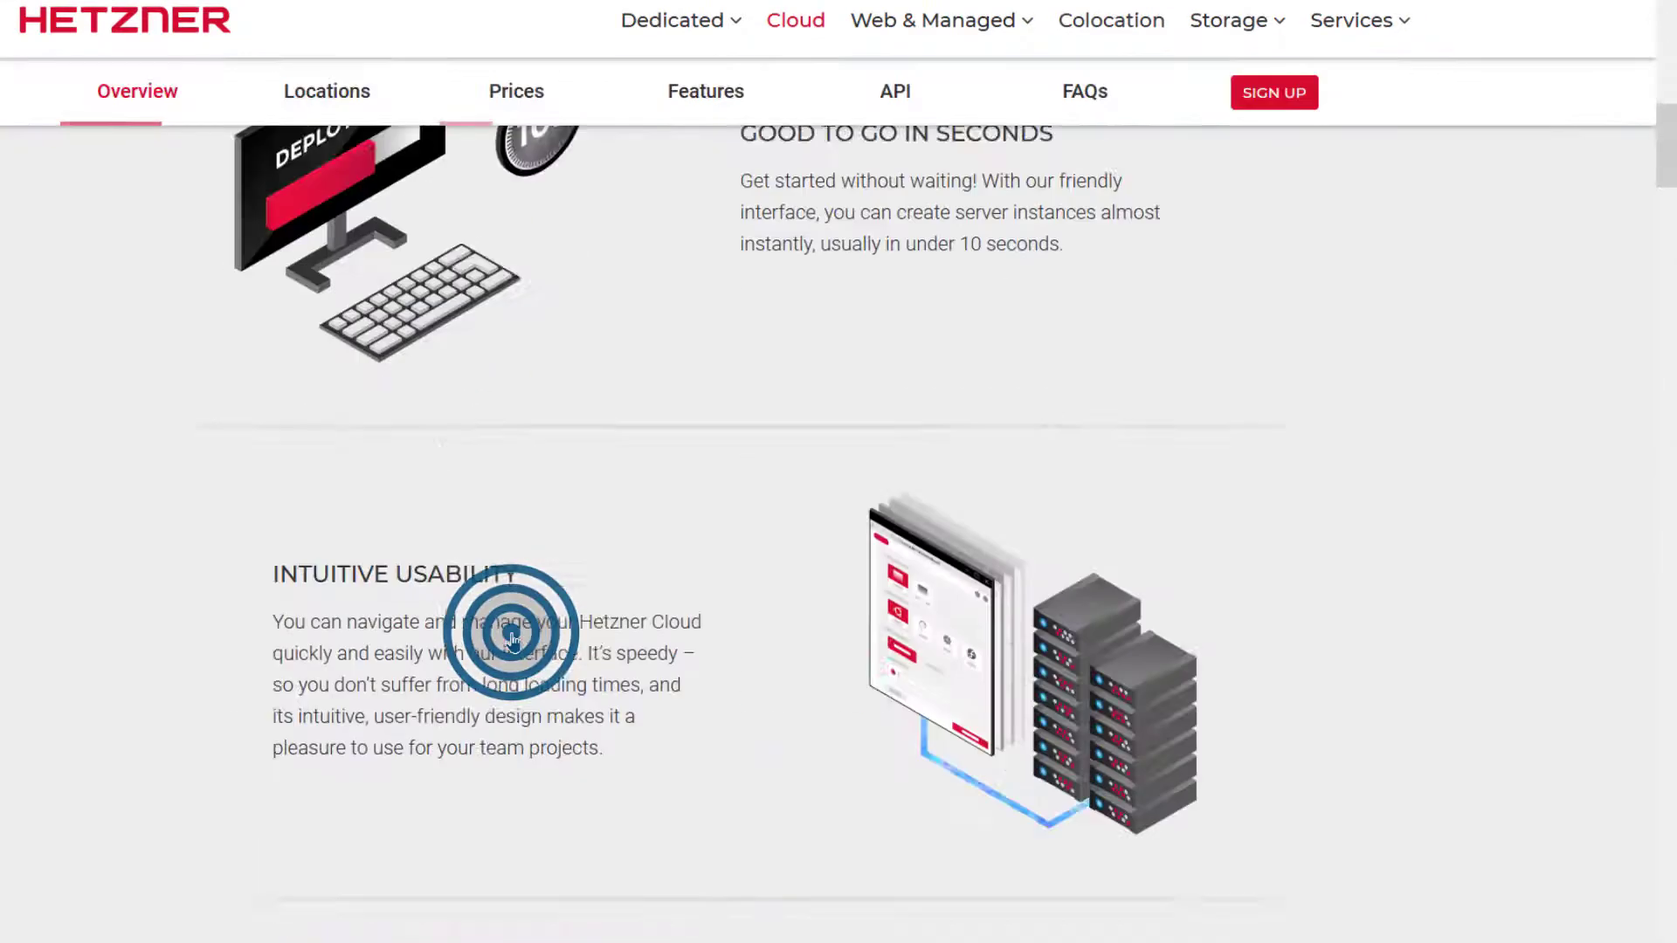
{"action": "left_click", "coordinate": [515, 91]}
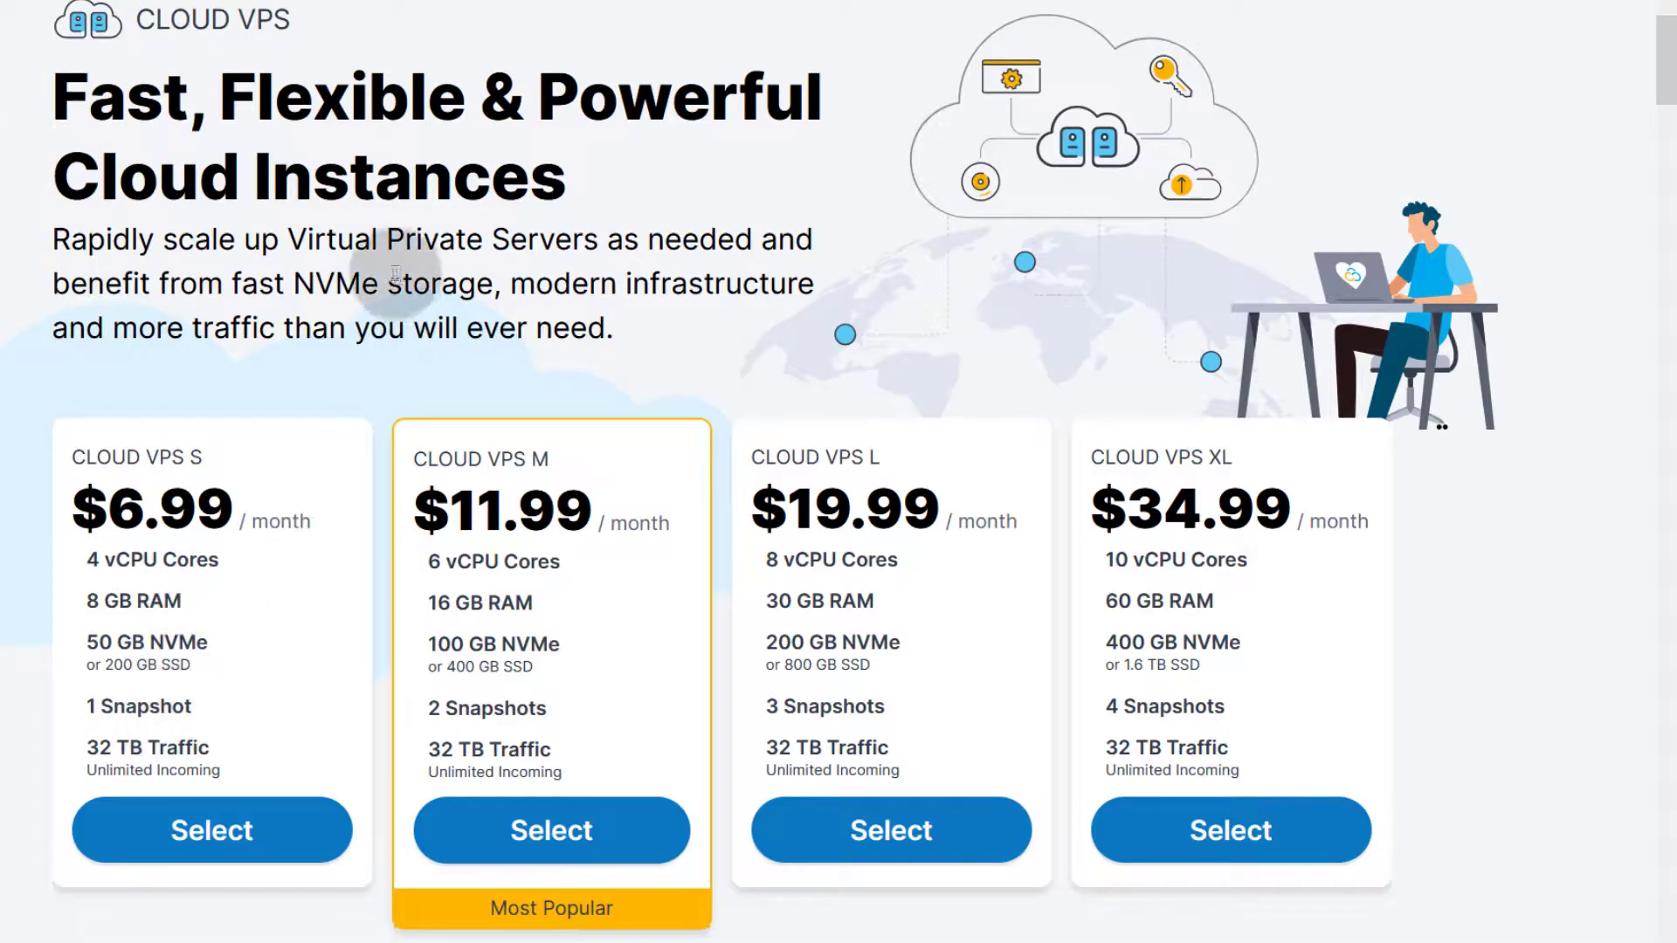
- Show Hetzner's dedicated vCPU prices and return to Contabo's Cloud VPS page
{"action": "left_click", "coordinate": [368, 63]}
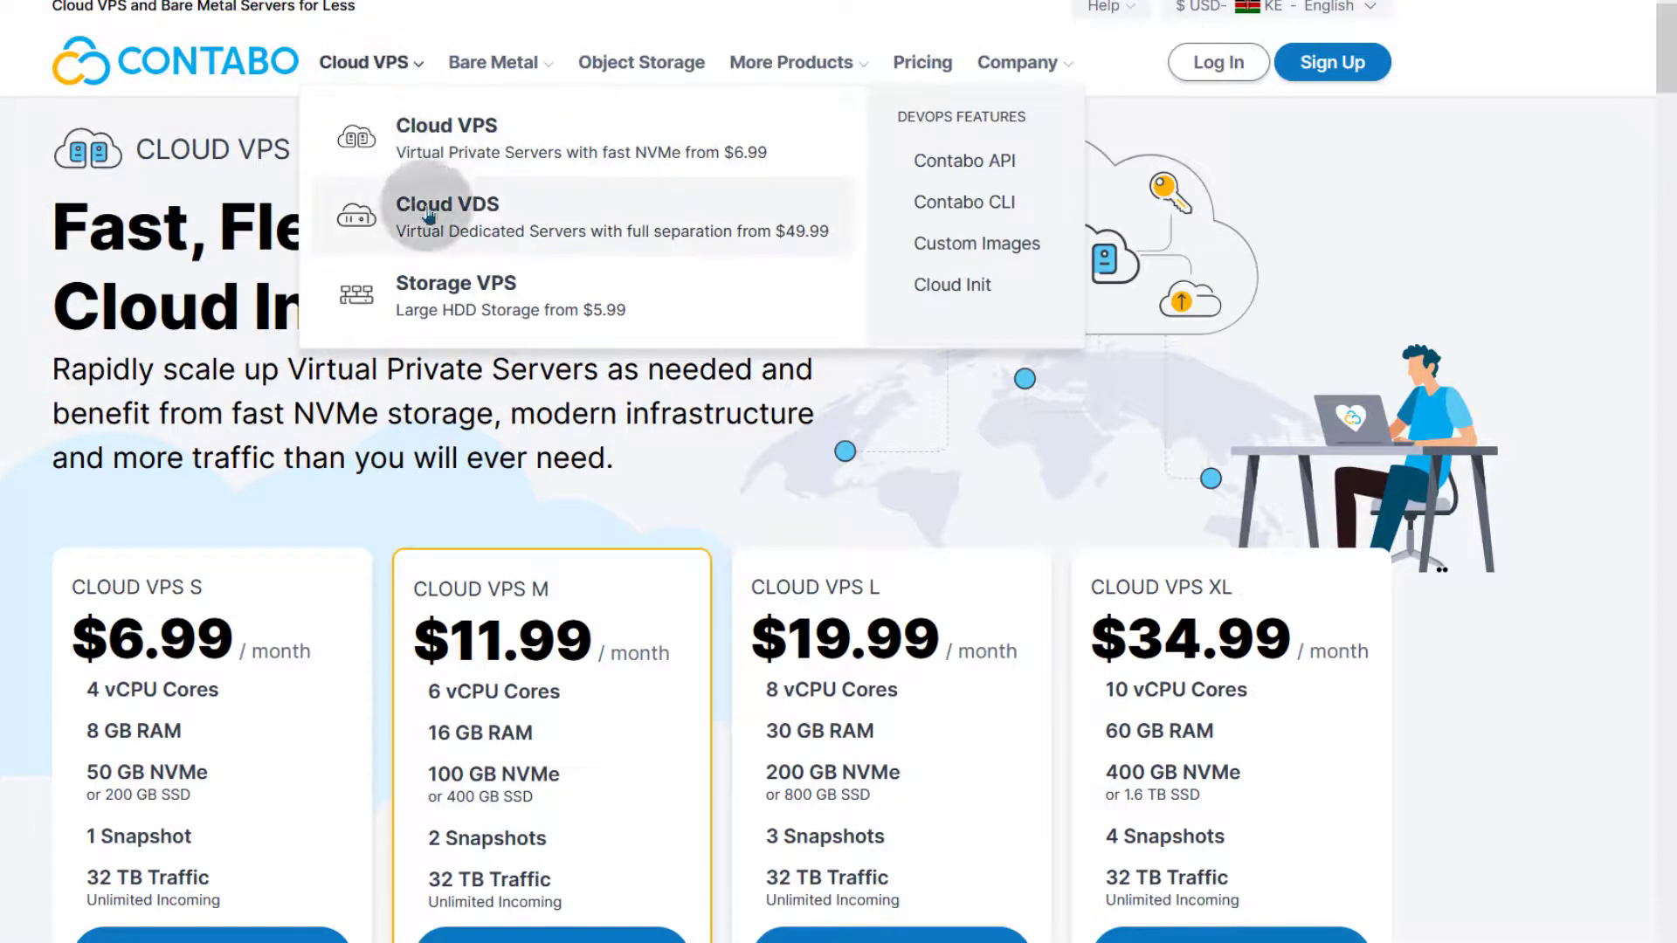
{"action": "mouse_move", "coordinate": [809, 248]}
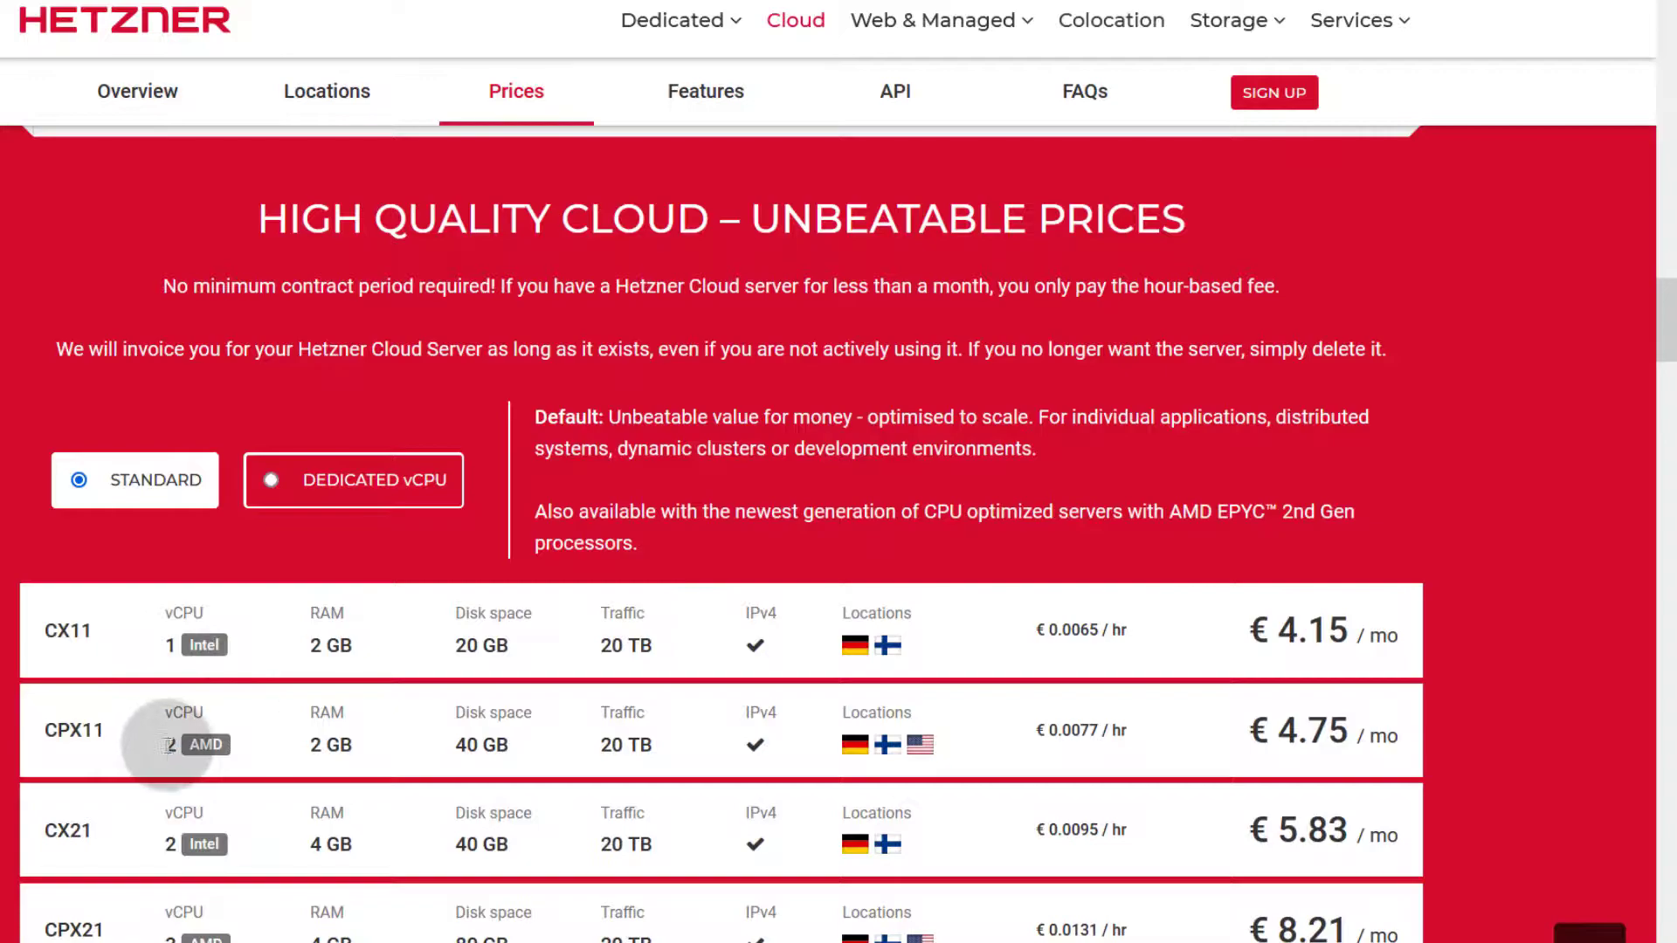
{"action": "mouse_move", "coordinate": [135, 738]}
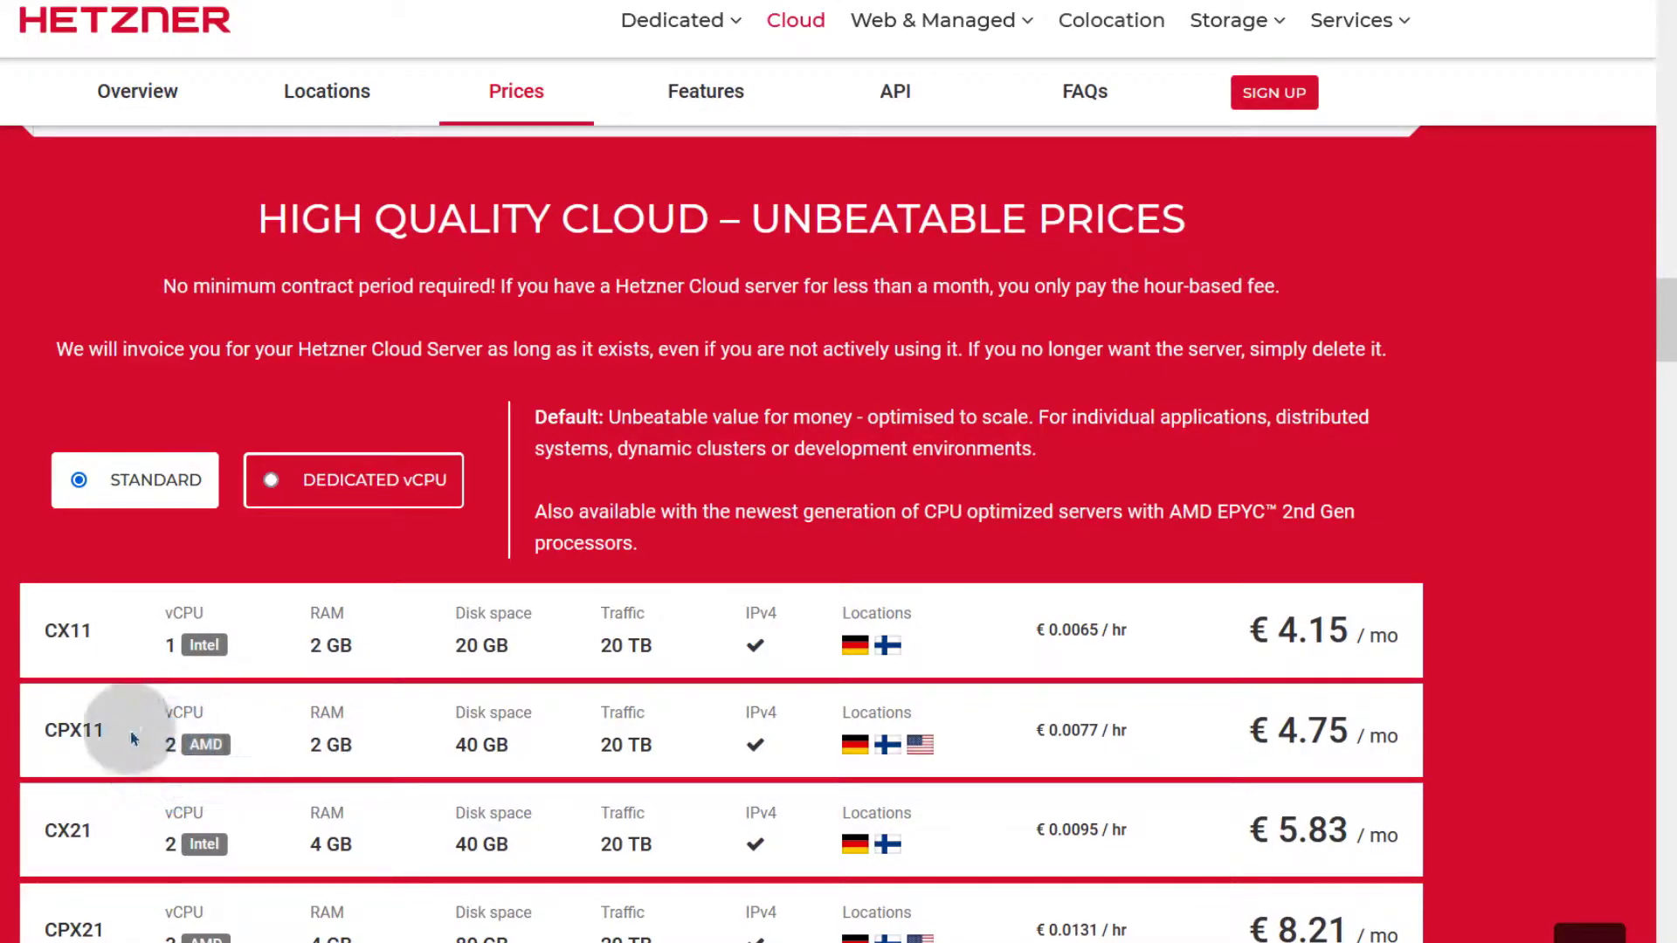
{"action": "mouse_move", "coordinate": [176, 754]}
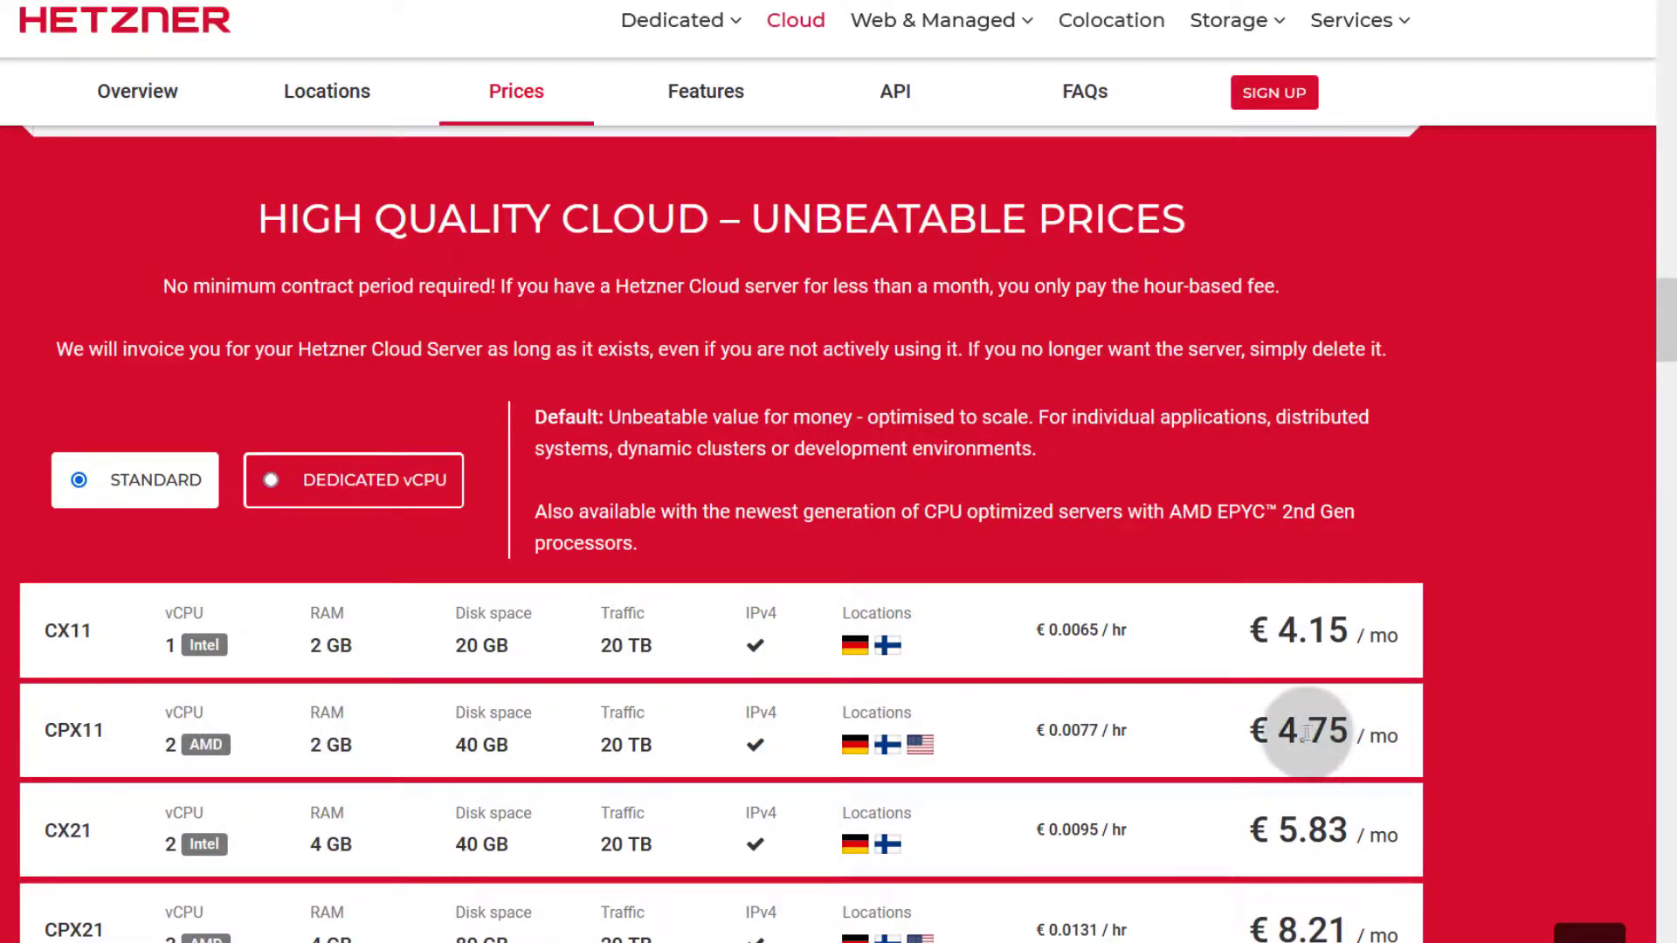
{"action": "mouse_move", "coordinate": [1422, 762]}
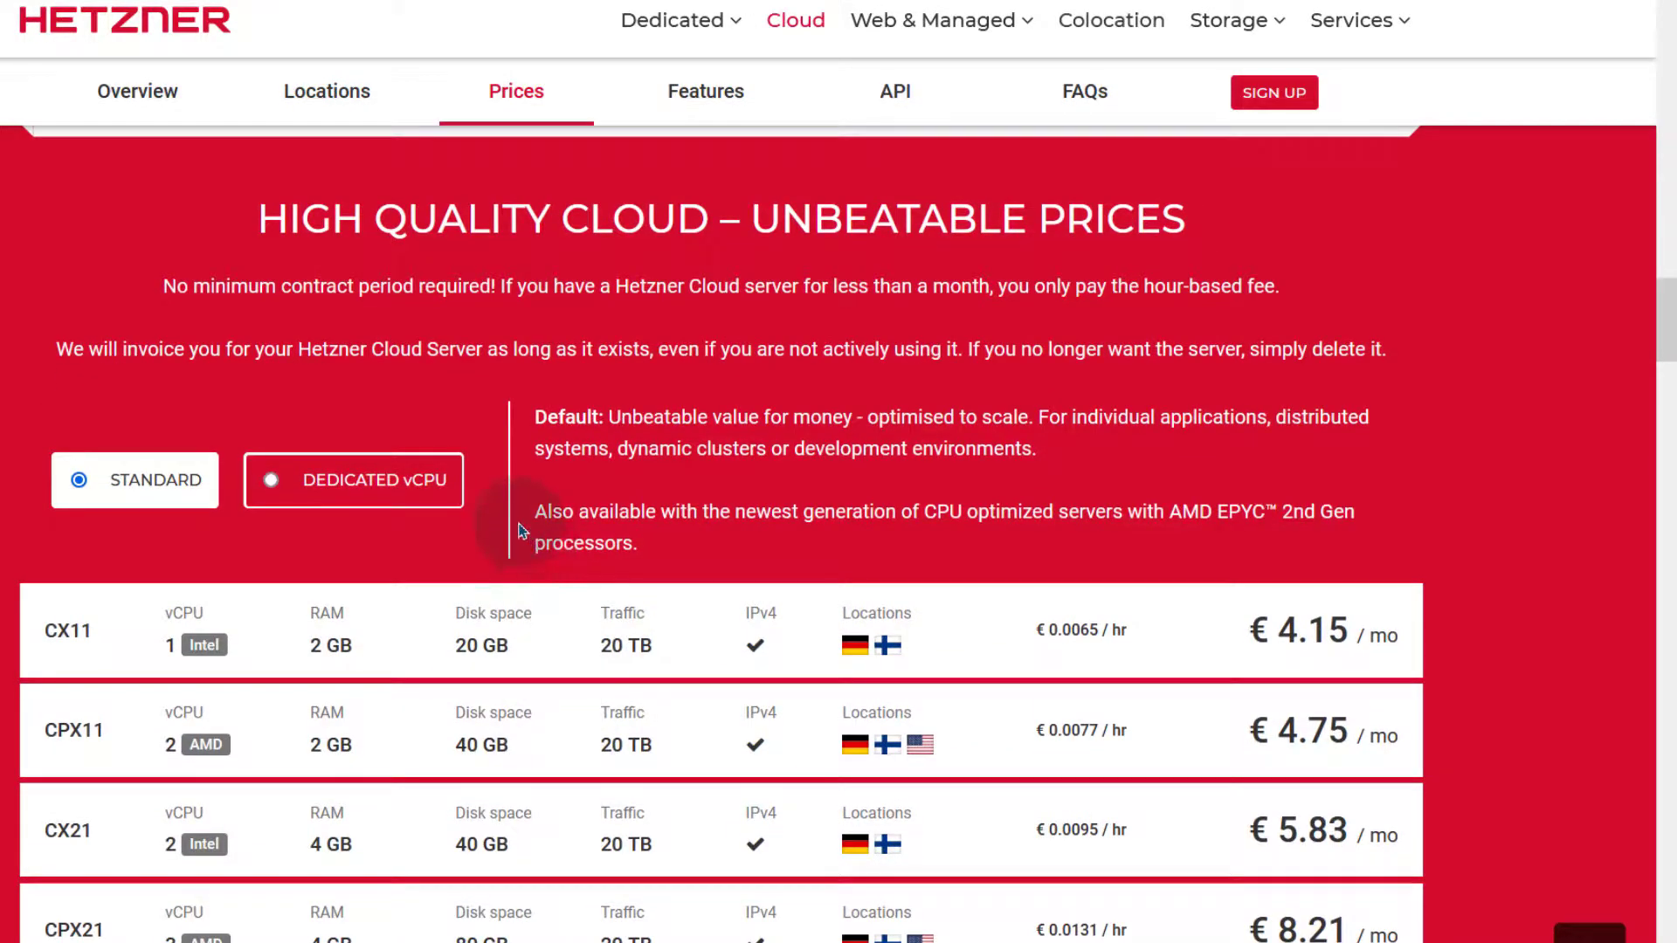
{"action": "mouse_move", "coordinate": [359, 523]}
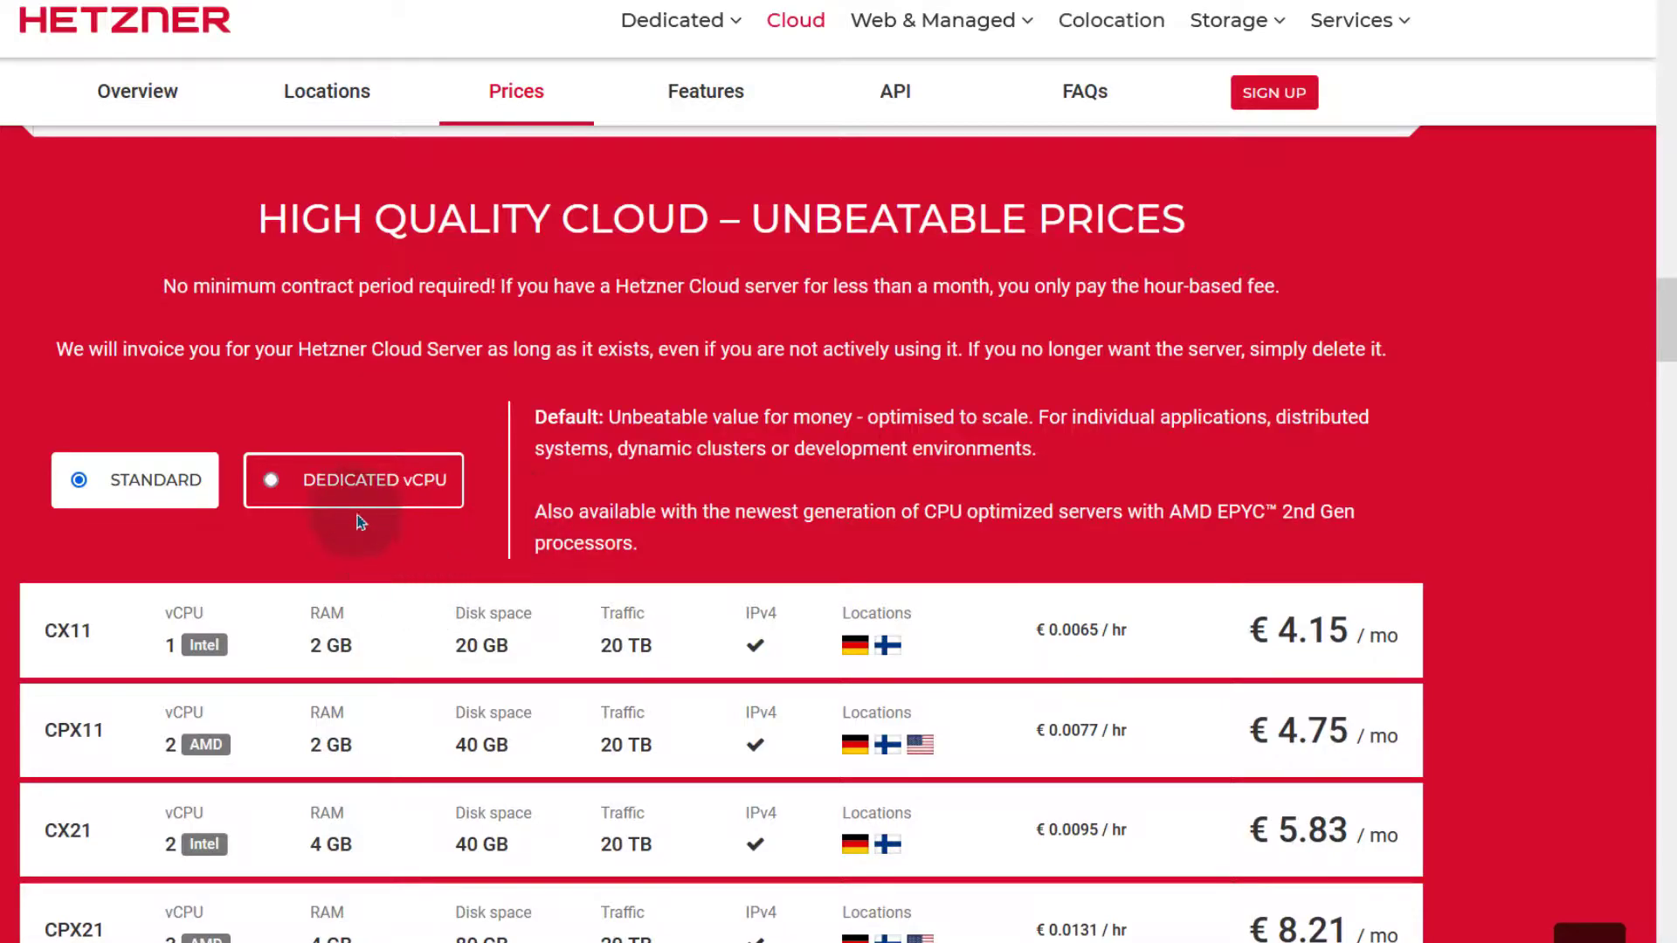
{"action": "left_click", "coordinate": [353, 479]}
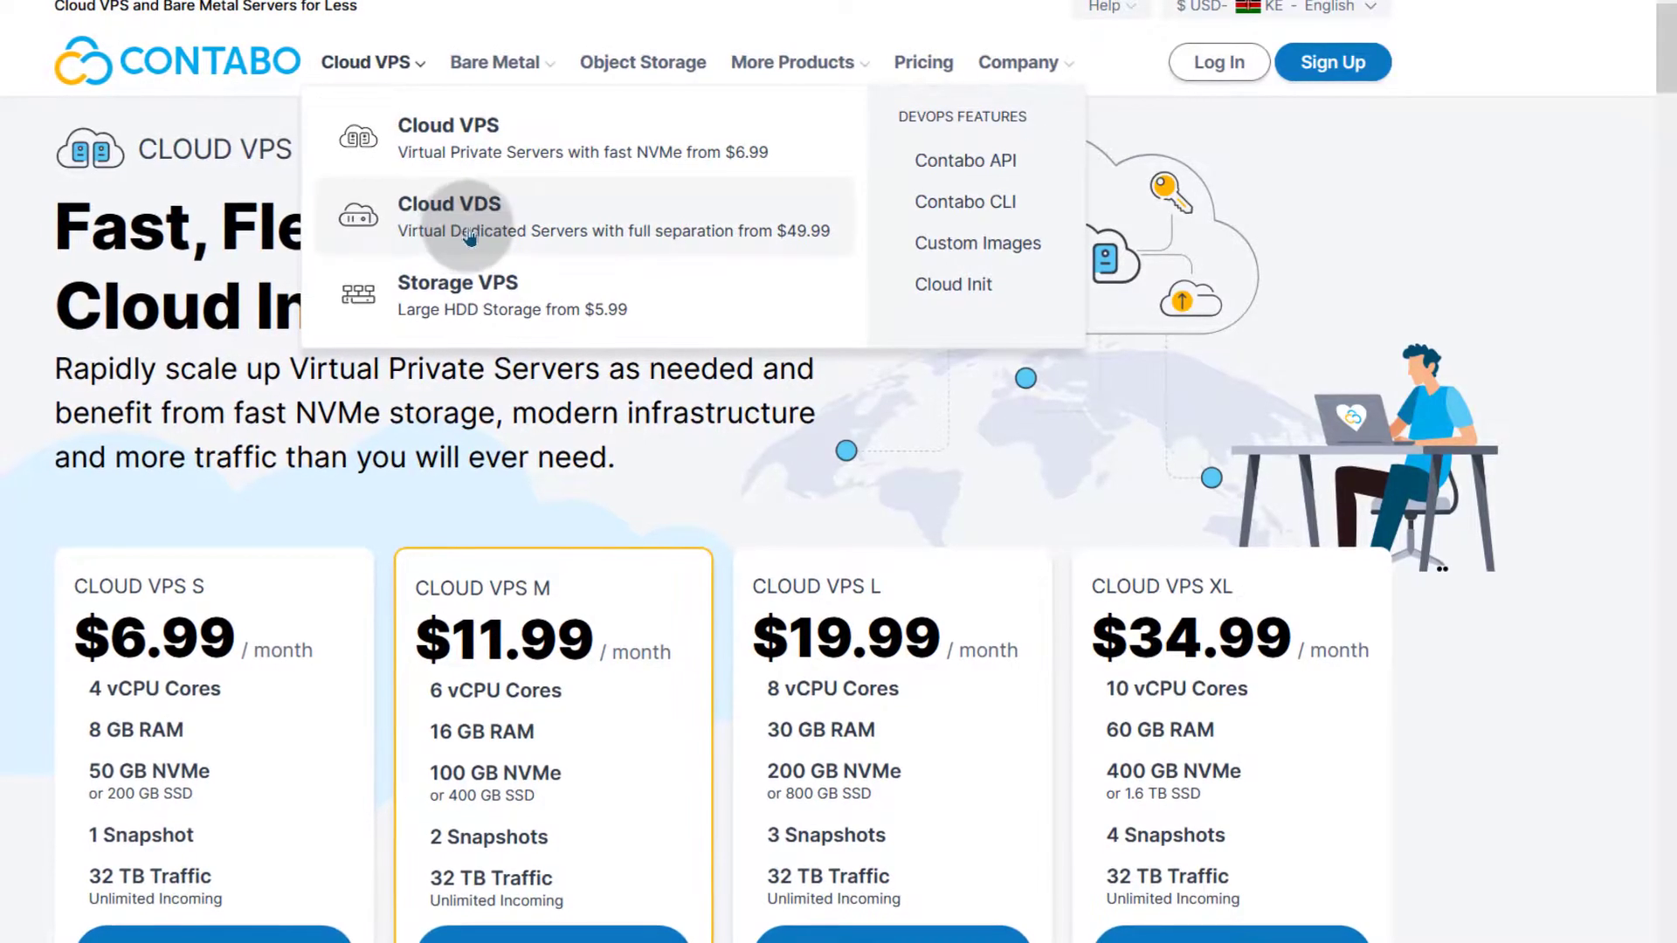
- Browse Contabo's five Cloud VDS plans priced $49.99 to $168.99 per month
{"action": "left_click", "coordinate": [449, 216]}
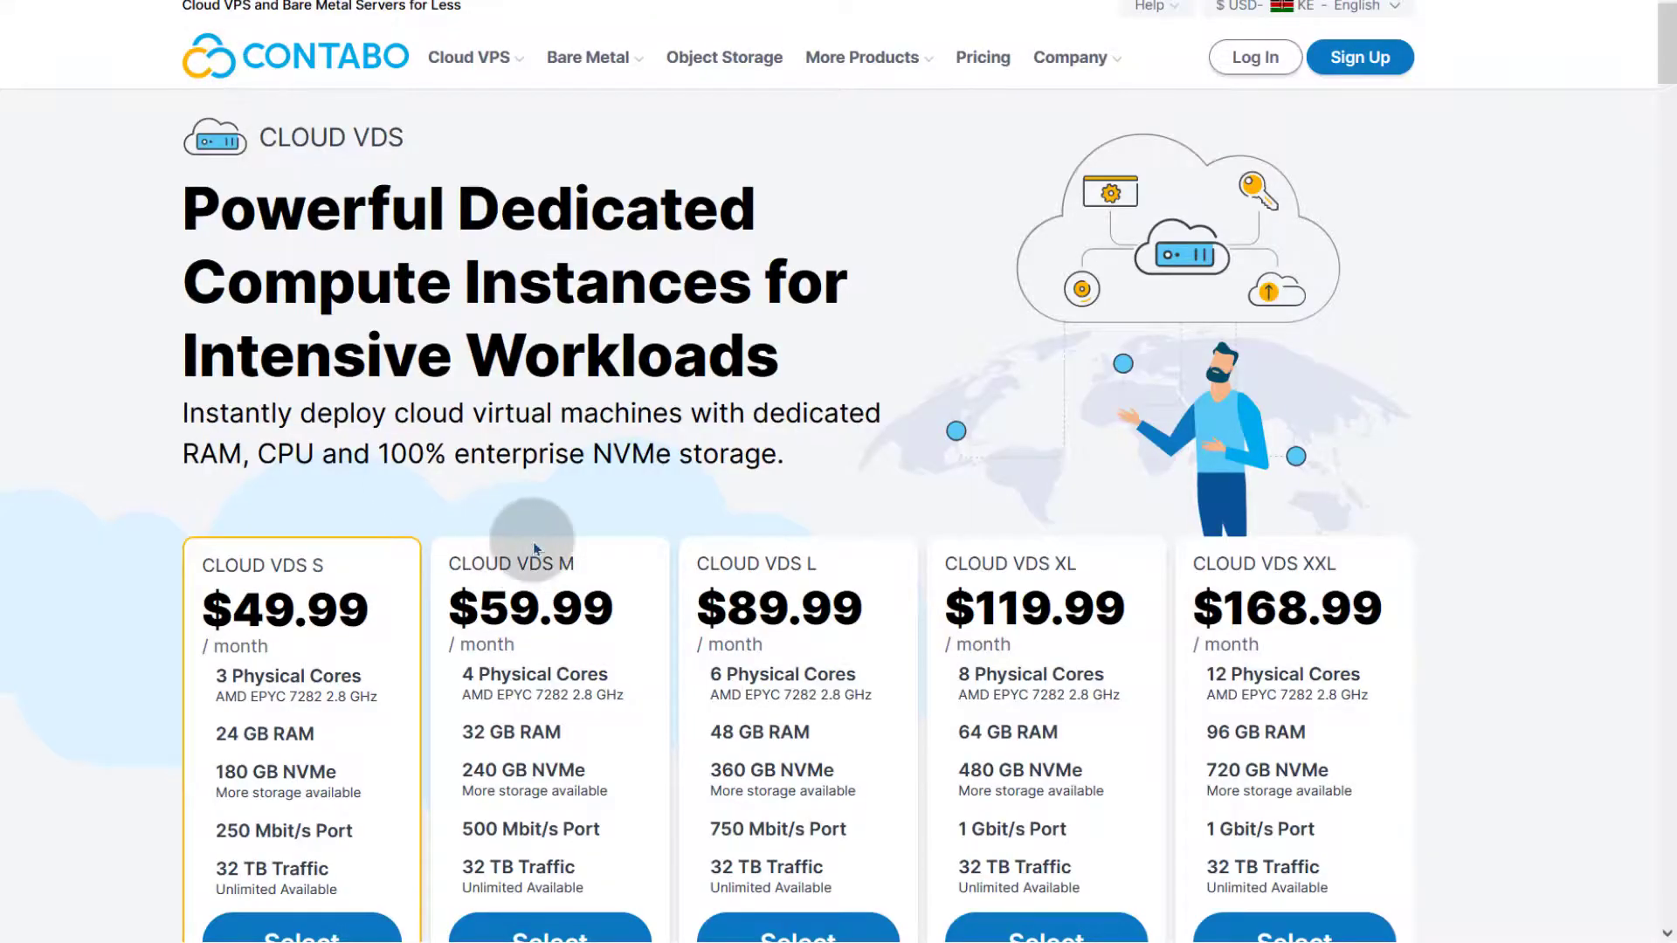
{"action": "scroll", "scroll_direction": "down", "scroll_amount": 3}
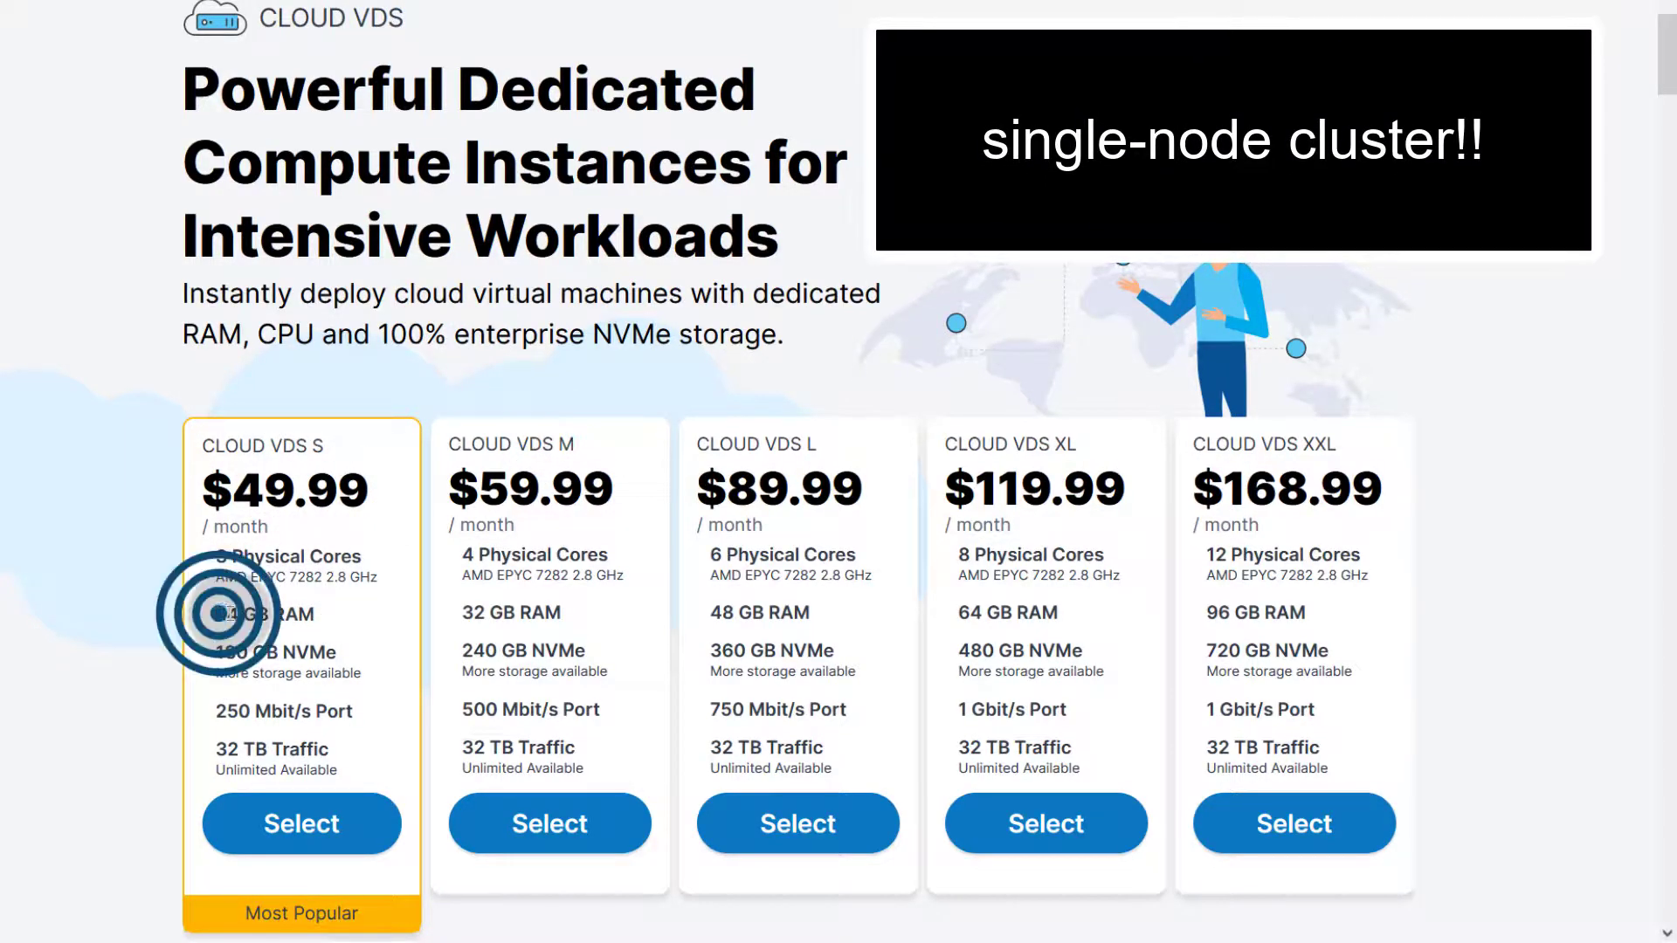
{"action": "double_click", "coordinate": [264, 614]}
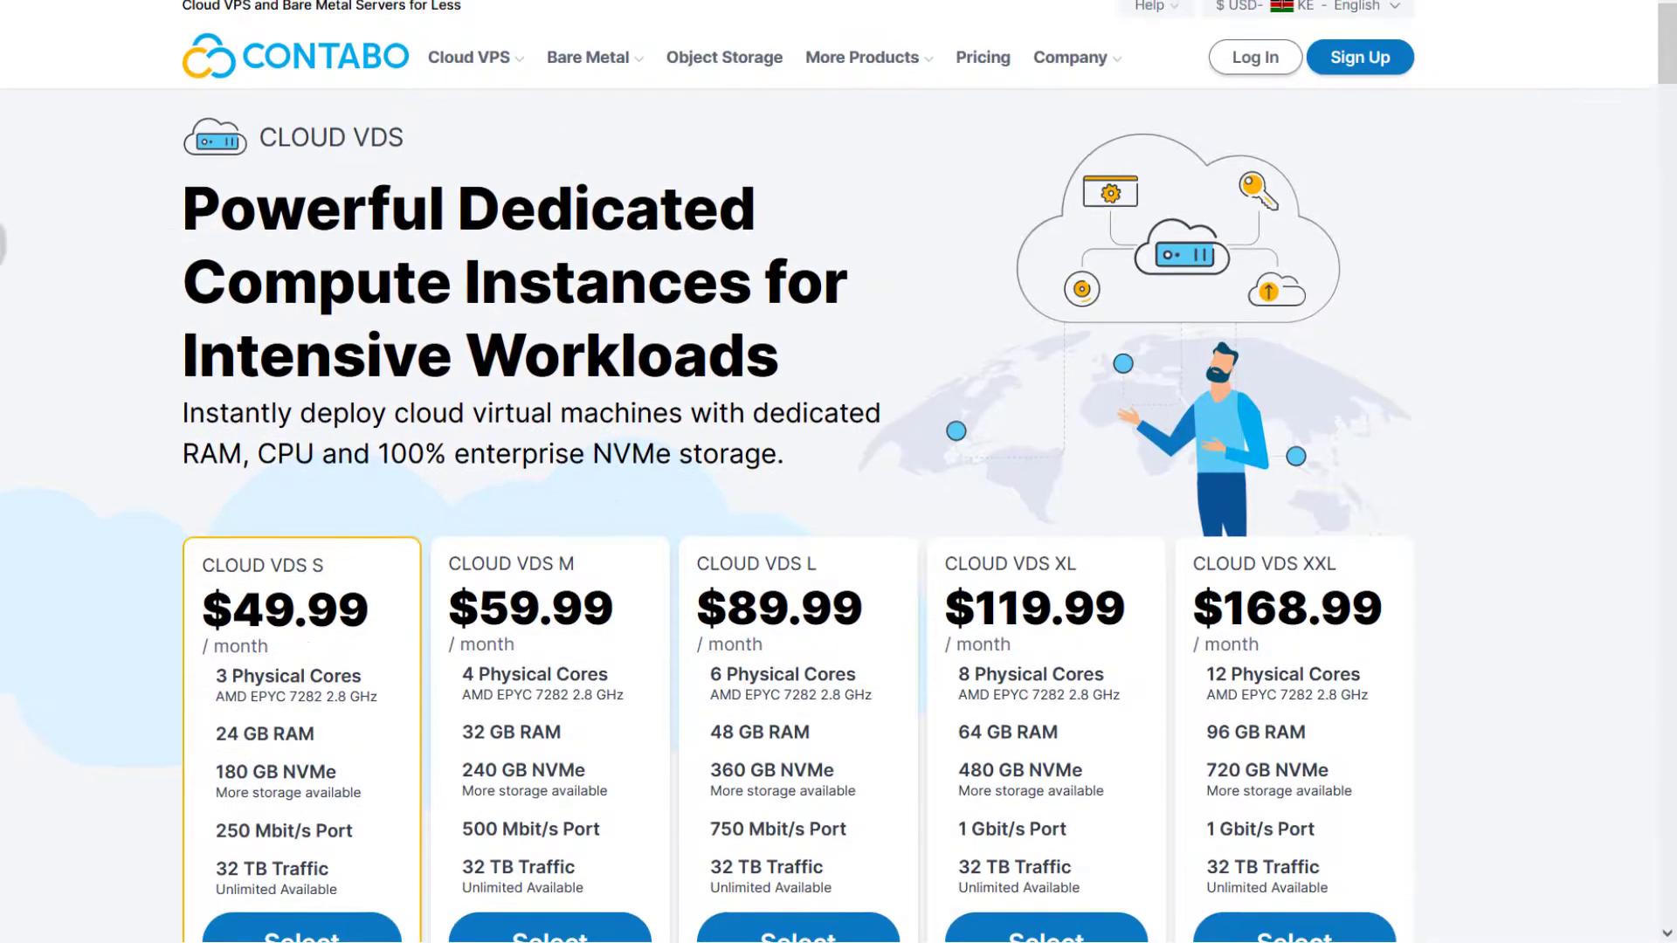
{"action": "scroll", "scroll_direction": "down", "scroll_amount": 3}
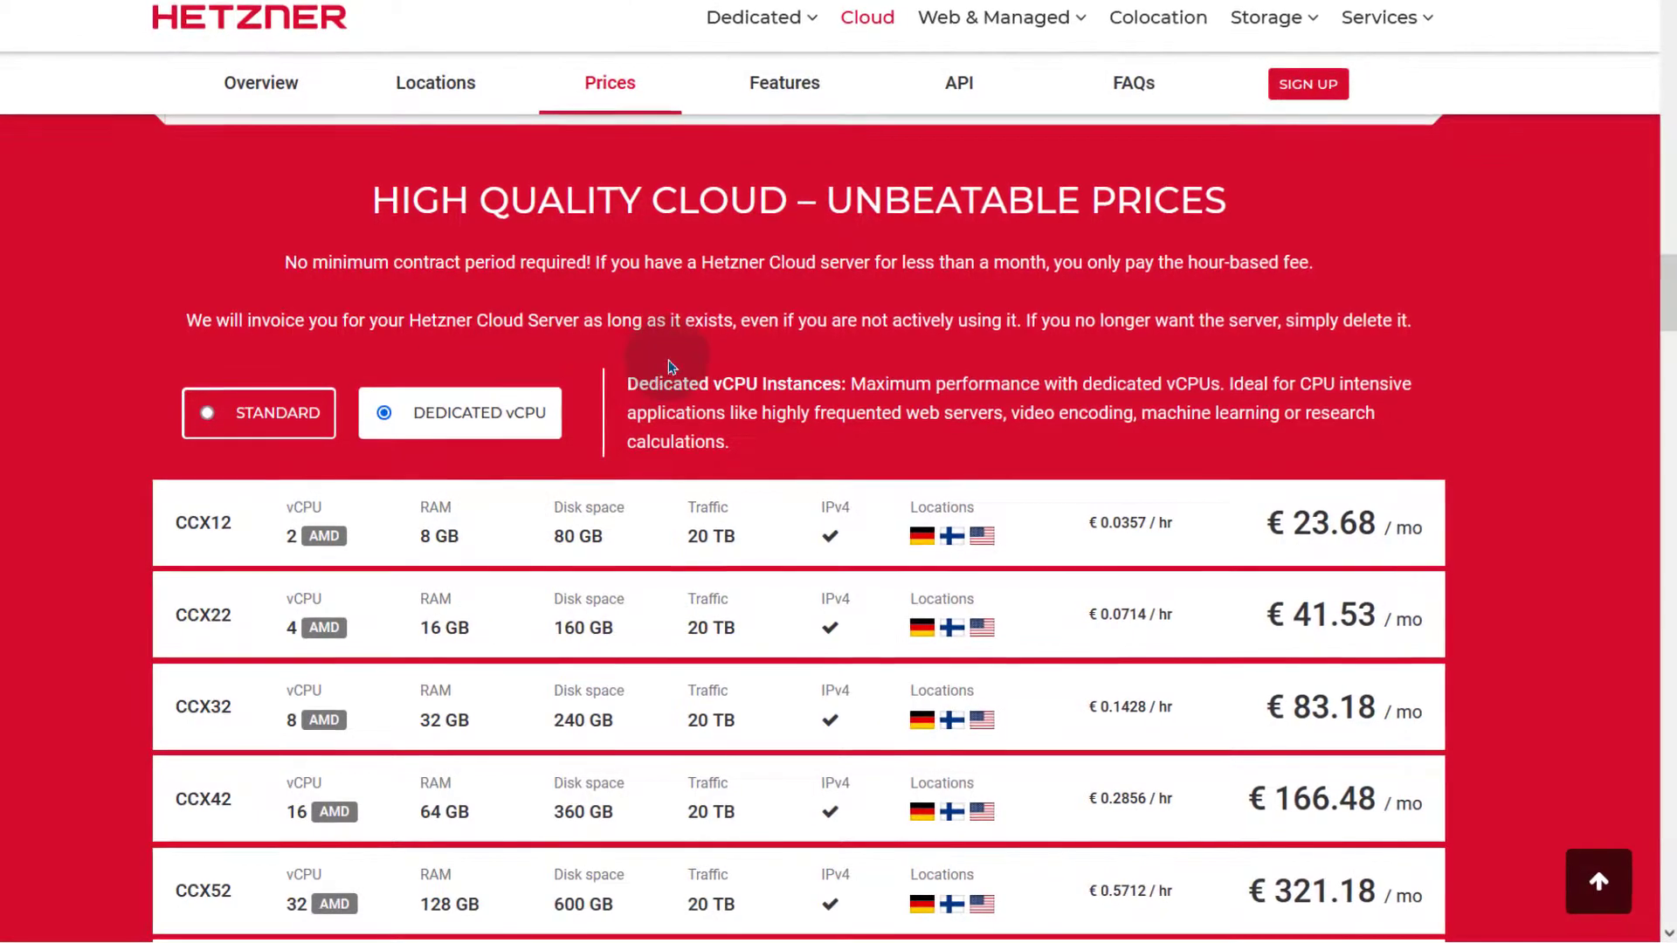
- Scroll Hetzner's dedicated vCPU cloud prices from €23.68/mo
{"action": "scroll", "scroll_direction": "down", "scroll_amount": 3}
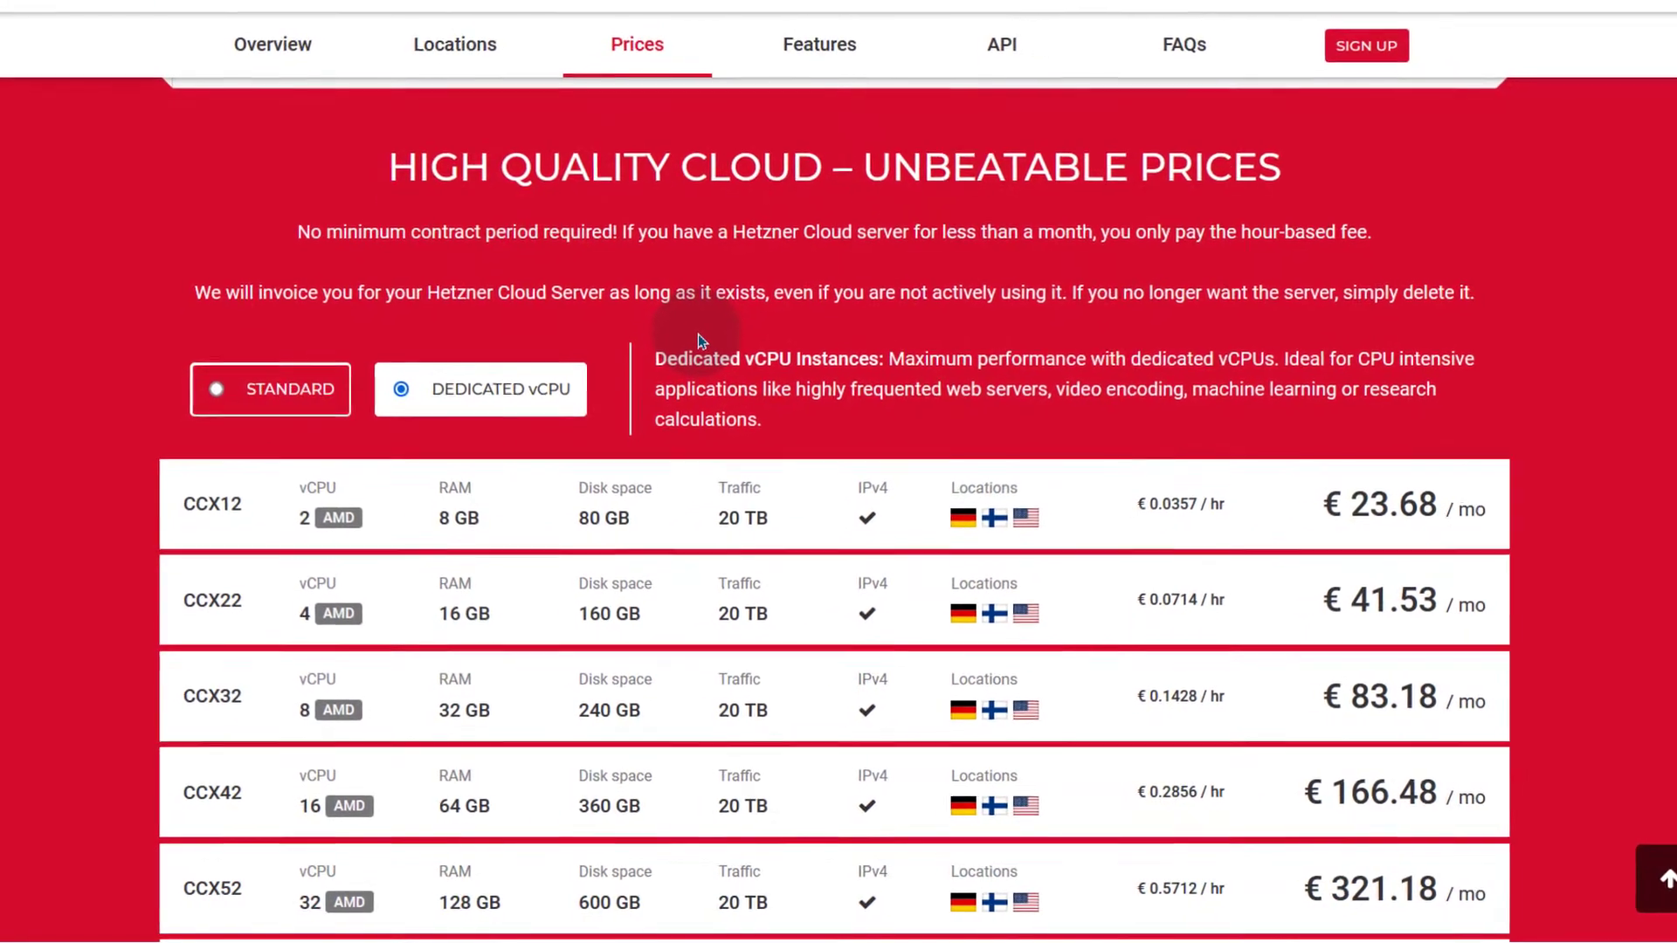
{"action": "scroll", "scroll_direction": "down", "scroll_amount": 3}
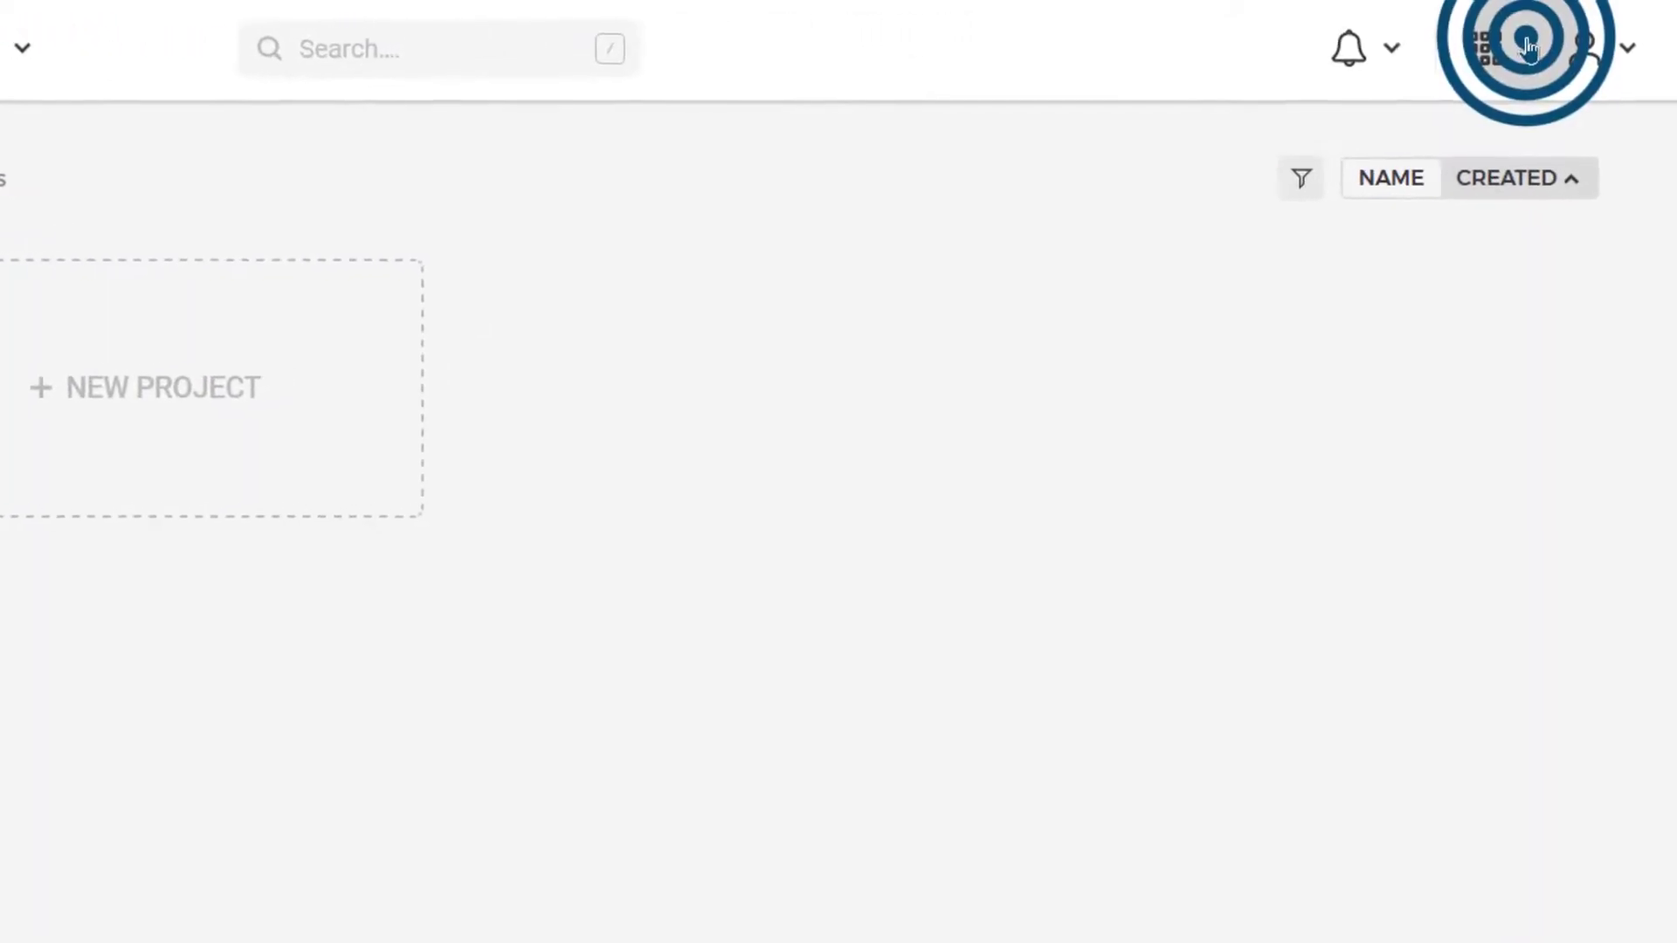
- Reach Hetzner Robot via the apps grid and go to its dedicated Server section
{"action": "left_click", "coordinate": [1482, 49]}
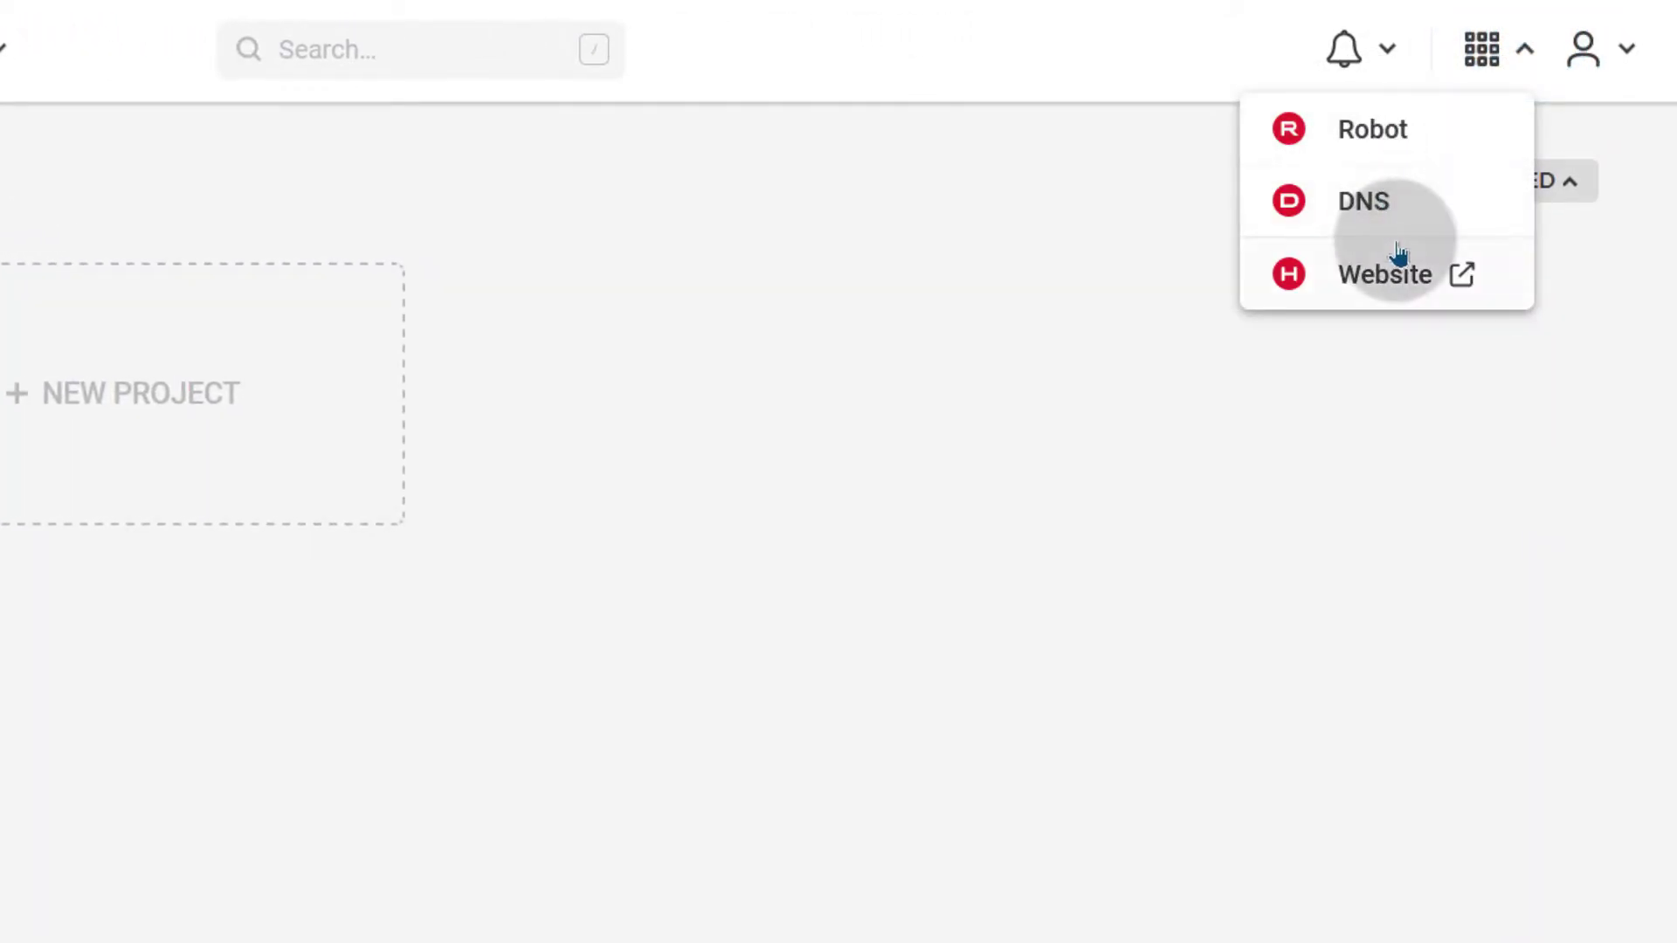
{"action": "mouse_move", "coordinate": [1390, 130]}
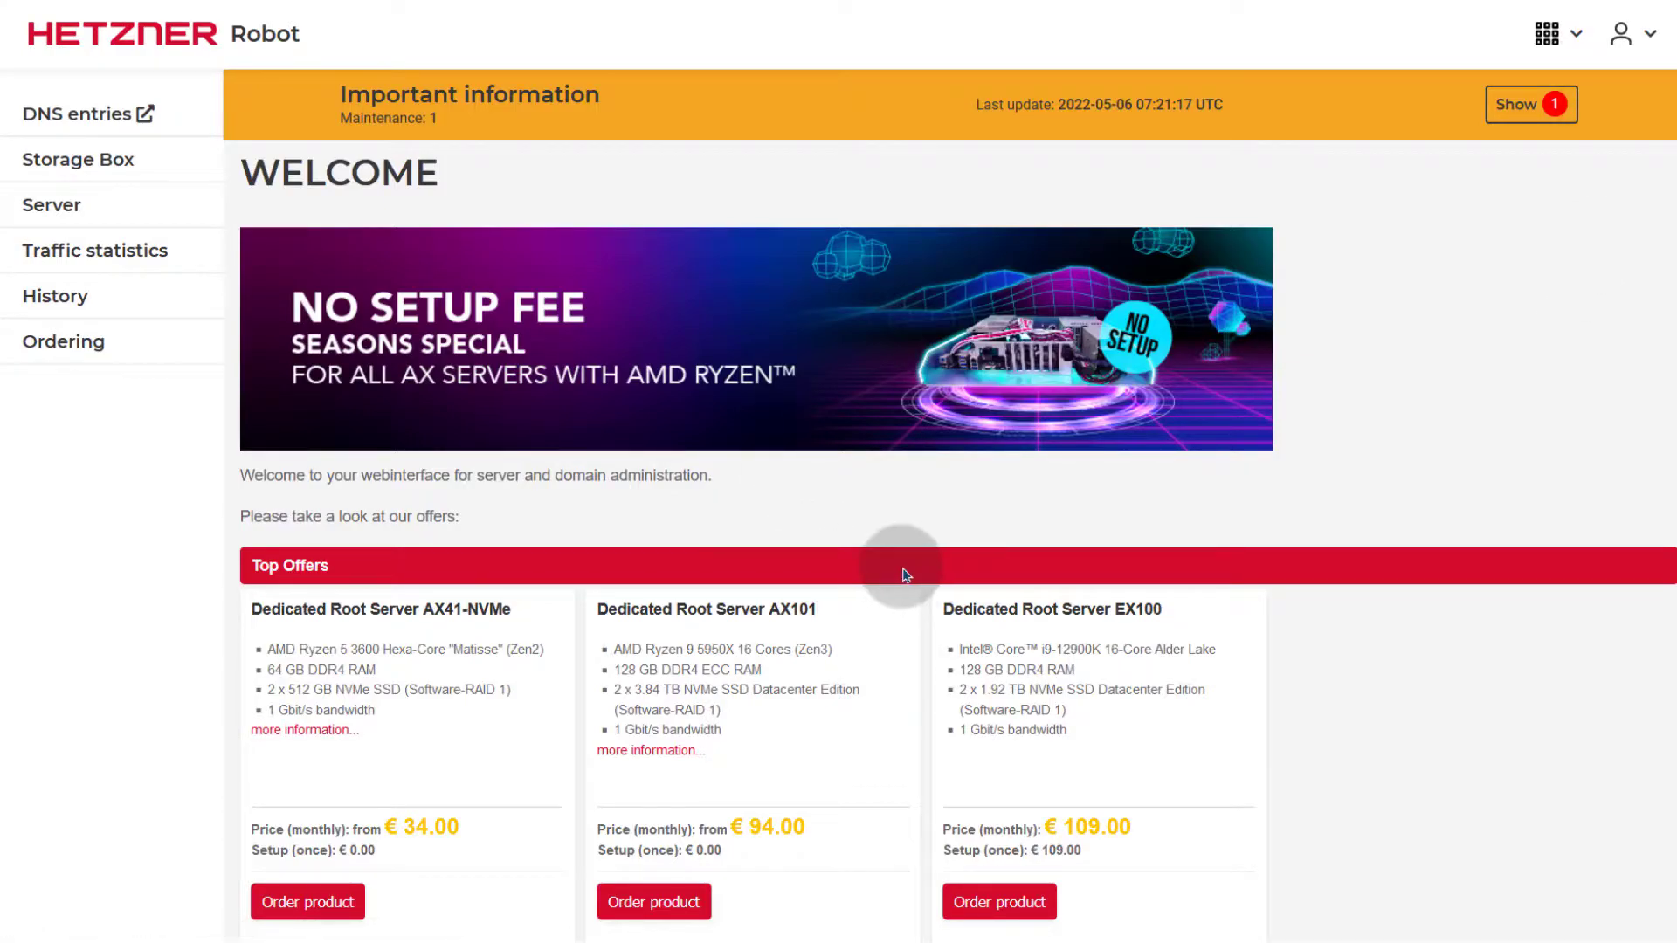
{"action": "mouse_move", "coordinate": [1341, 461]}
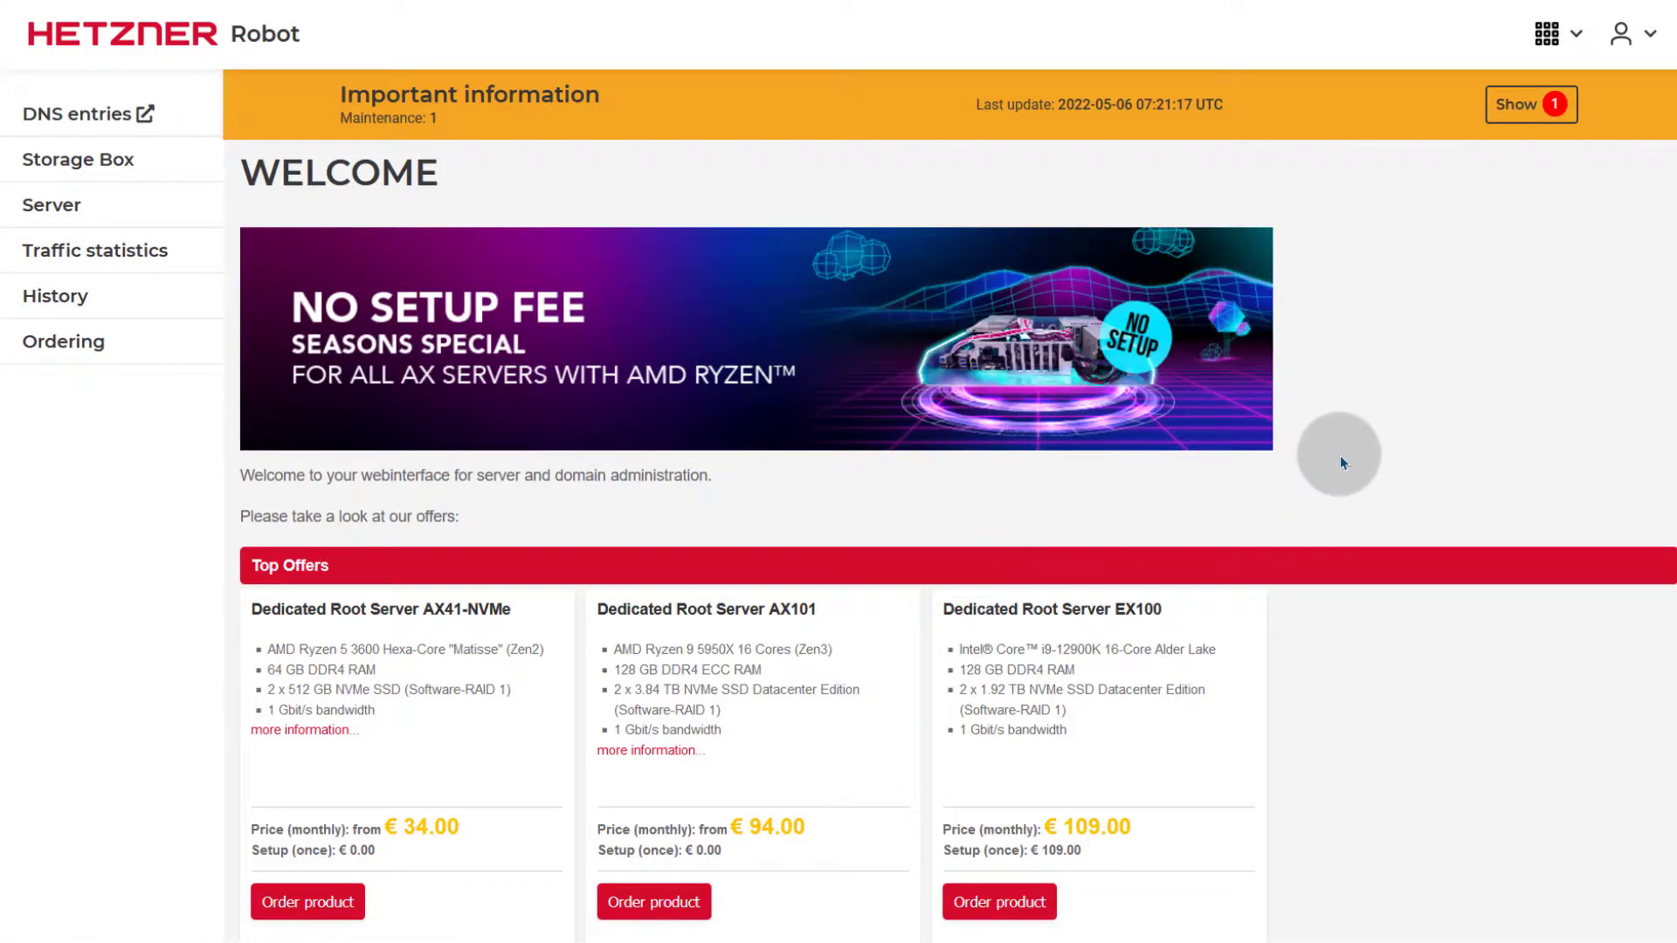
{"action": "left_click", "coordinate": [1550, 33]}
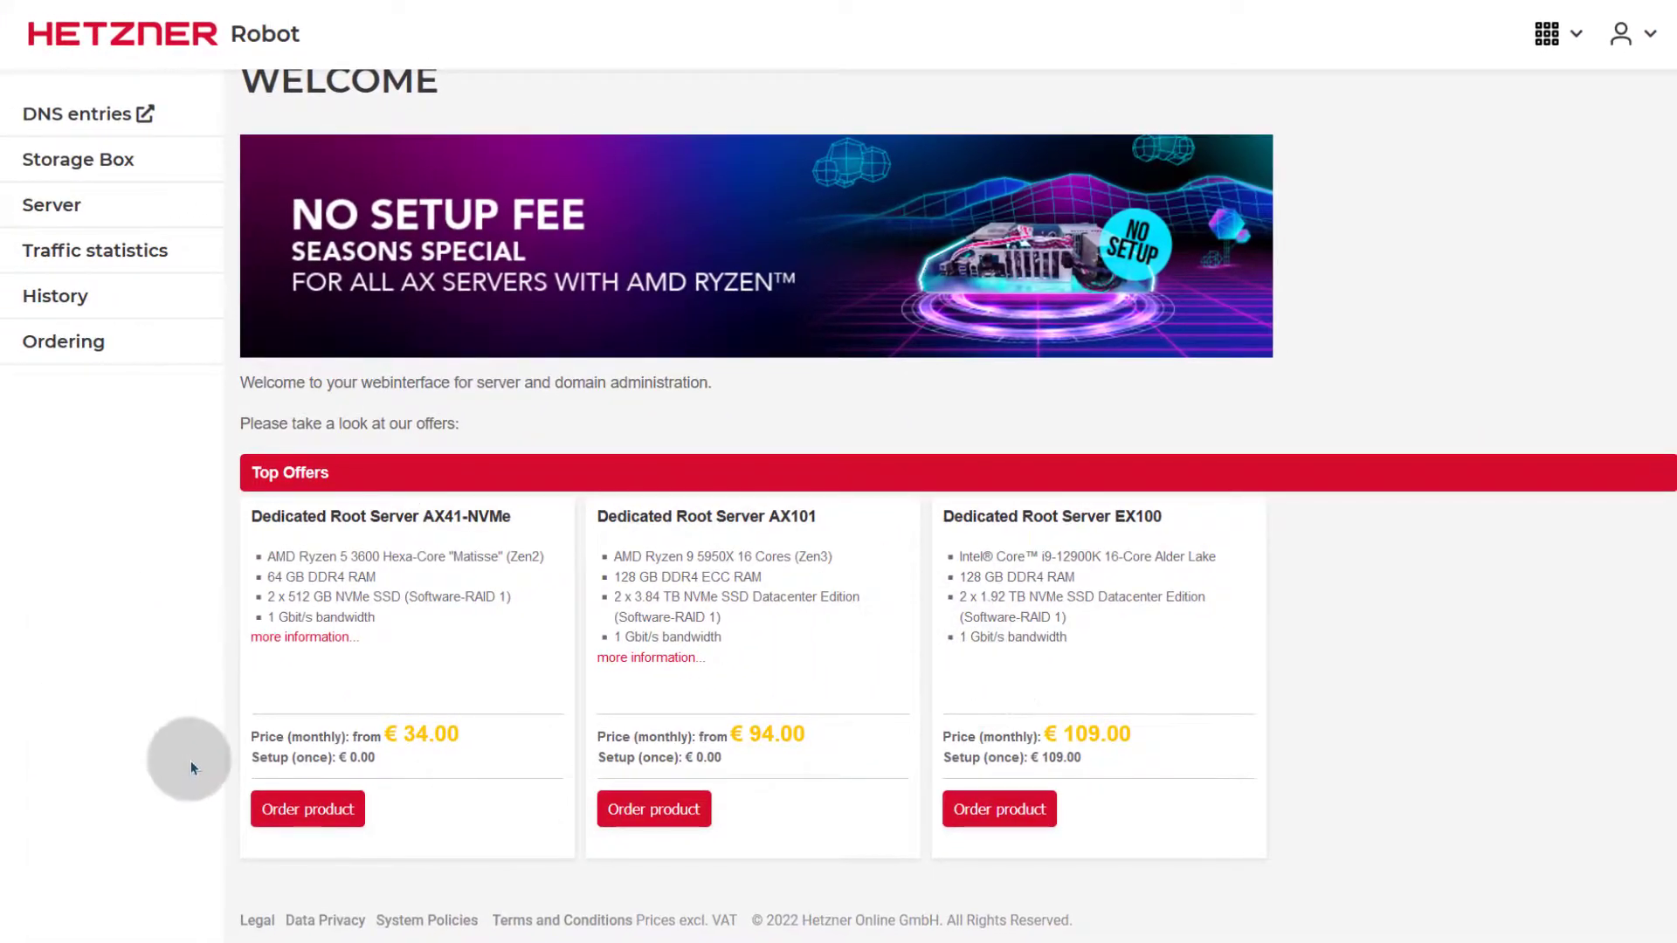
{"action": "mouse_move", "coordinate": [794, 818]}
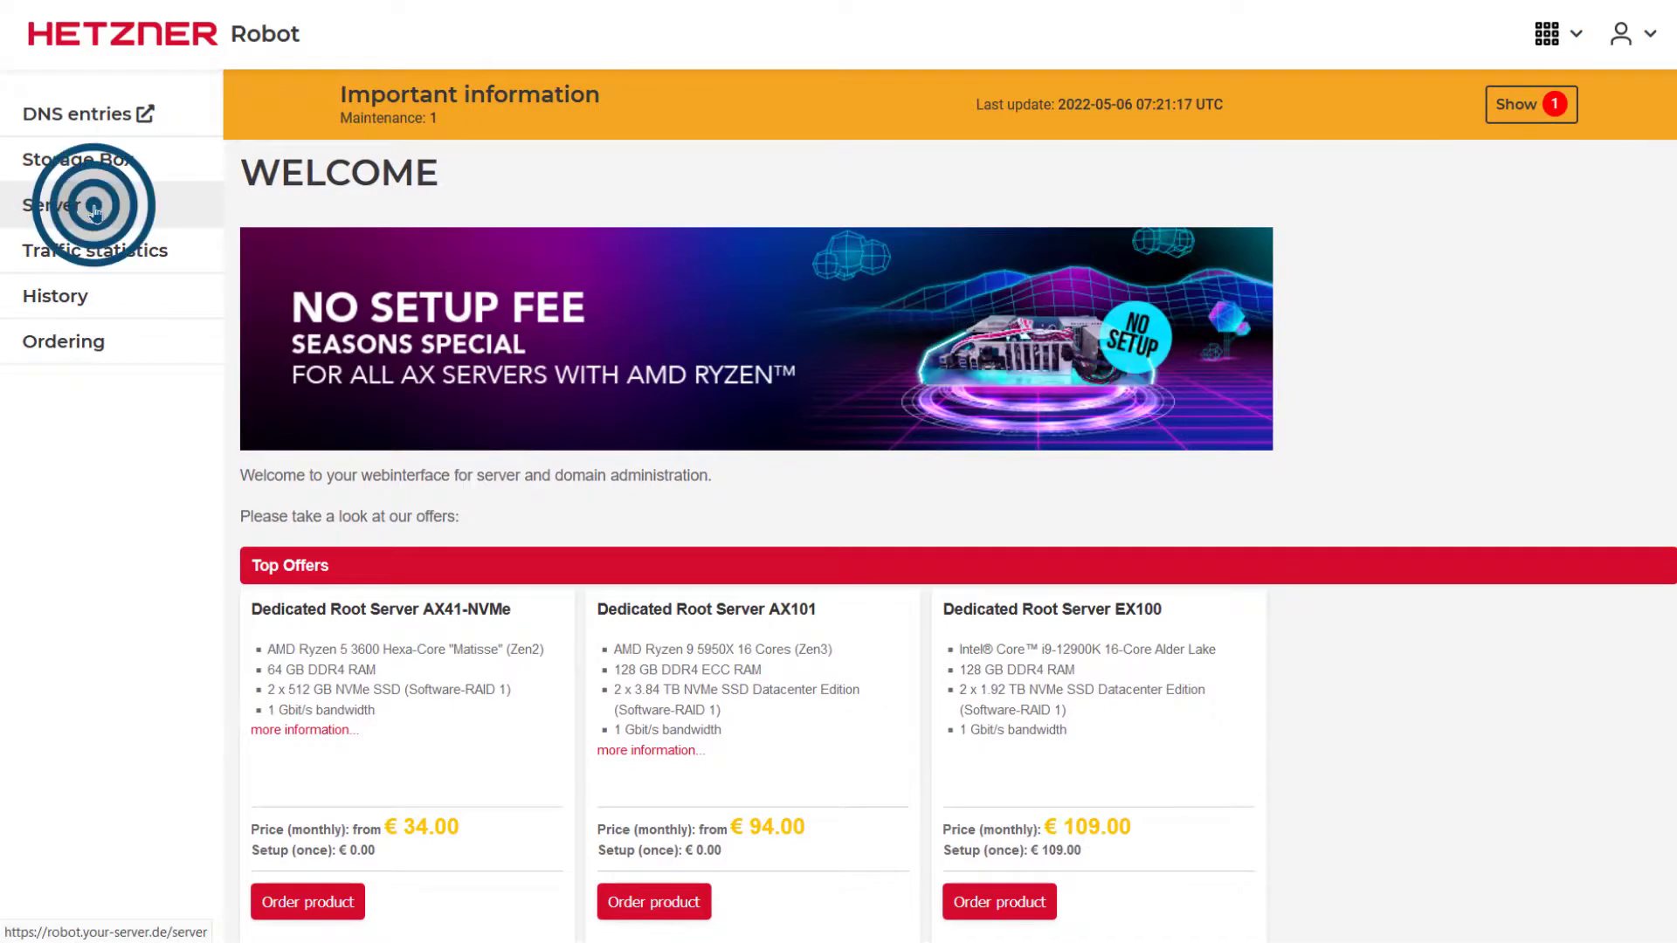
{"action": "left_click", "coordinate": [51, 205]}
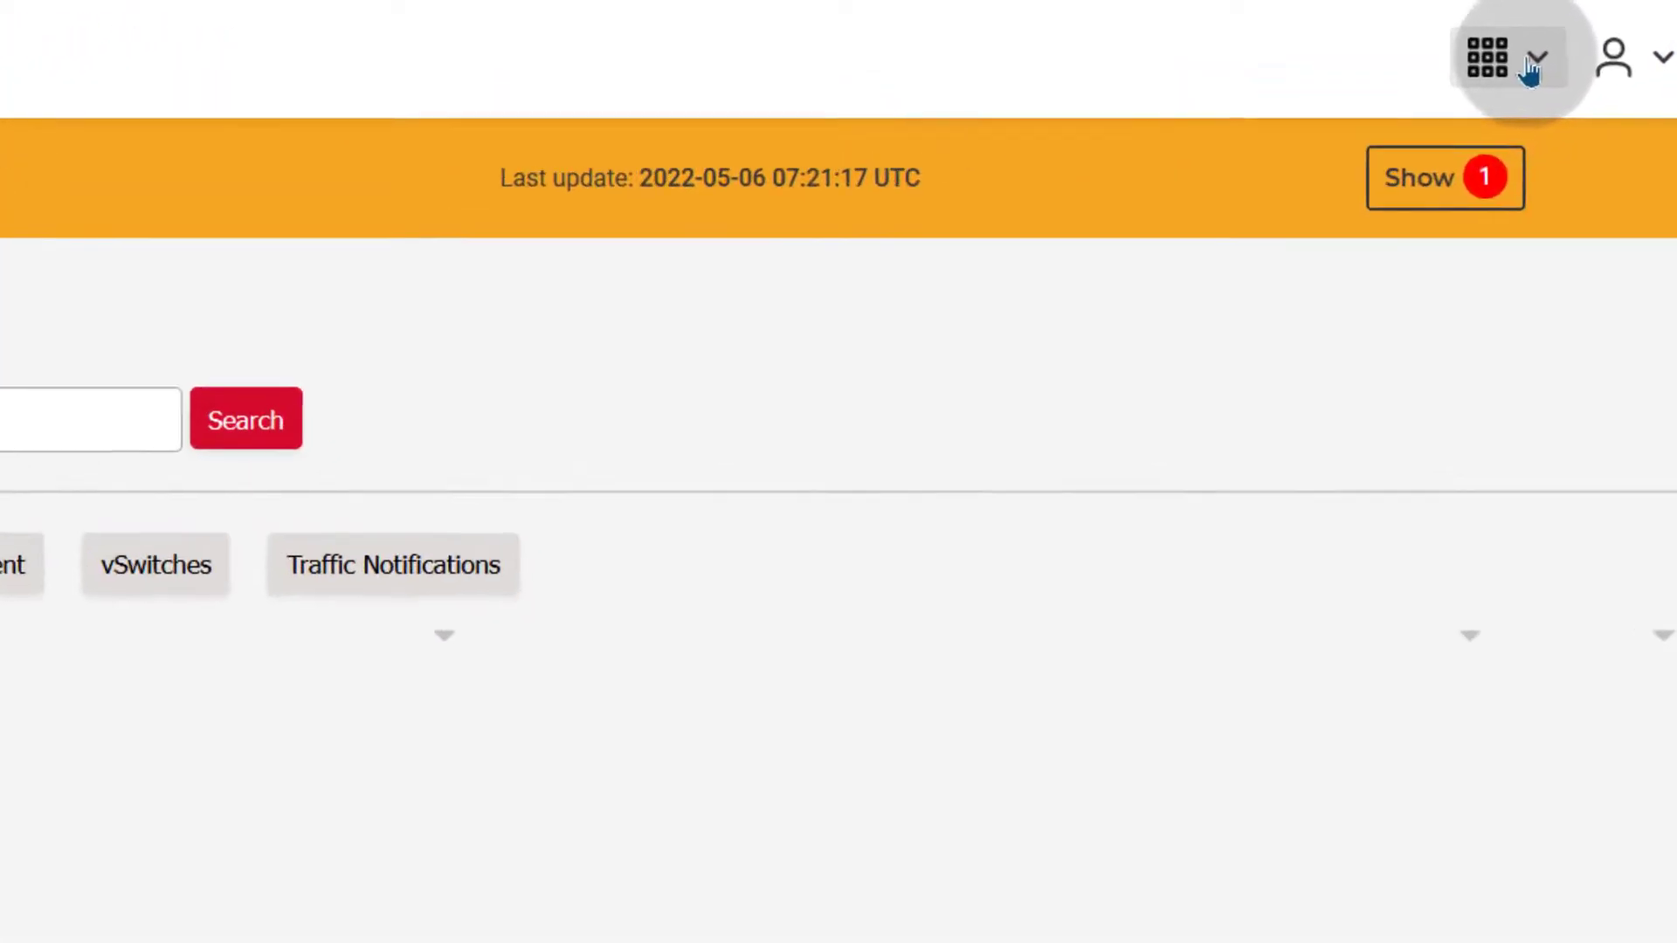
- Return to Cloud Console via the apps grid and enter the Sample project
{"action": "left_click", "coordinate": [1508, 57]}
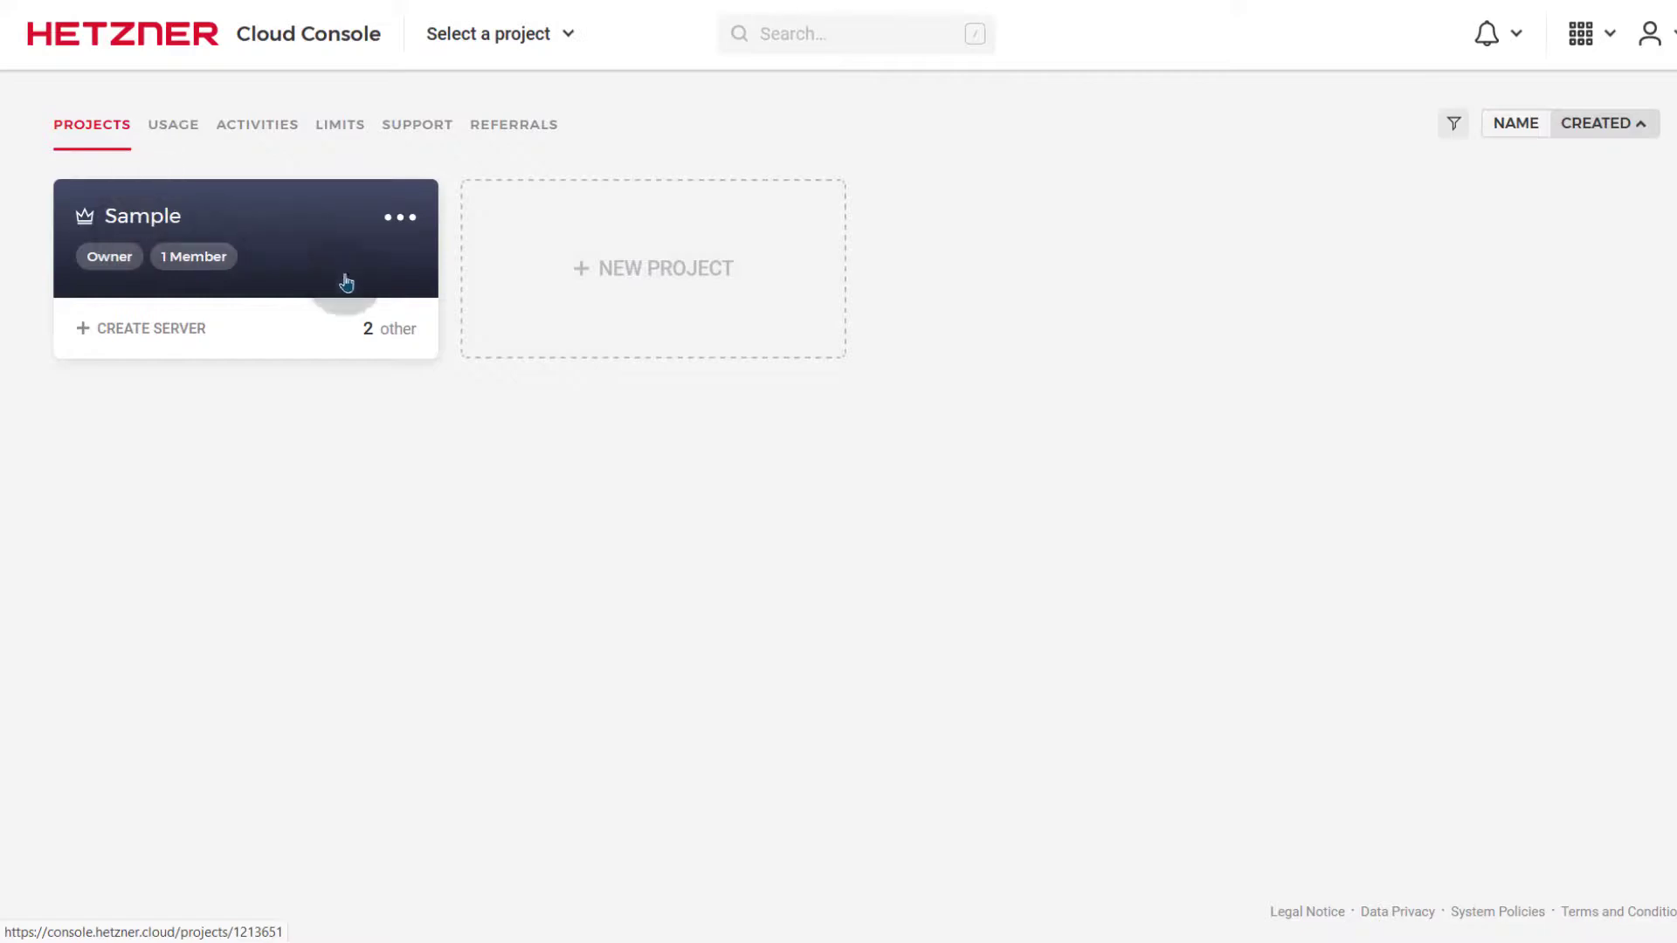
{"action": "left_click", "coordinate": [400, 217]}
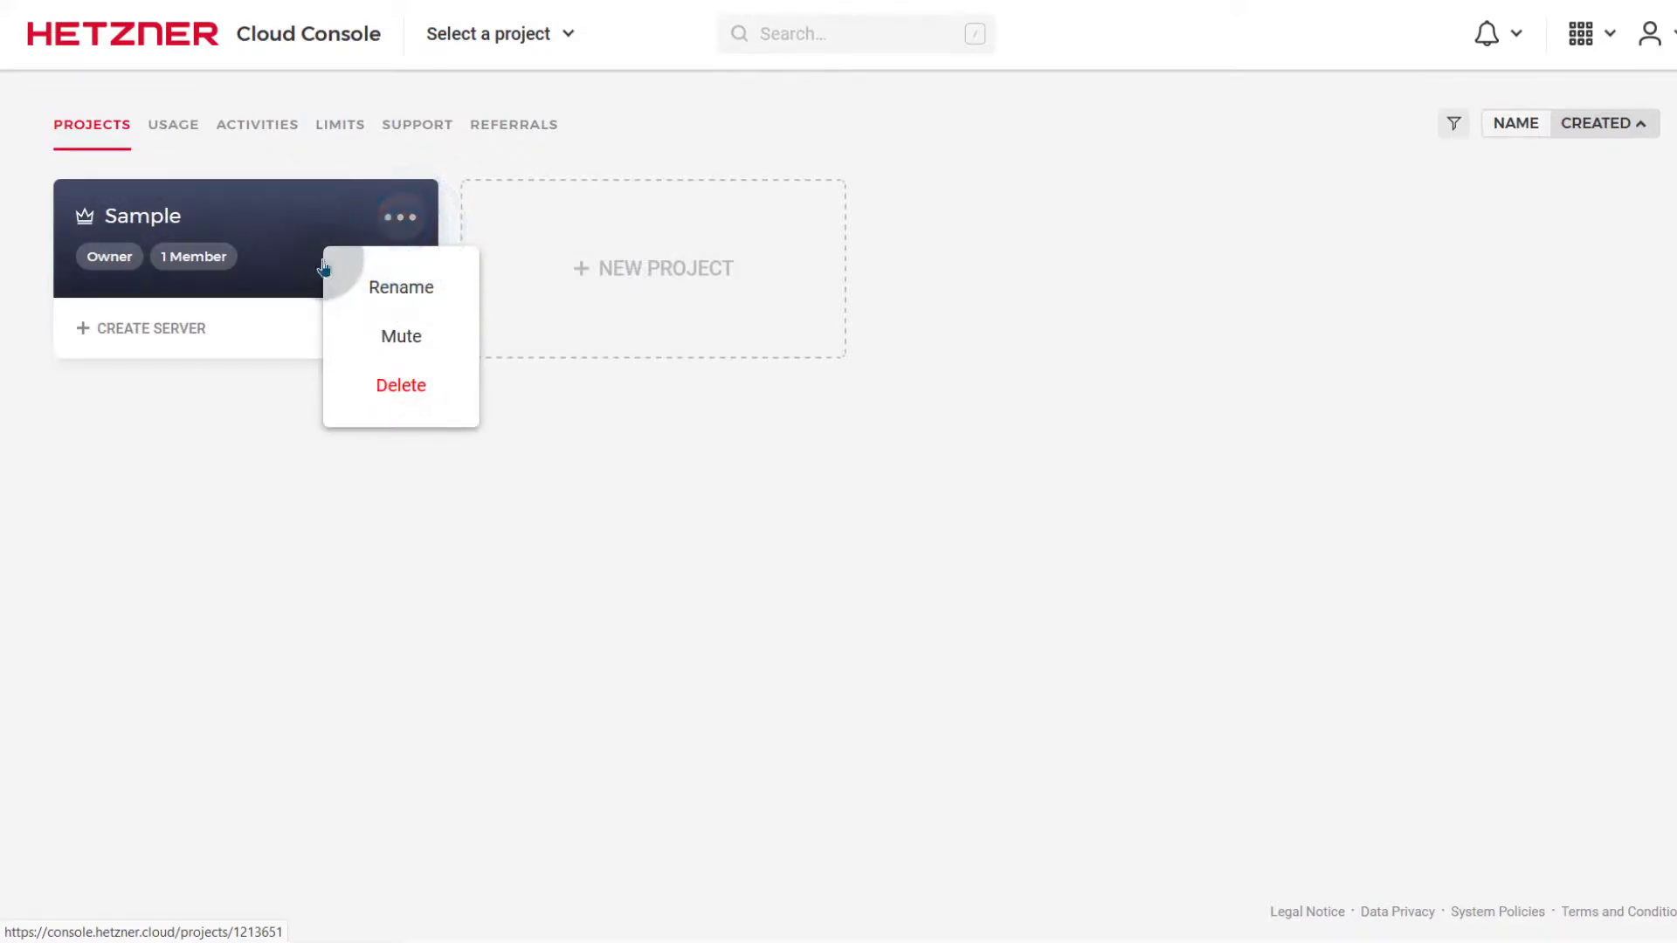
{"action": "left_click", "coordinate": [400, 384]}
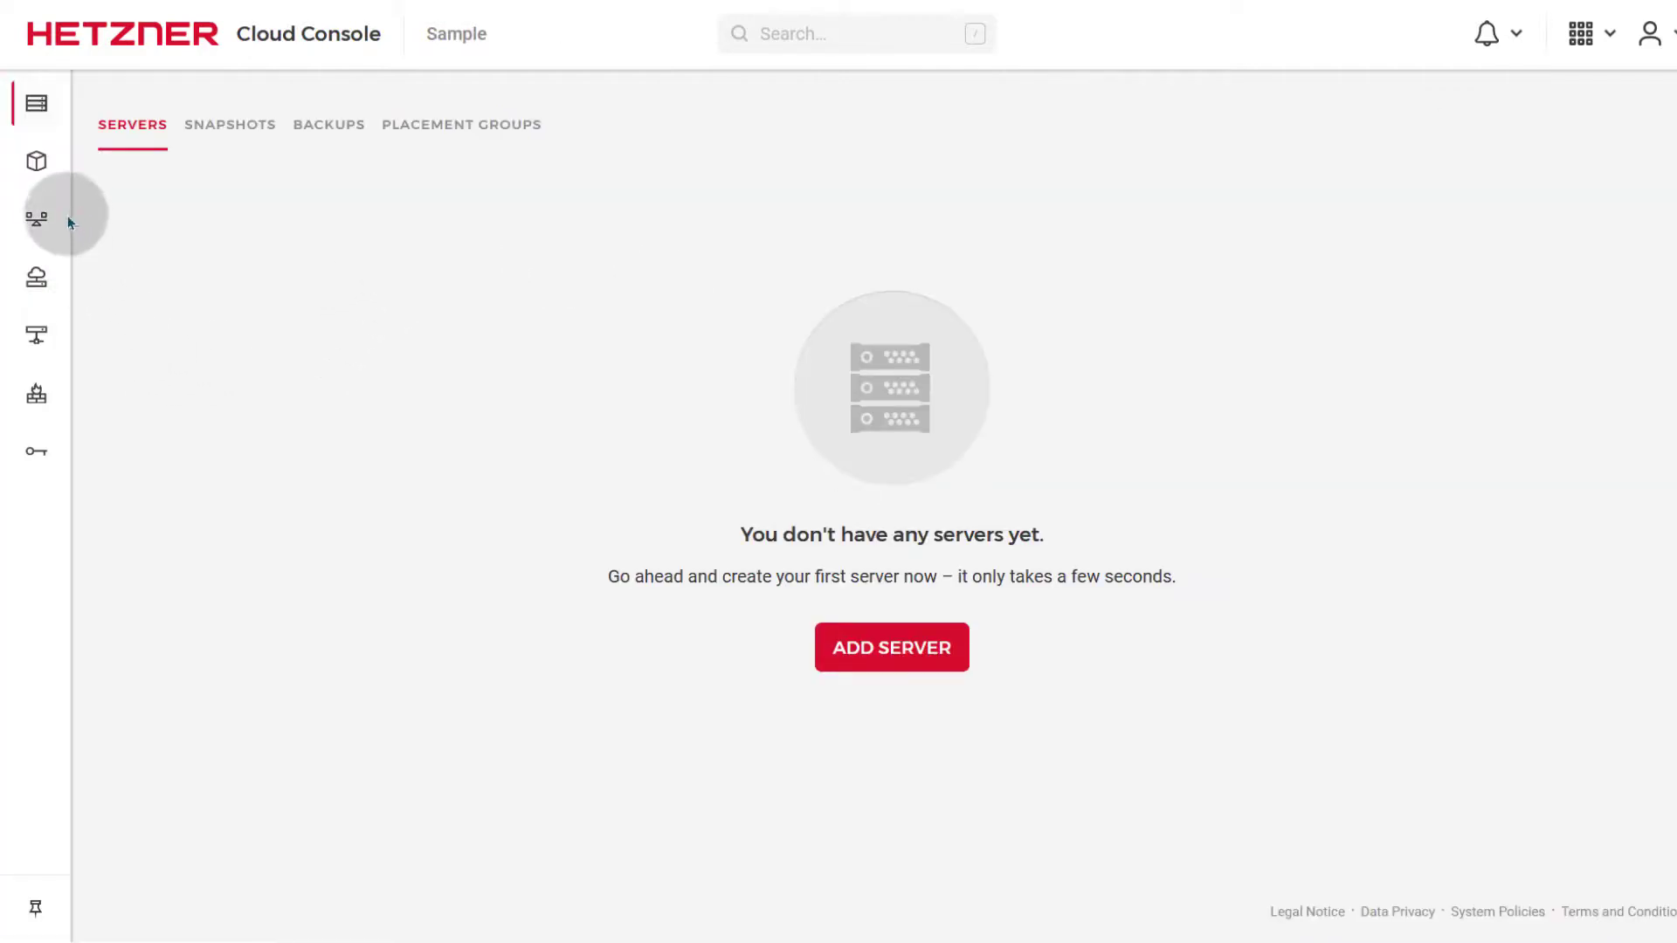
- Start a new server in the Sample project, defaulting to Helsinki and Ubuntu 20.04 at €6.90/mo
{"action": "left_click", "coordinate": [891, 647]}
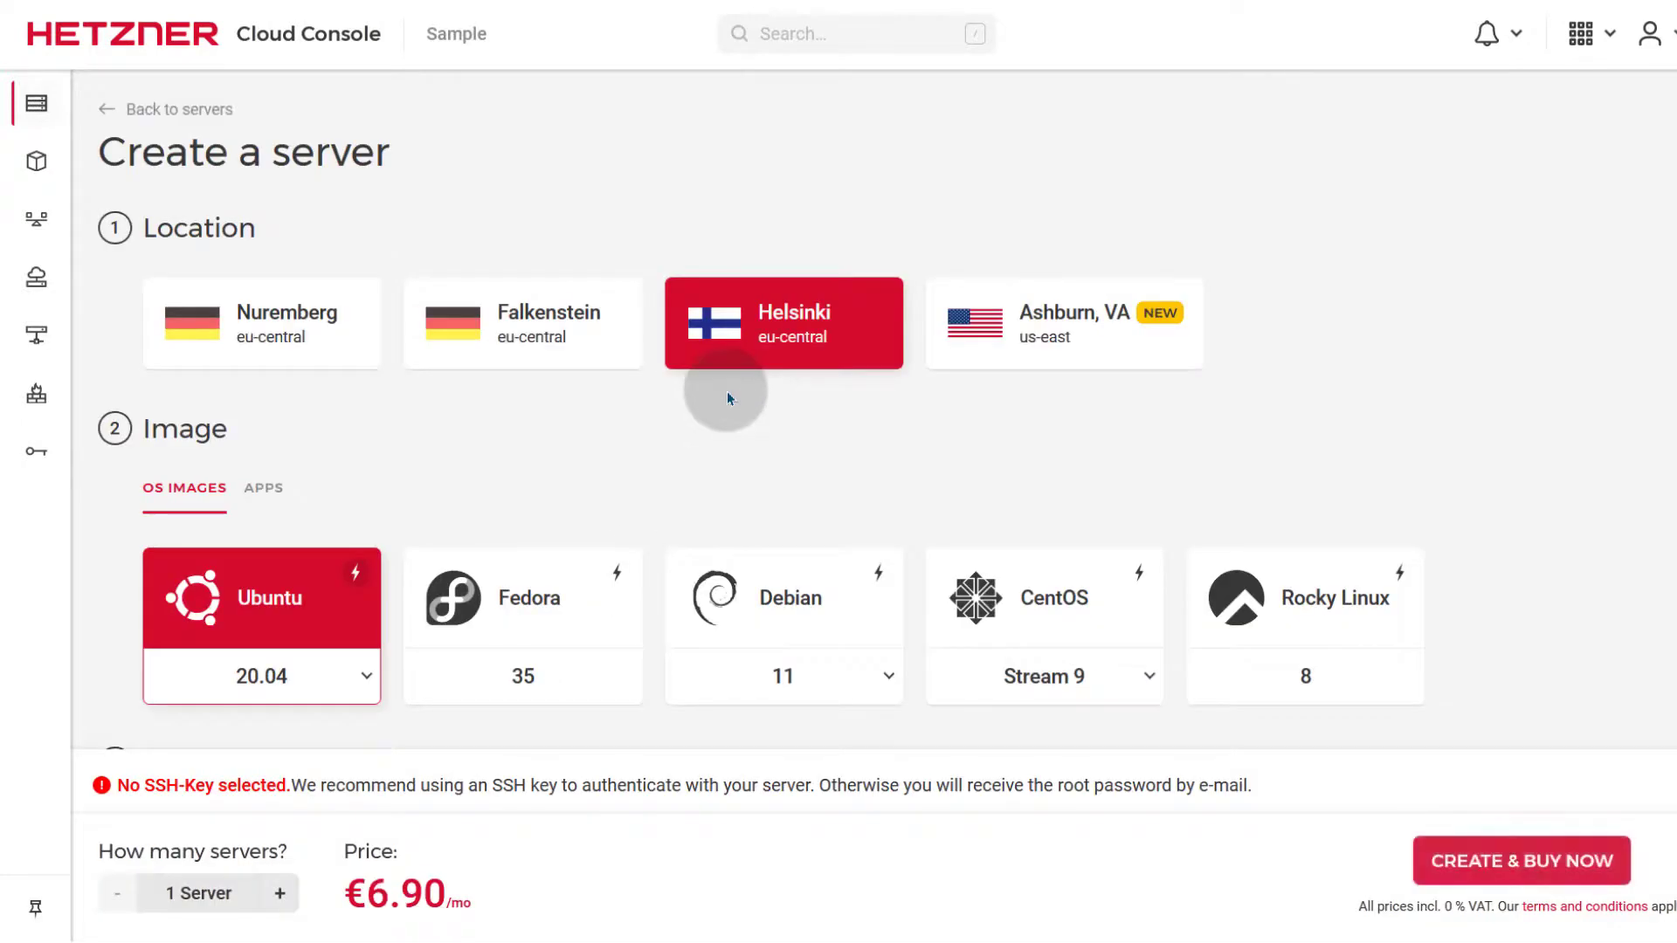
{"action": "mouse_move", "coordinate": [473, 485]}
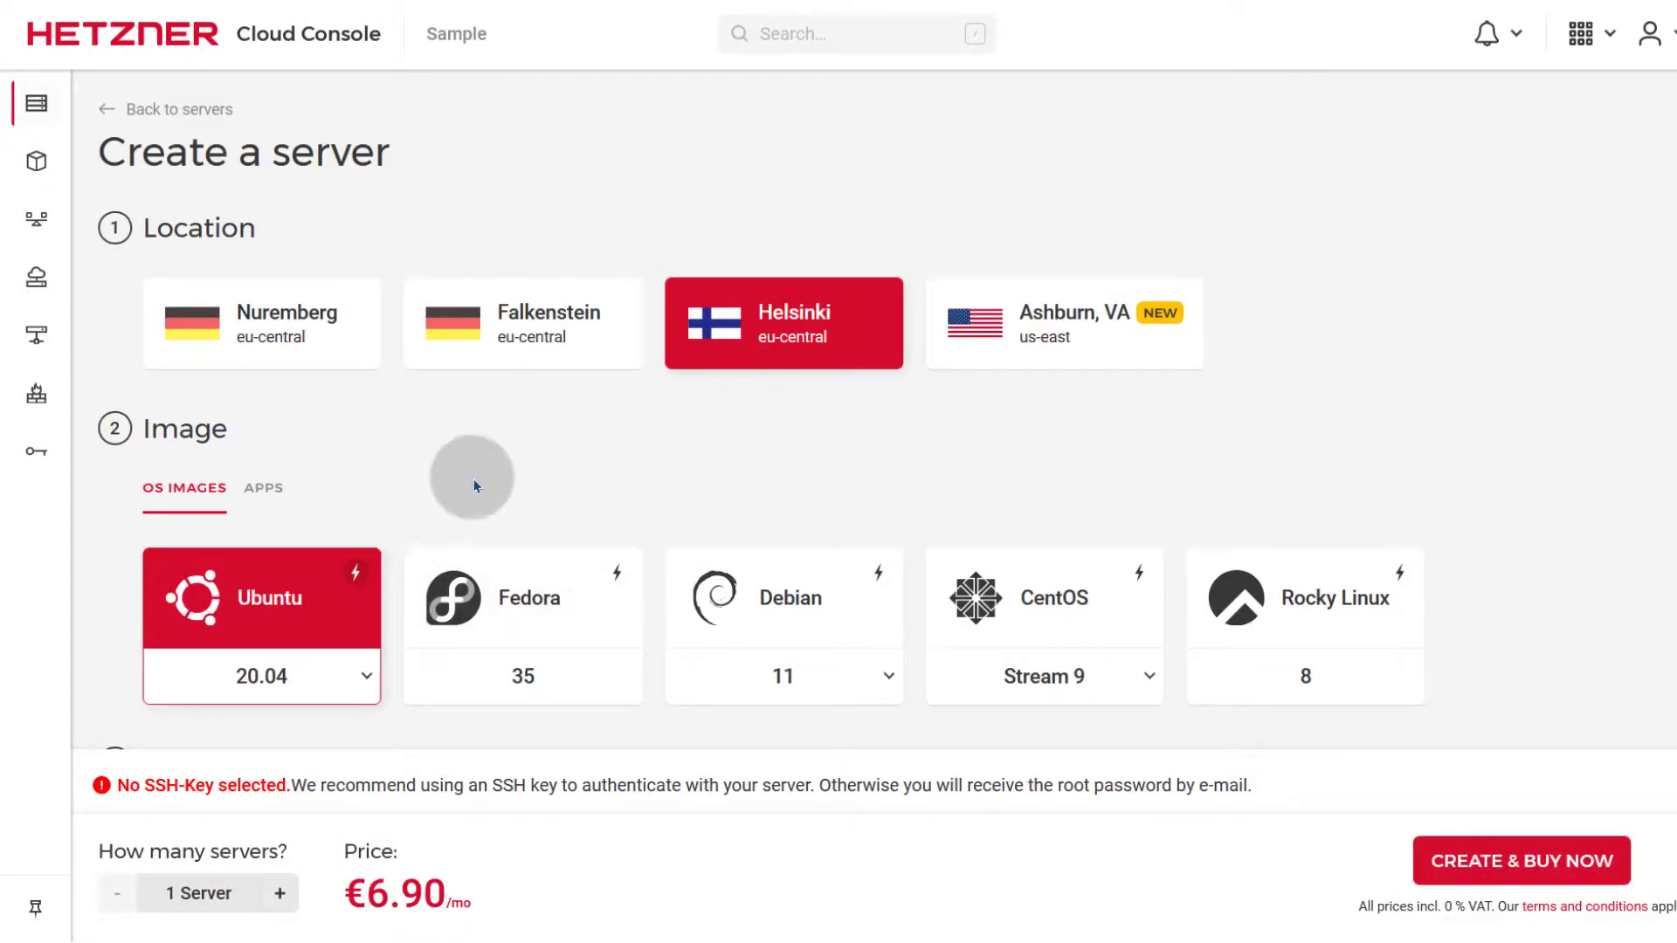
- Review the Dedicated vCPU server type and assign the KubernTest network to the server
{"action": "scroll", "scroll_direction": "down", "scroll_amount": 3}
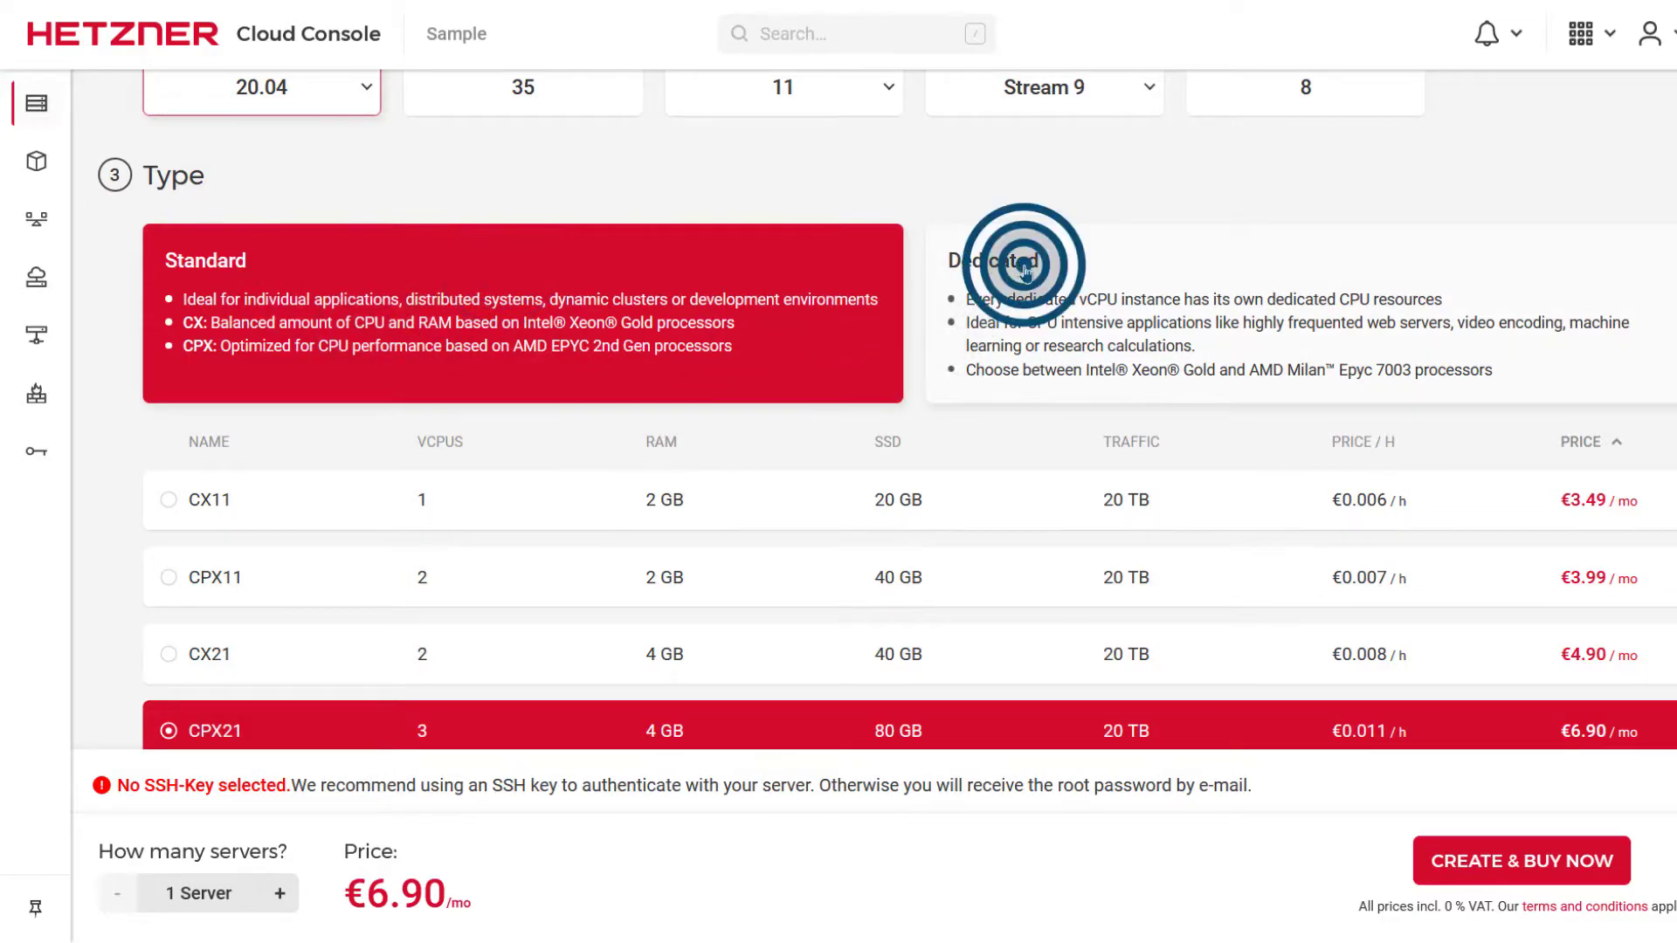
{"action": "left_click", "coordinate": [1023, 262]}
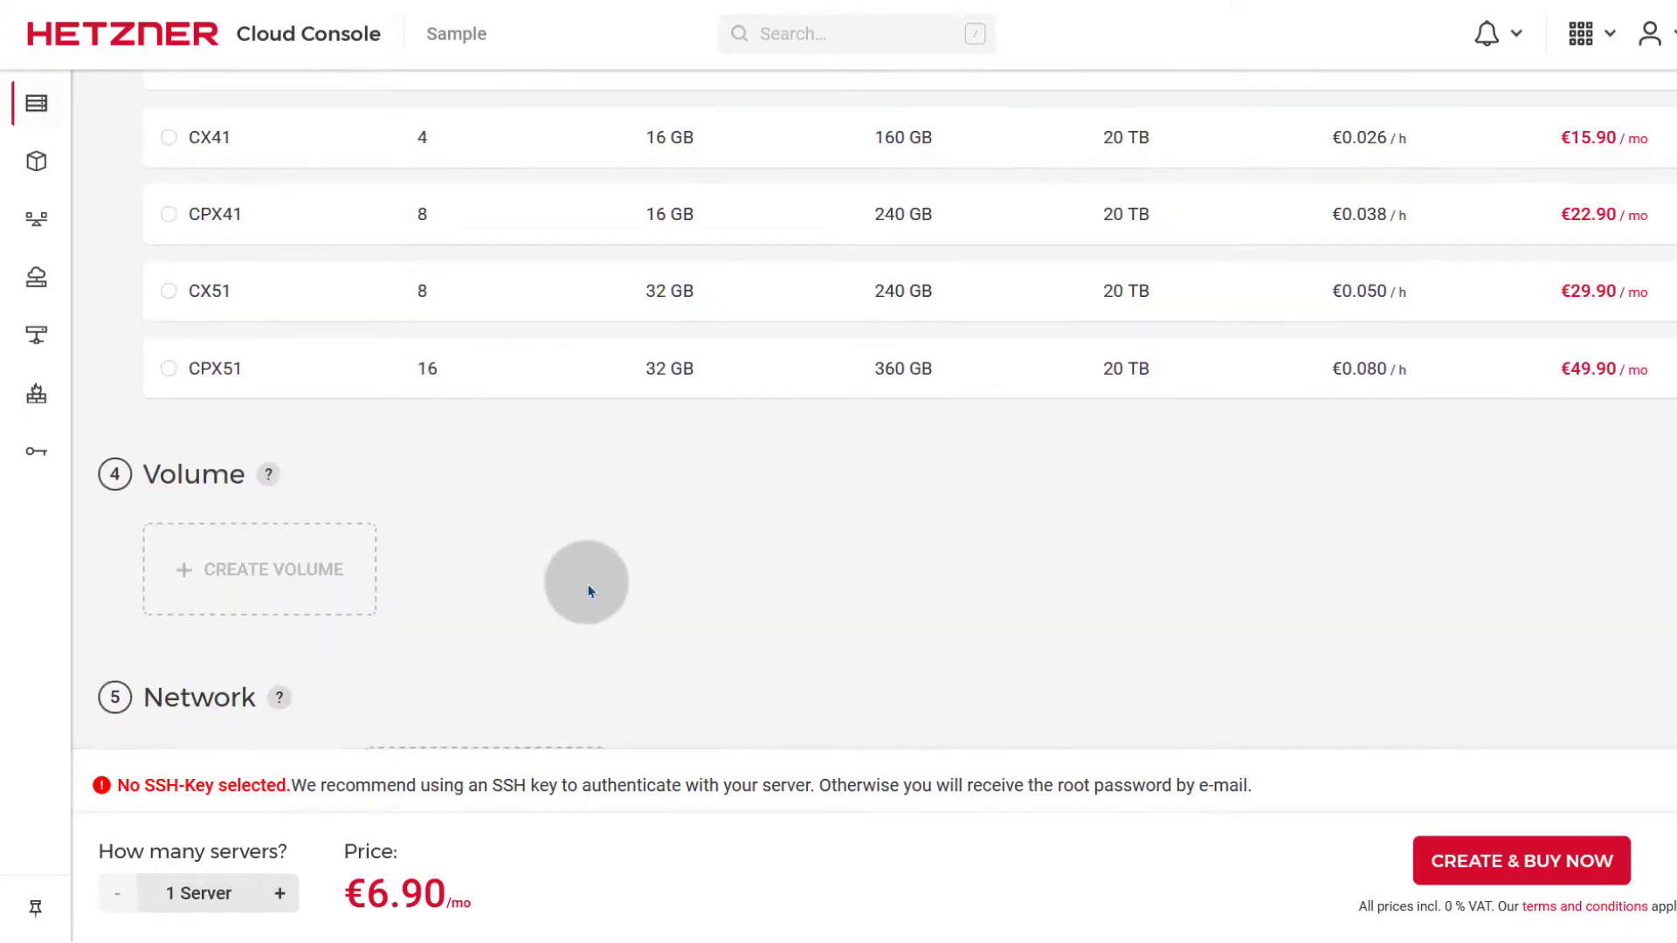
{"action": "scroll", "scroll_direction": "down", "scroll_amount": 3}
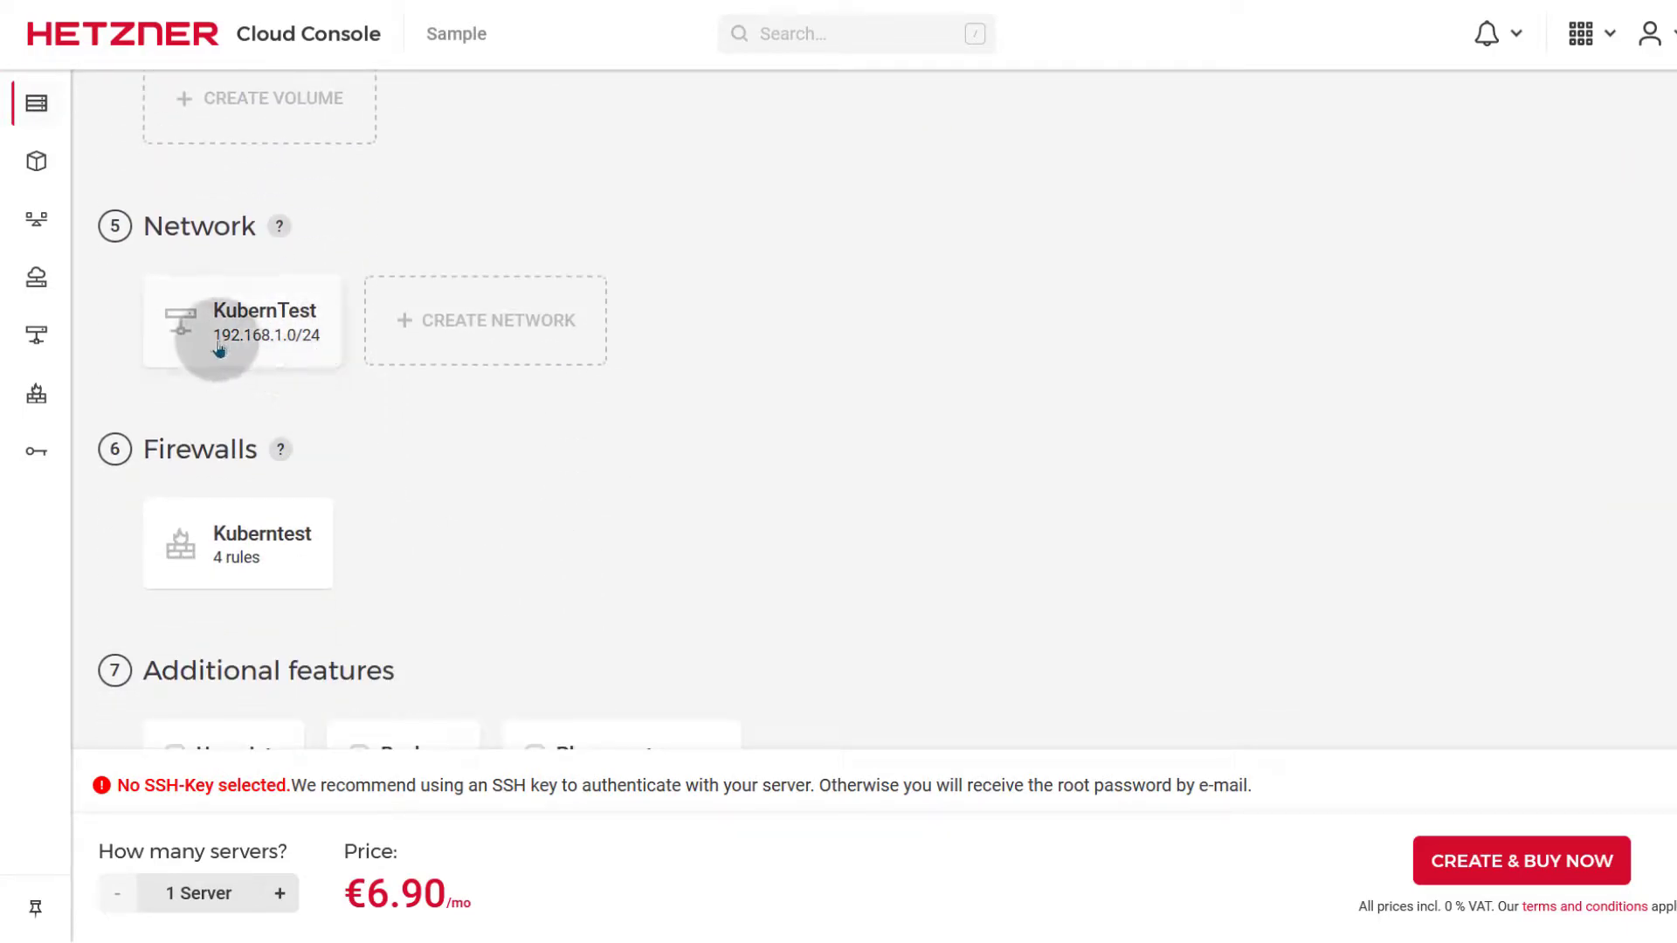
{"action": "mouse_move", "coordinate": [597, 484]}
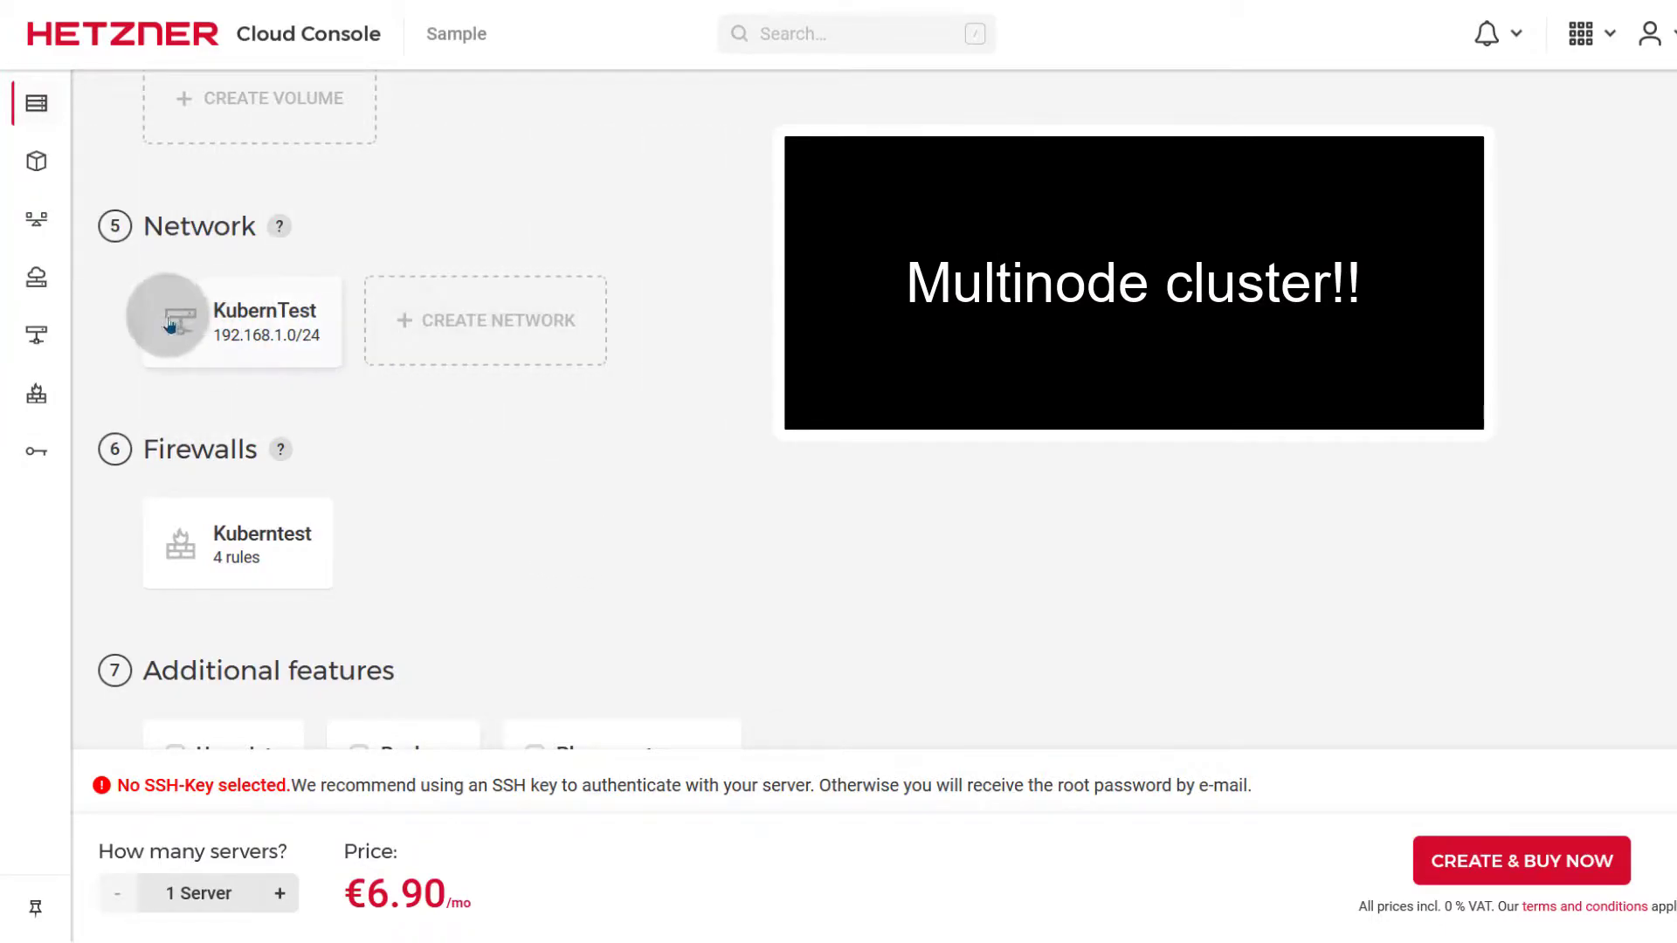
{"action": "left_click", "coordinate": [484, 319]}
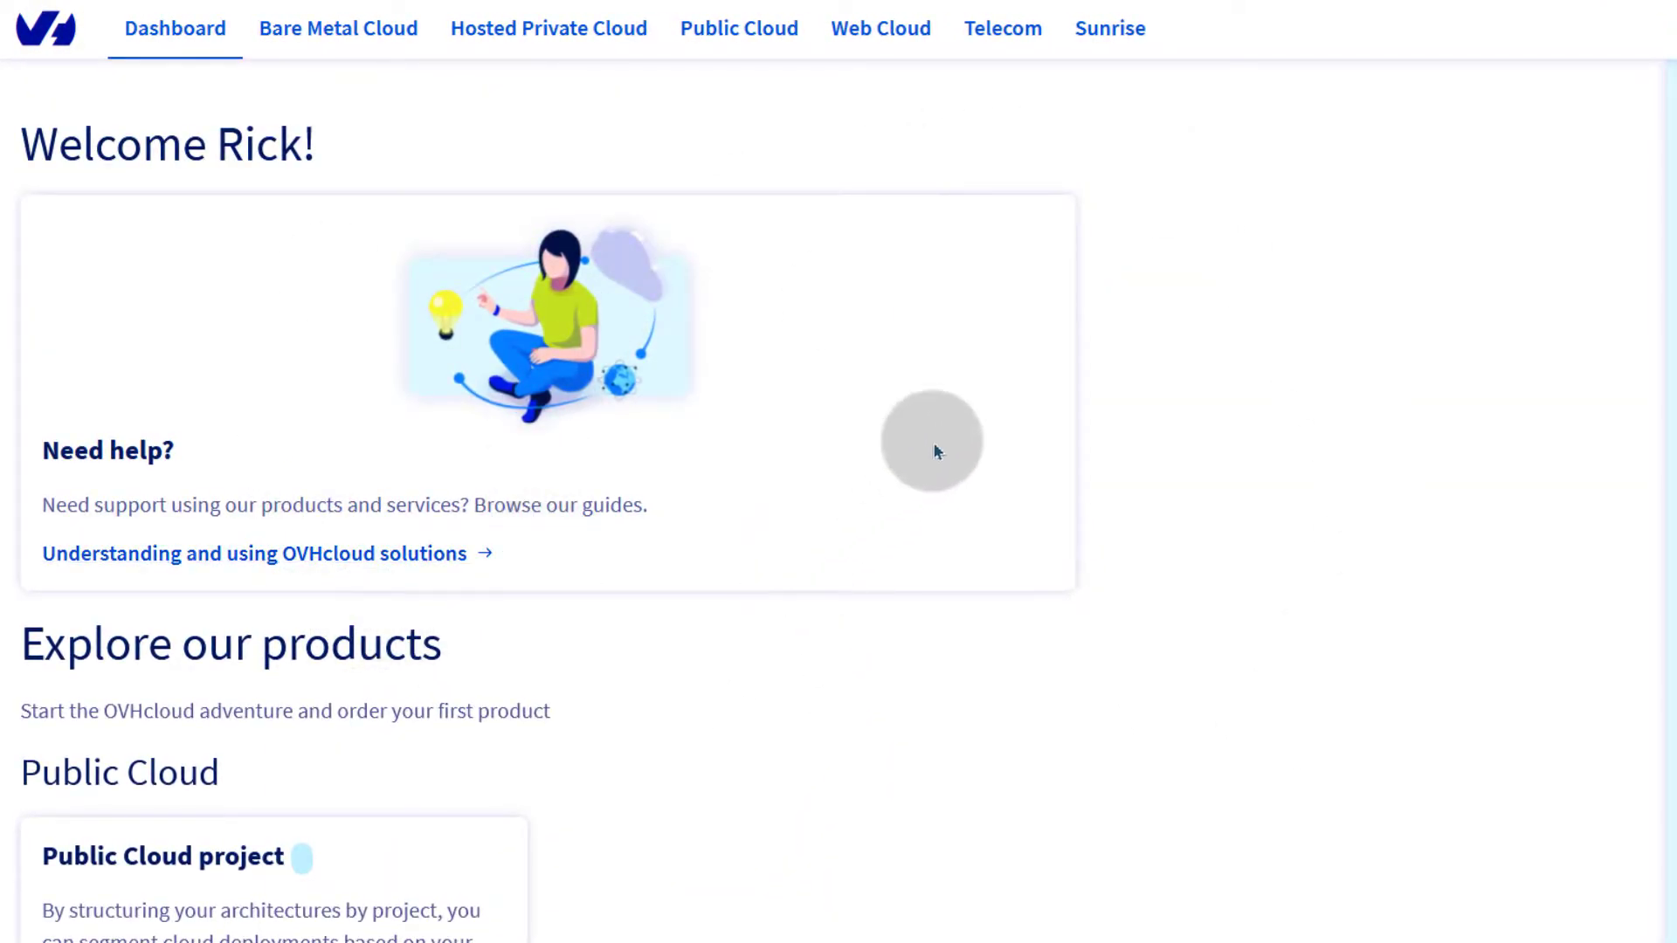
- Go to OVHcloud's Bare Metal Cloud section and follow the 'our guides' link
{"action": "scroll", "scroll_direction": "down", "scroll_amount": 3}
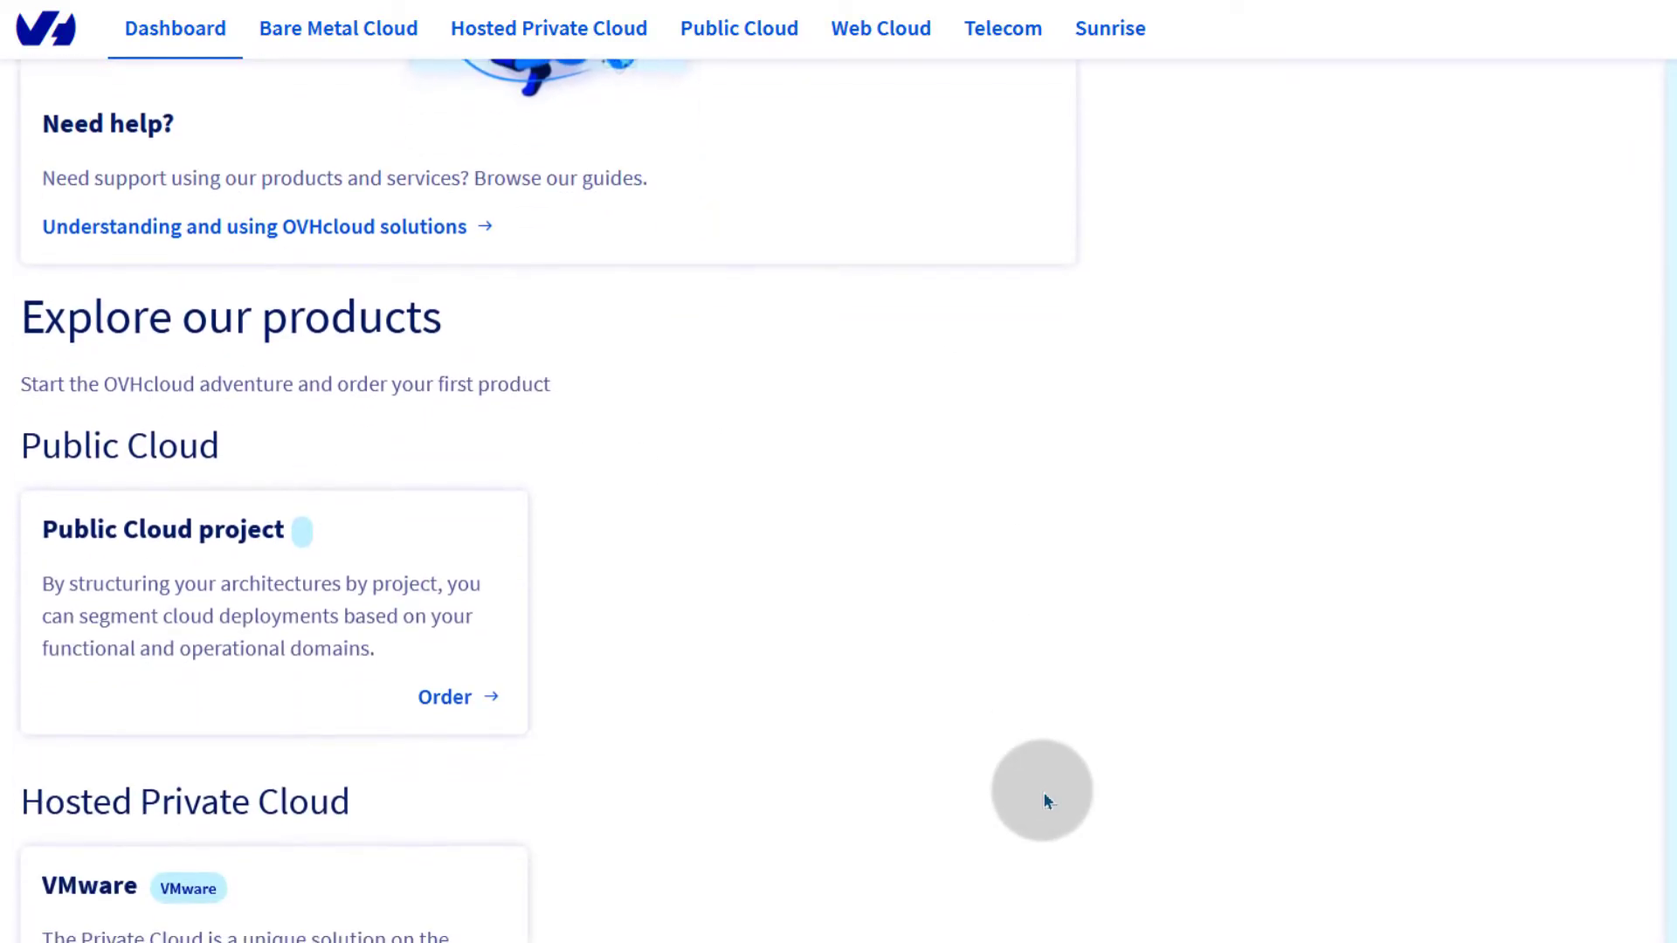
{"action": "left_click", "coordinate": [338, 28]}
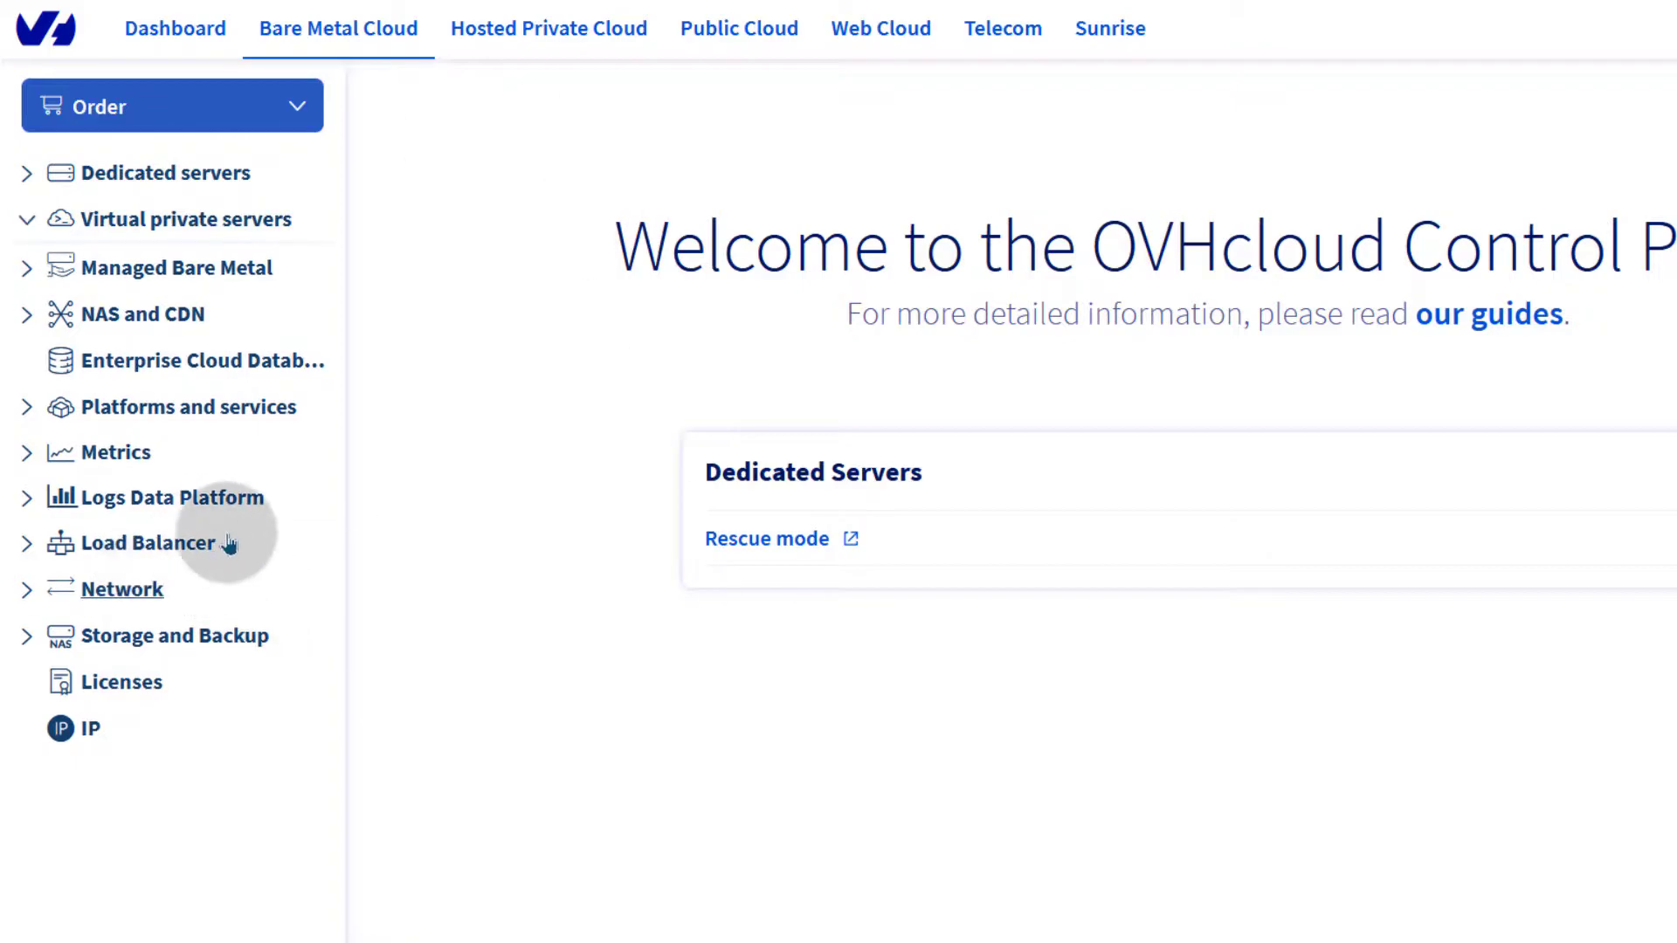
{"action": "mouse_move", "coordinate": [1585, 133]}
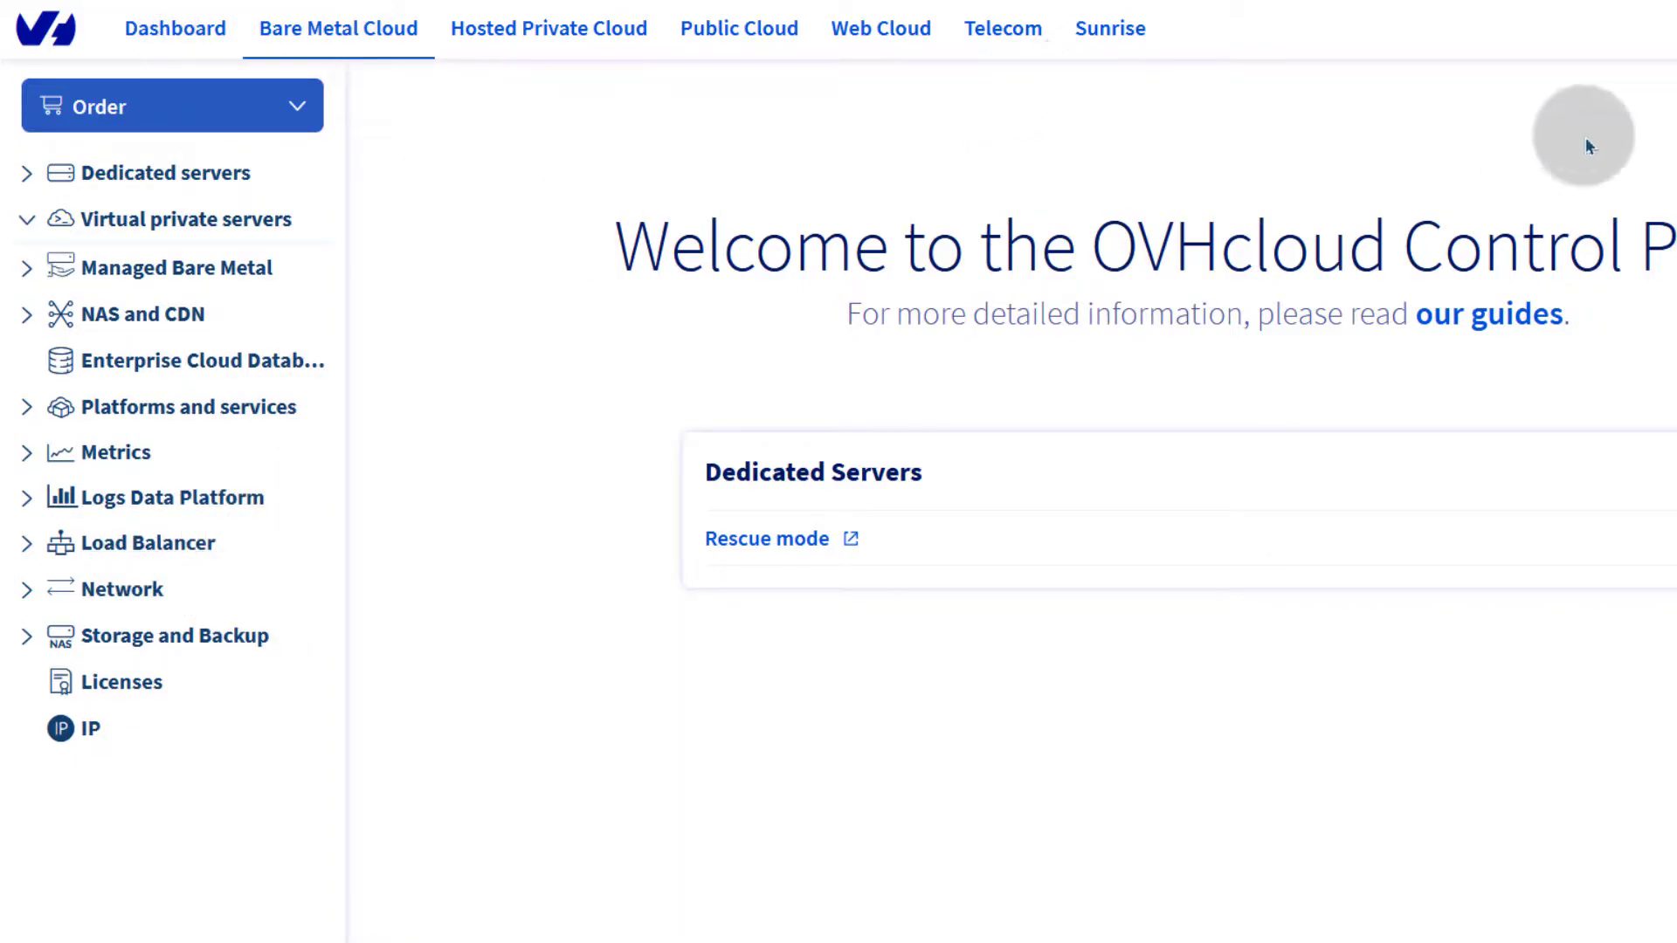
{"action": "left_click", "coordinate": [1488, 313]}
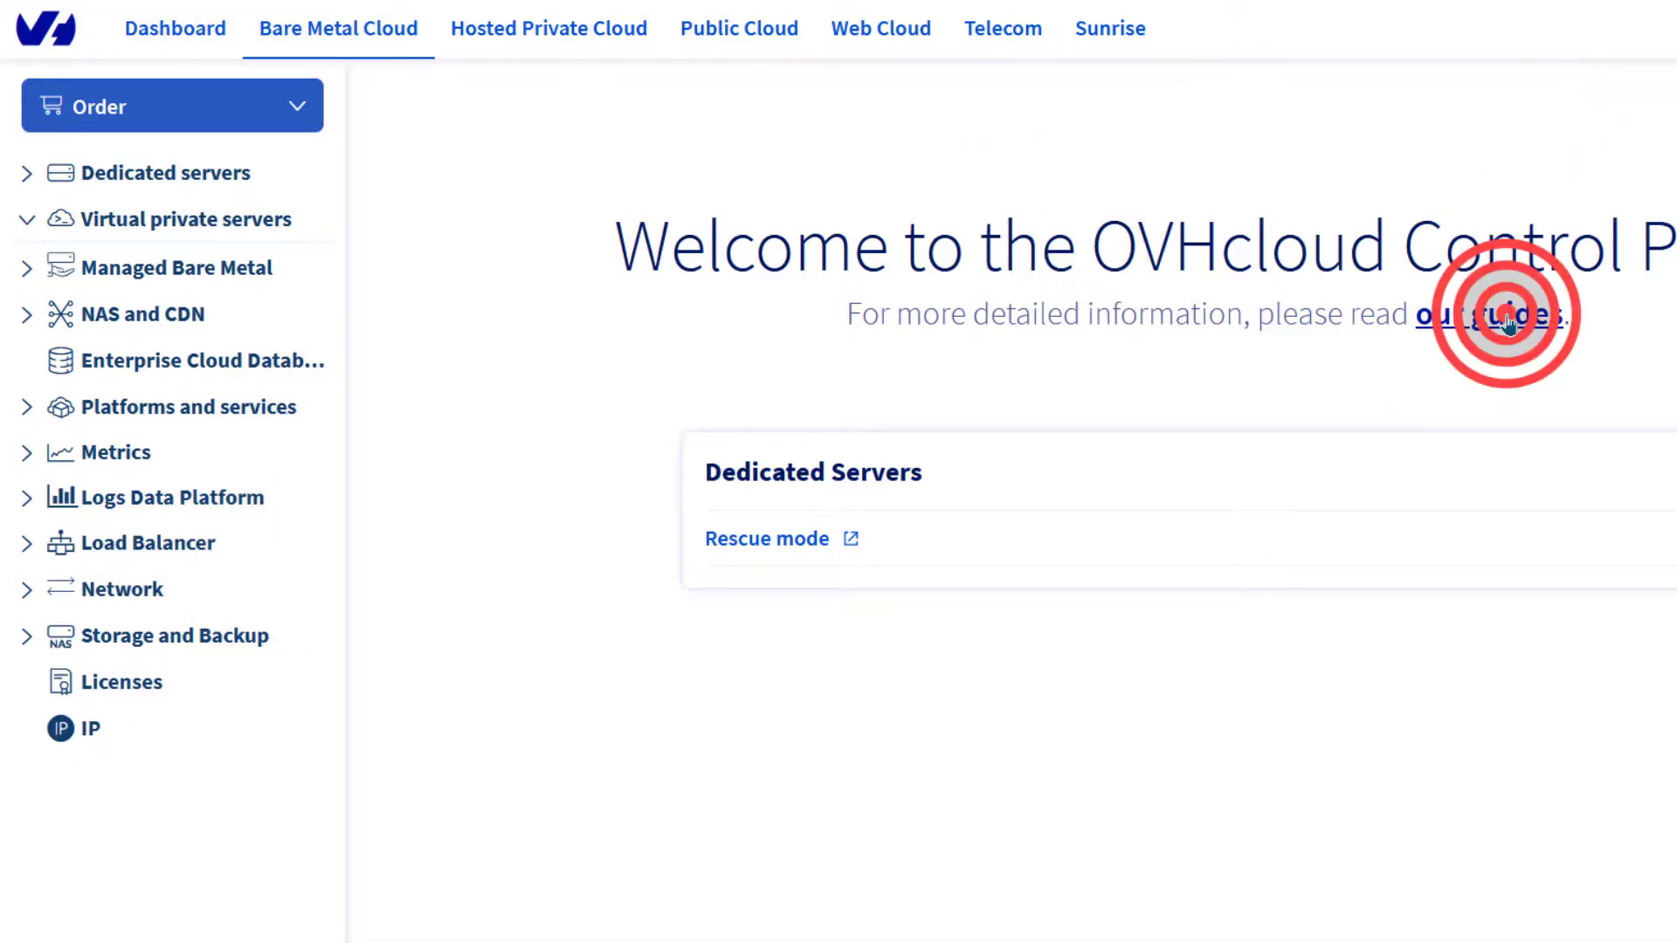
{"action": "left_click", "coordinate": [1488, 313]}
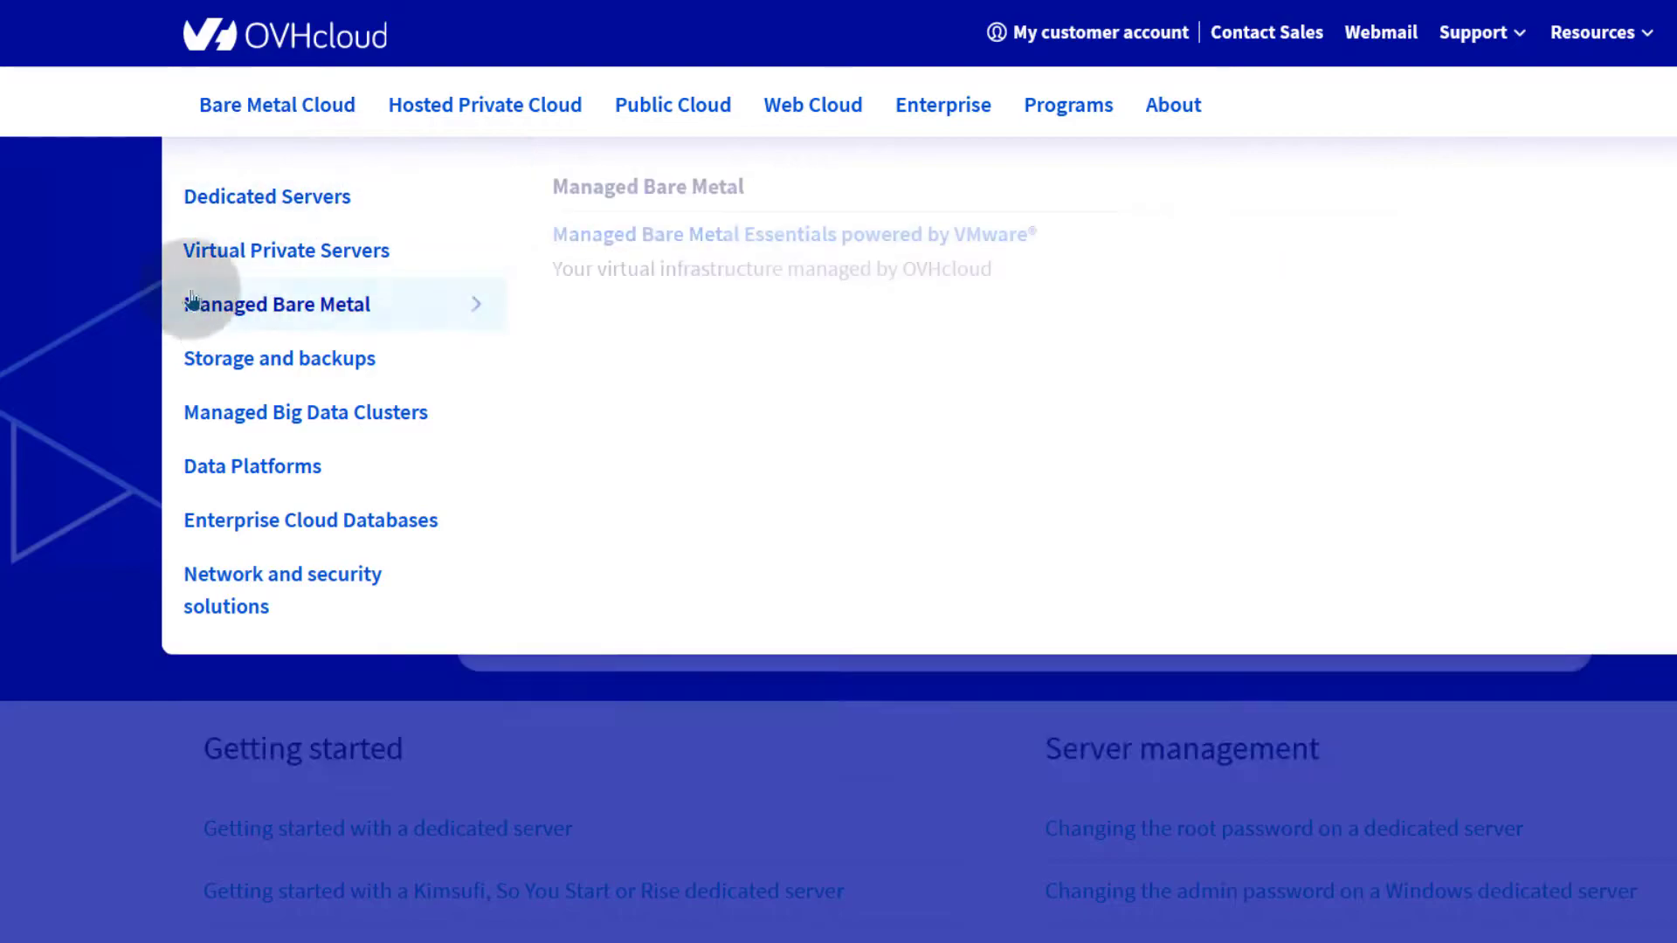
{"action": "mouse_move", "coordinate": [285, 250]}
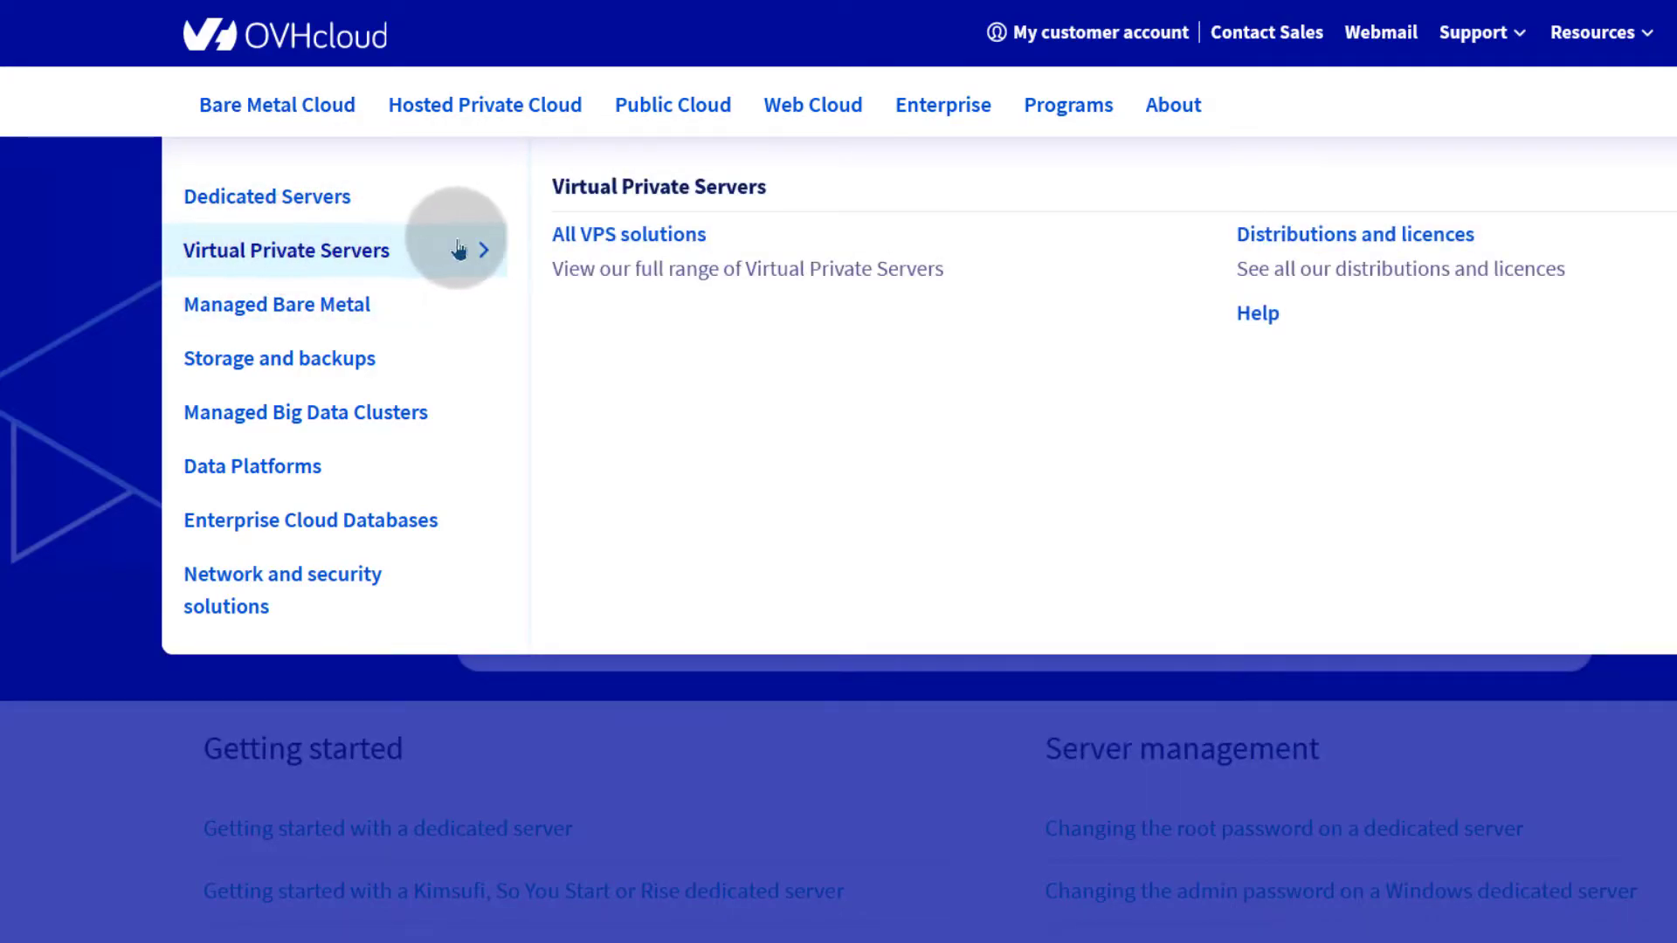
- Bring up OVHcloud's VPS plans (£2.79–£18.12/mo) and the country/currency list
{"action": "left_click", "coordinate": [647, 241]}
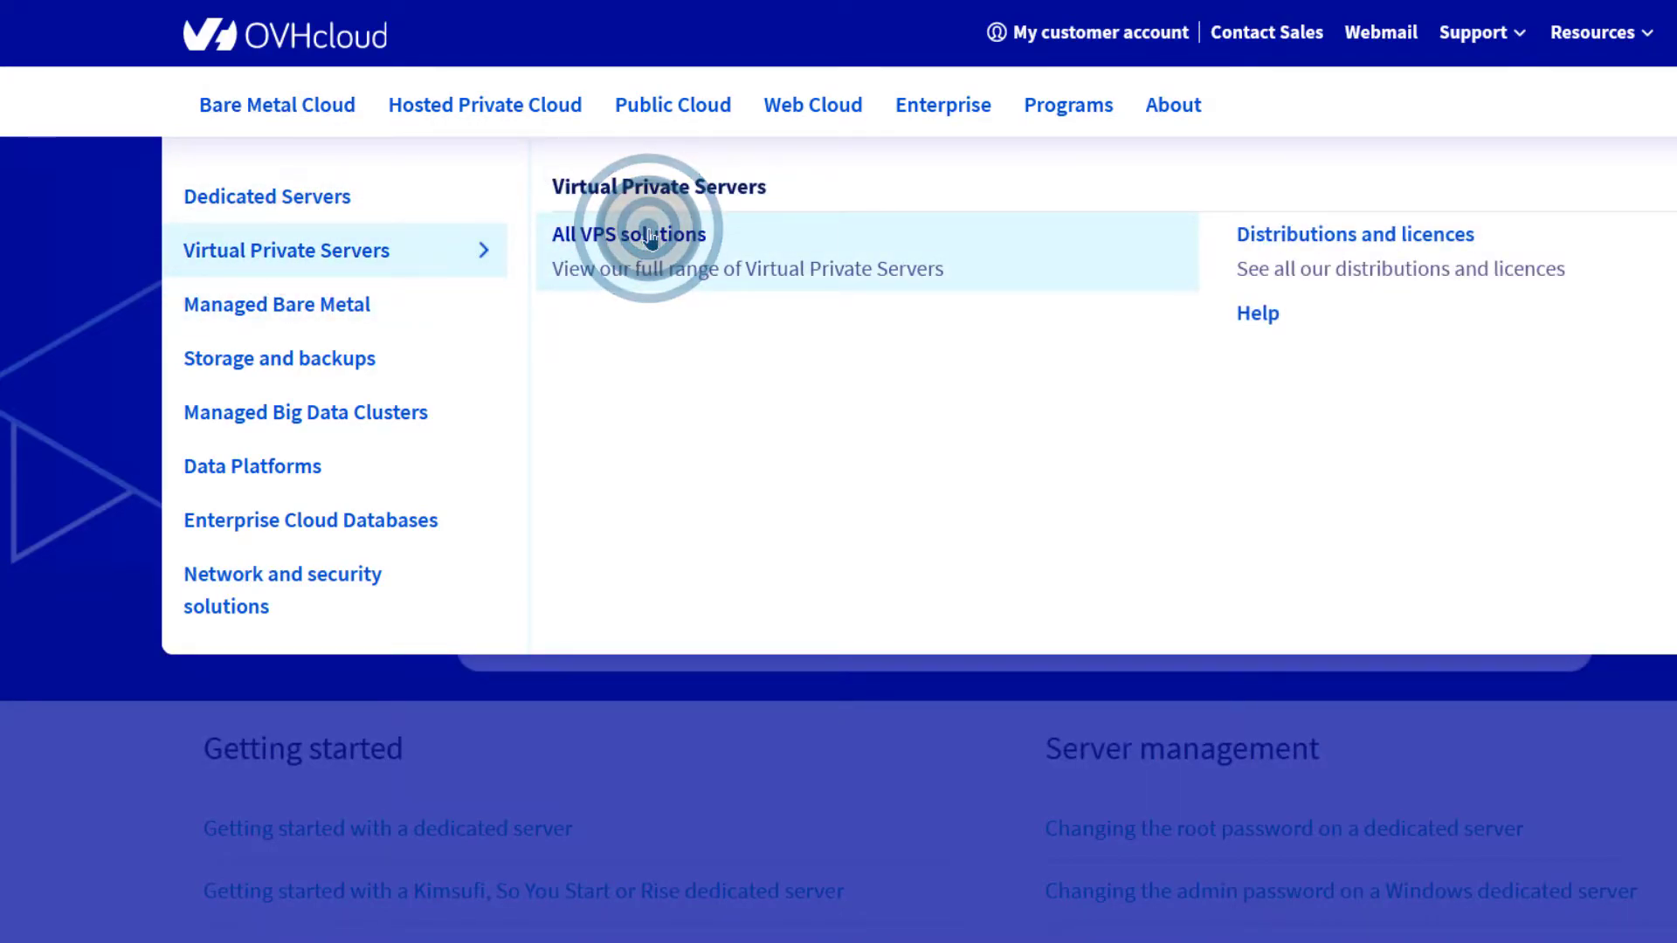
{"action": "left_click", "coordinate": [629, 234]}
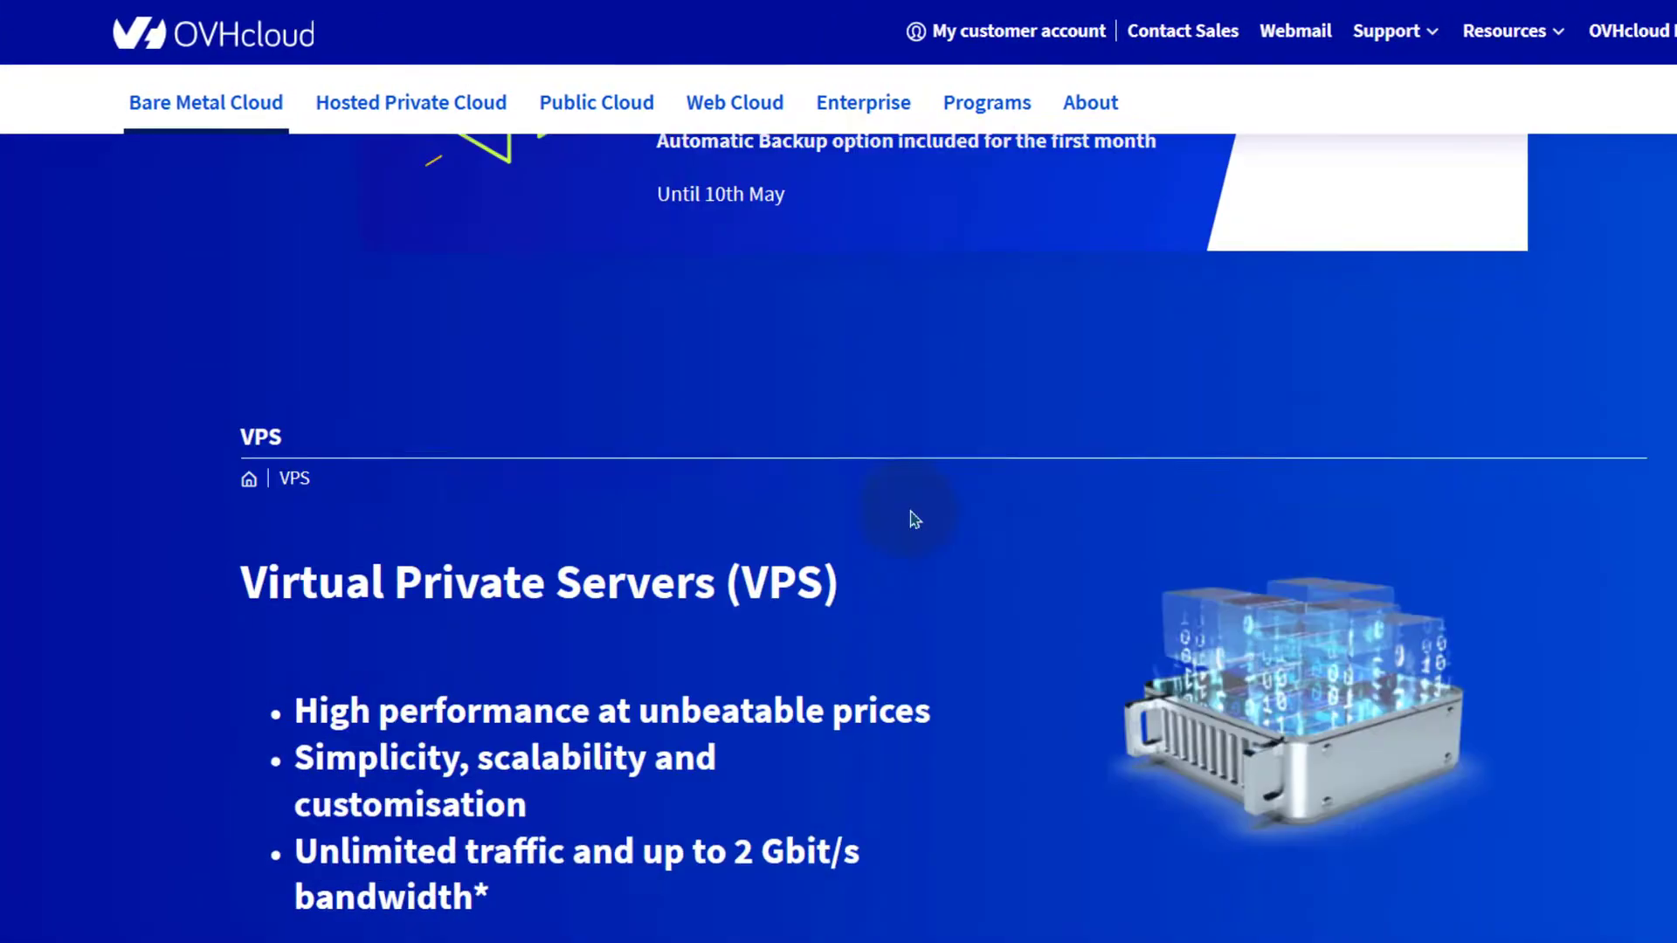
{"action": "scroll", "scroll_direction": "down", "scroll_amount": 3}
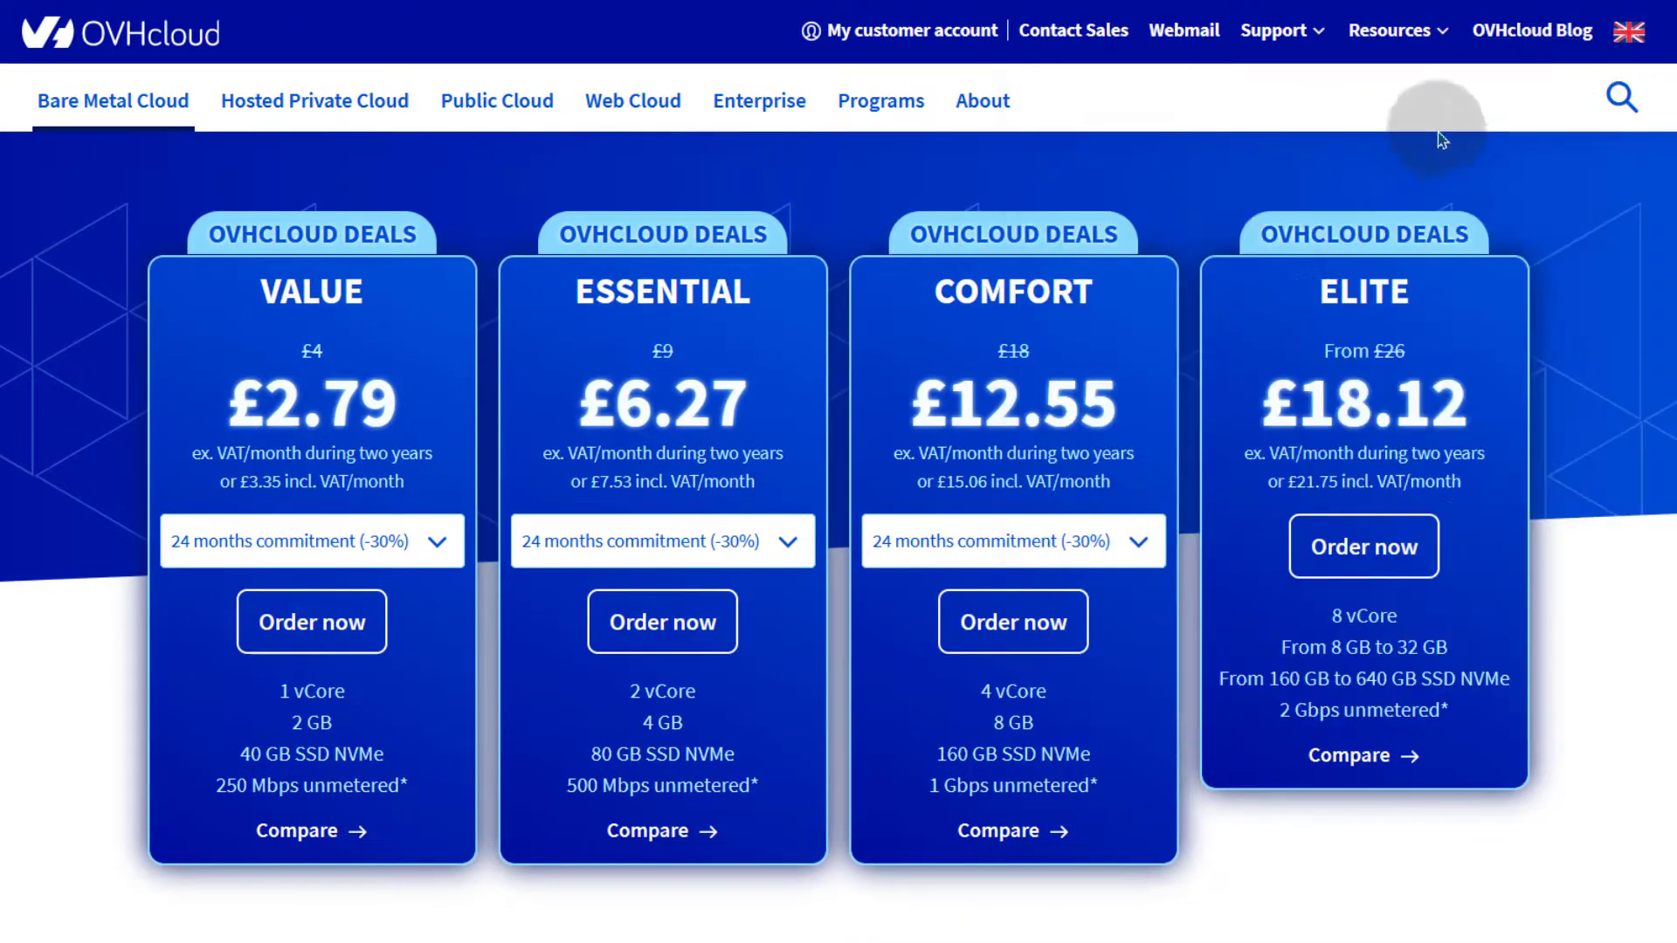
{"action": "left_click", "coordinate": [1626, 31]}
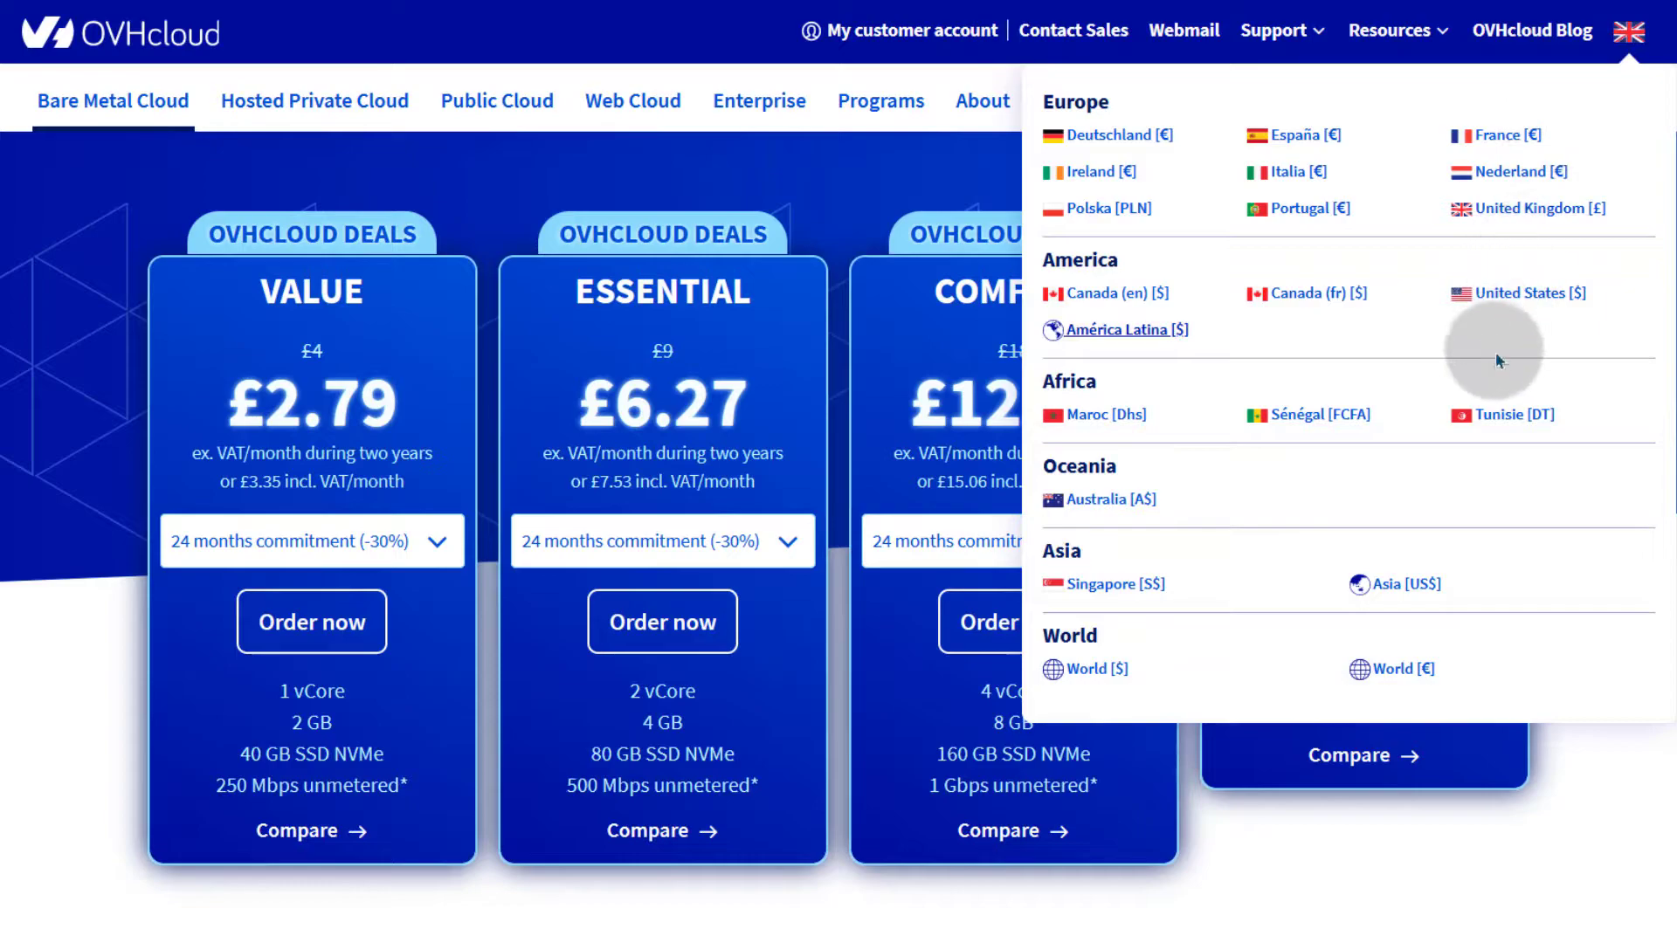
{"action": "mouse_move", "coordinate": [1466, 304]}
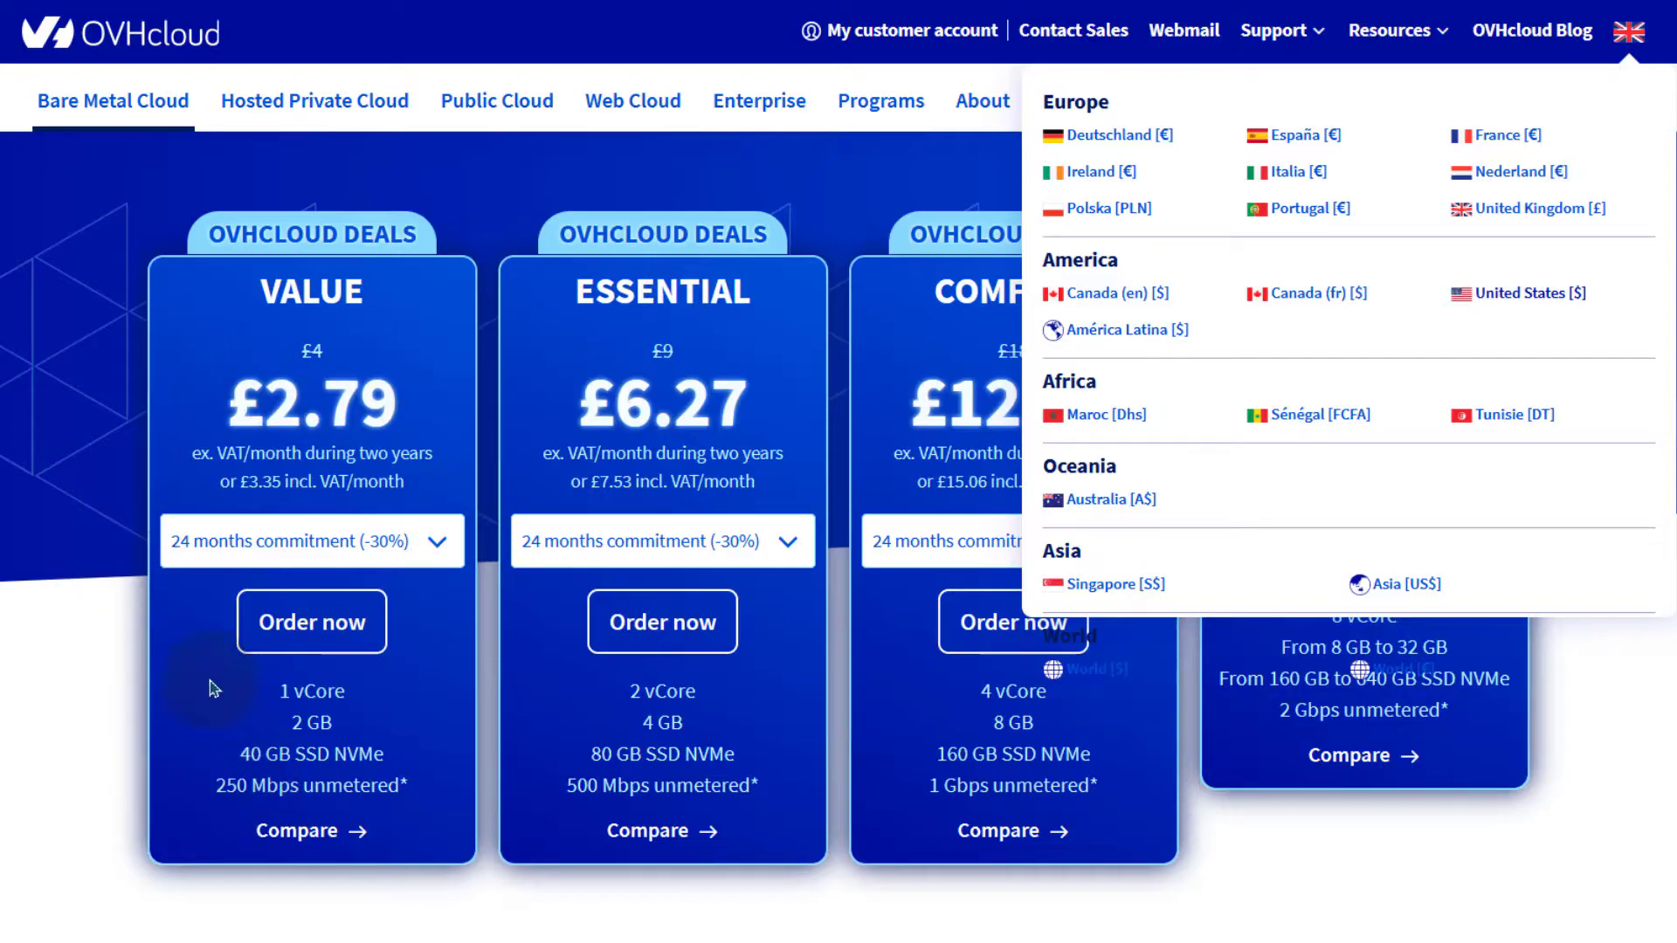
{"action": "left_click", "coordinate": [1530, 292]}
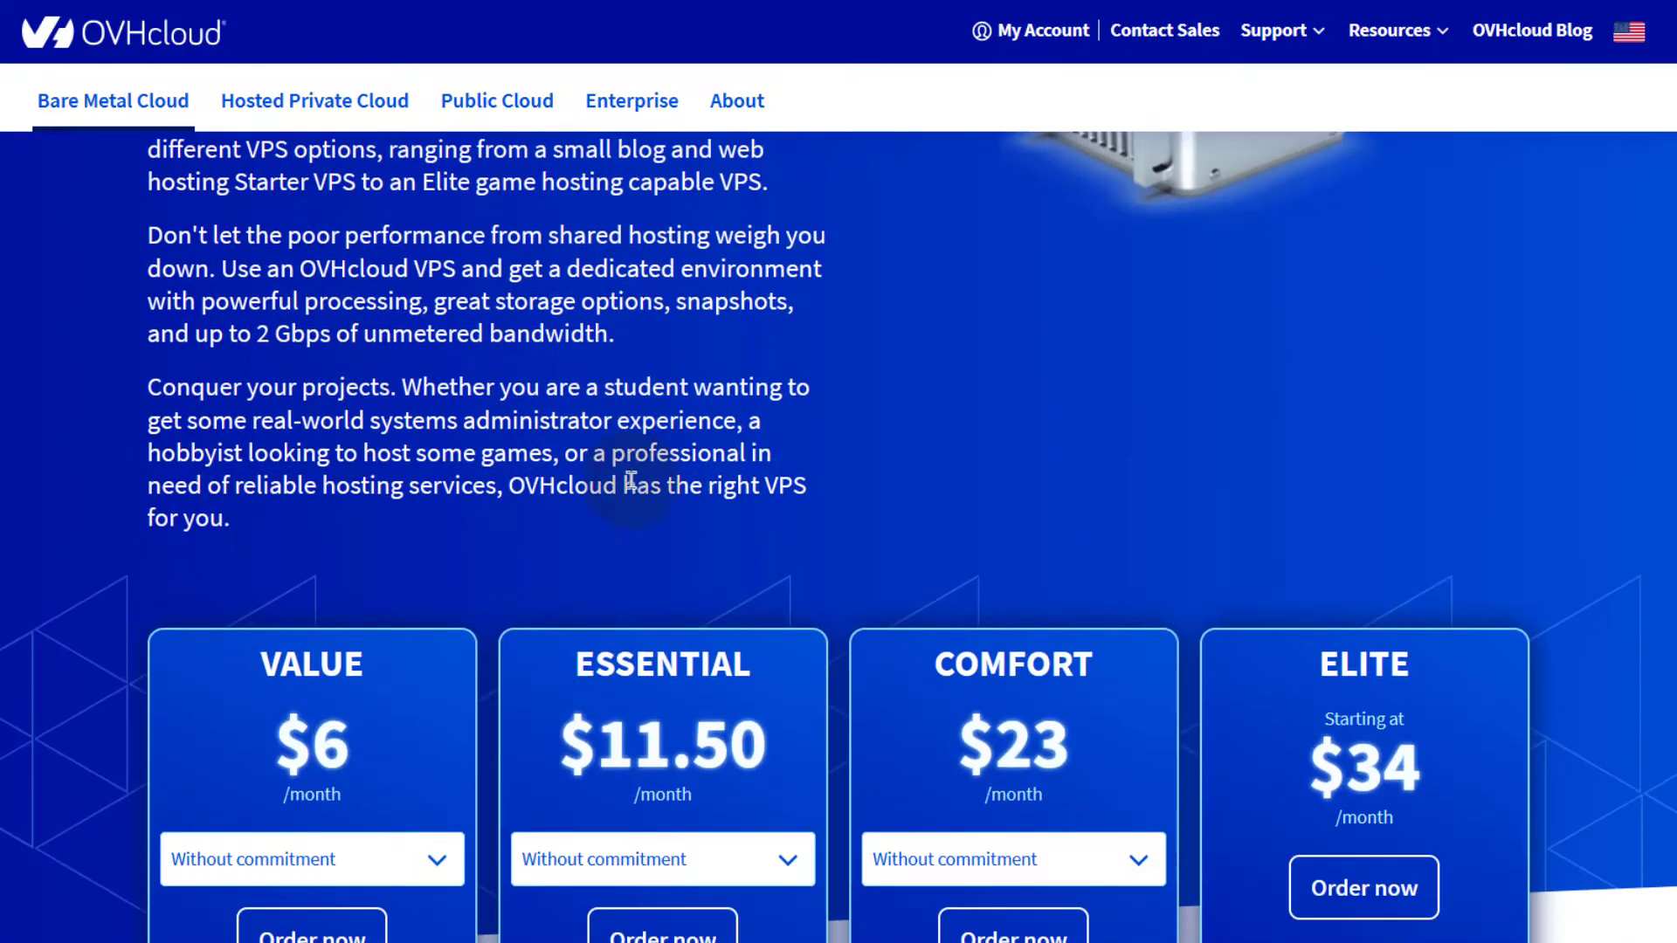
{"action": "scroll", "scroll_direction": "up", "scroll_amount": 3}
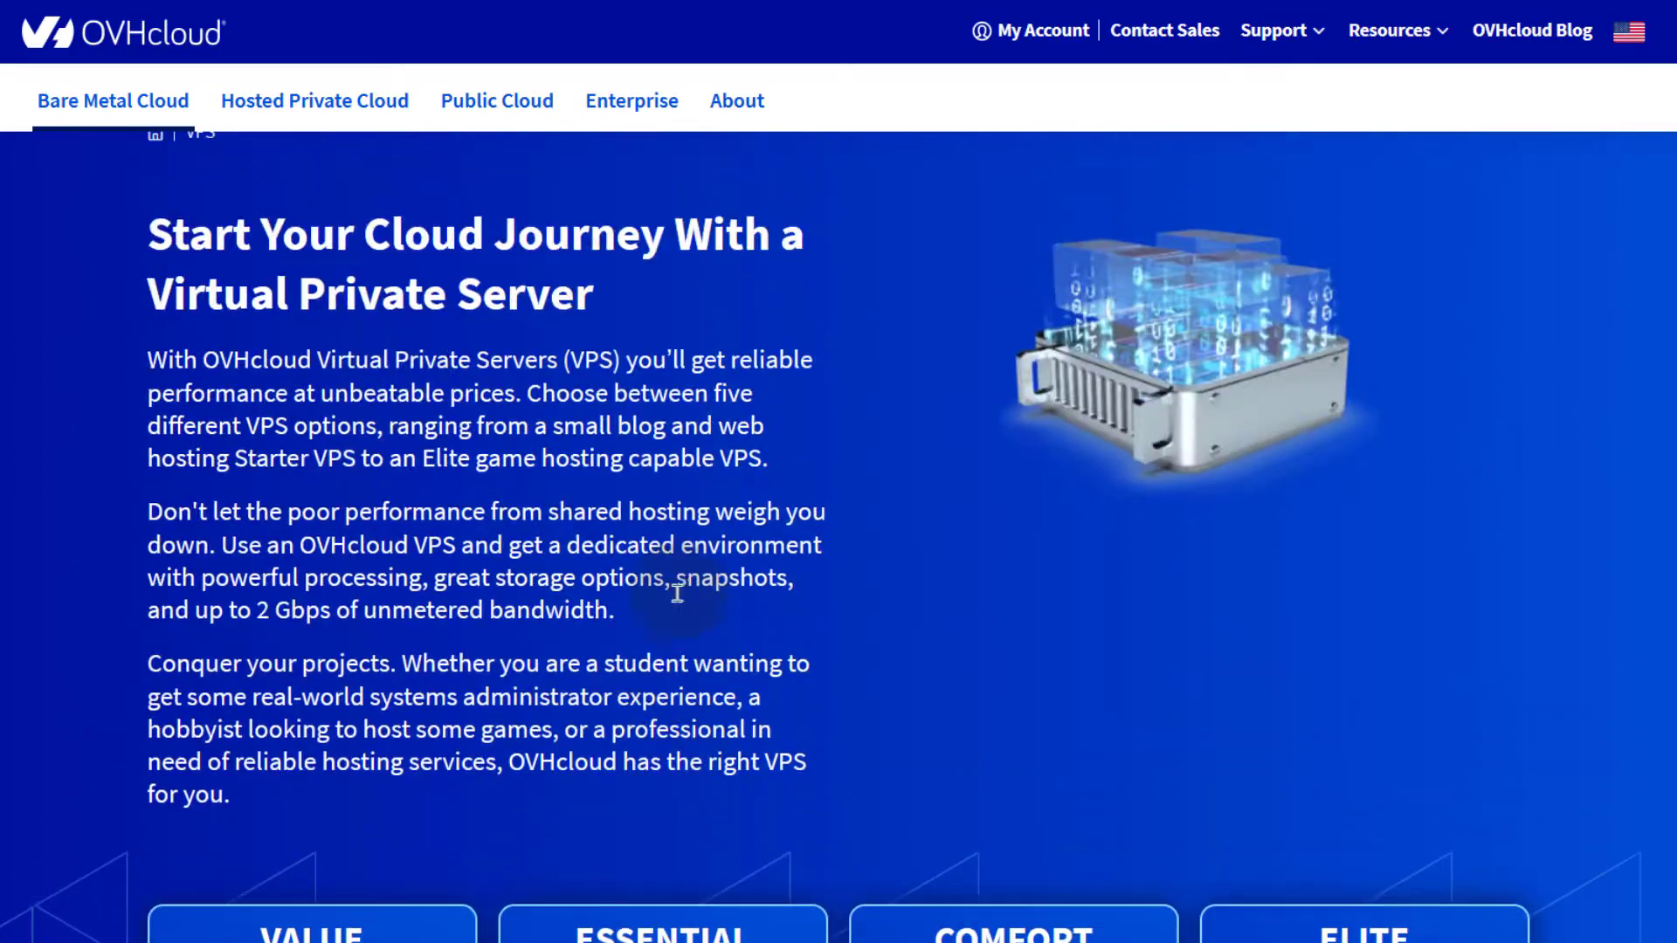
{"action": "scroll", "scroll_direction": "down", "scroll_amount": 3}
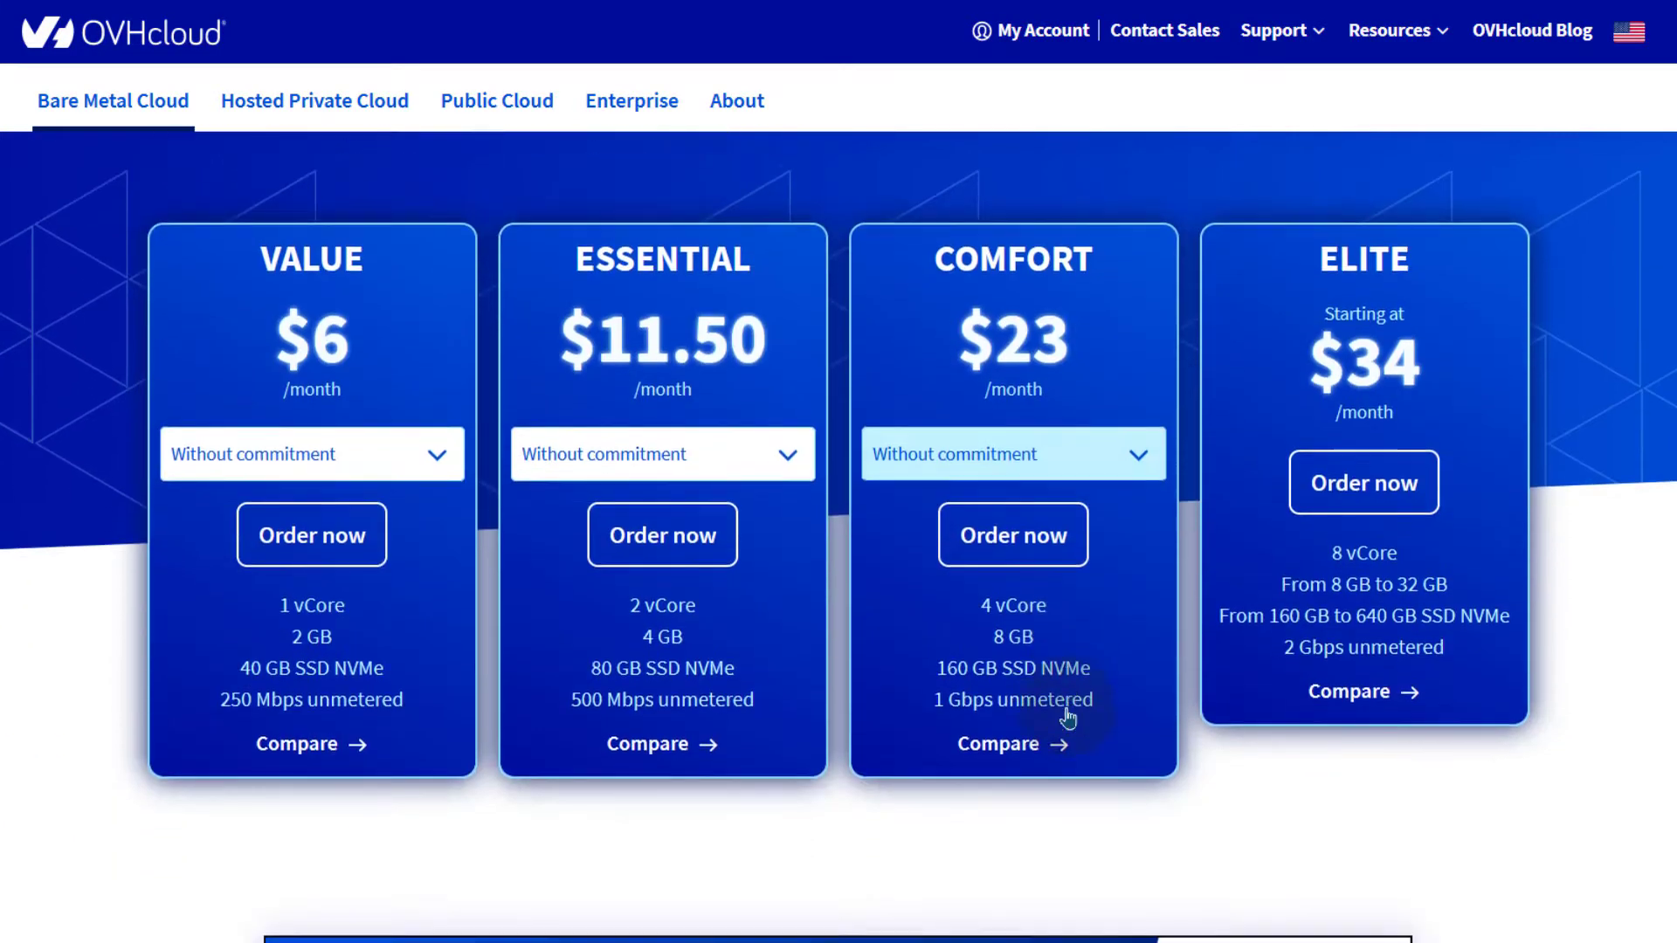
{"action": "scroll", "scroll_direction": "down", "scroll_amount": 3}
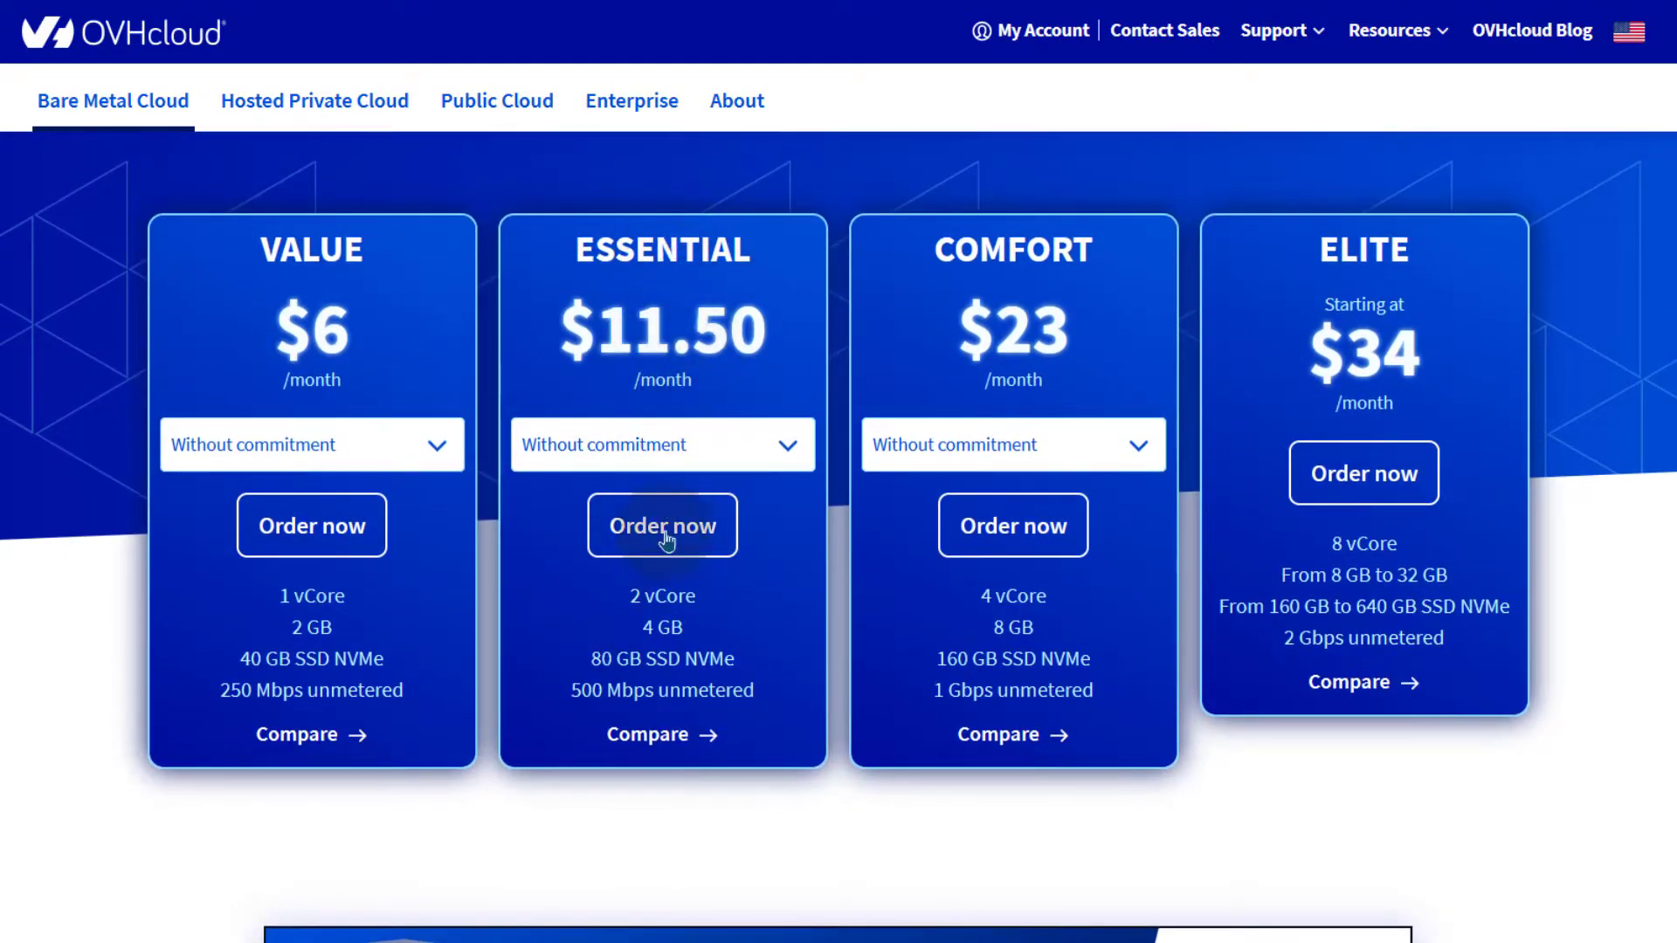
{"action": "left_click", "coordinate": [662, 526]}
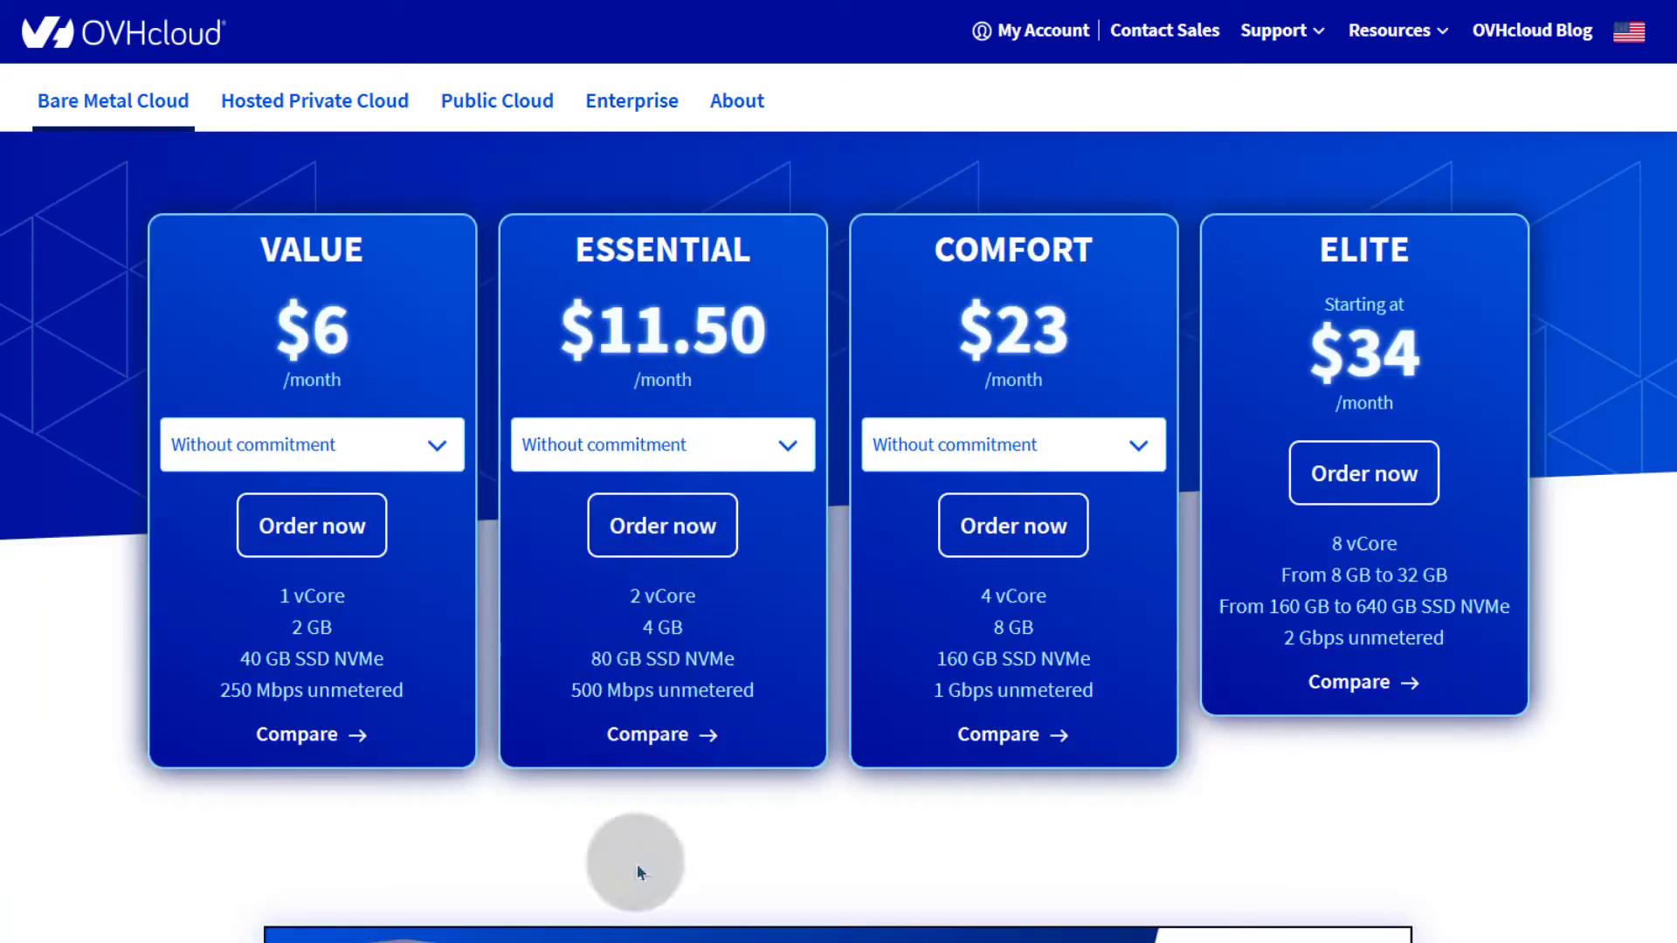
{"action": "mouse_move", "coordinate": [695, 503]}
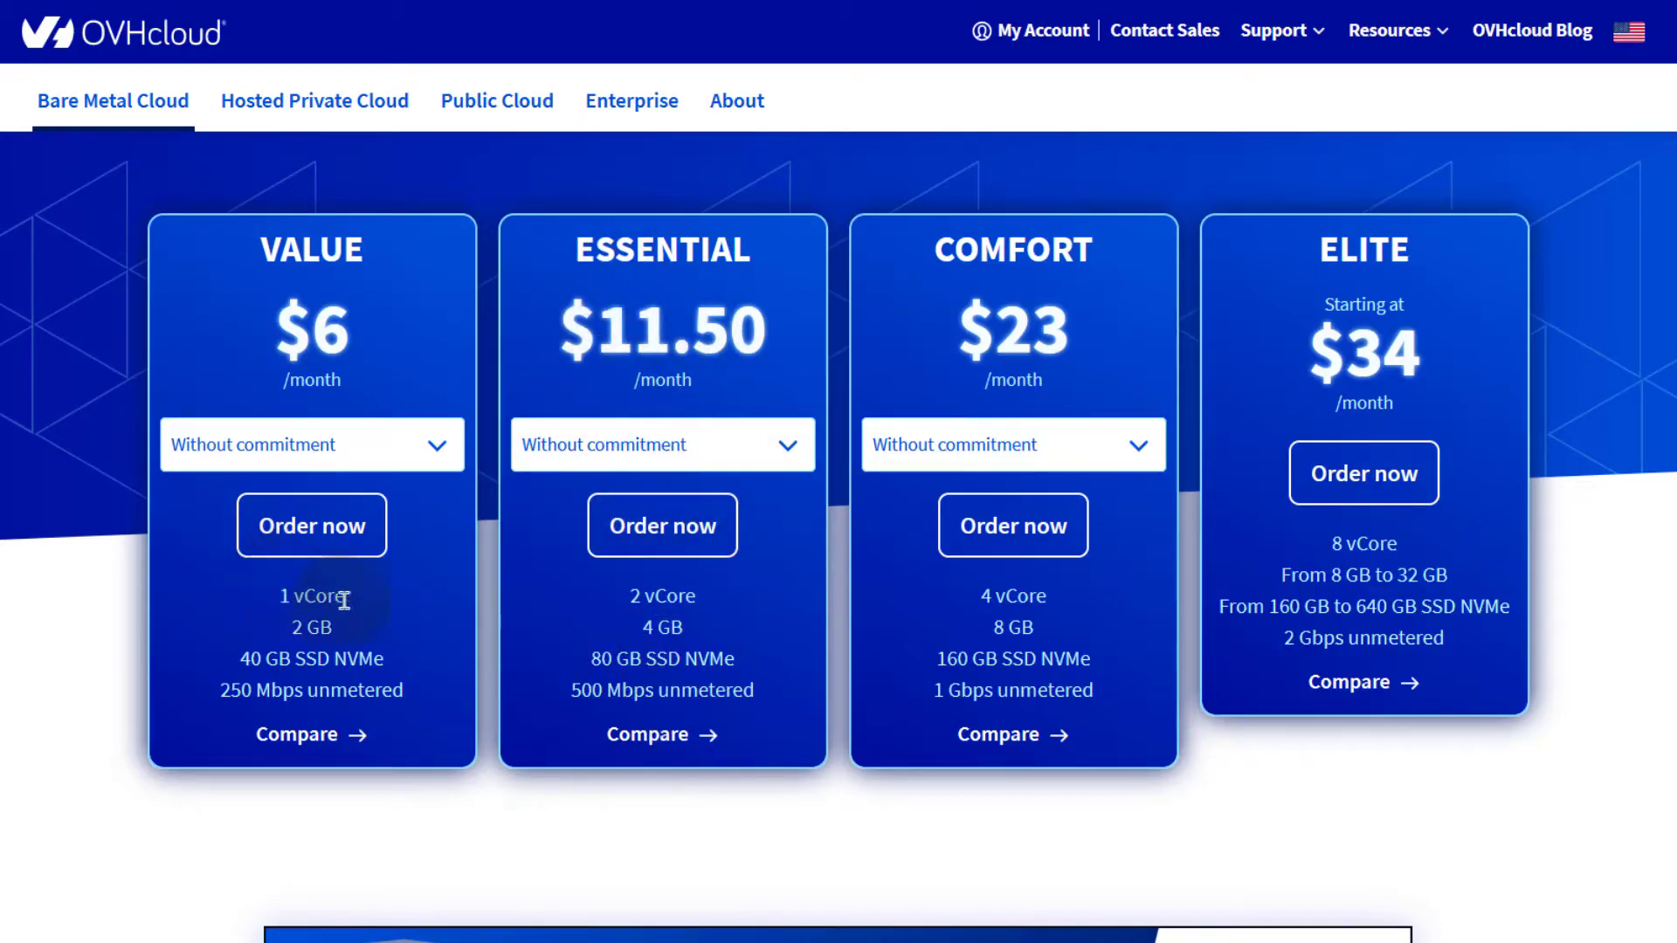
{"action": "scroll", "scroll_direction": "down", "scroll_amount": 3}
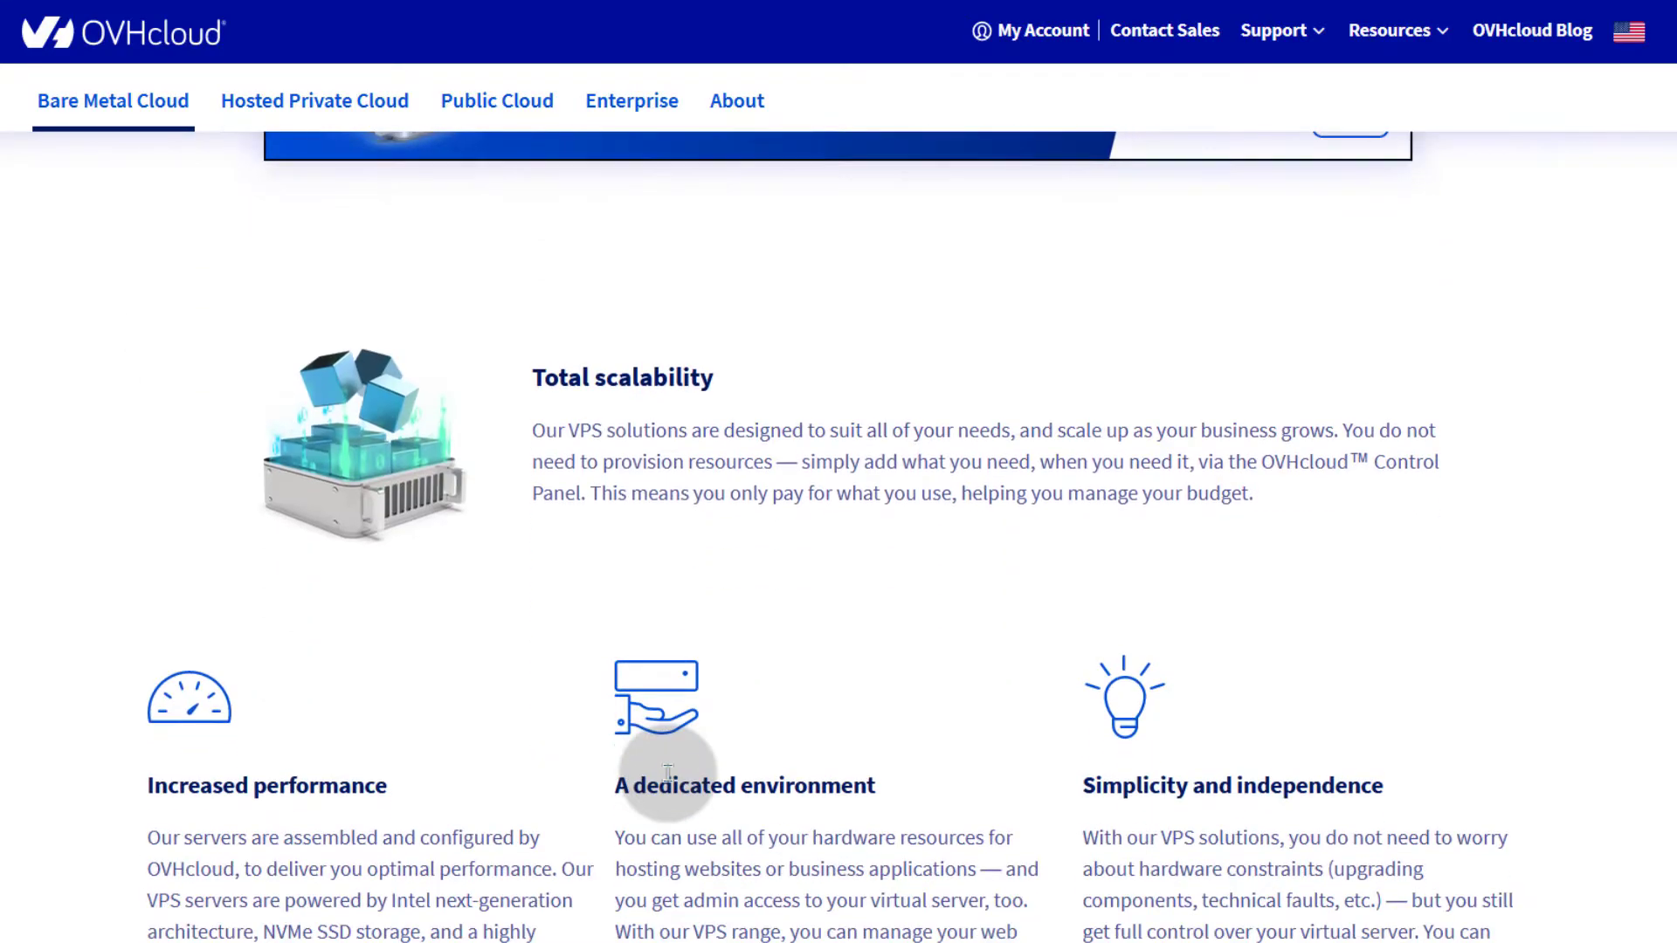
{"action": "scroll", "scroll_direction": "down", "scroll_amount": 3}
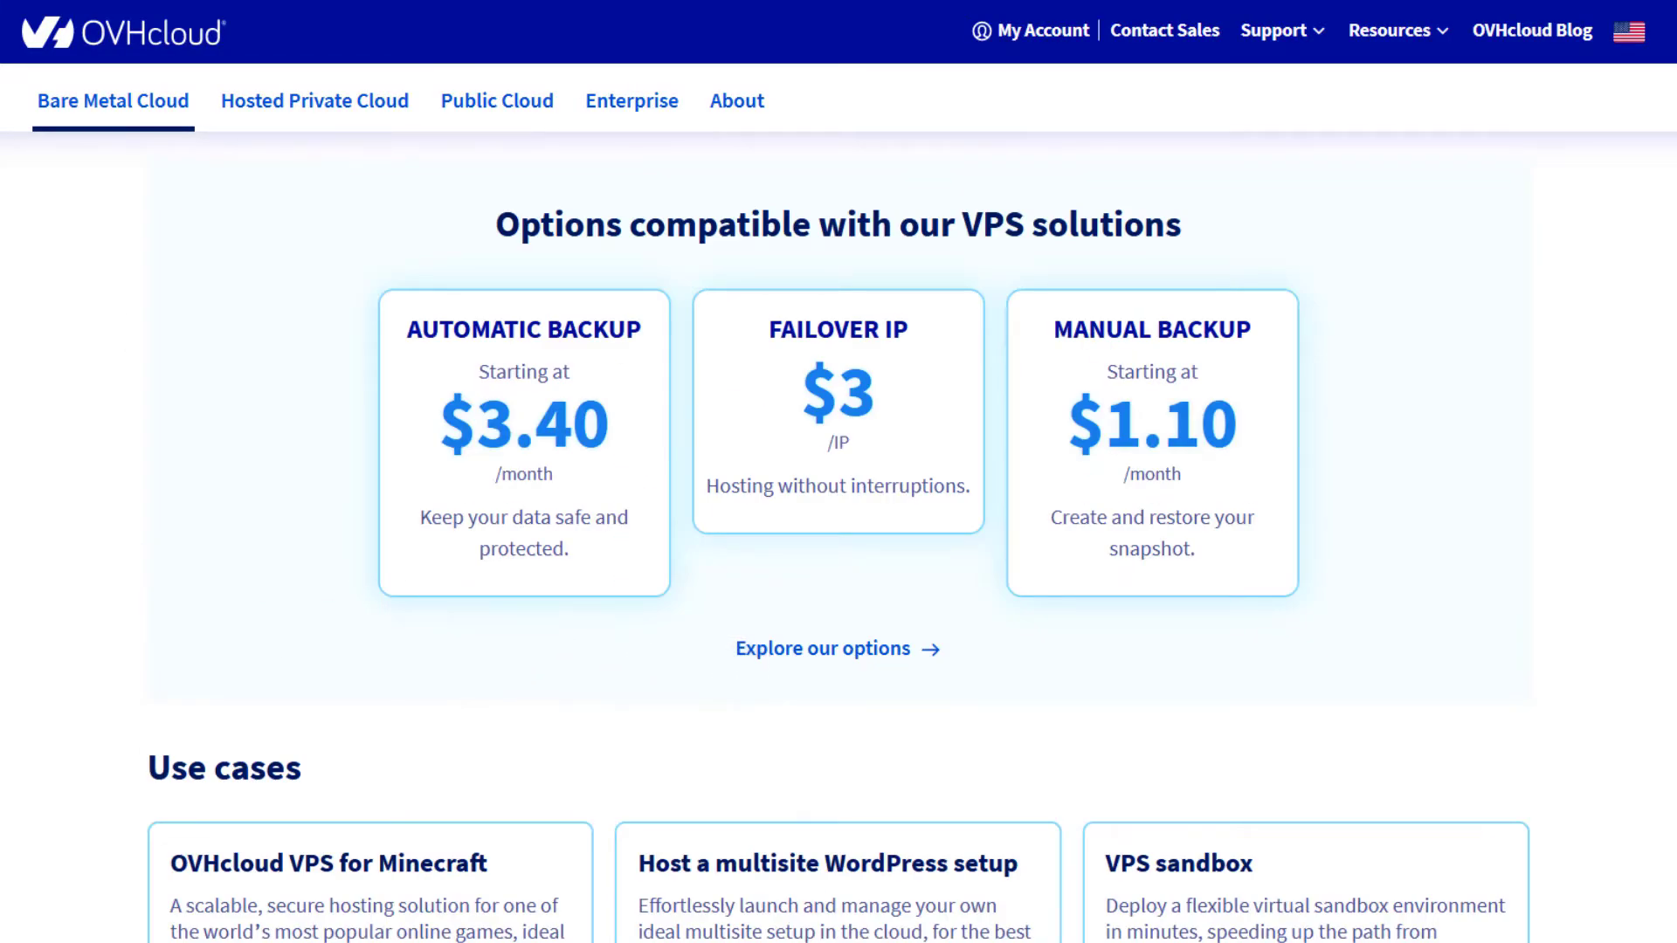
{"action": "scroll", "scroll_direction": "down", "scroll_amount": 3}
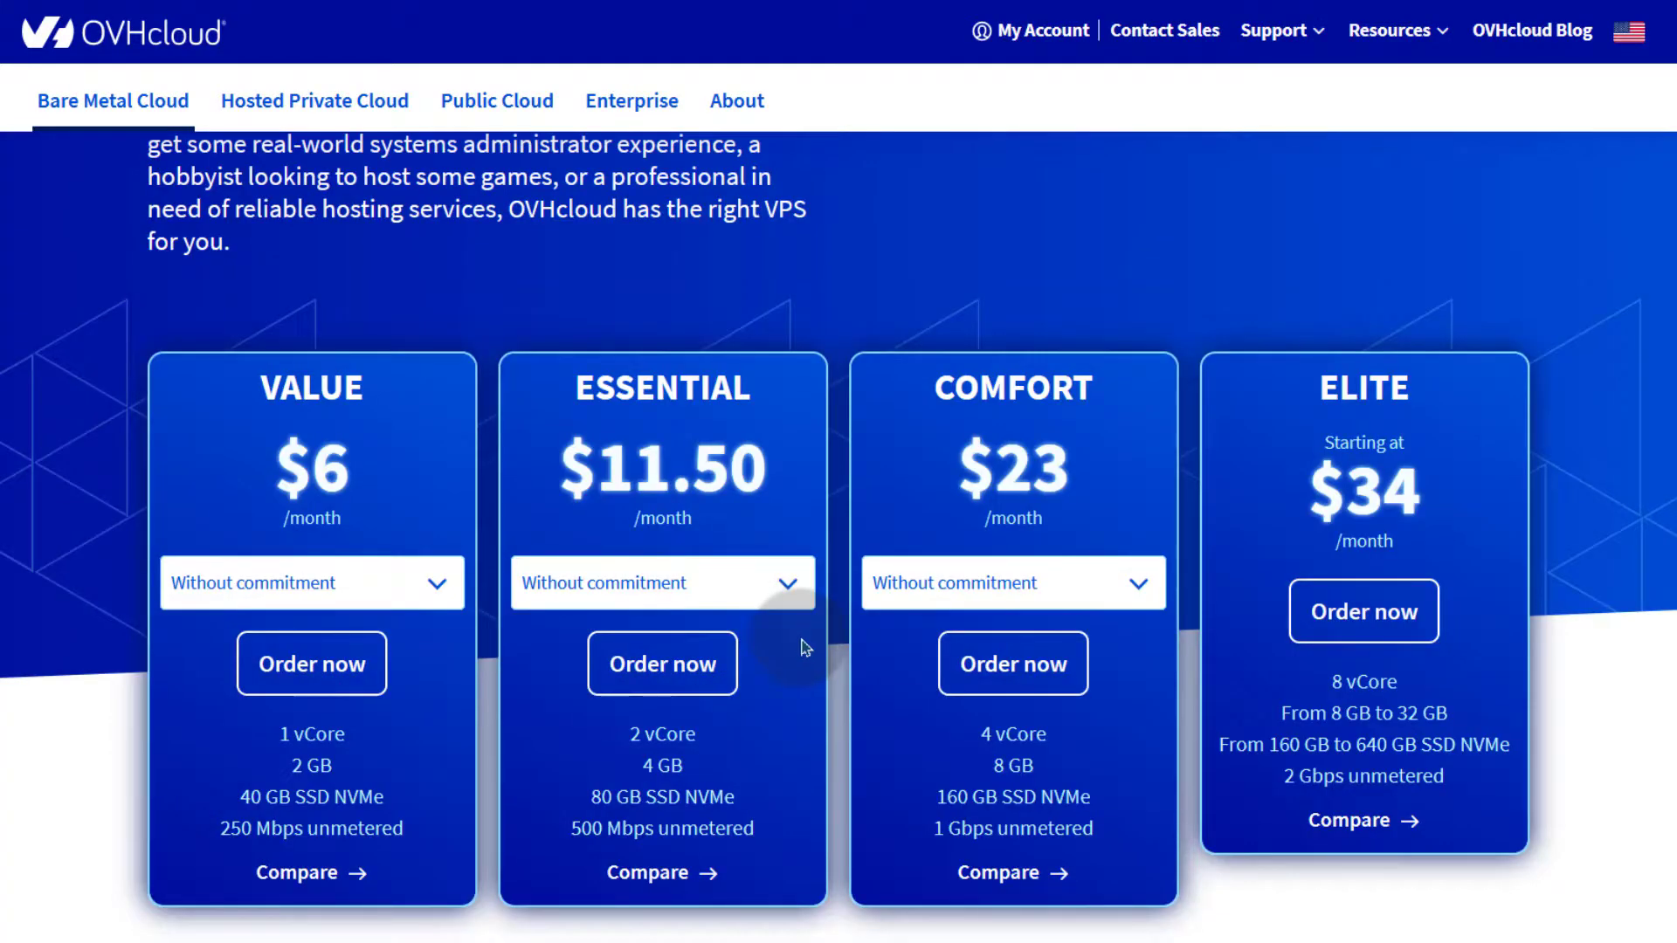
{"action": "mouse_move", "coordinate": [861, 545]}
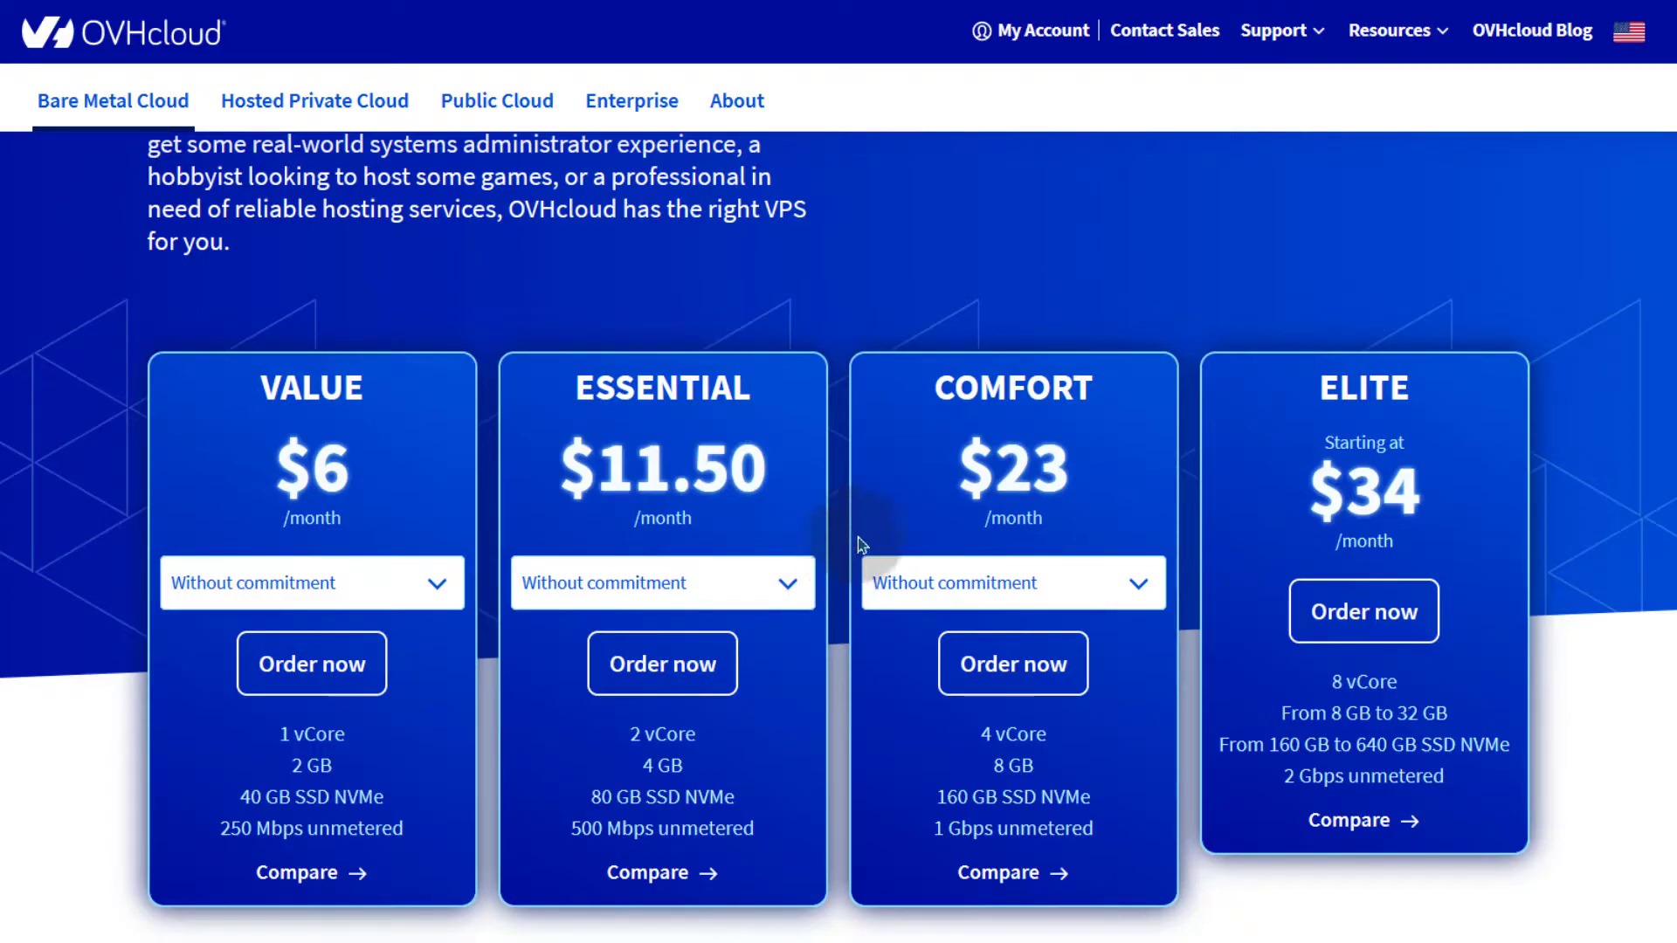
{"action": "mouse_move", "coordinate": [862, 503]}
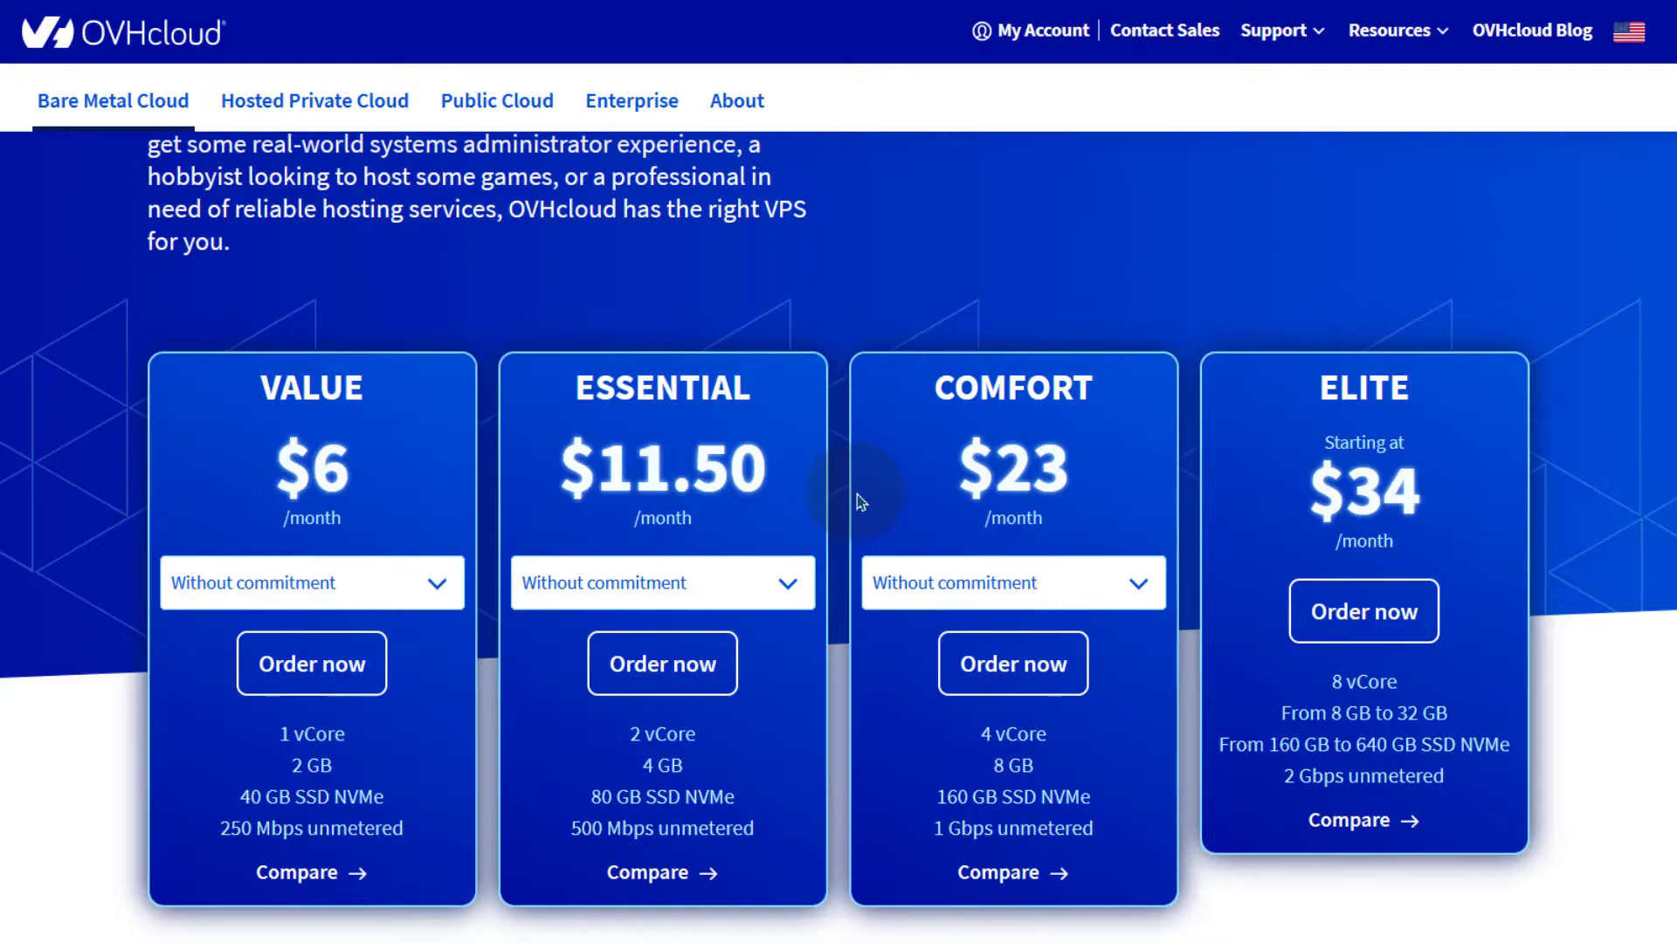
{"action": "mouse_move", "coordinate": [844, 505]}
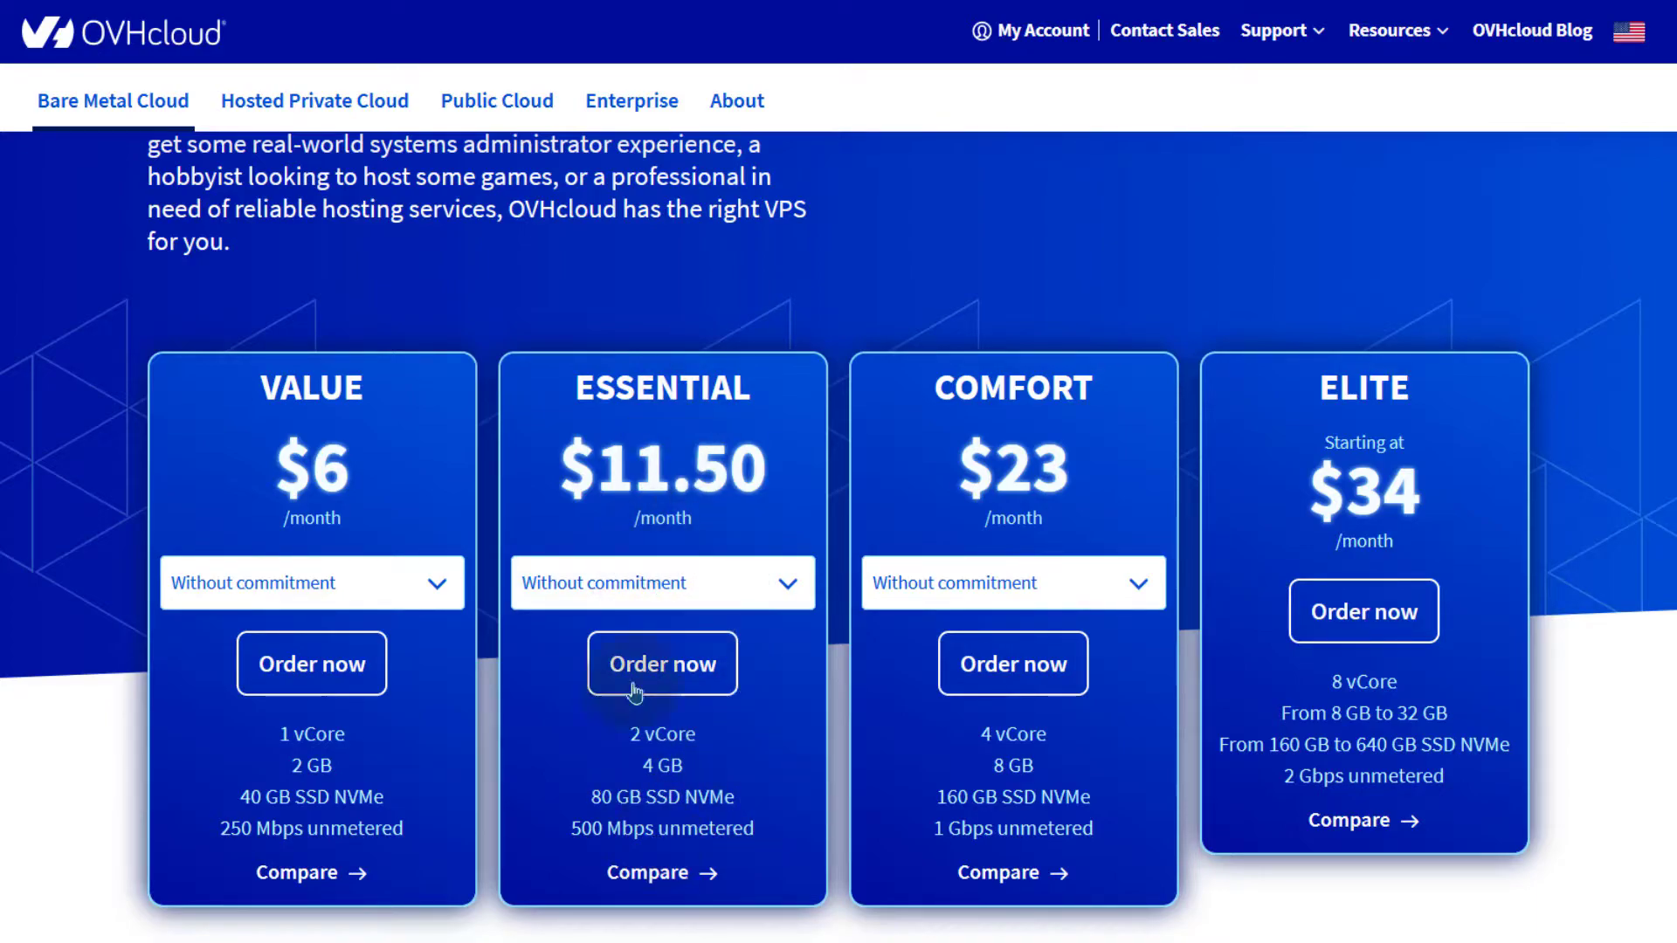
{"action": "mouse_move", "coordinate": [790, 644]}
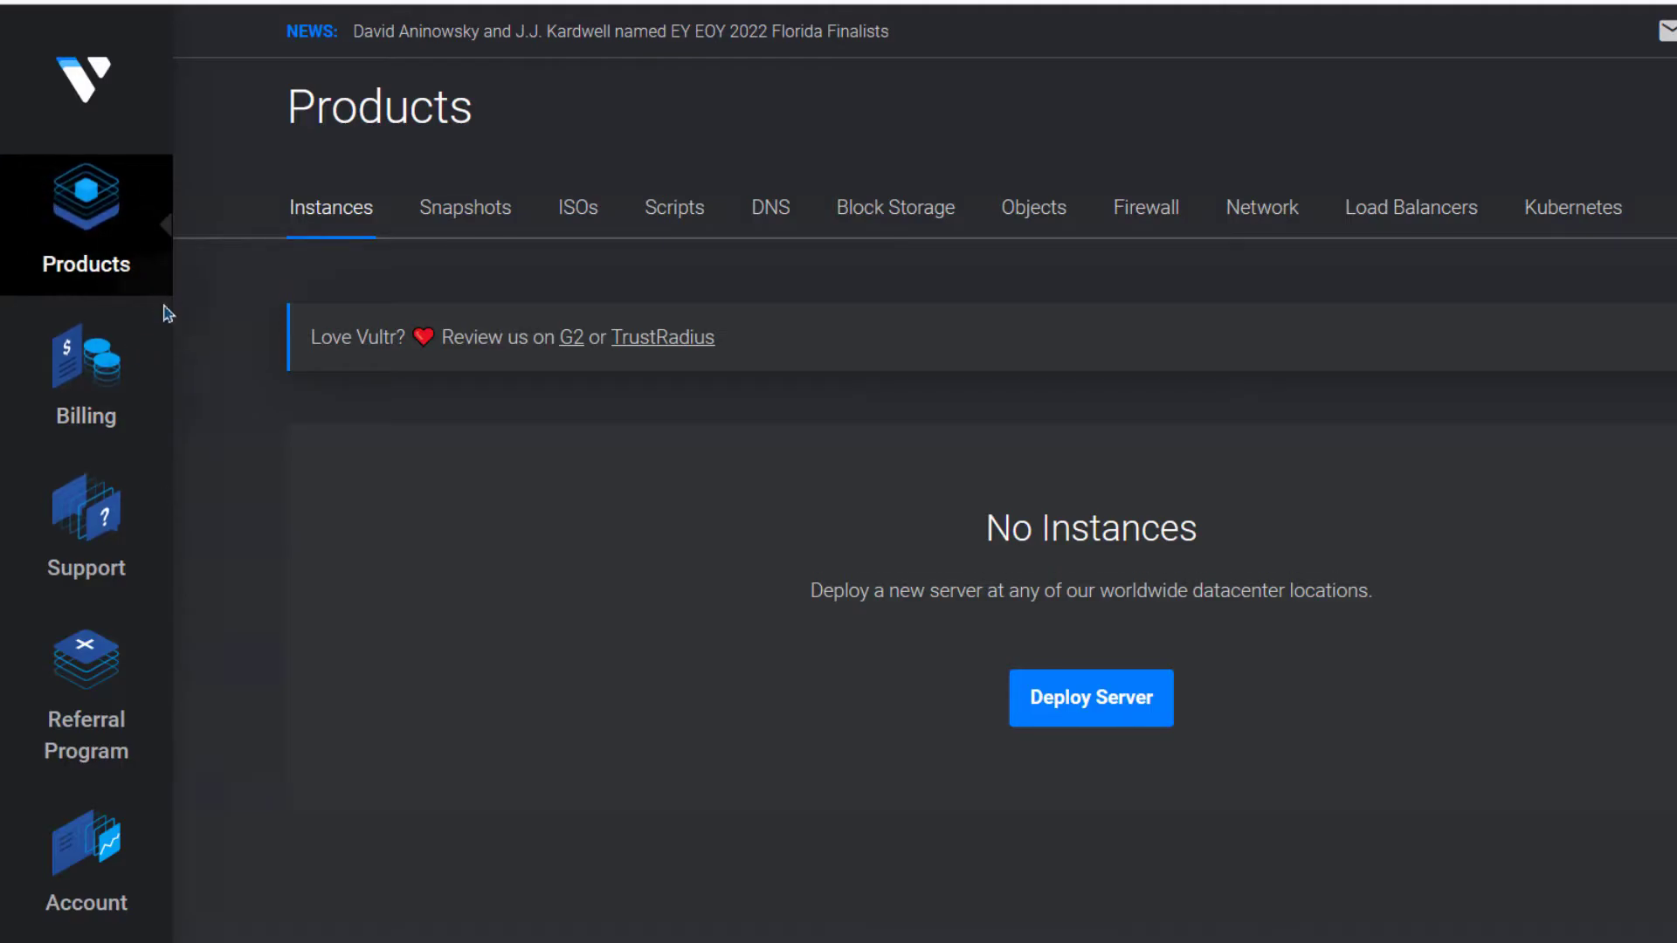
{"action": "mouse_move", "coordinate": [517, 297]}
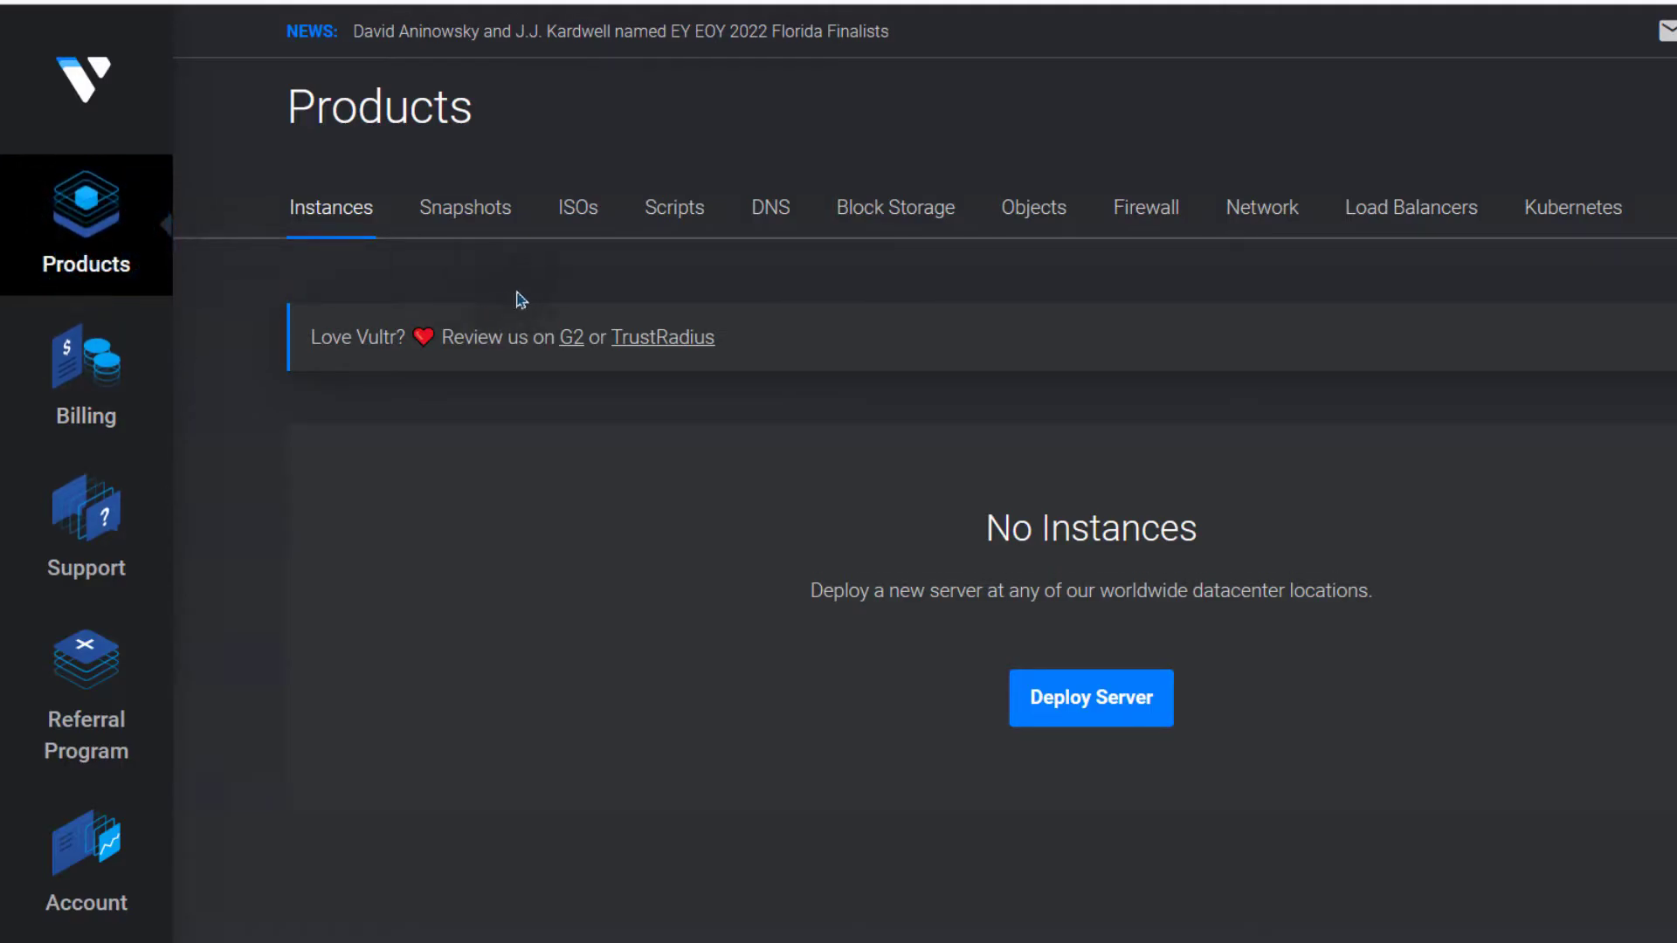
- Show Vultr's empty Kubernetes product list and start creating a new cluster
{"action": "left_click", "coordinate": [1571, 208]}
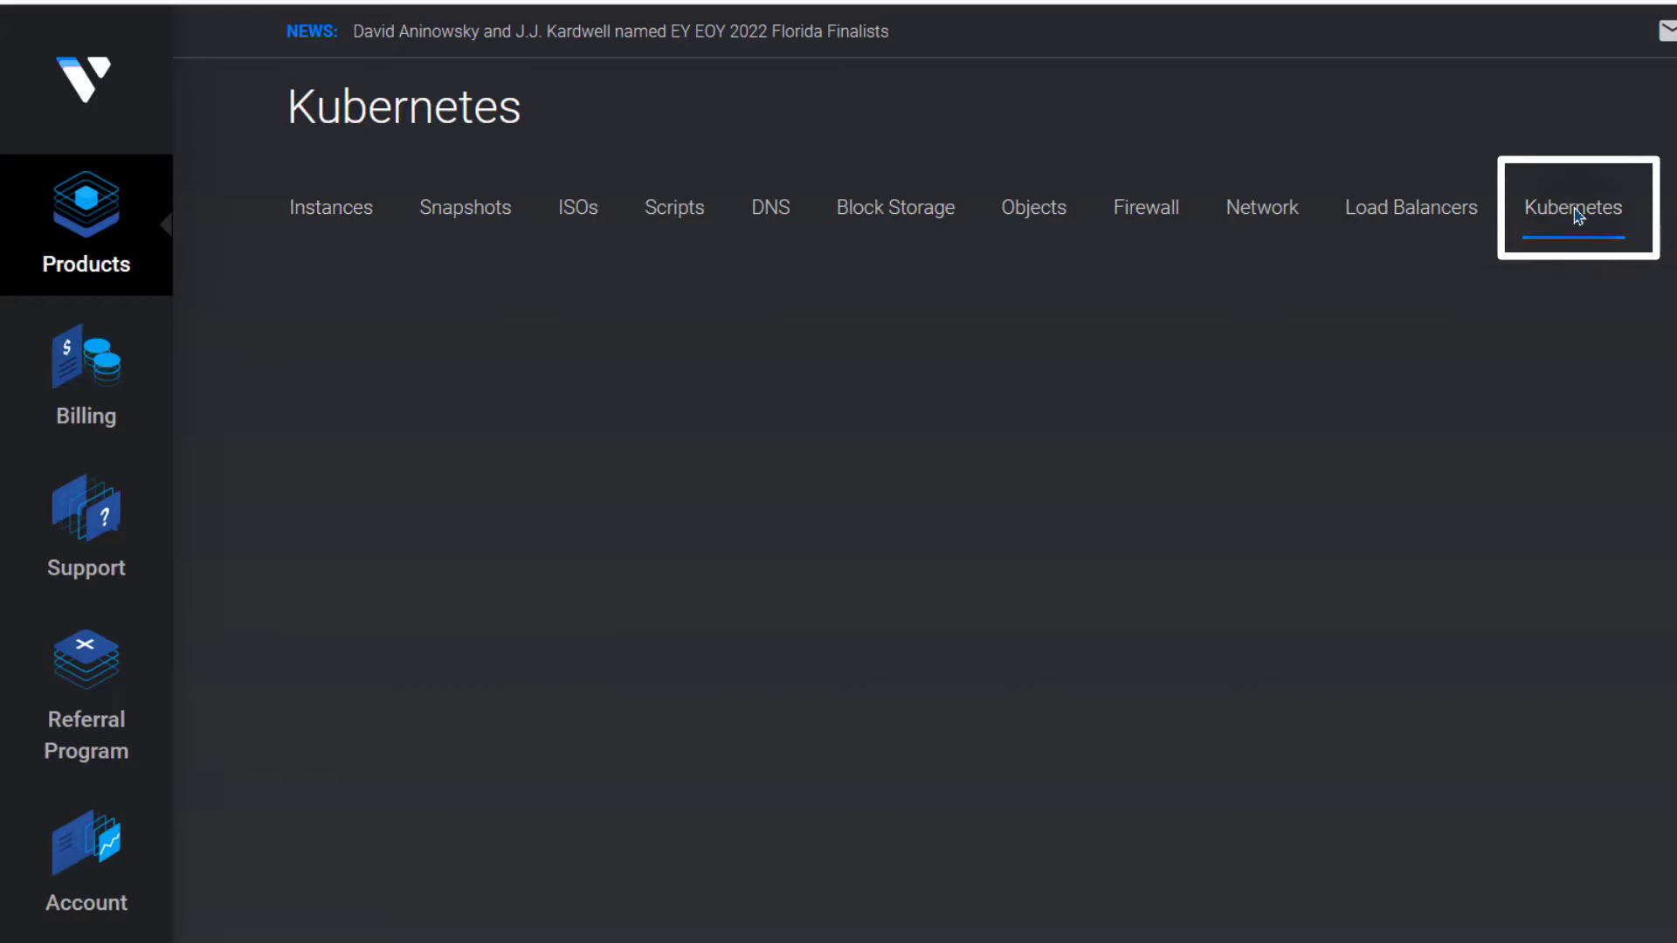
{"action": "left_click", "coordinate": [1572, 206]}
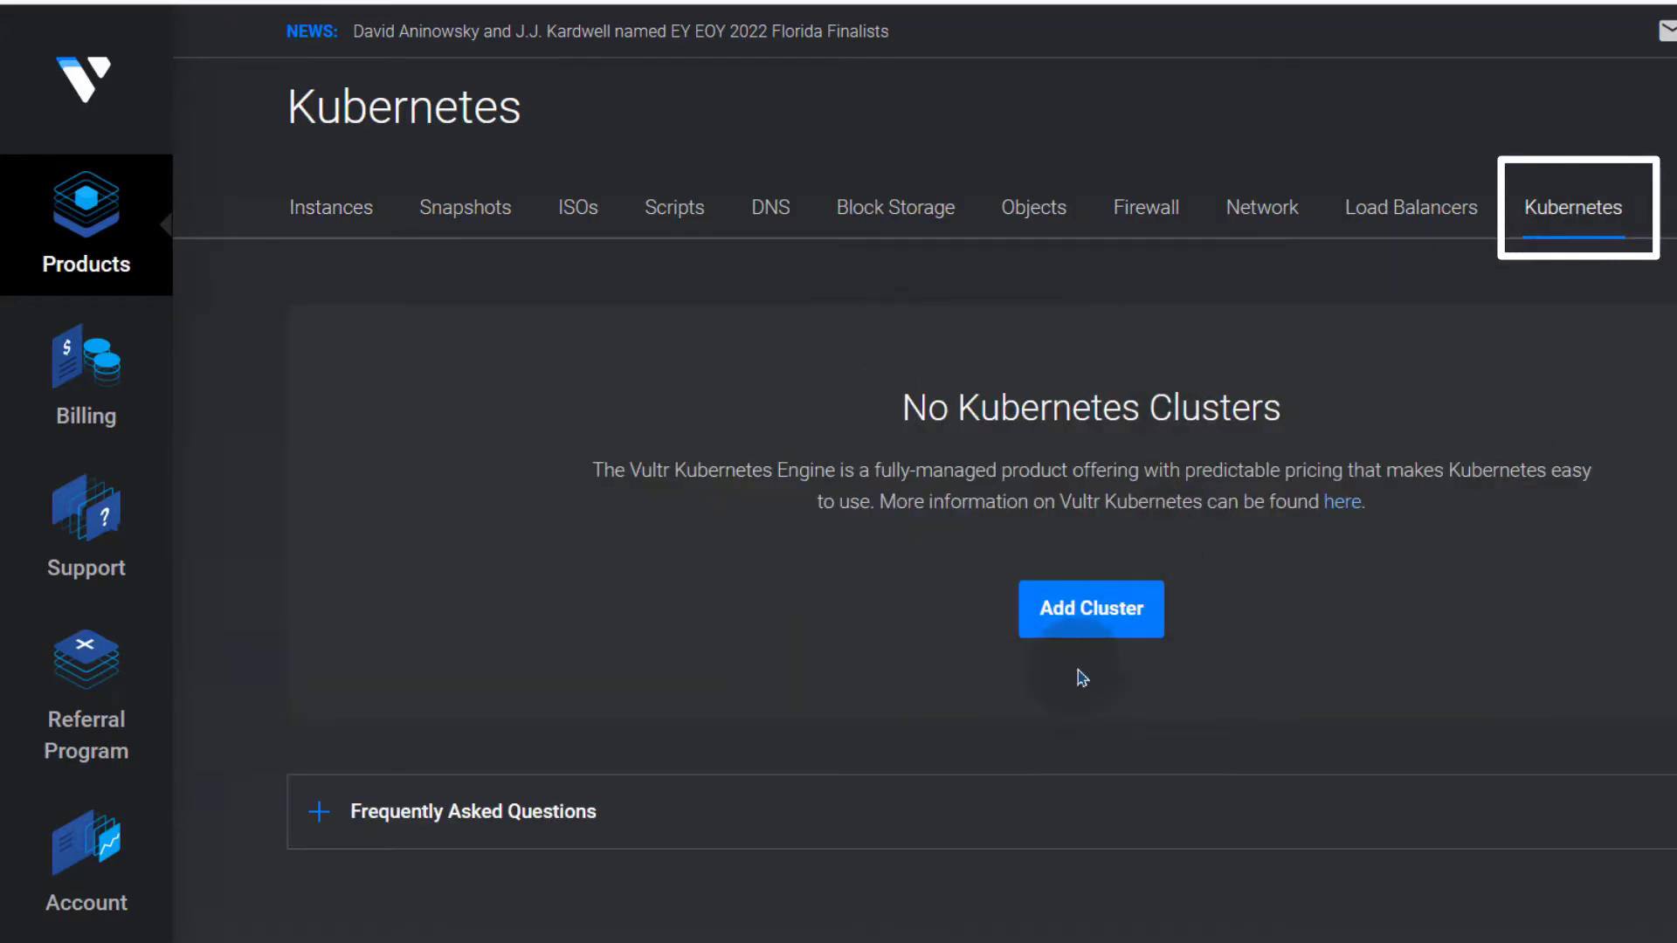
{"action": "left_click", "coordinate": [1090, 608]}
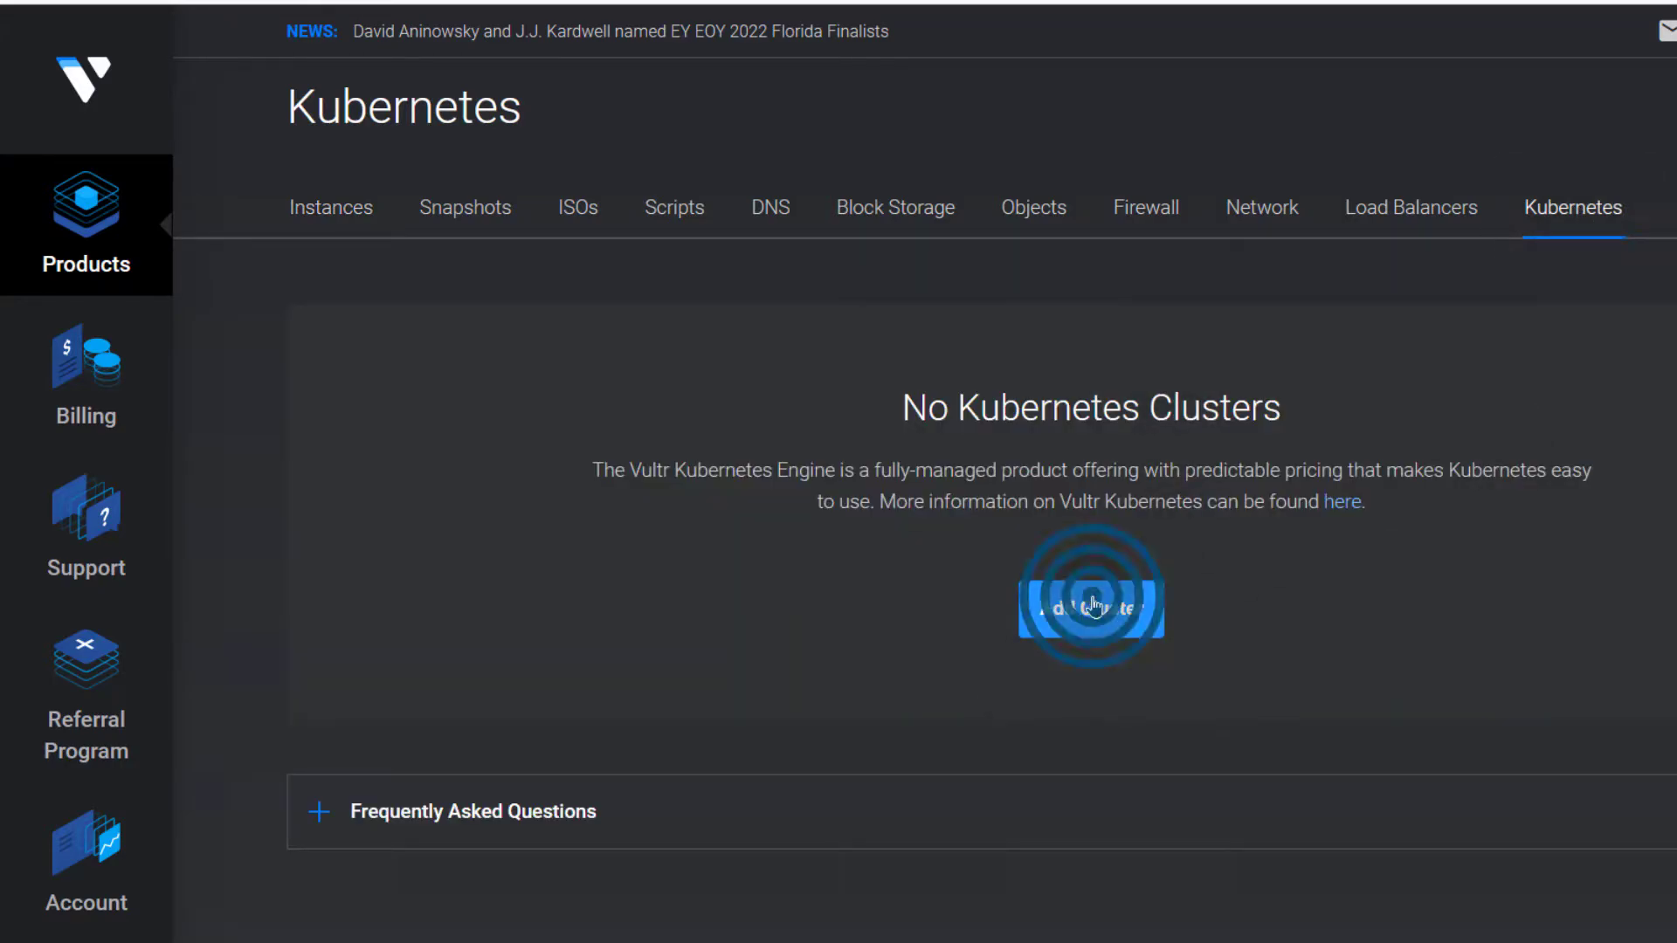
- Name the new cluster and place it in the Frankfurt location
{"action": "left_click", "coordinate": [1088, 595]}
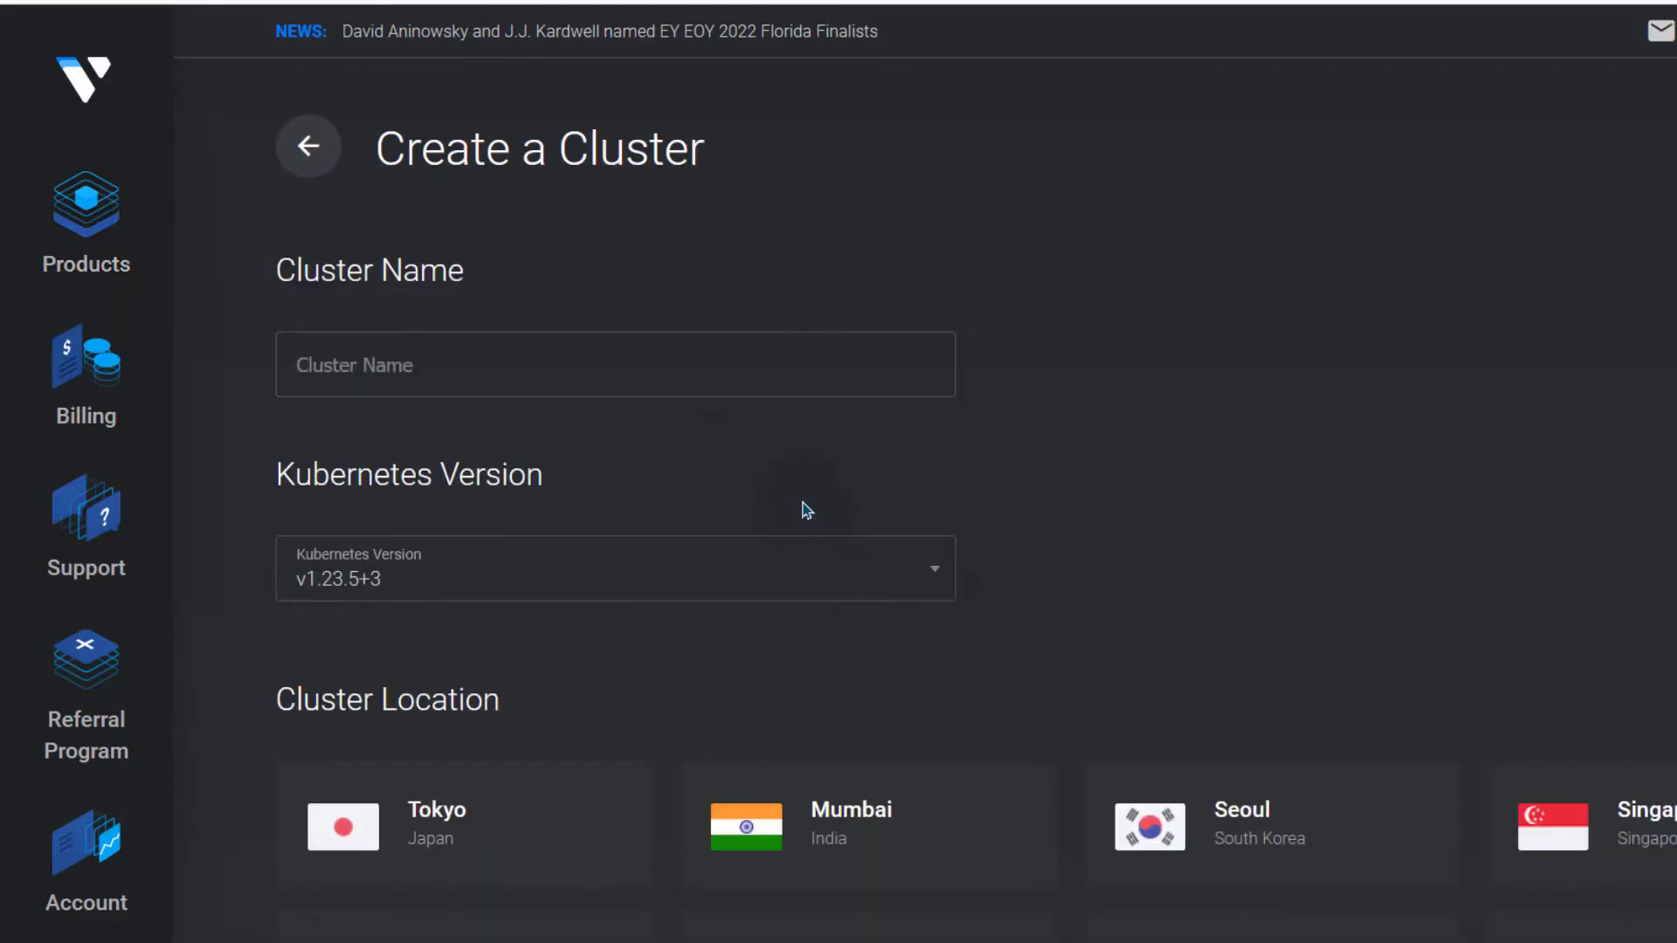
{"action": "left_click", "coordinate": [439, 363]}
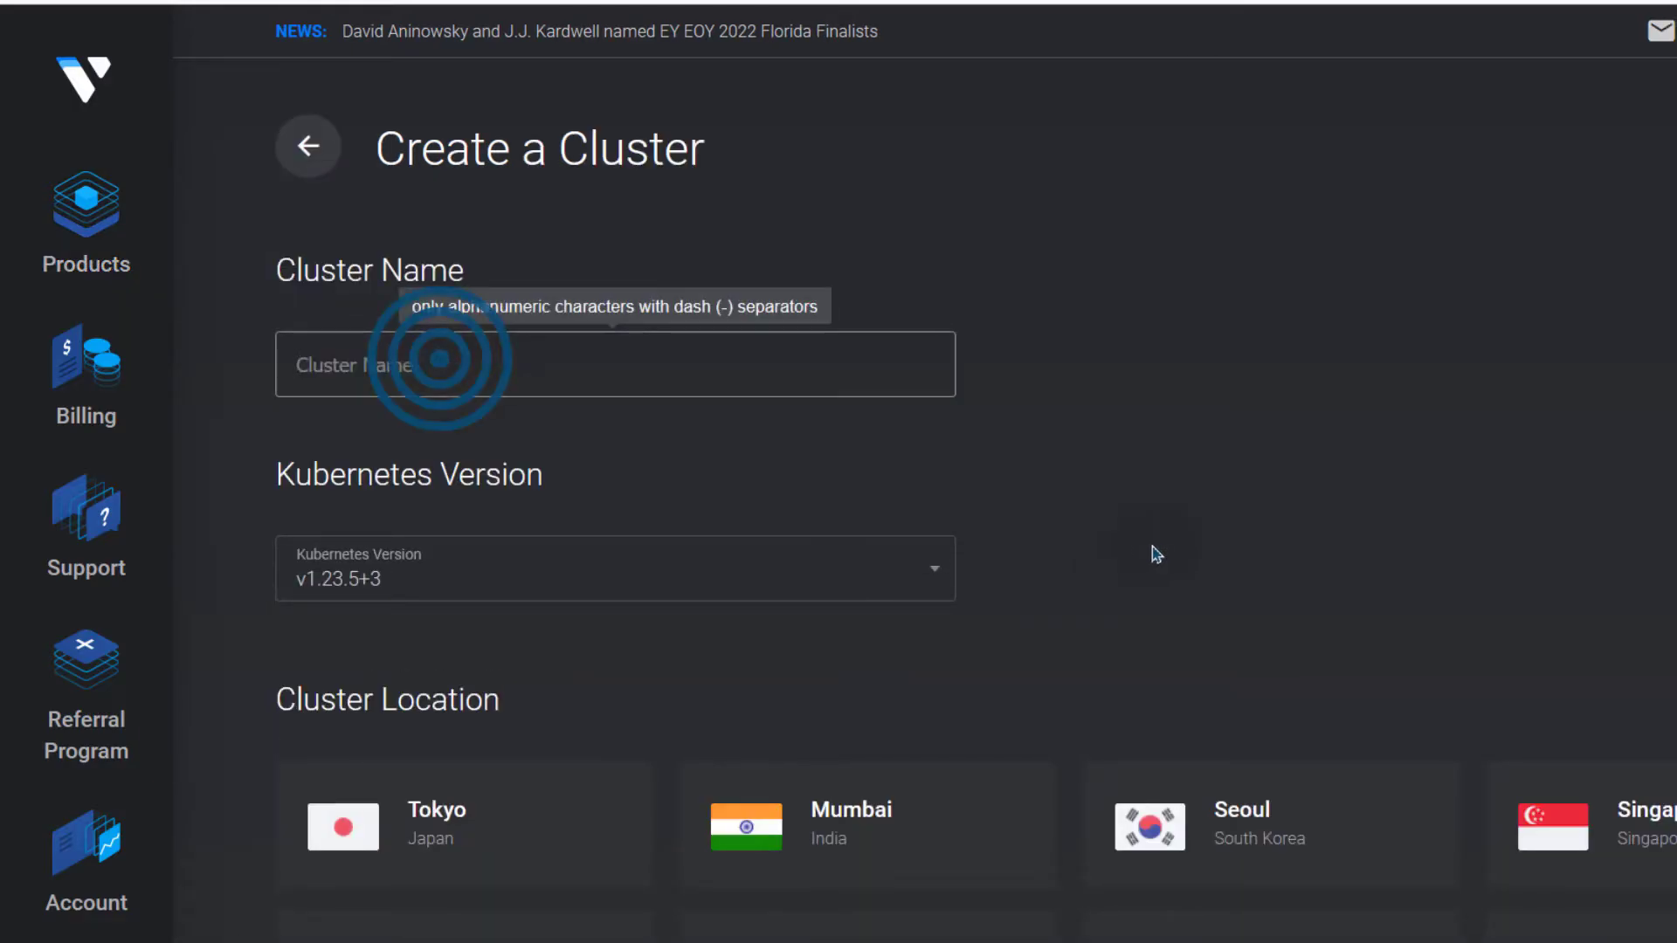
{"action": "left_click", "coordinate": [615, 568]}
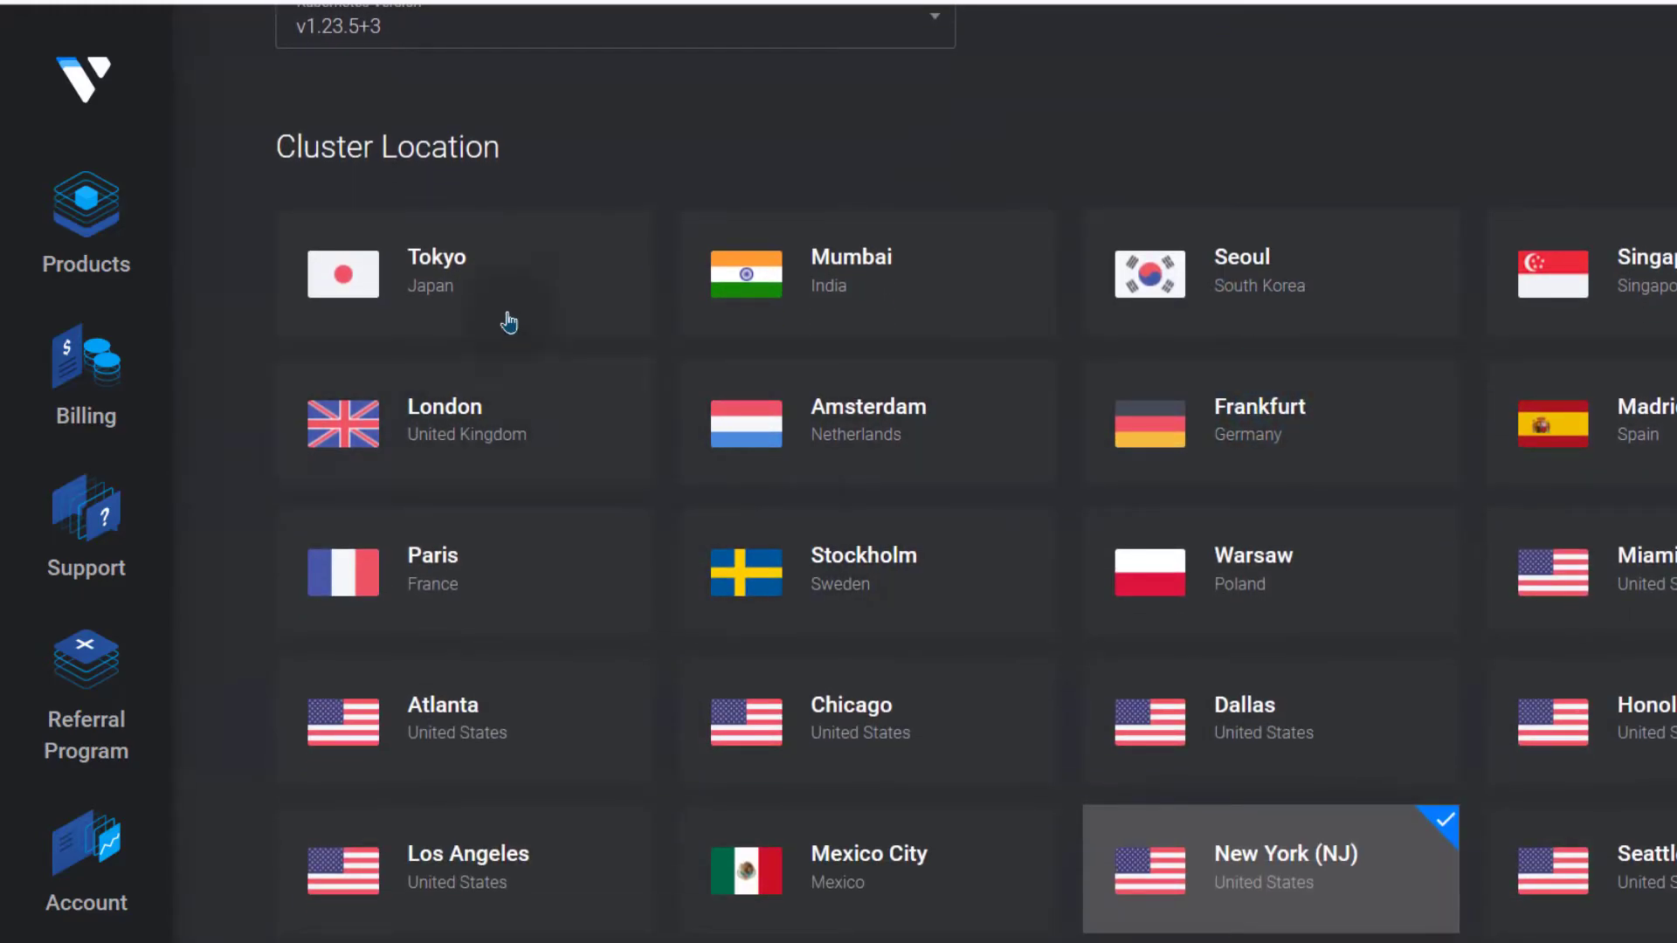
{"action": "left_click", "coordinate": [1260, 421]}
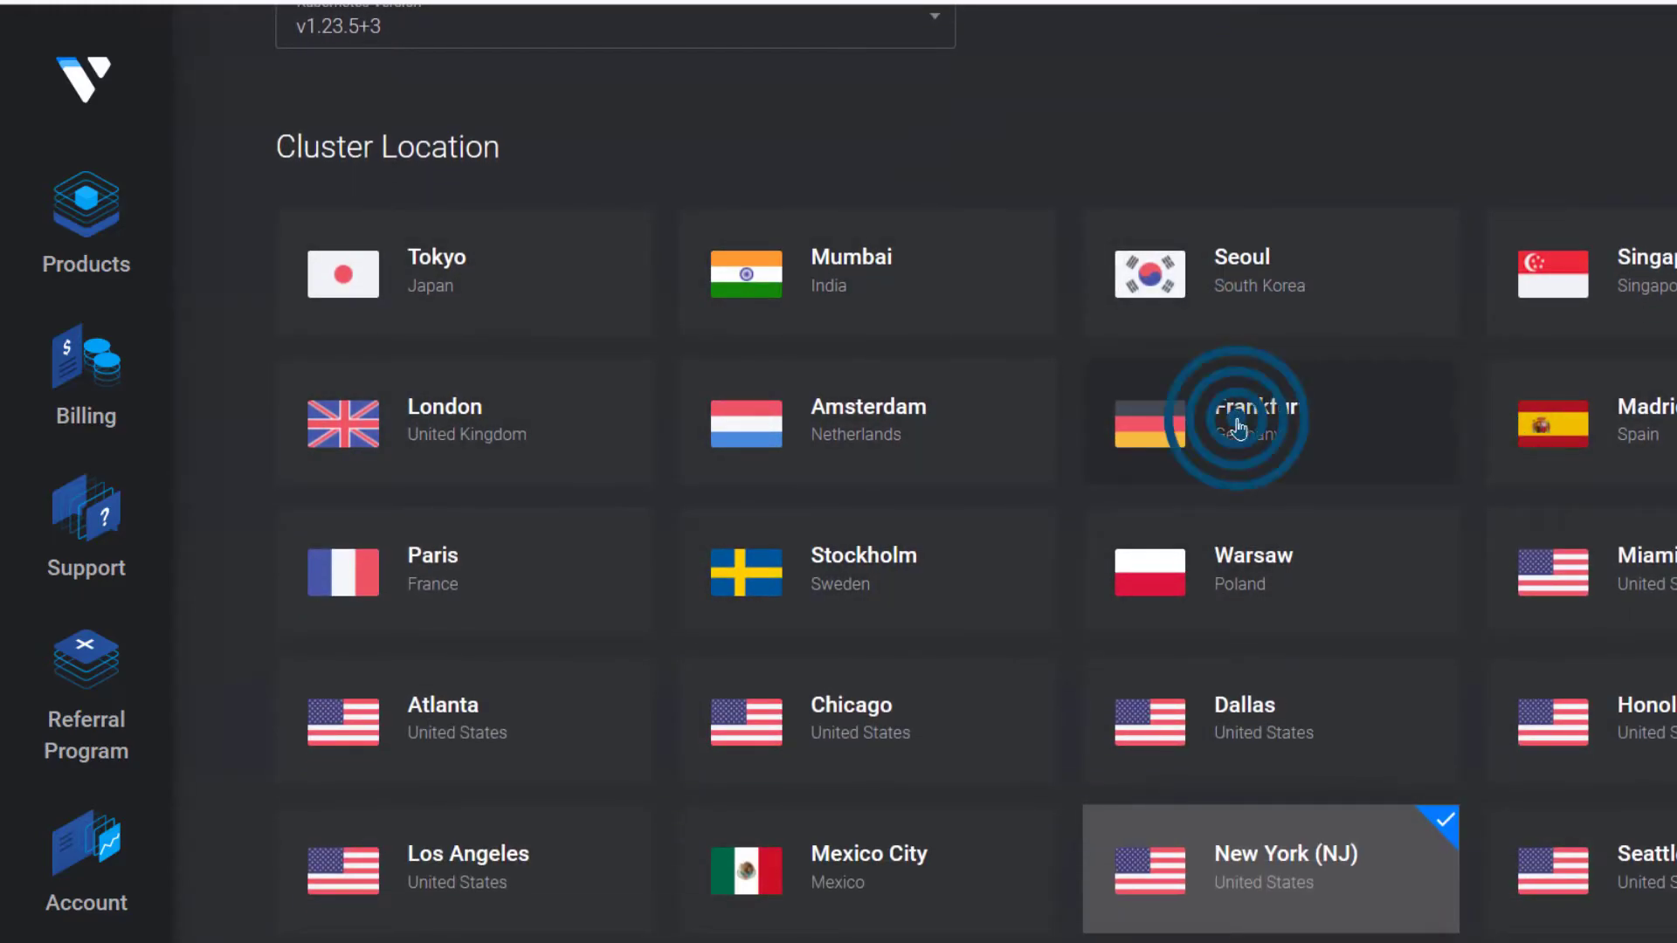
{"action": "scroll", "scroll_direction": "down", "scroll_amount": 3}
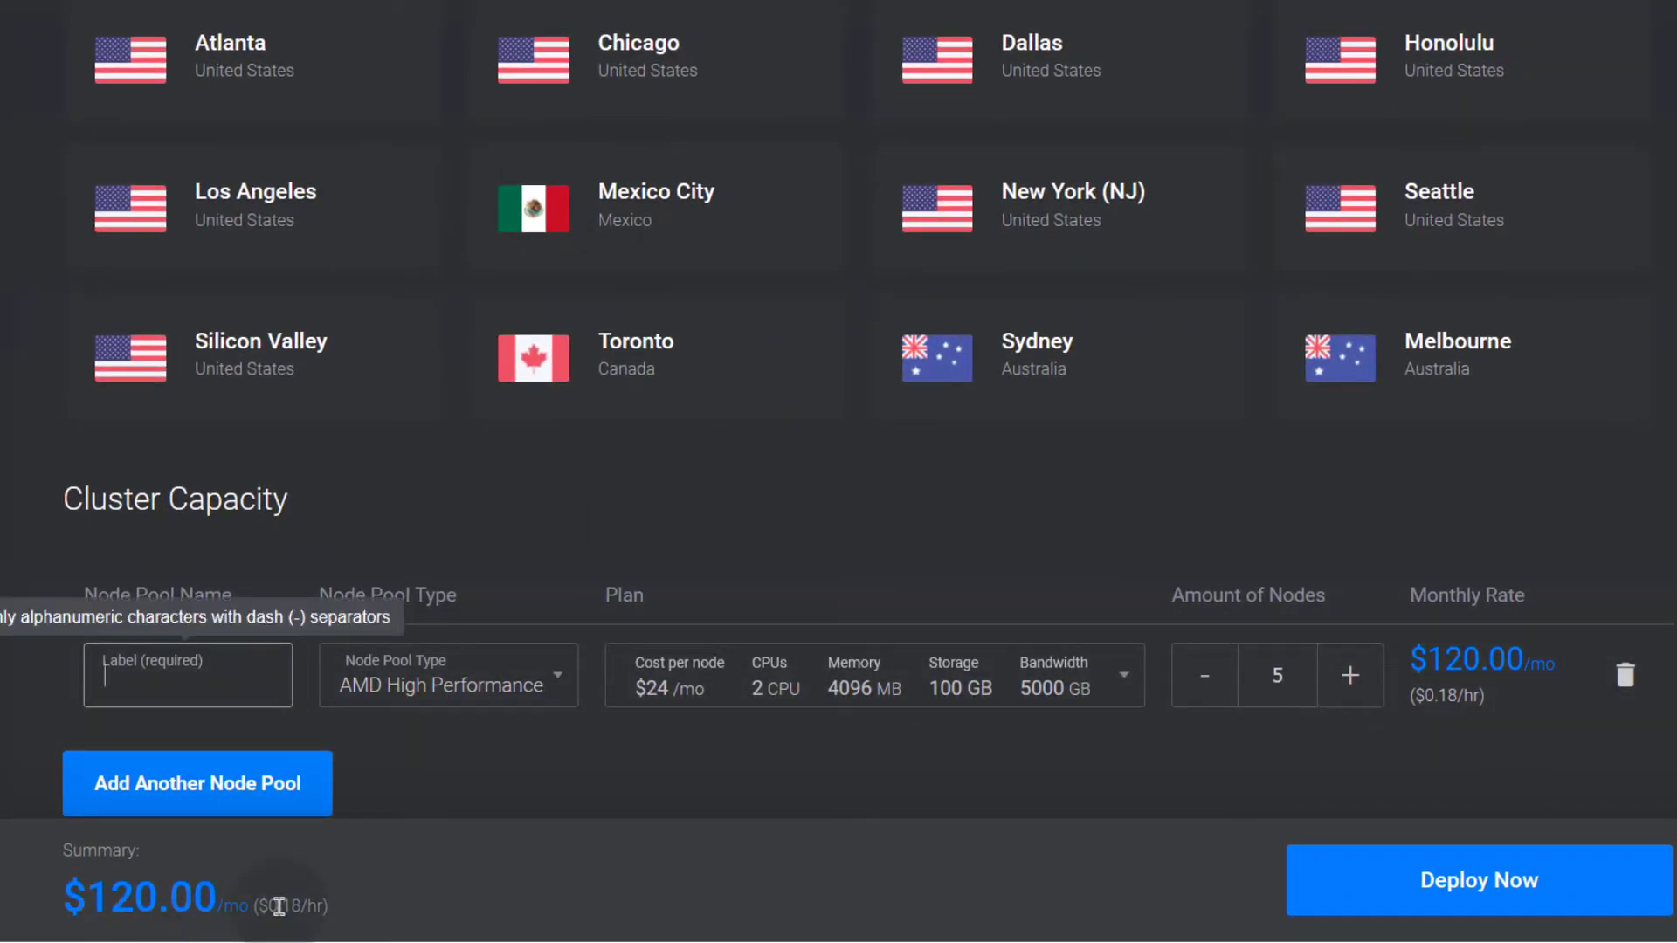
{"action": "mouse_move", "coordinate": [545, 741]}
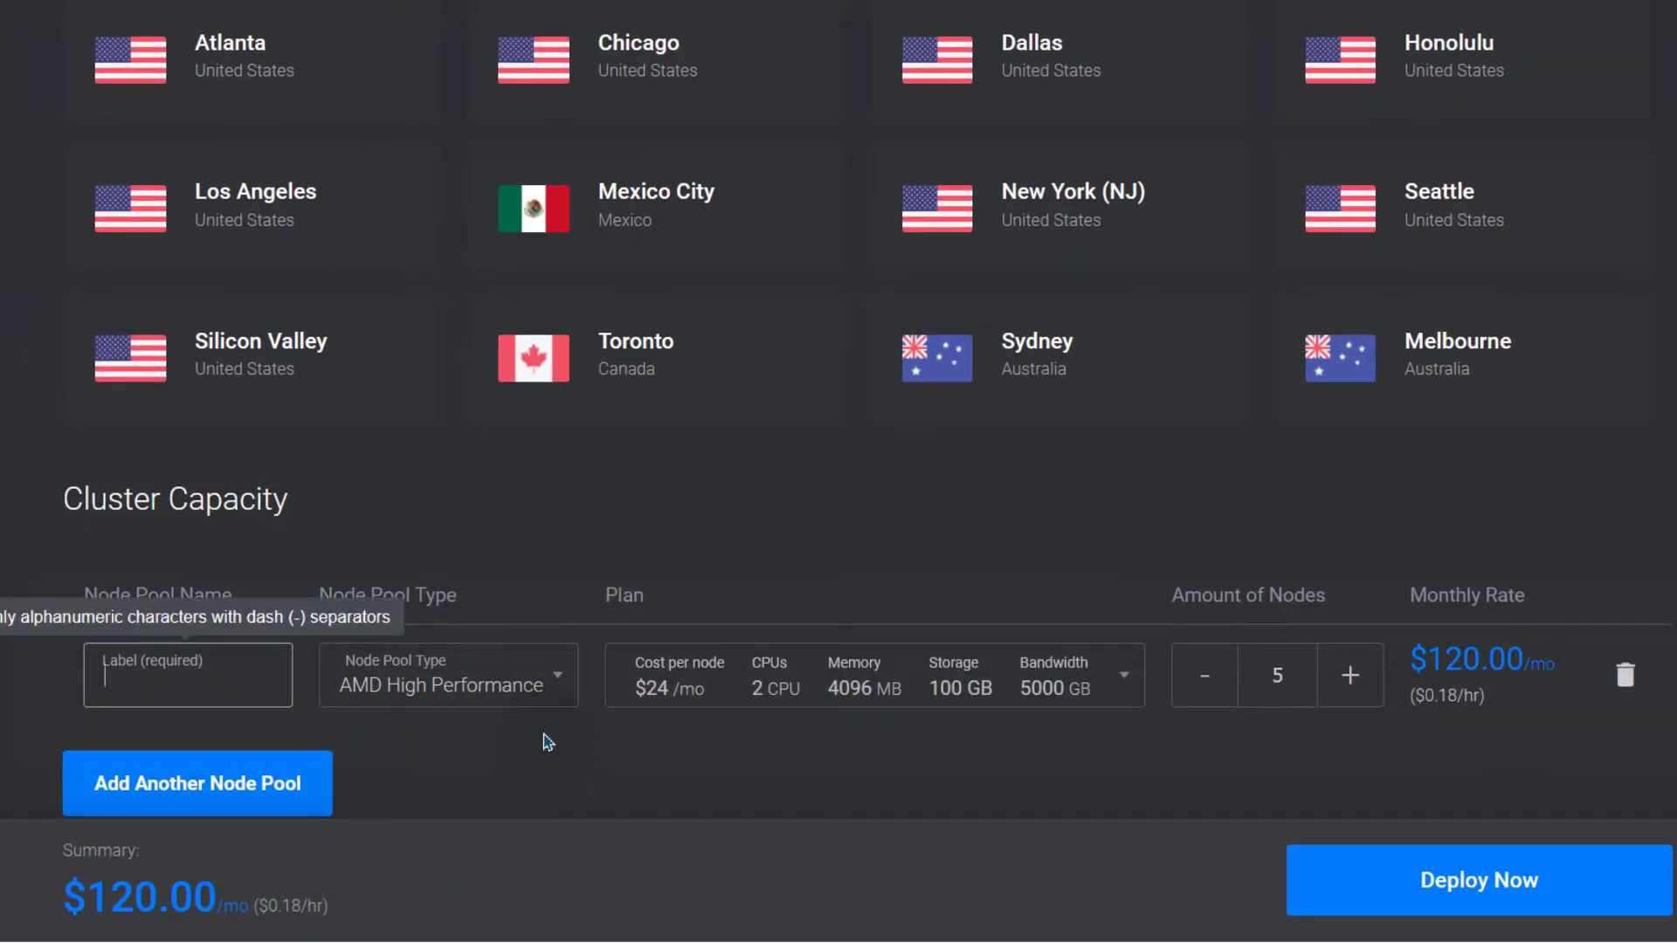
{"action": "mouse_move", "coordinate": [706, 700]}
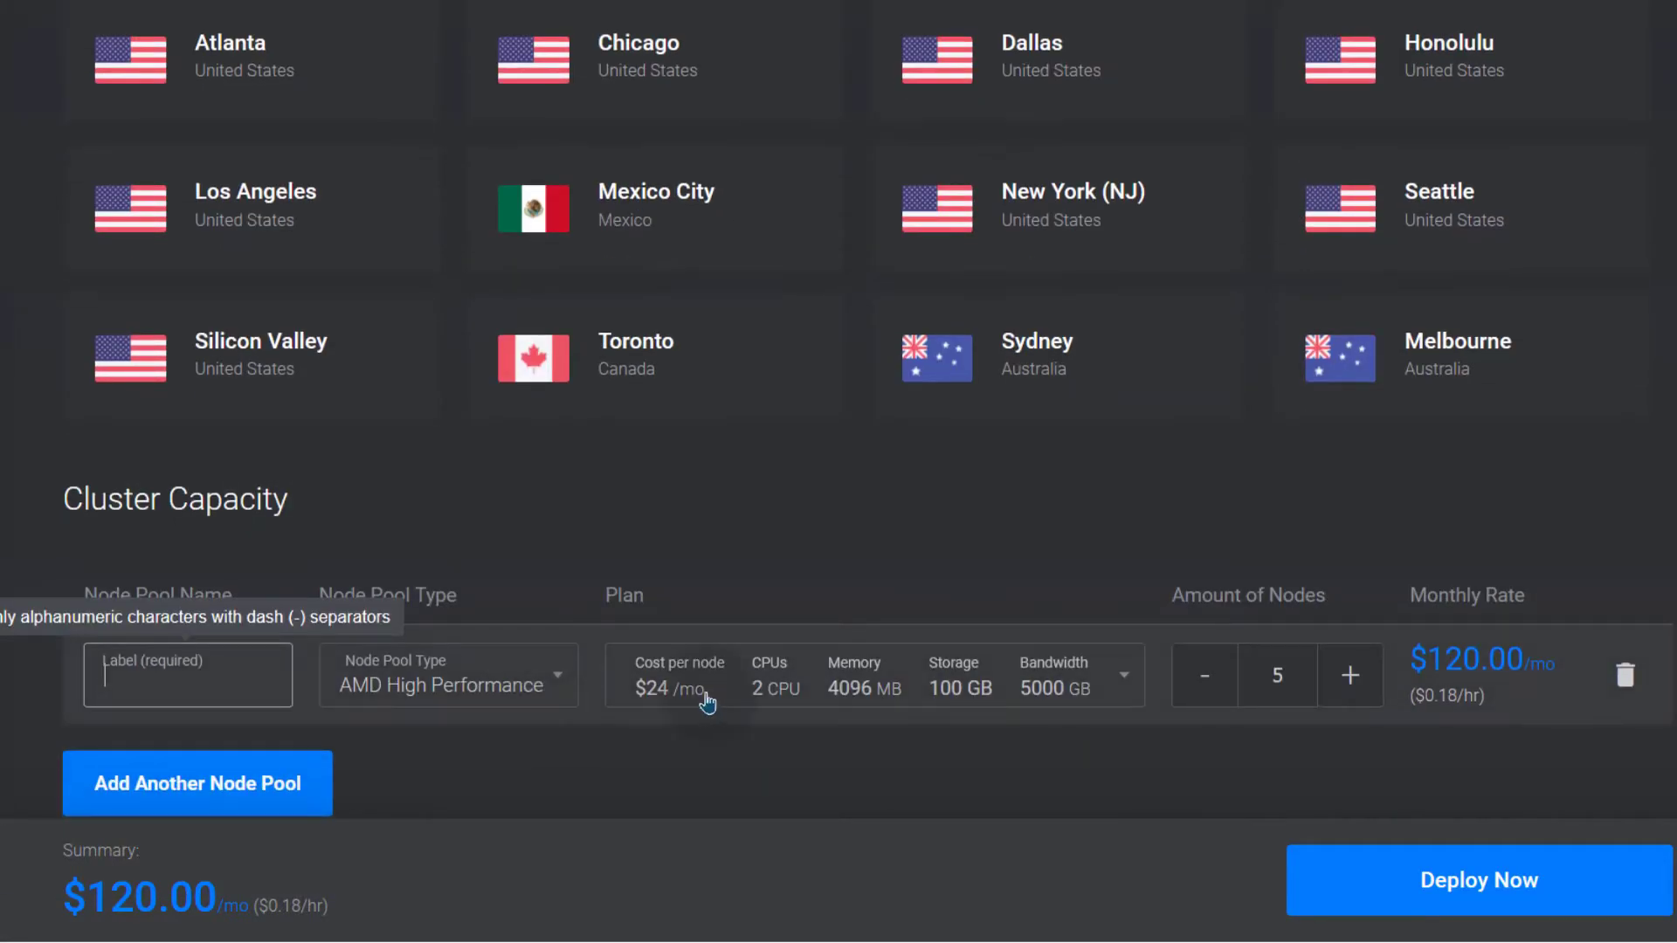
{"action": "mouse_move", "coordinate": [512, 693]}
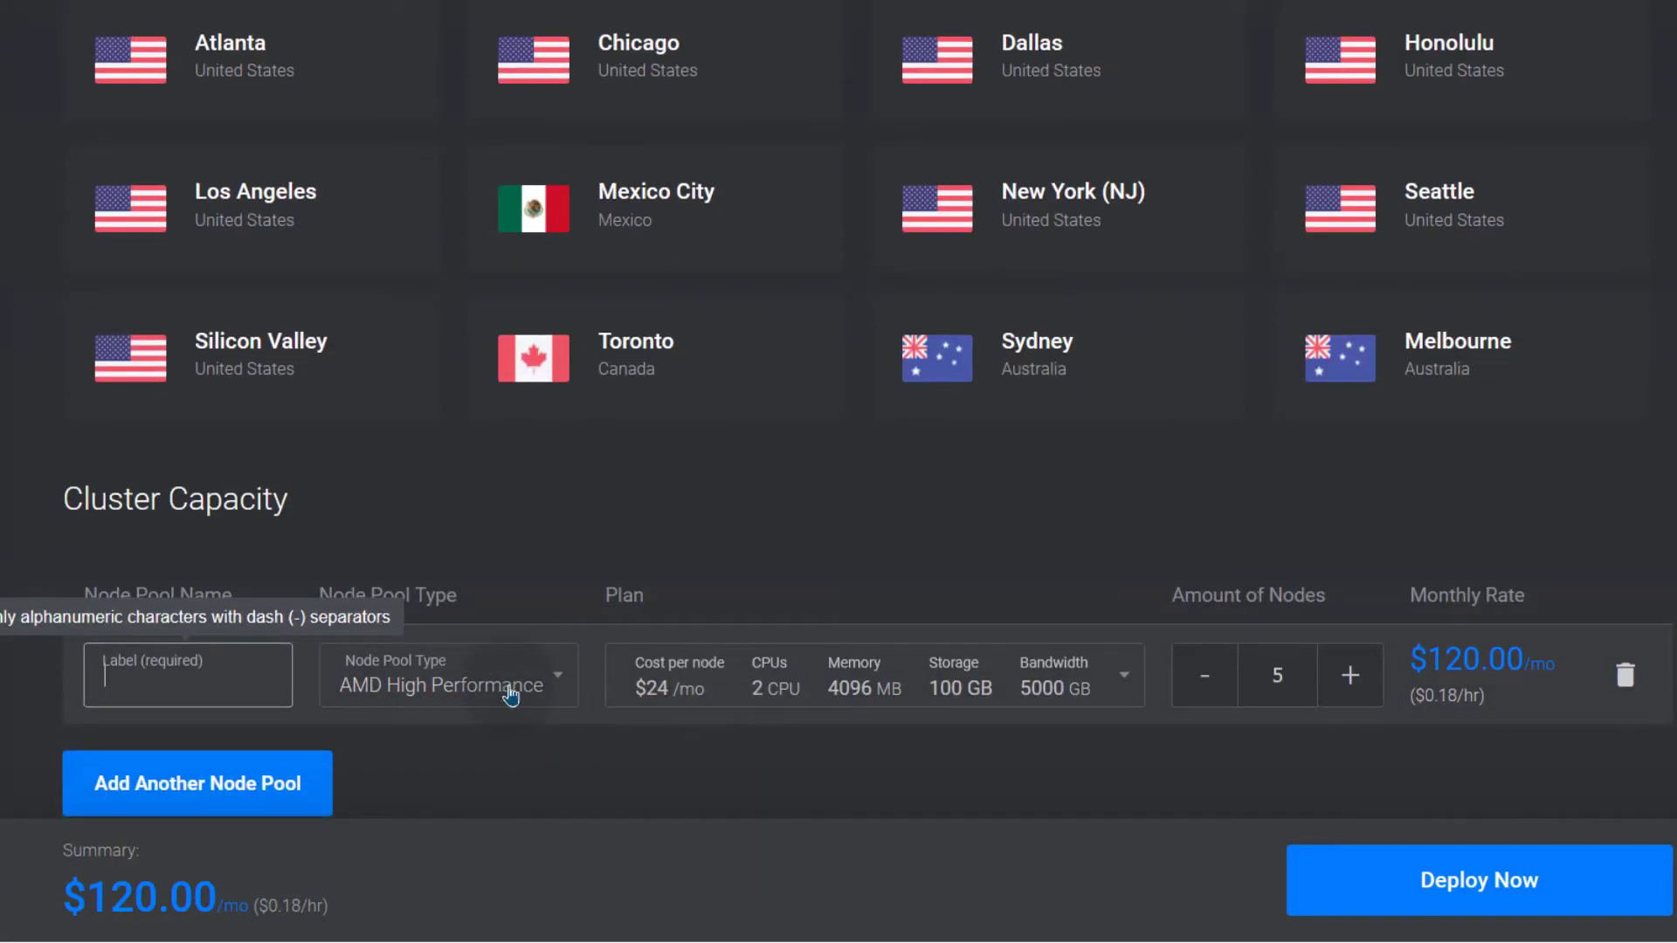
- Choose a Regular Cloud Compute pool of three $10 nodes, totalling $30 a month
{"action": "left_click", "coordinate": [447, 674]}
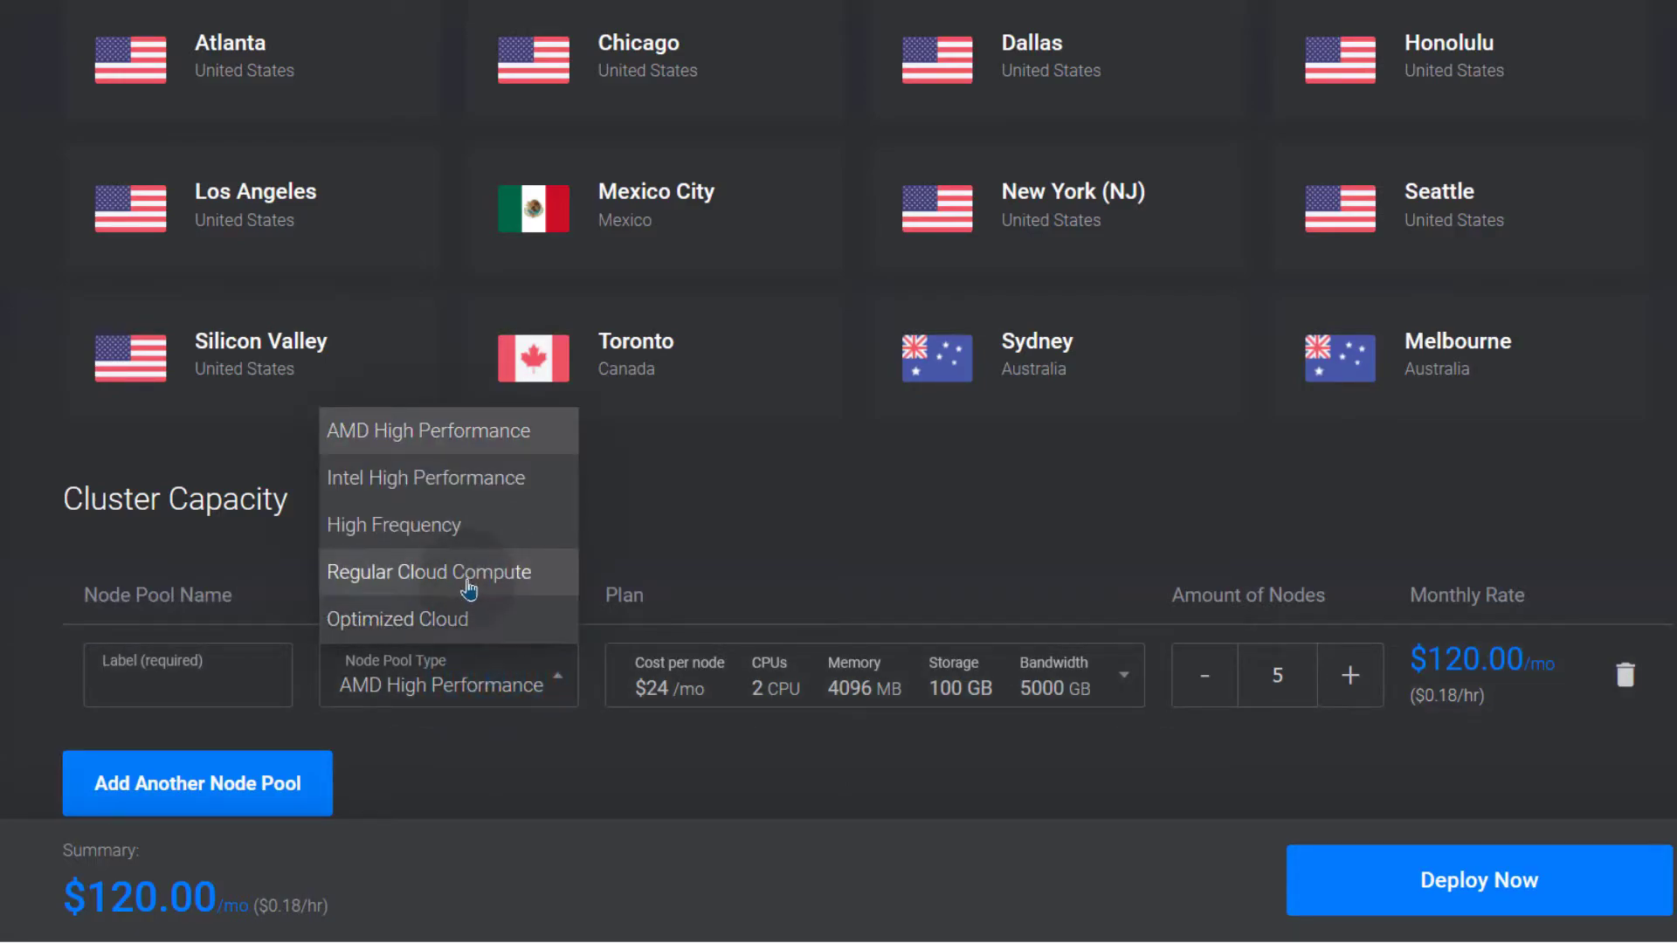
{"action": "left_click", "coordinate": [428, 573]}
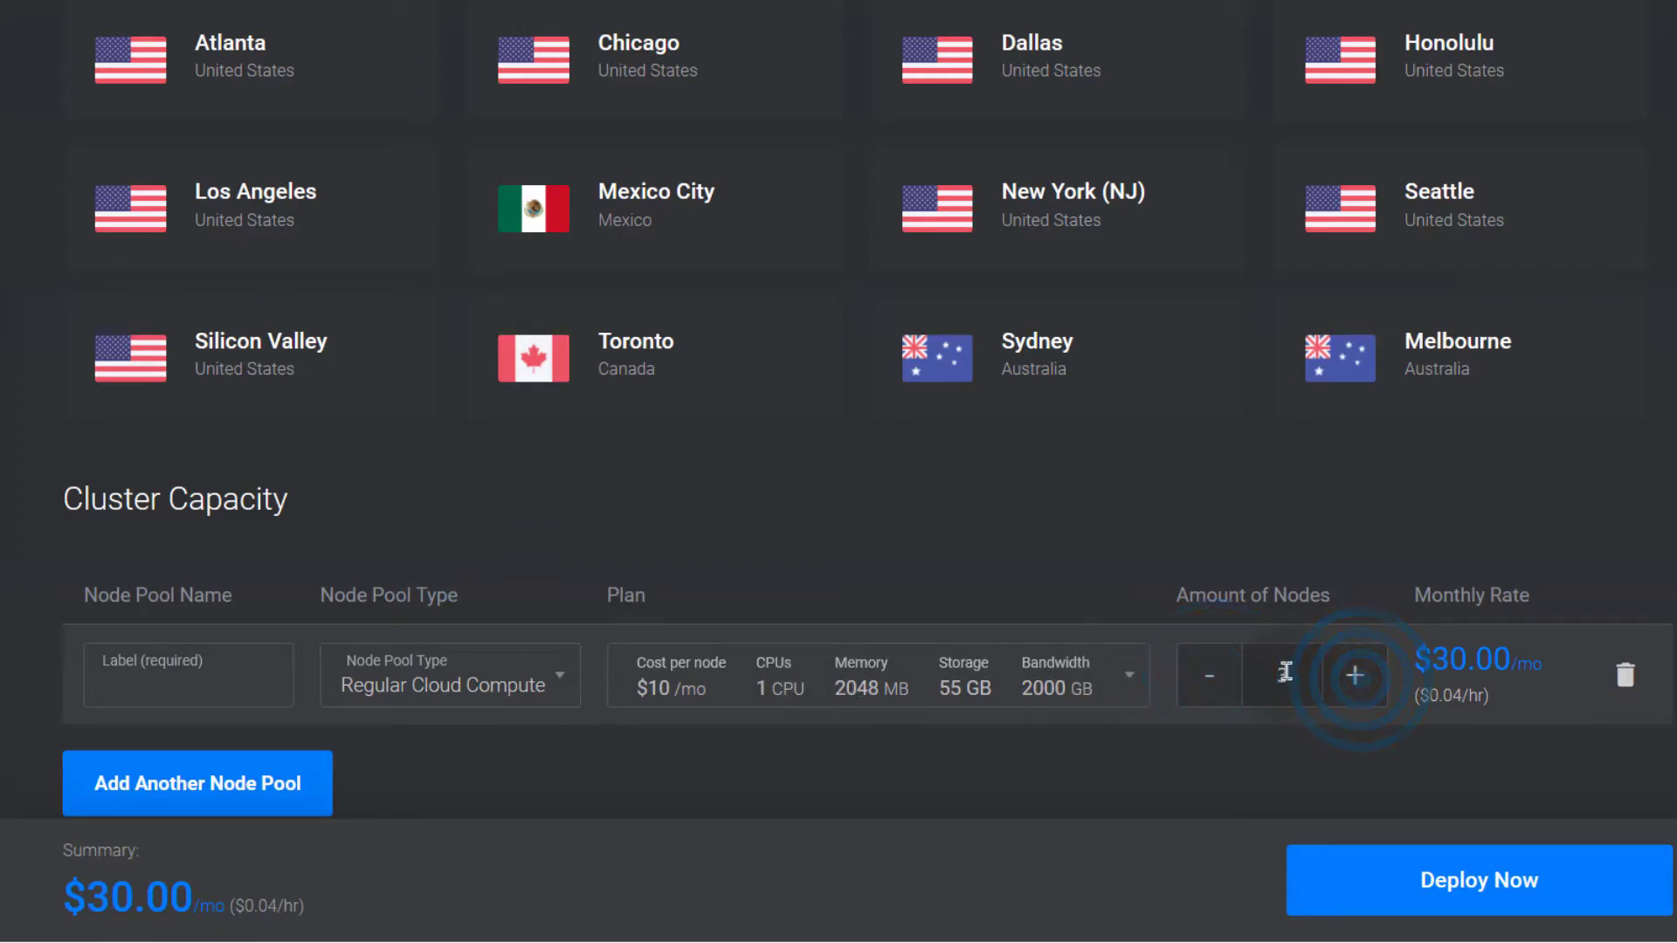
{"action": "left_click", "coordinate": [1356, 674]}
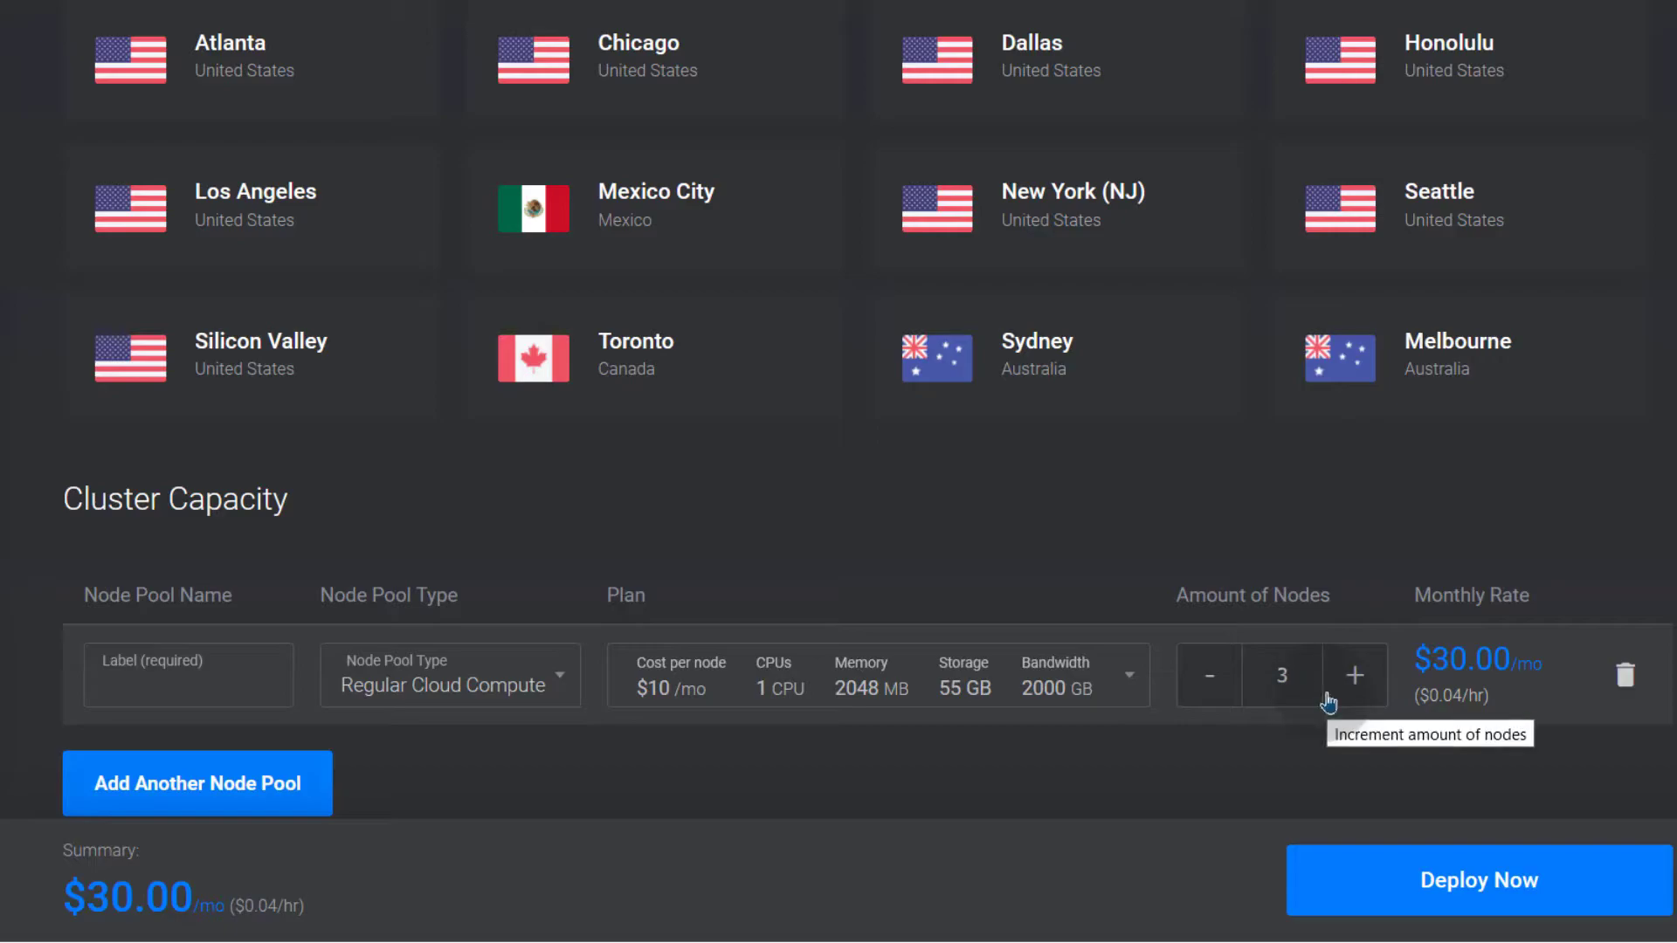
{"action": "mouse_move", "coordinate": [922, 692]}
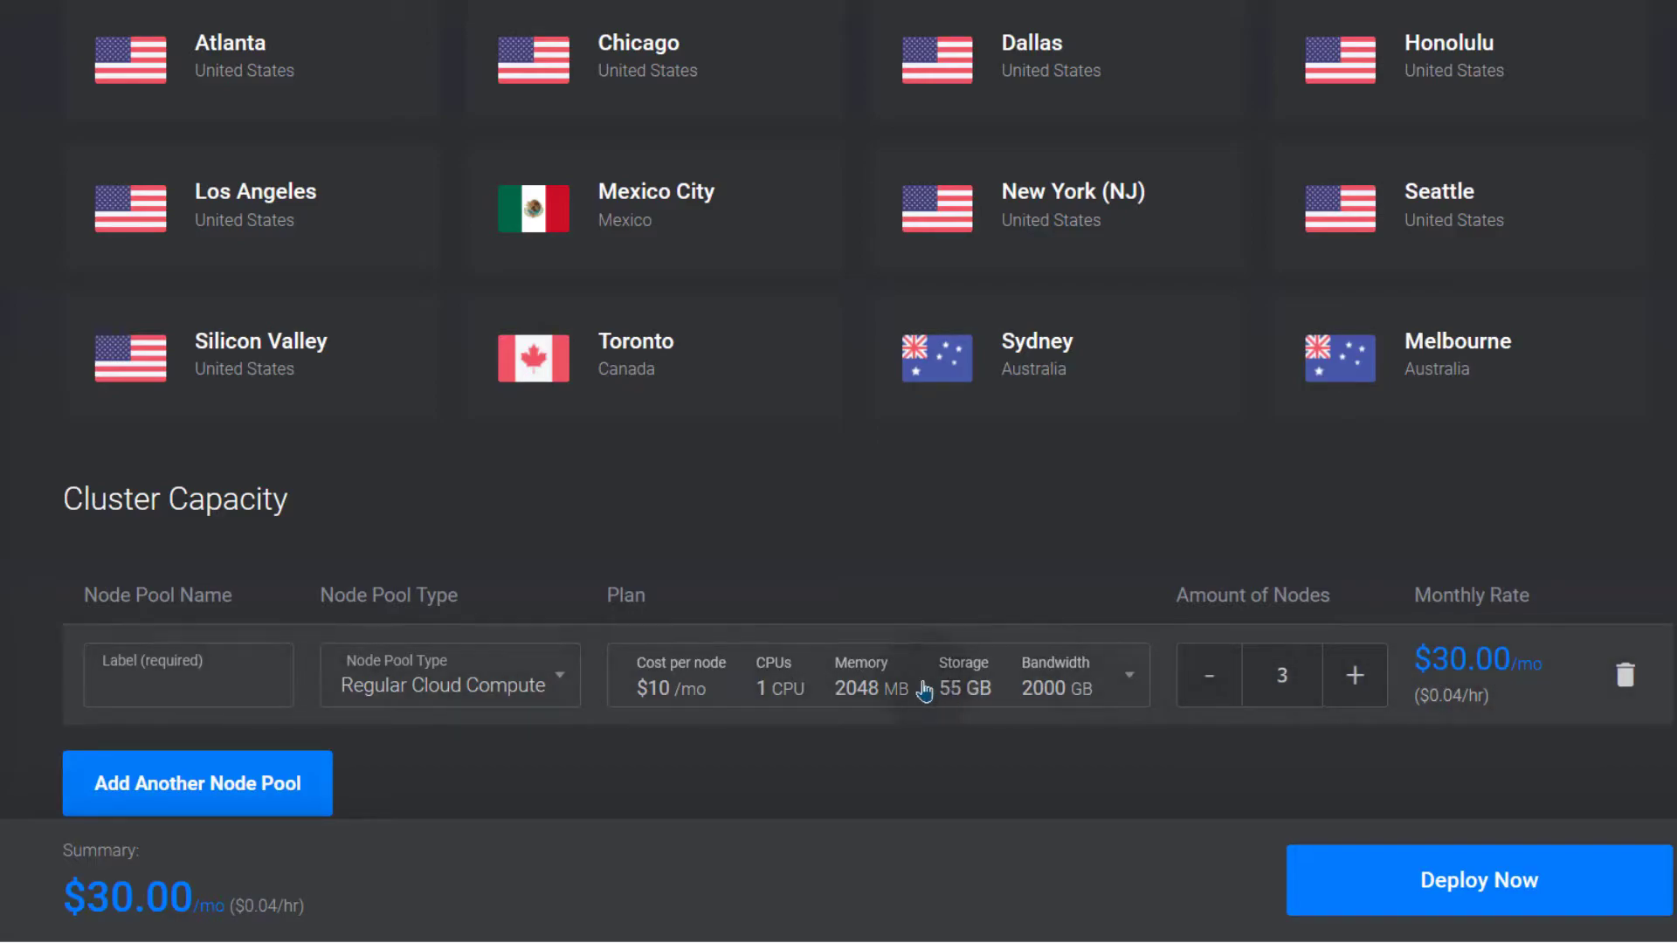
{"action": "mouse_move", "coordinate": [1175, 725]}
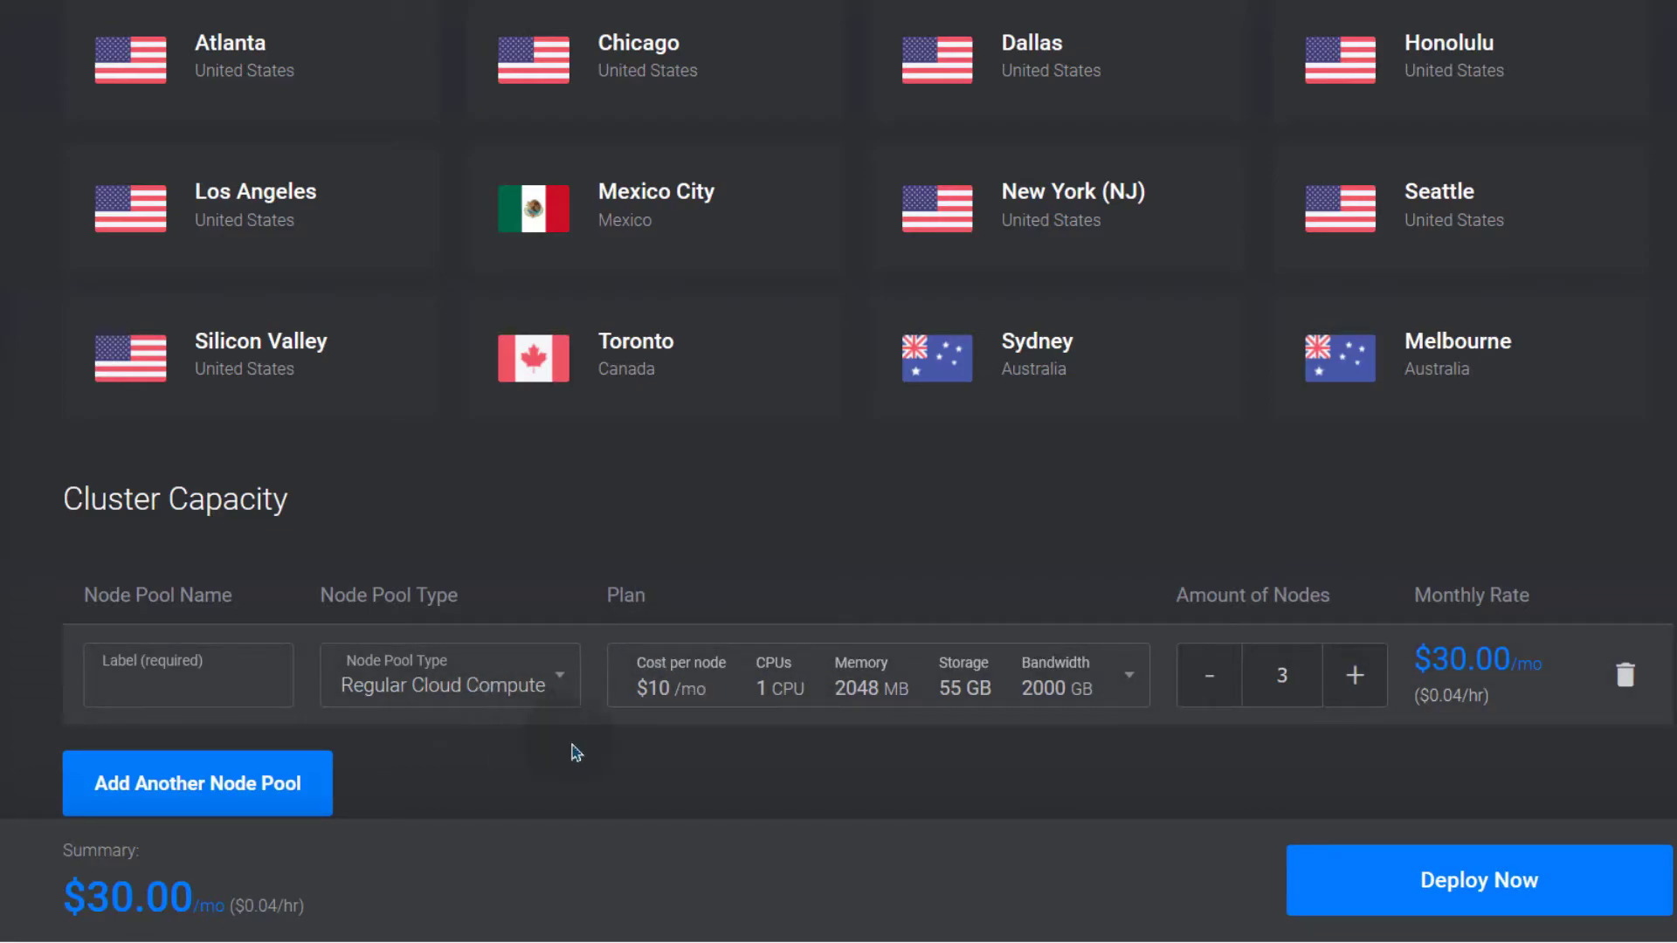
{"action": "mouse_move", "coordinate": [779, 705]}
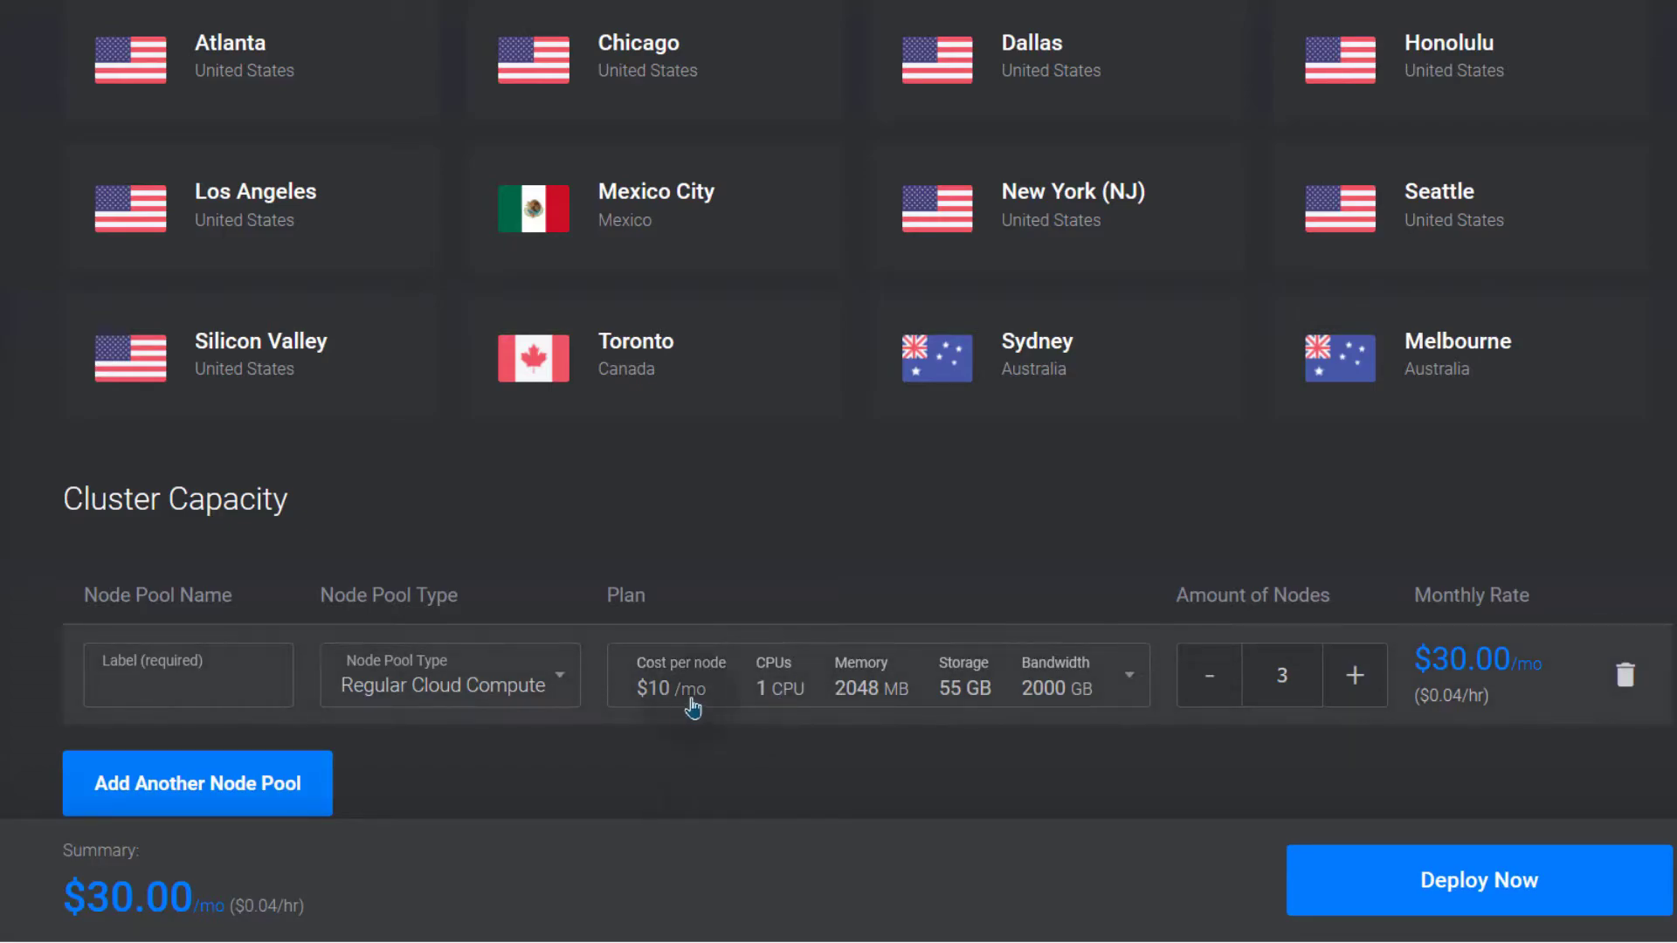
{"action": "mouse_move", "coordinate": [794, 725]}
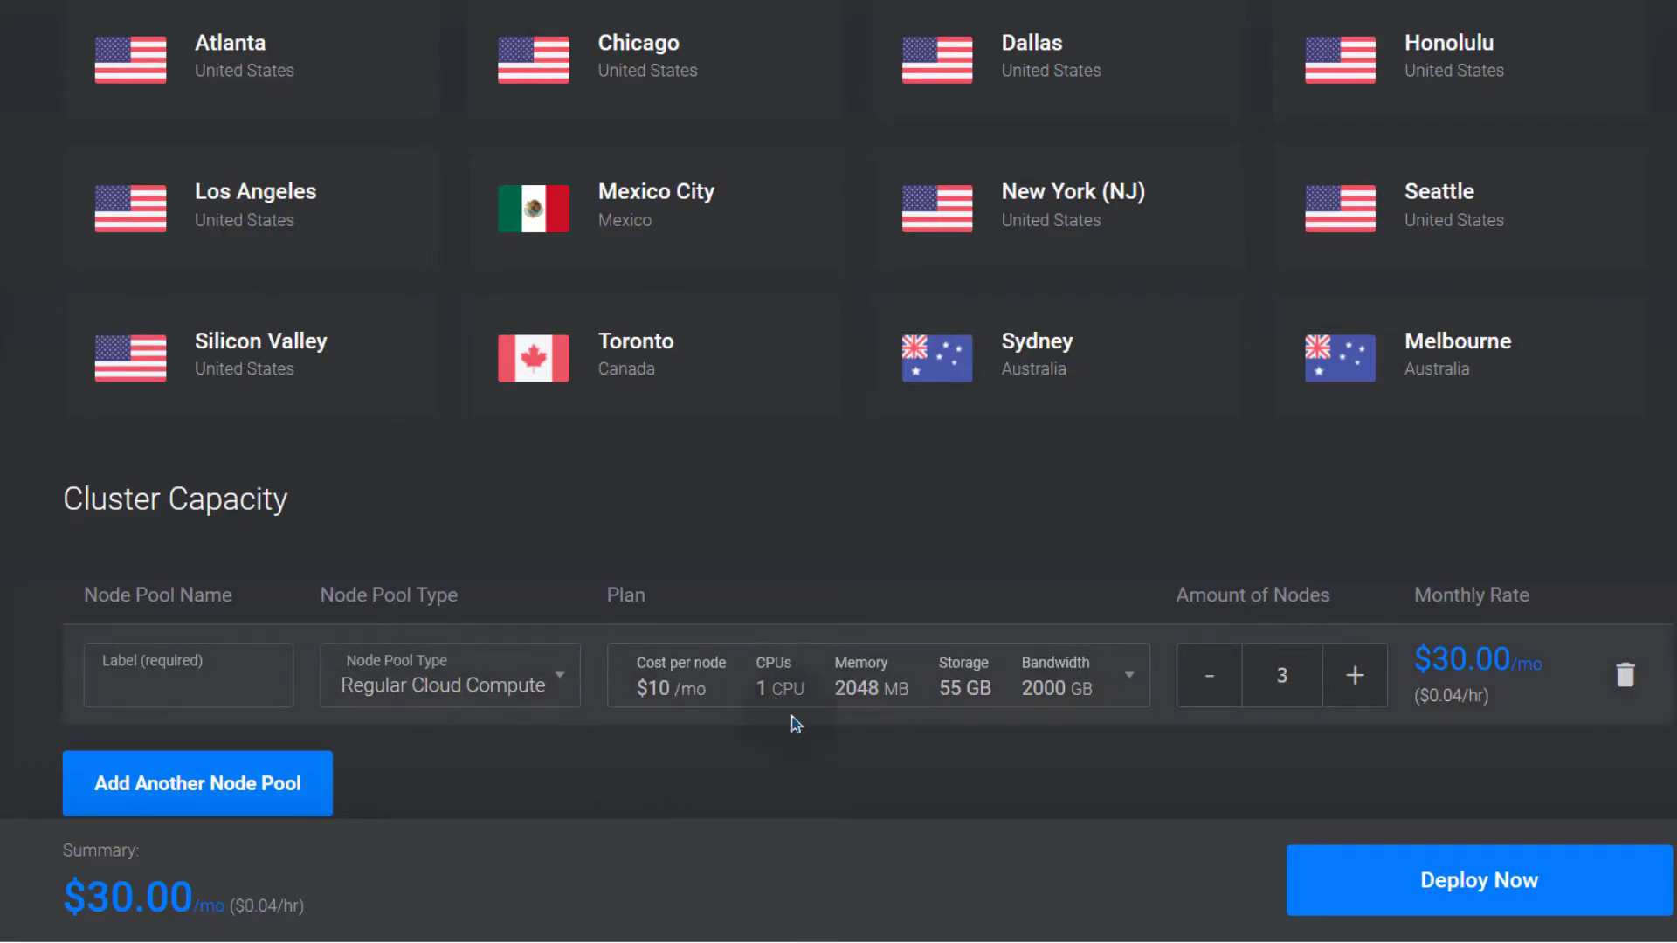
{"action": "mouse_move", "coordinate": [877, 709]}
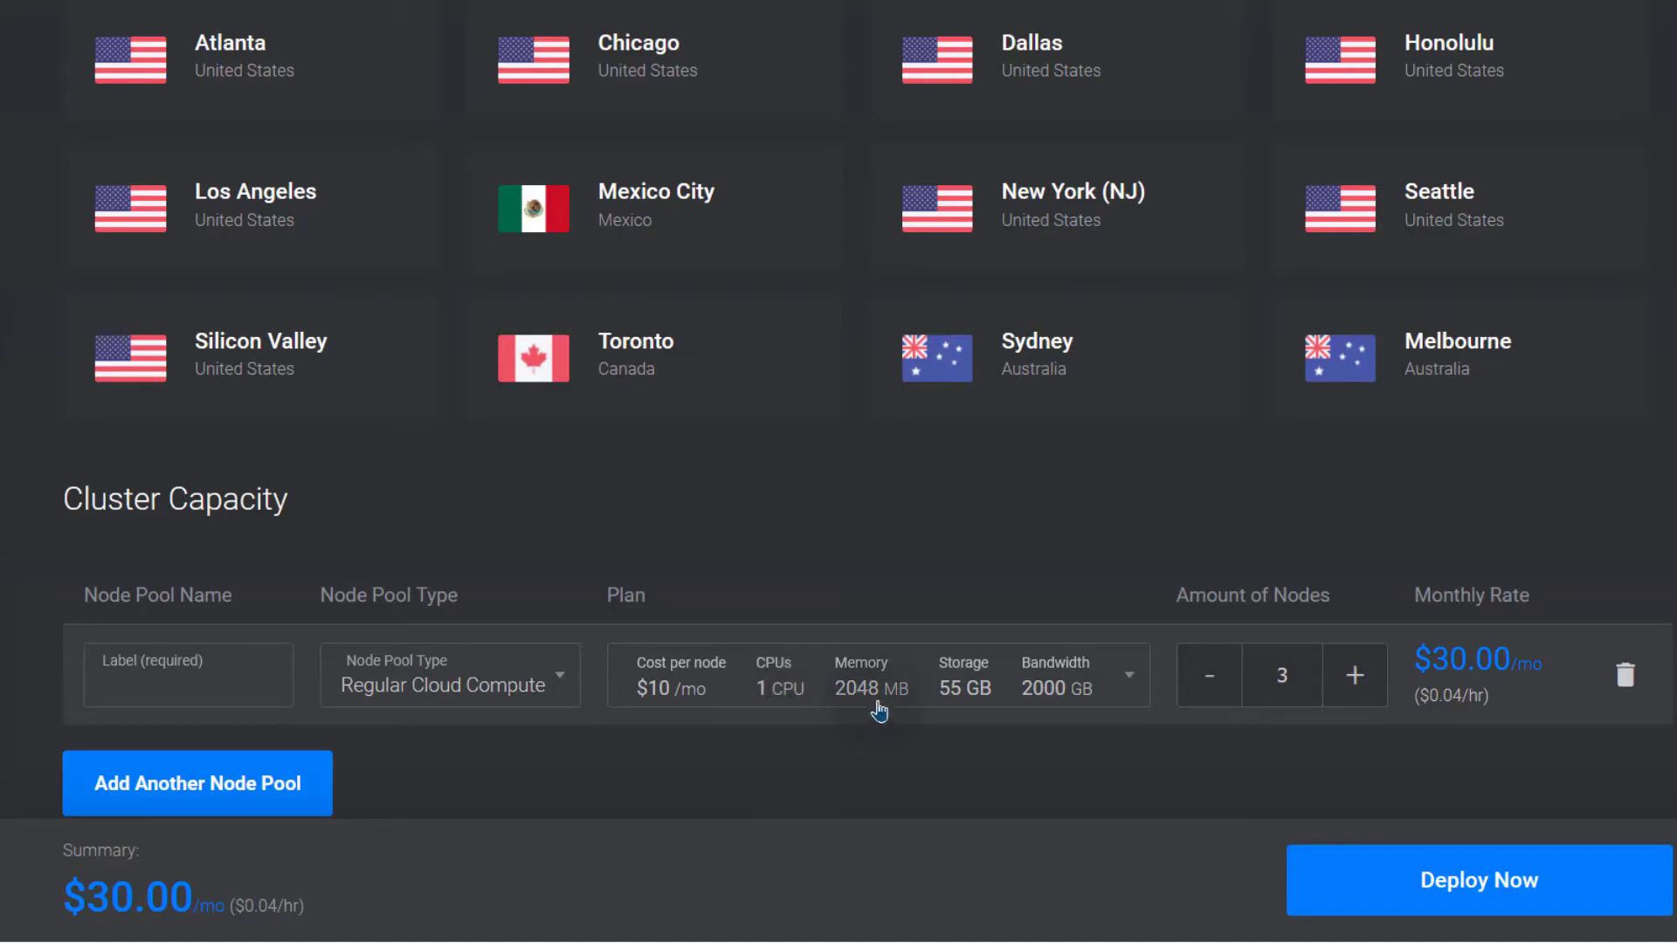
{"action": "left_click", "coordinate": [449, 674]}
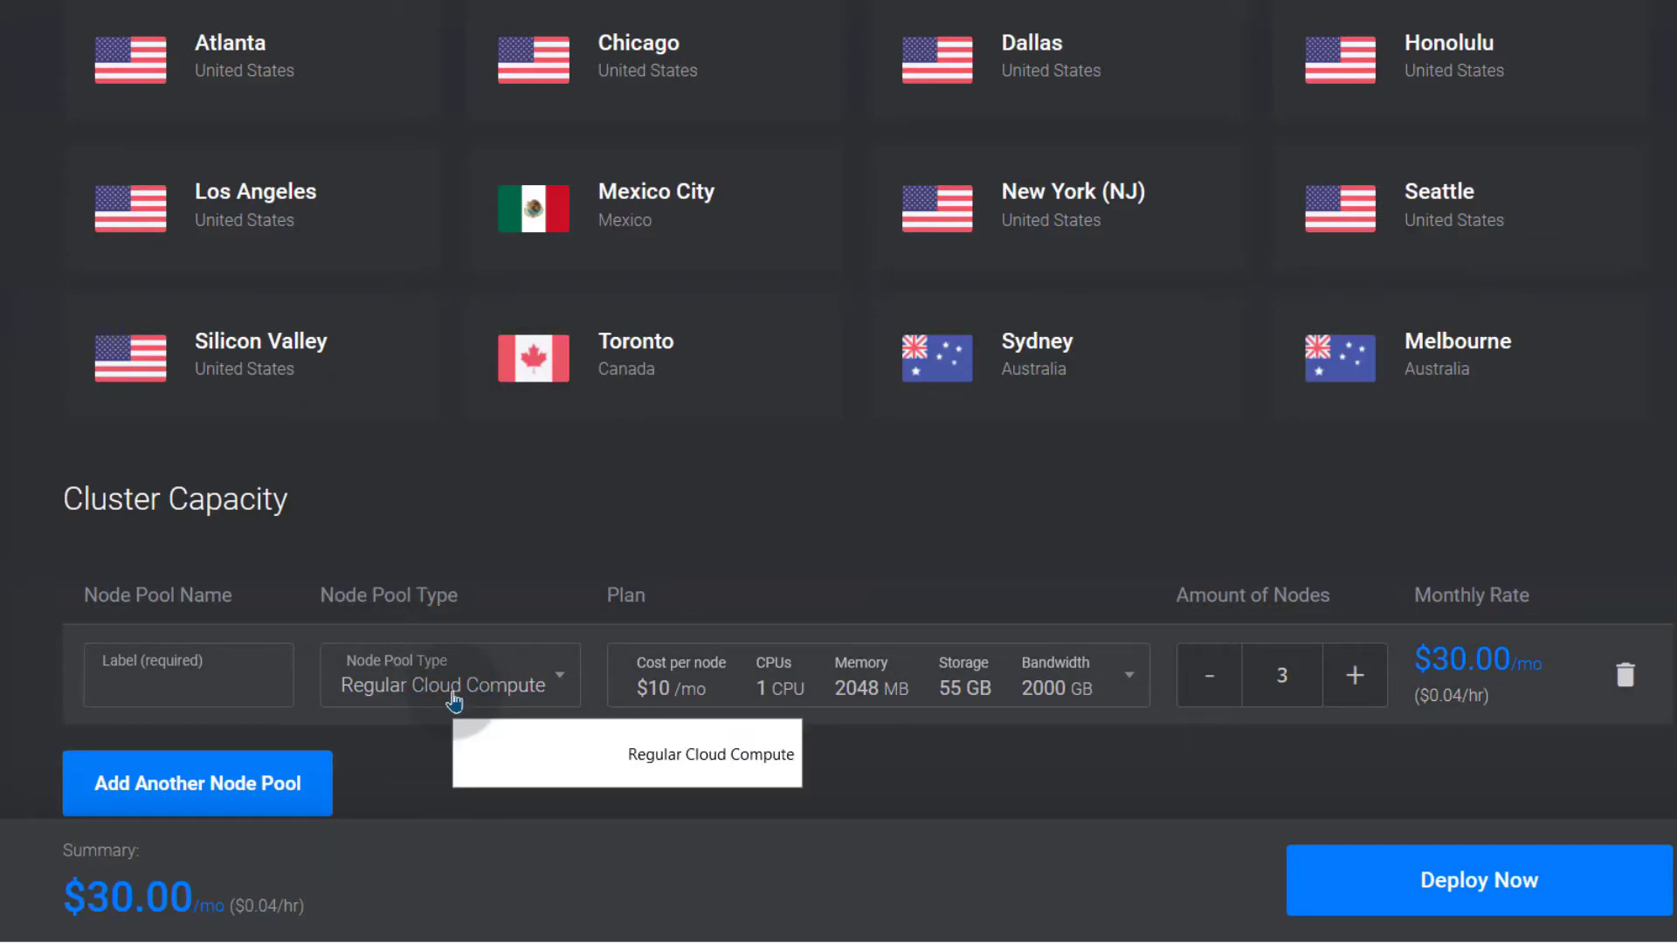
- Change the pool to AMD High Performance, three $18 nodes totalling $54 a month
{"action": "left_click", "coordinate": [449, 674]}
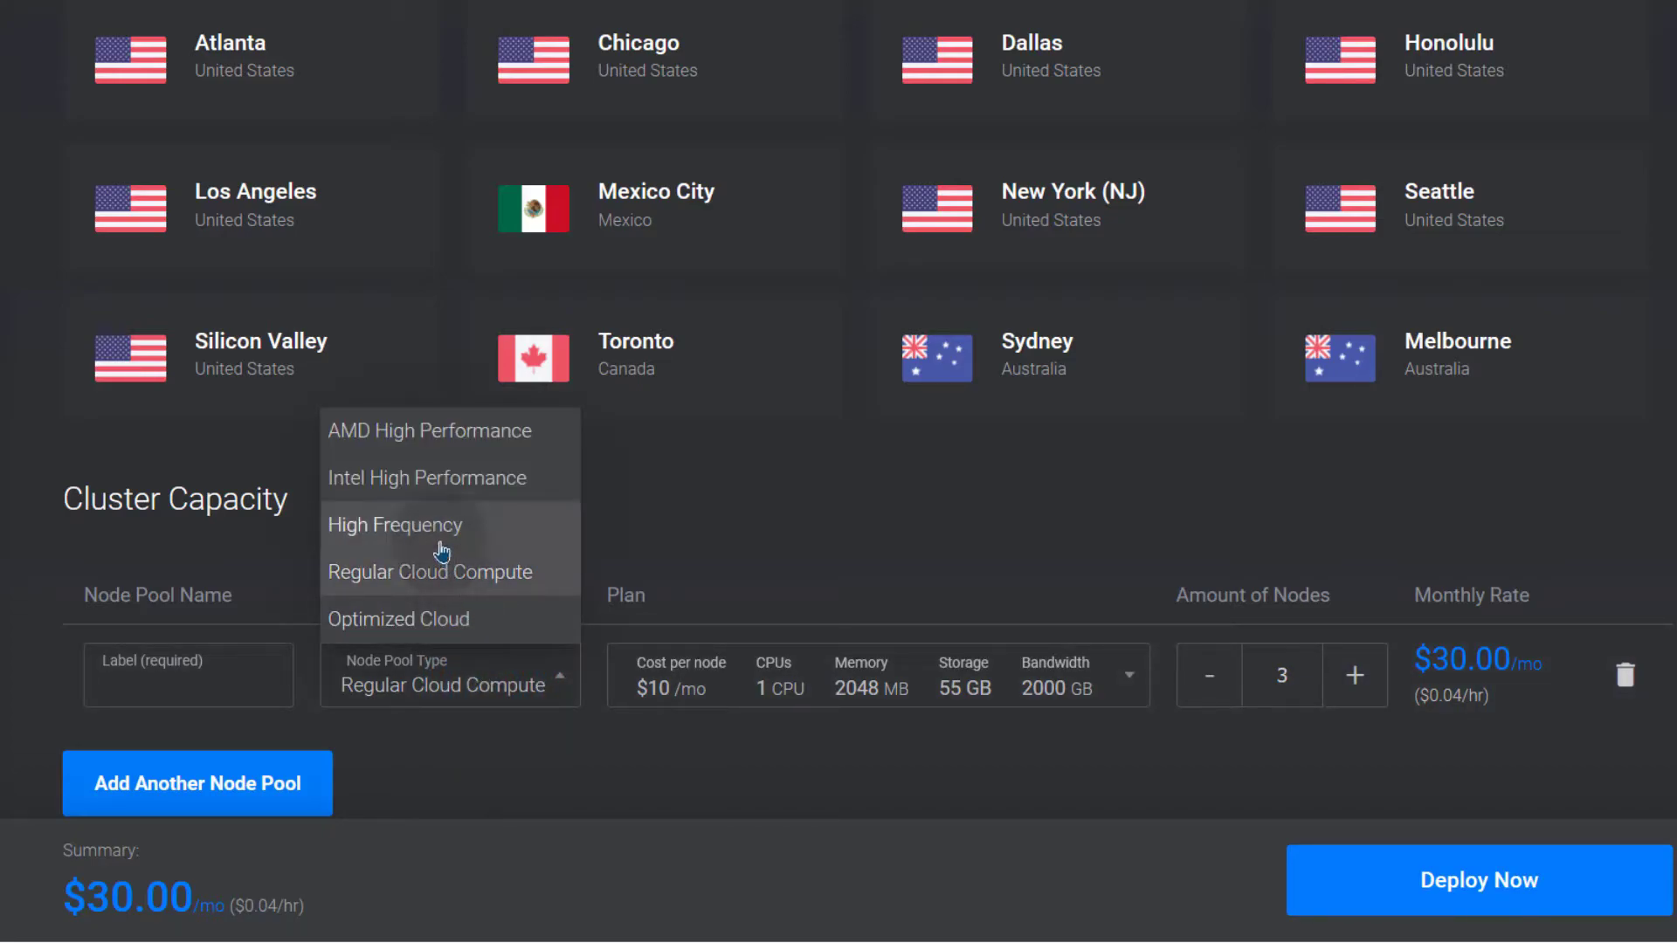
{"action": "left_click", "coordinate": [430, 429]}
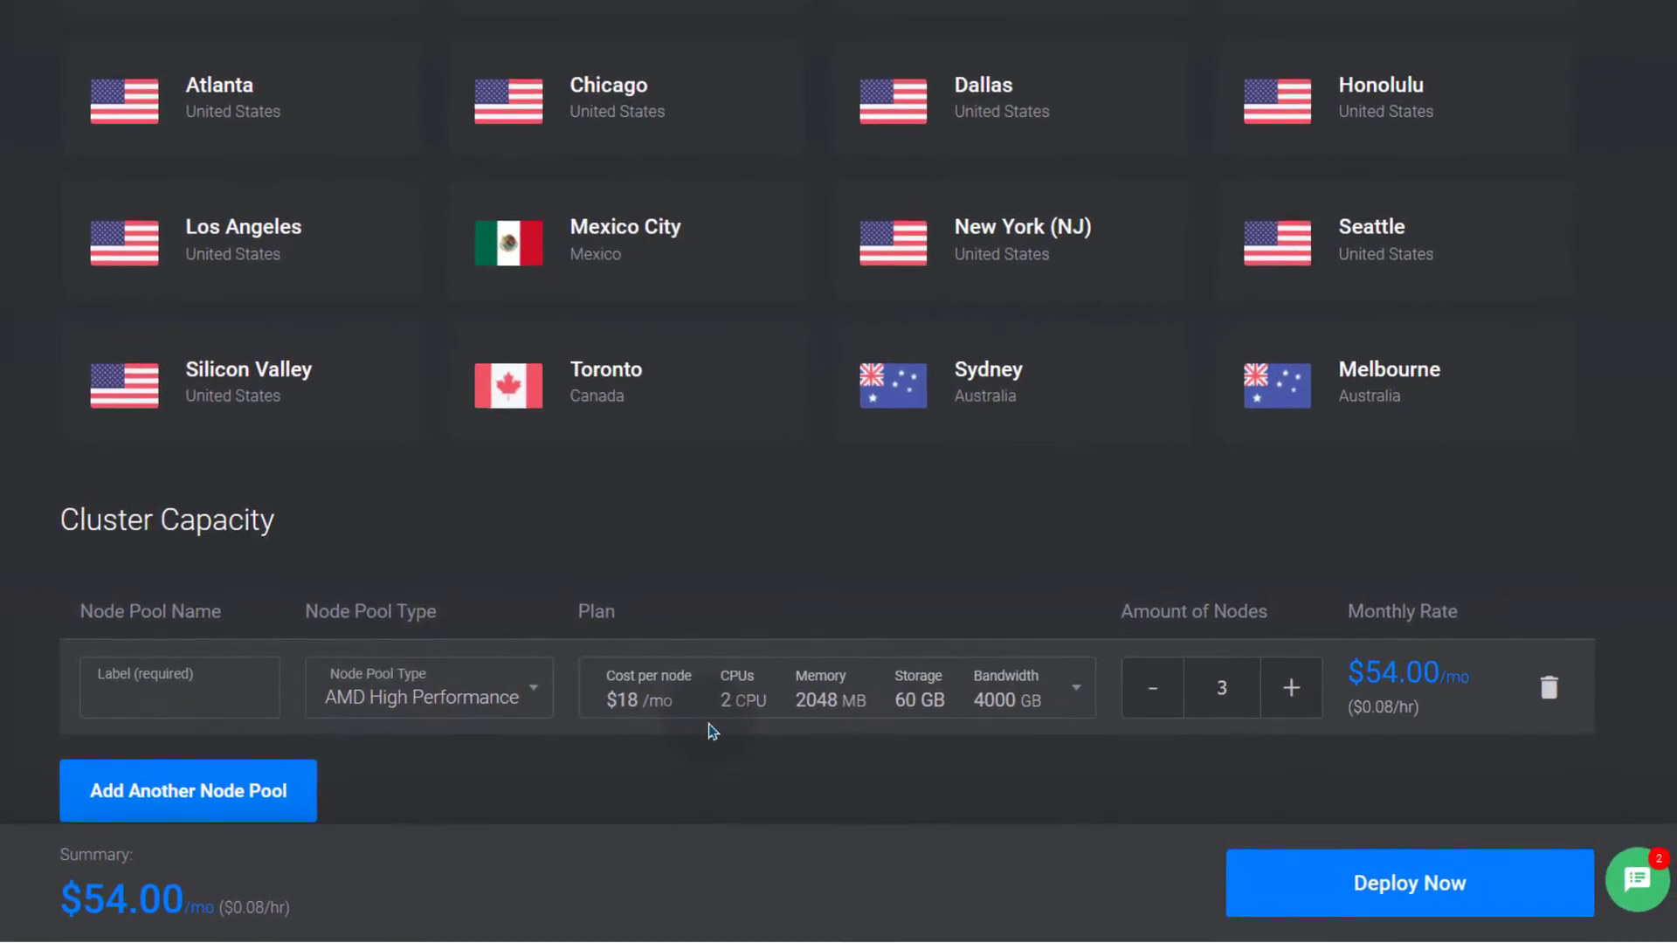
{"action": "scroll", "scroll_direction": "down", "scroll_amount": 3}
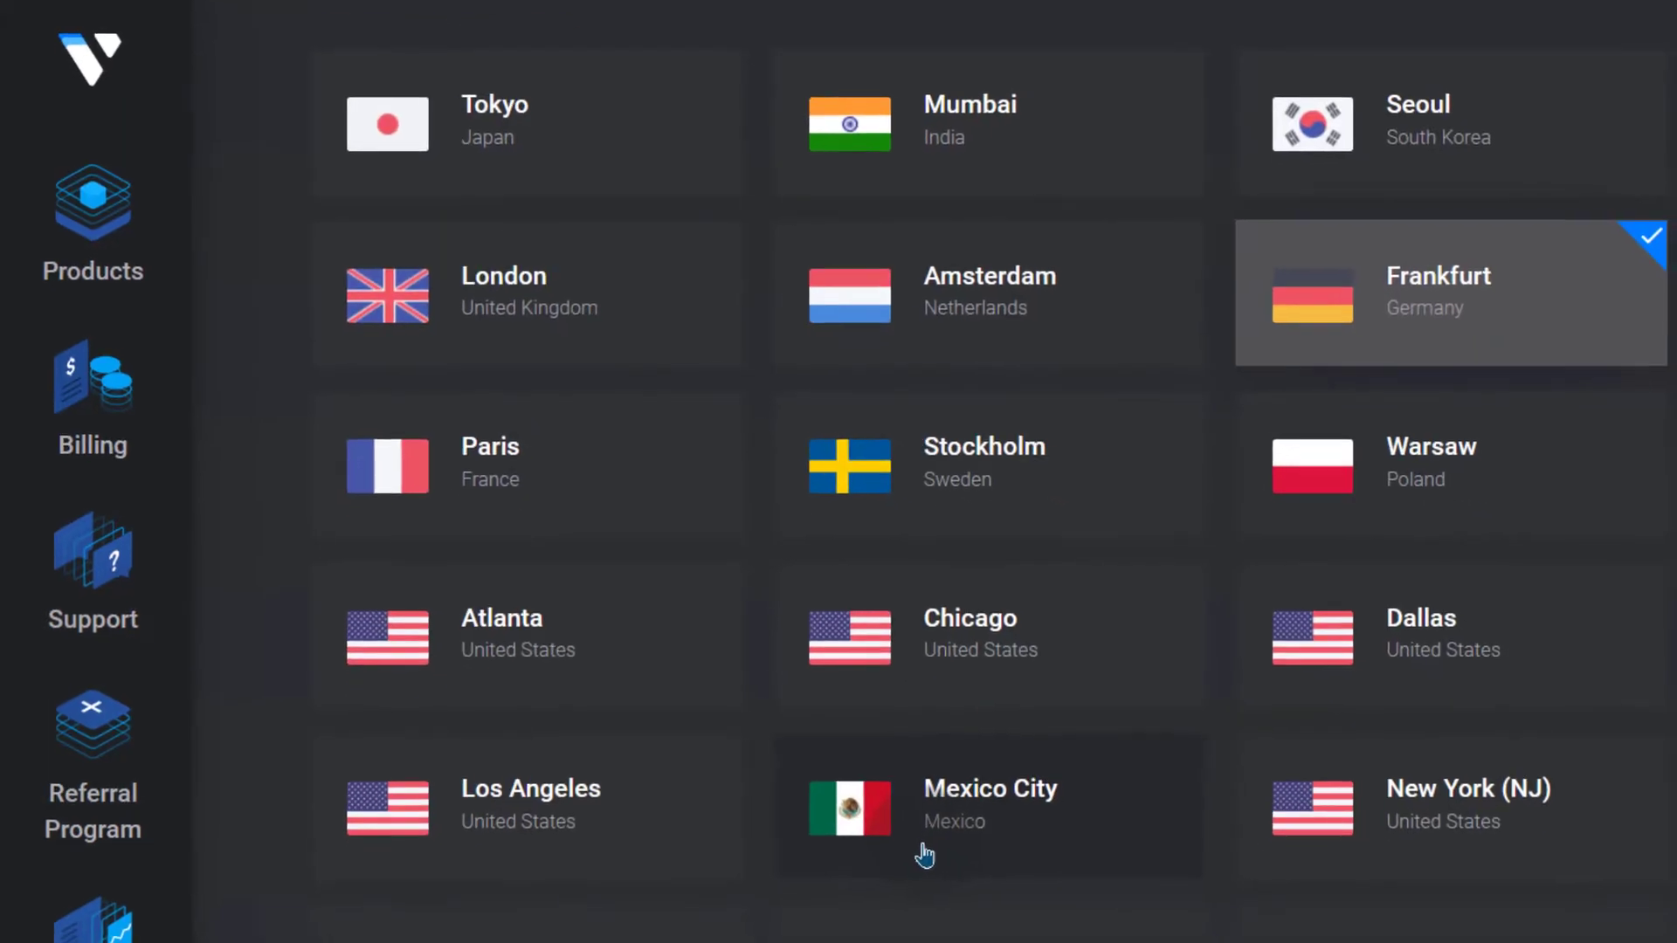
{"action": "scroll", "scroll_direction": "down", "scroll_amount": 3}
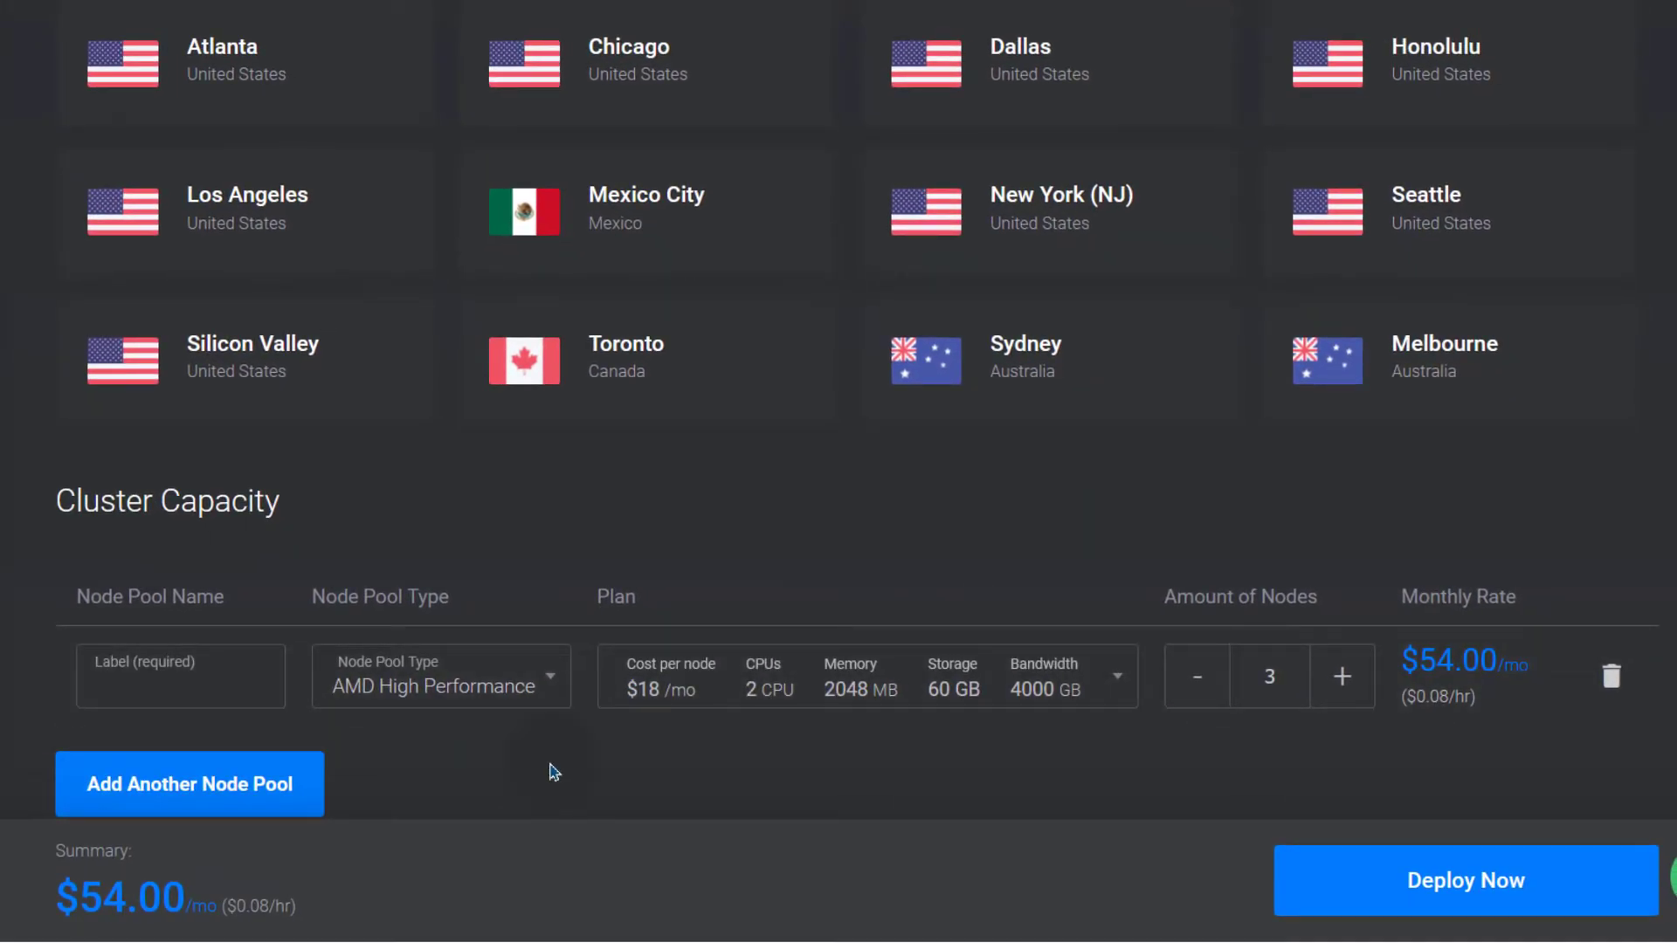
{"action": "mouse_move", "coordinate": [555, 765]}
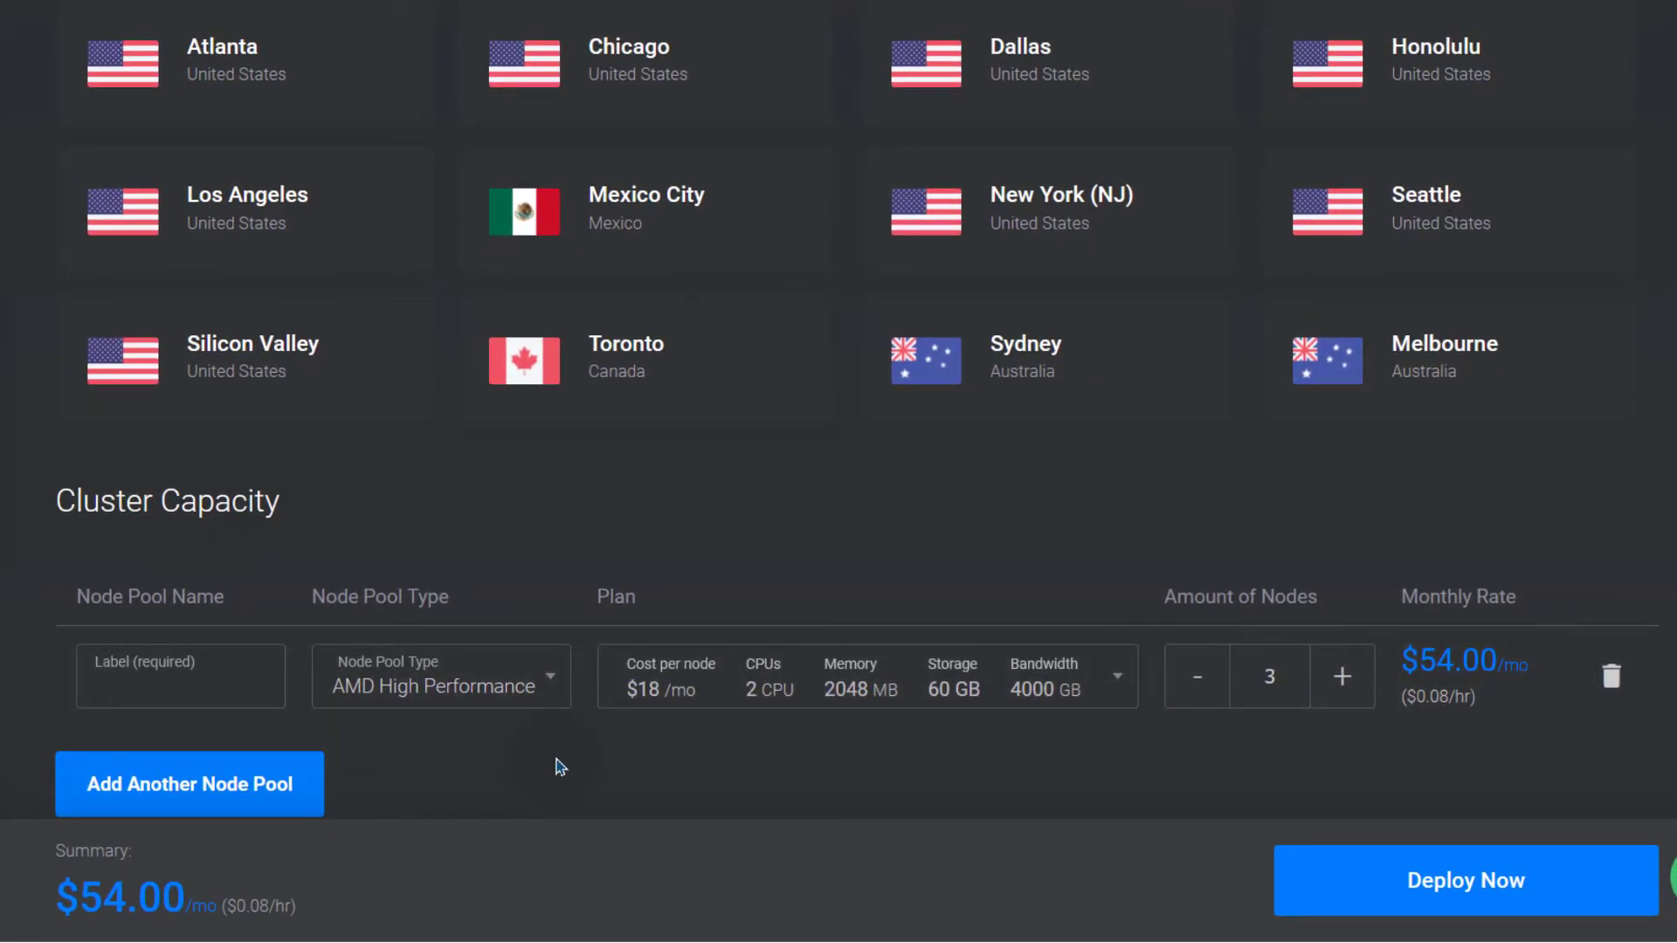
{"action": "mouse_move", "coordinate": [566, 761]}
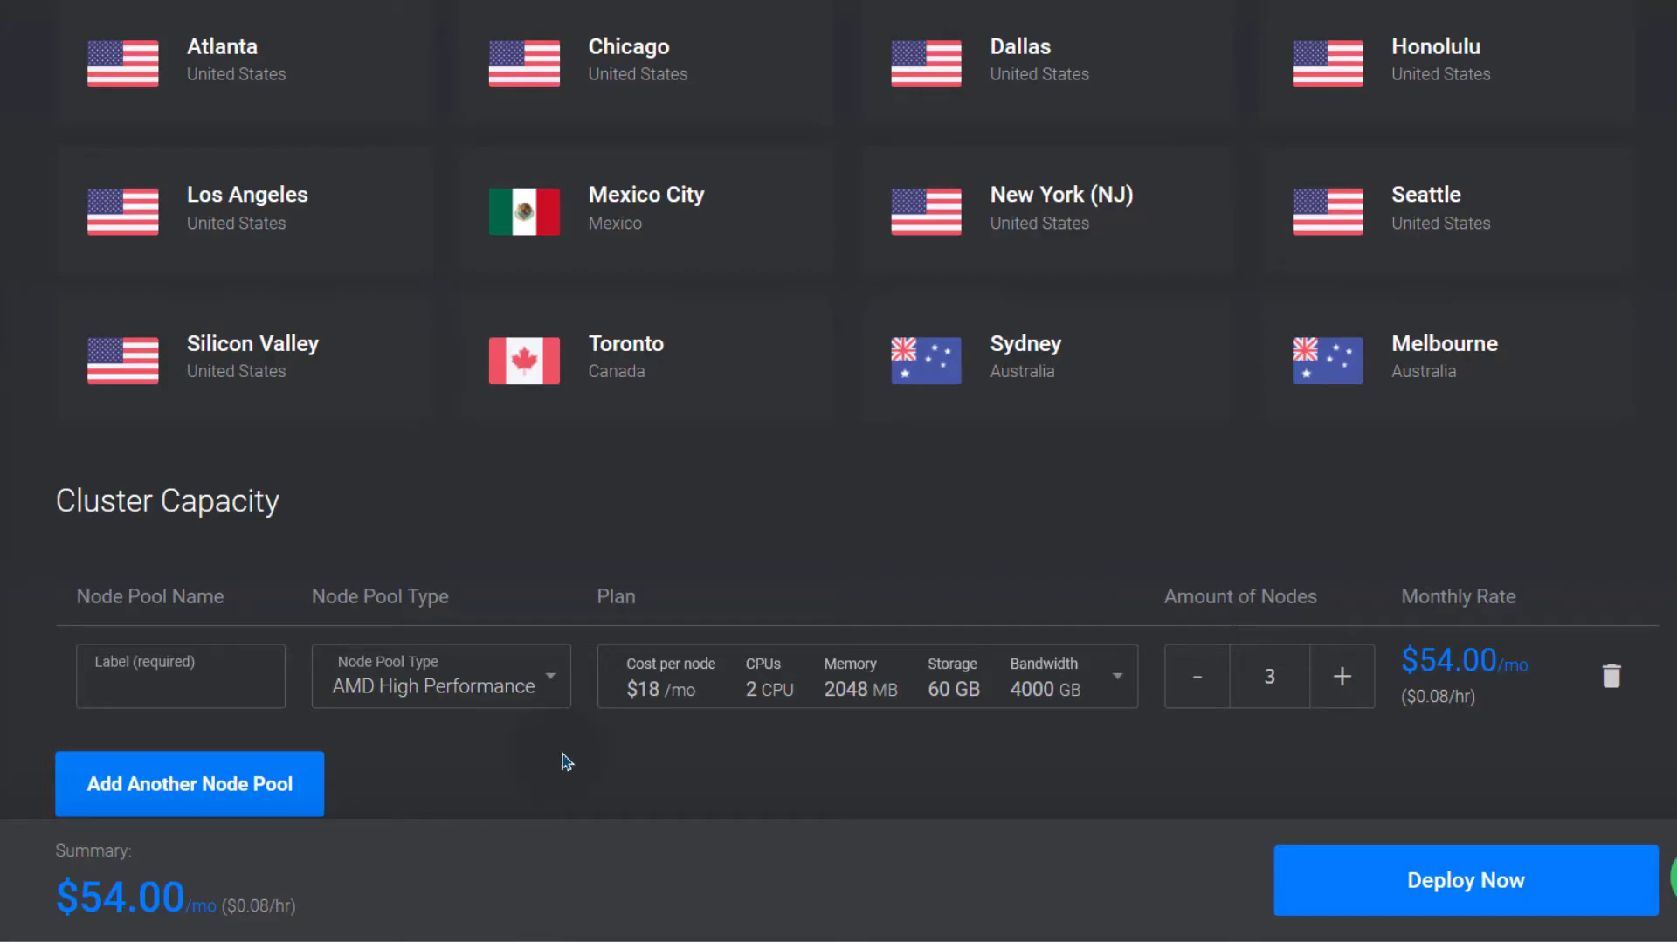
{"action": "mouse_move", "coordinate": [570, 746]}
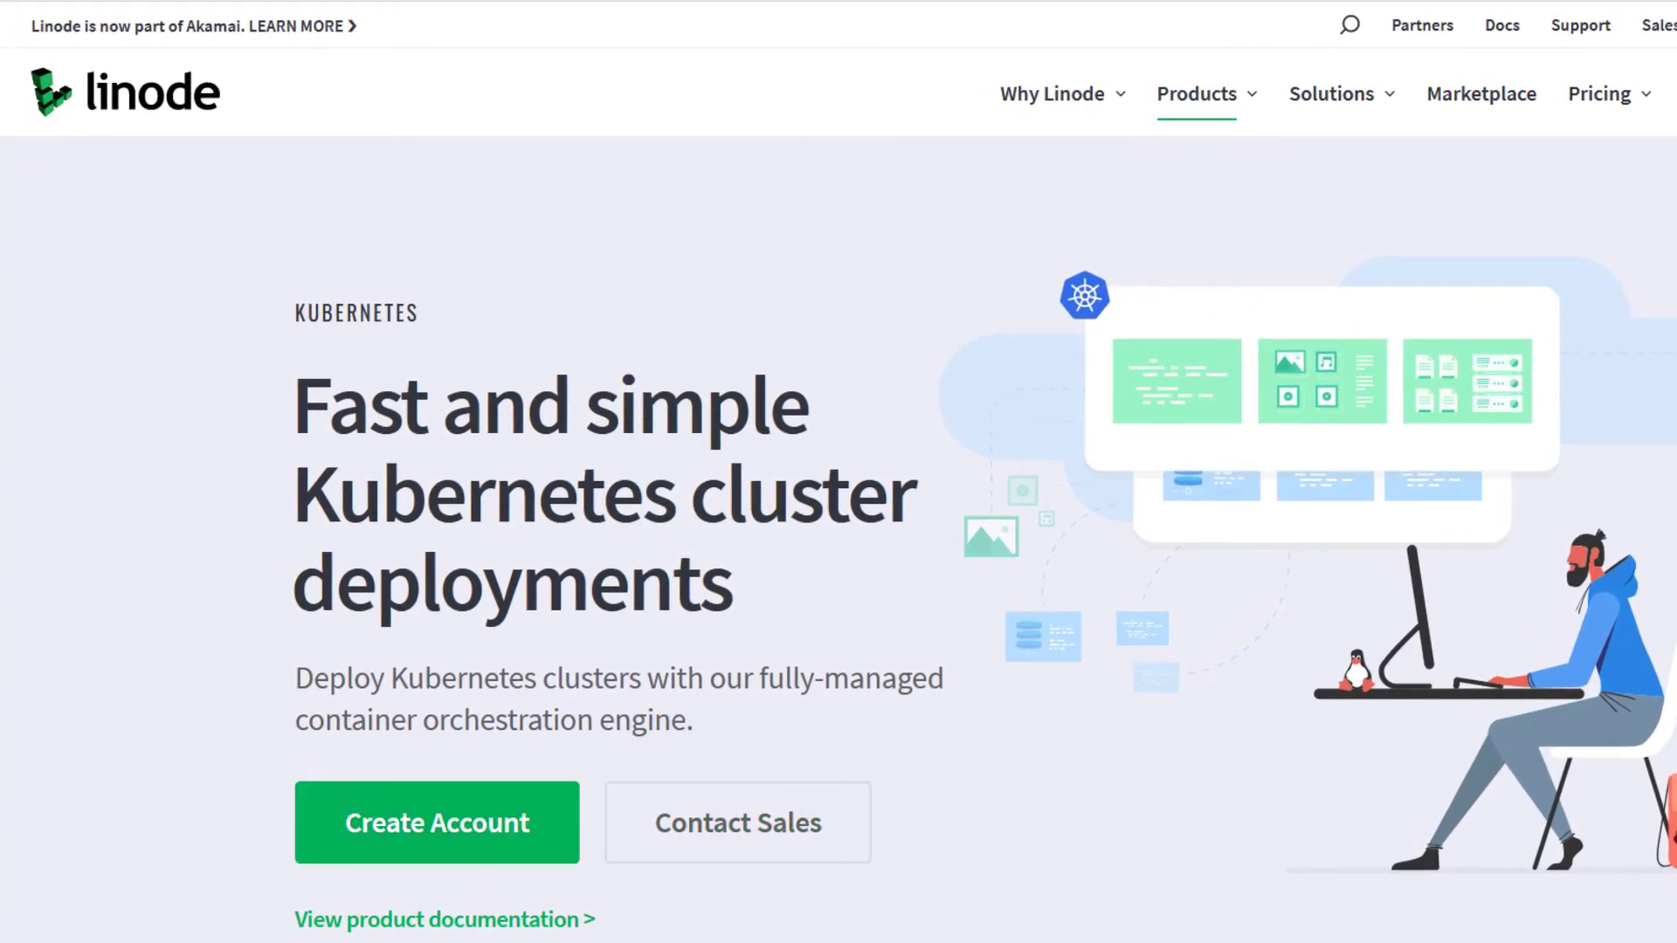
- Leave the Linode Kubernetes Engine page for the Predictable Pricing list
{"action": "scroll", "scroll_direction": "down", "scroll_amount": 3}
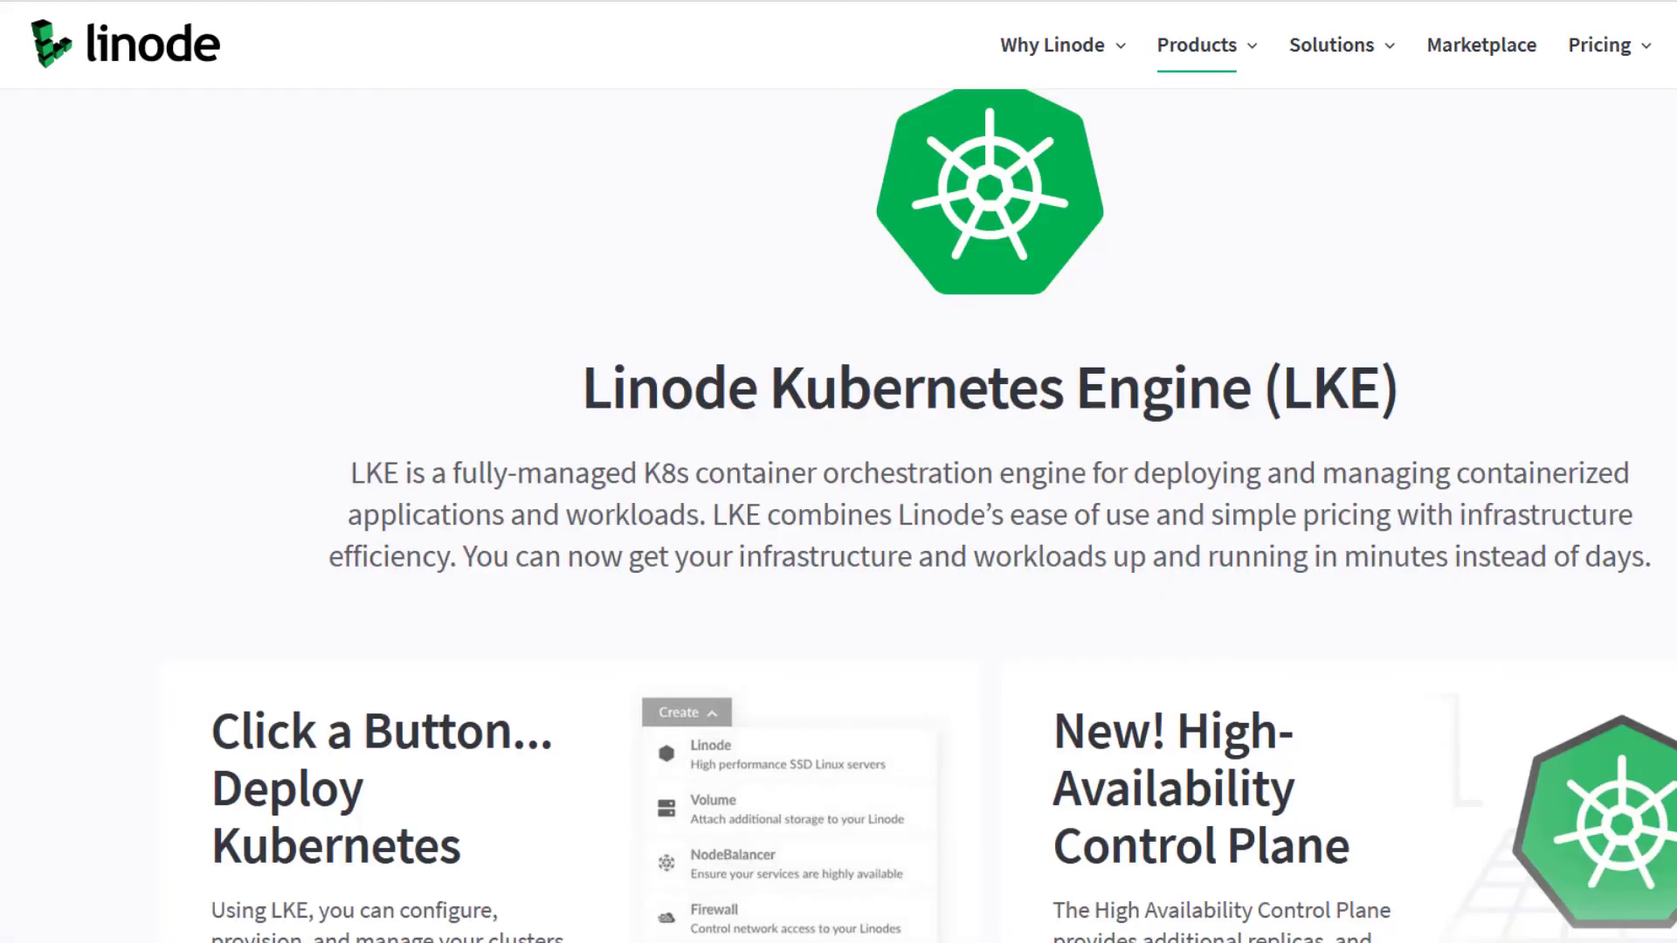
{"action": "mouse_move", "coordinate": [1364, 379]}
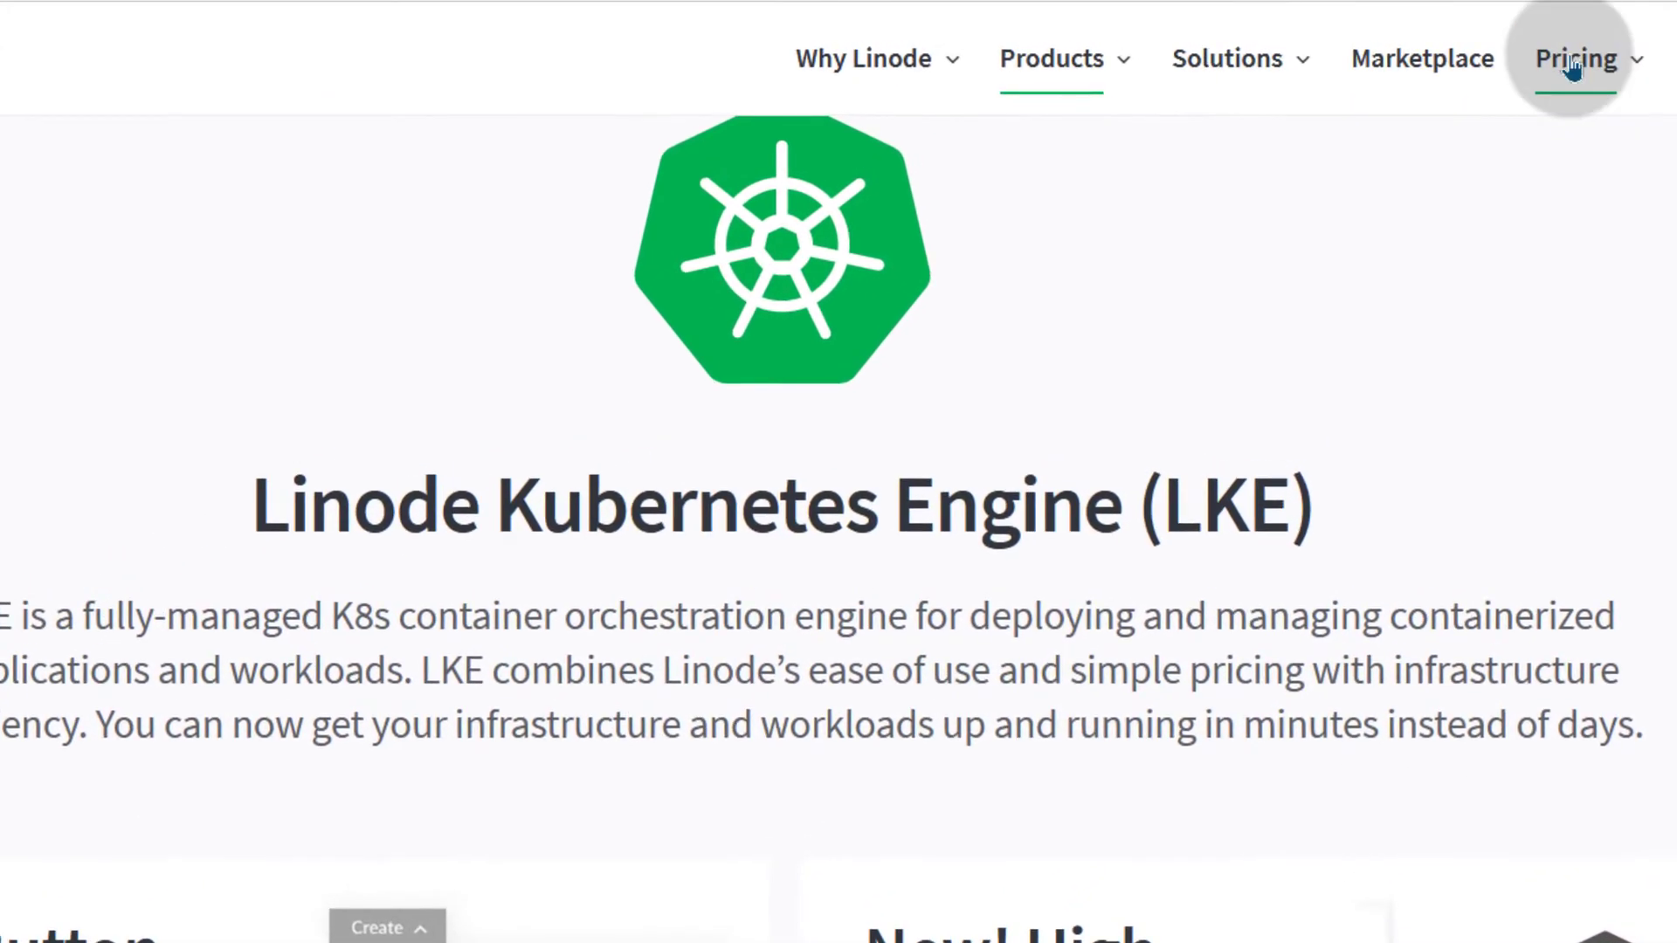
{"action": "left_click", "coordinate": [1575, 60]}
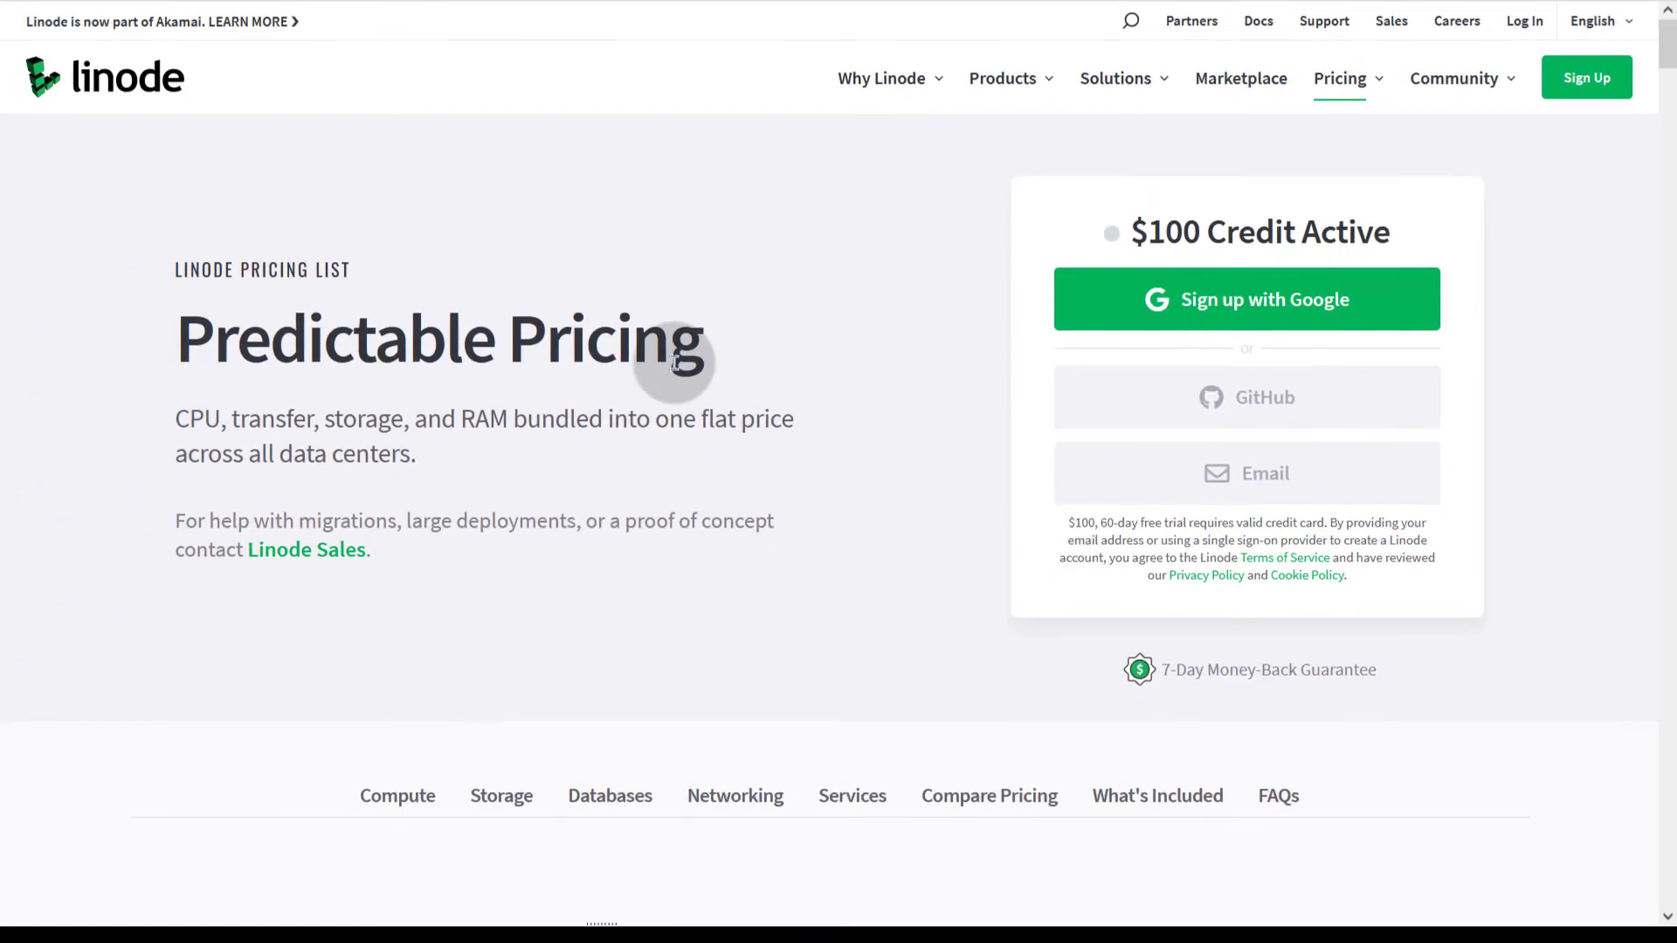
{"action": "scroll", "scroll_direction": "down", "scroll_amount": 3}
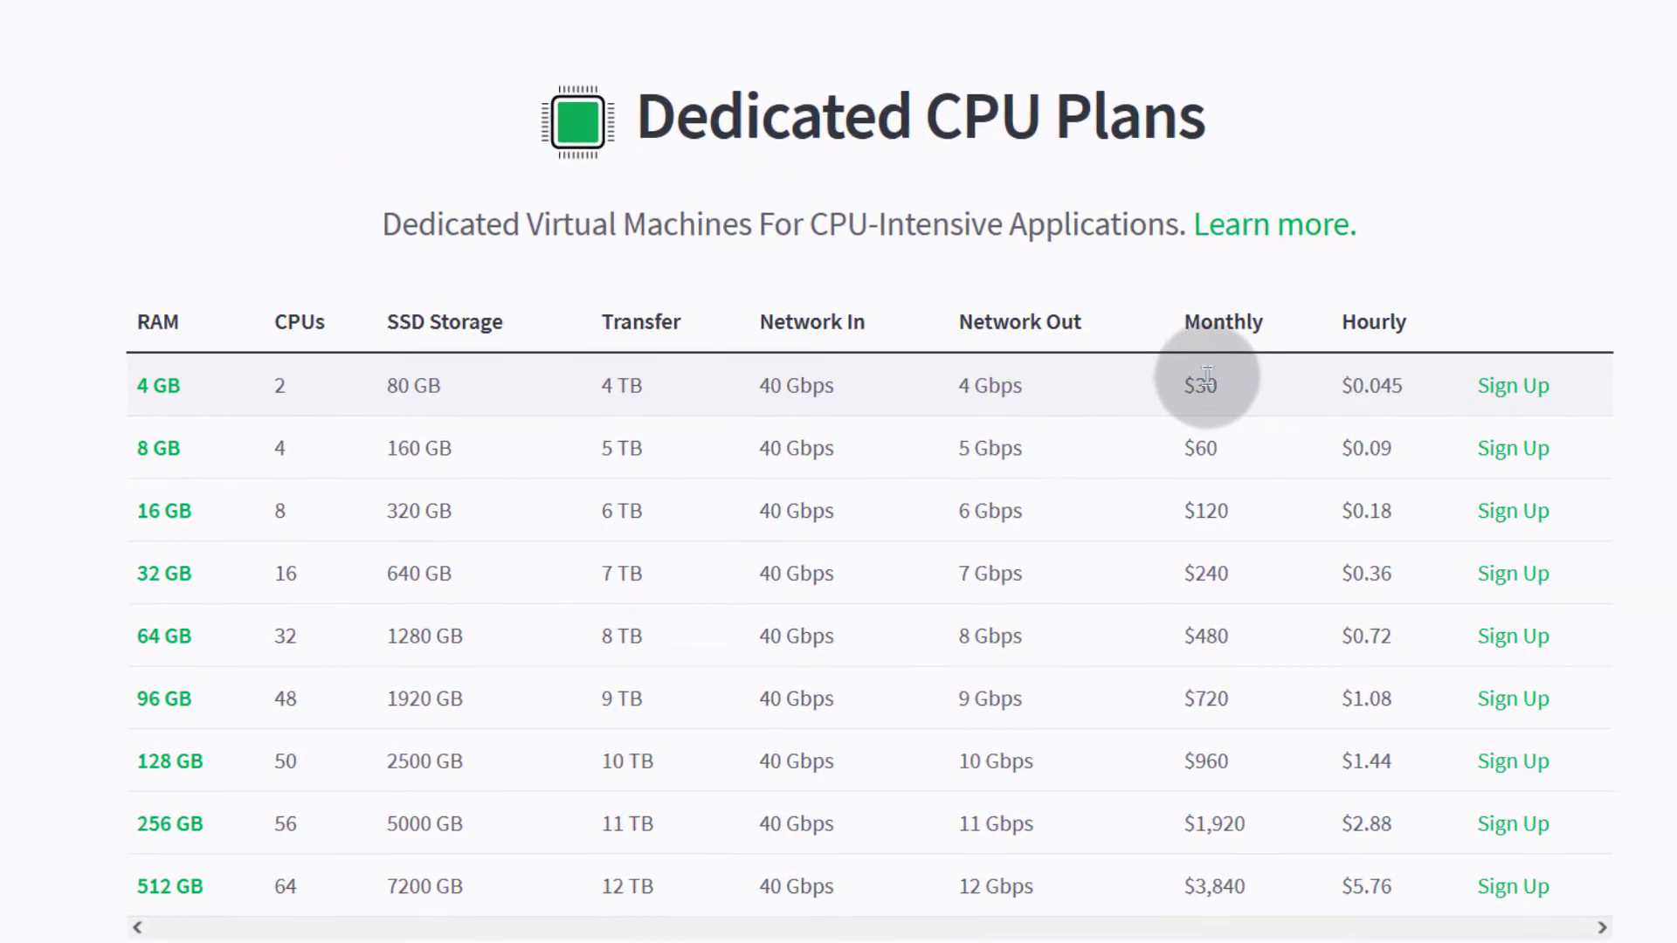
{"action": "scroll", "scroll_direction": "up", "scroll_amount": 3}
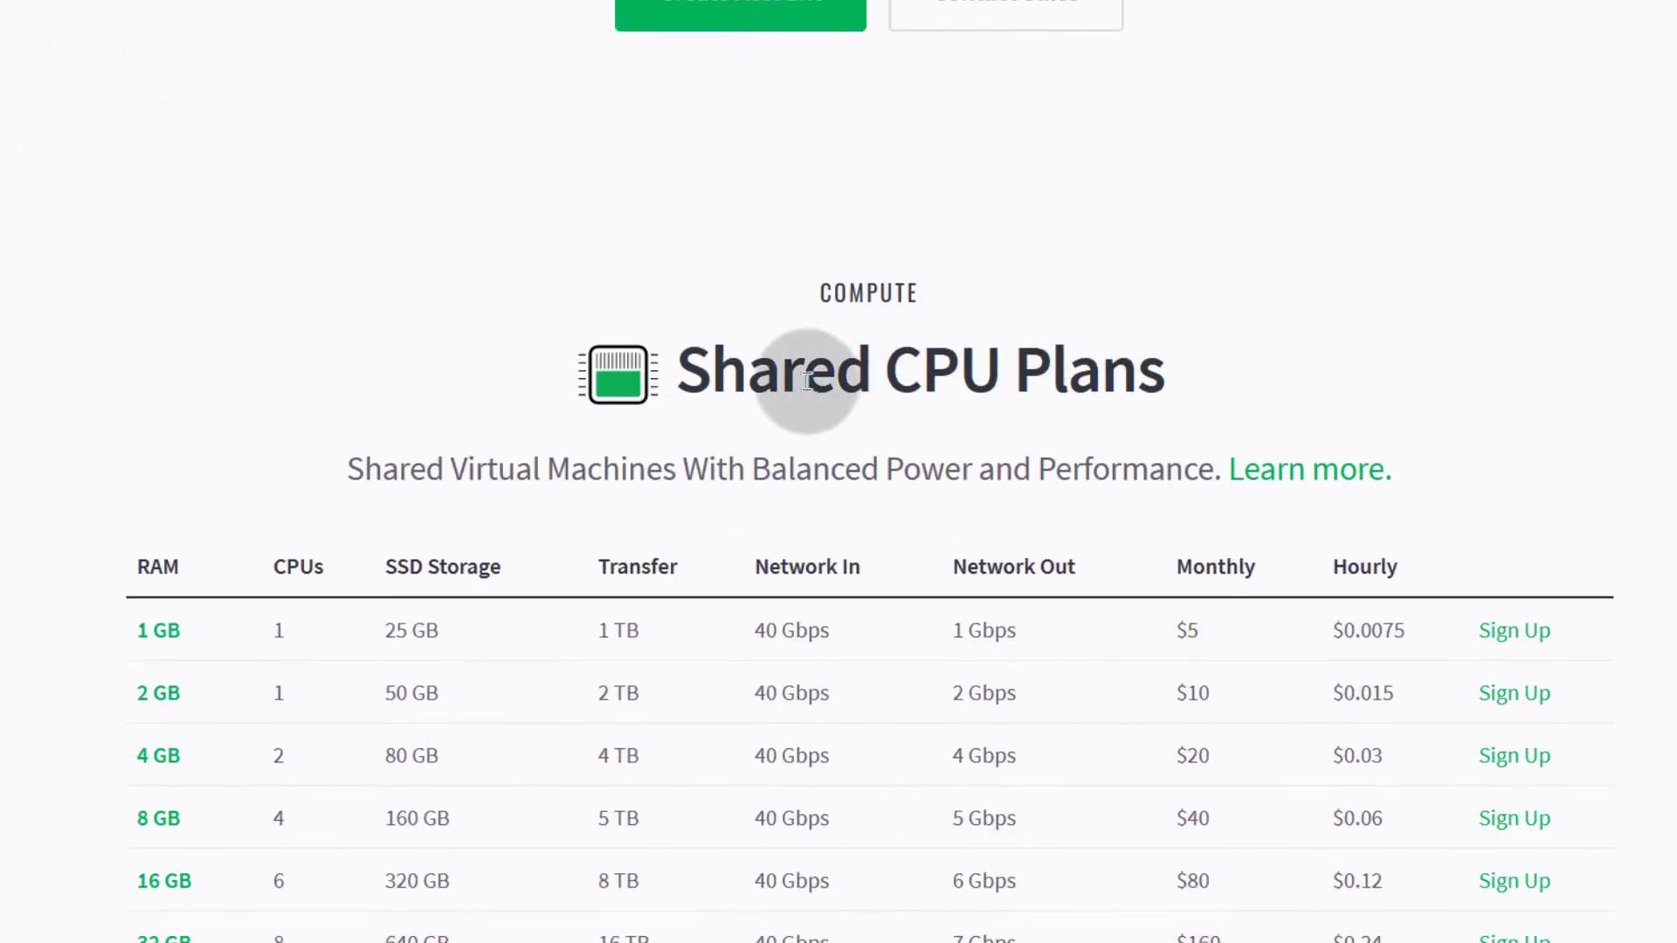
{"action": "scroll", "scroll_direction": "down", "scroll_amount": 3}
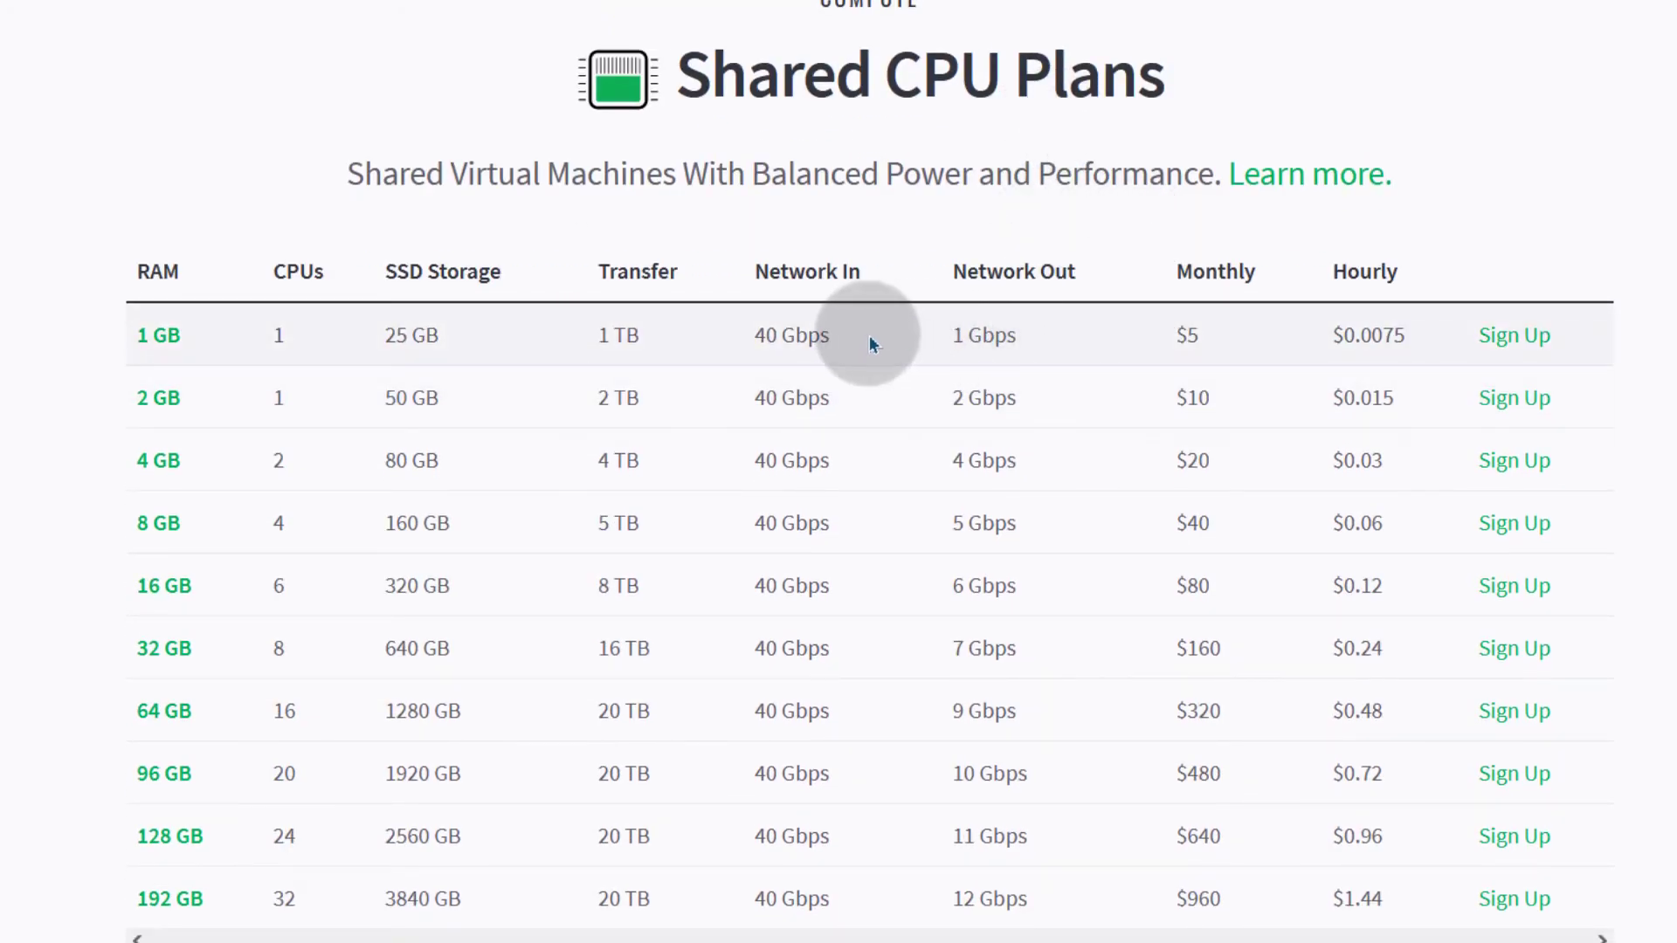
{"action": "mouse_move", "coordinate": [716, 346]}
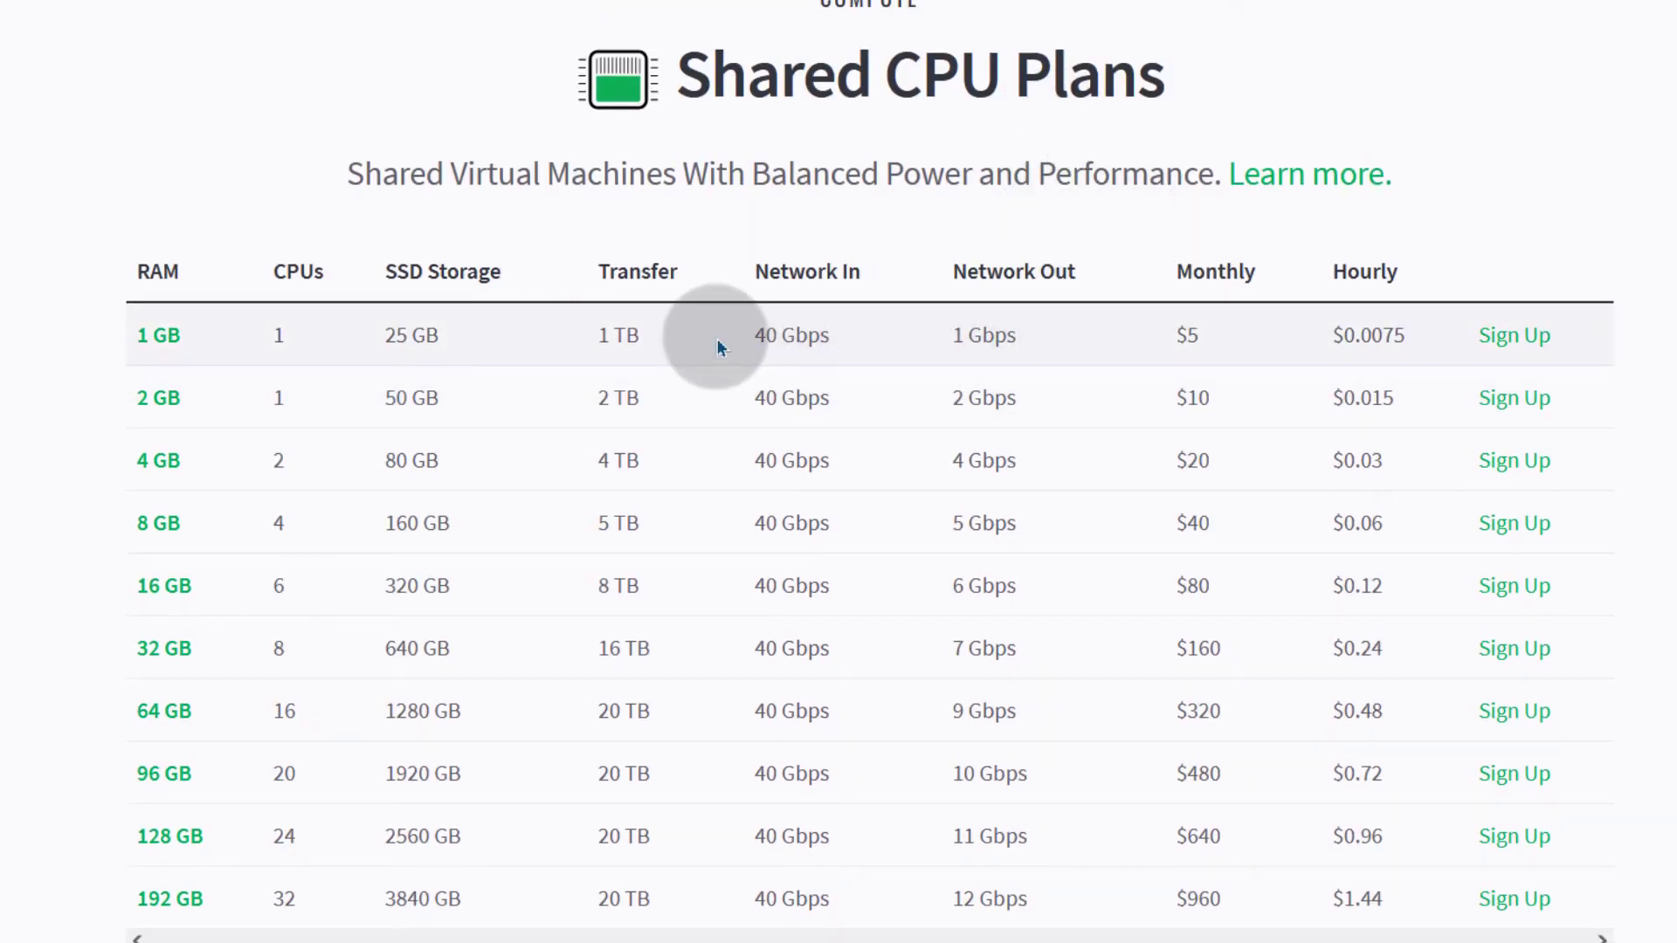
{"action": "mouse_move", "coordinate": [409, 397]}
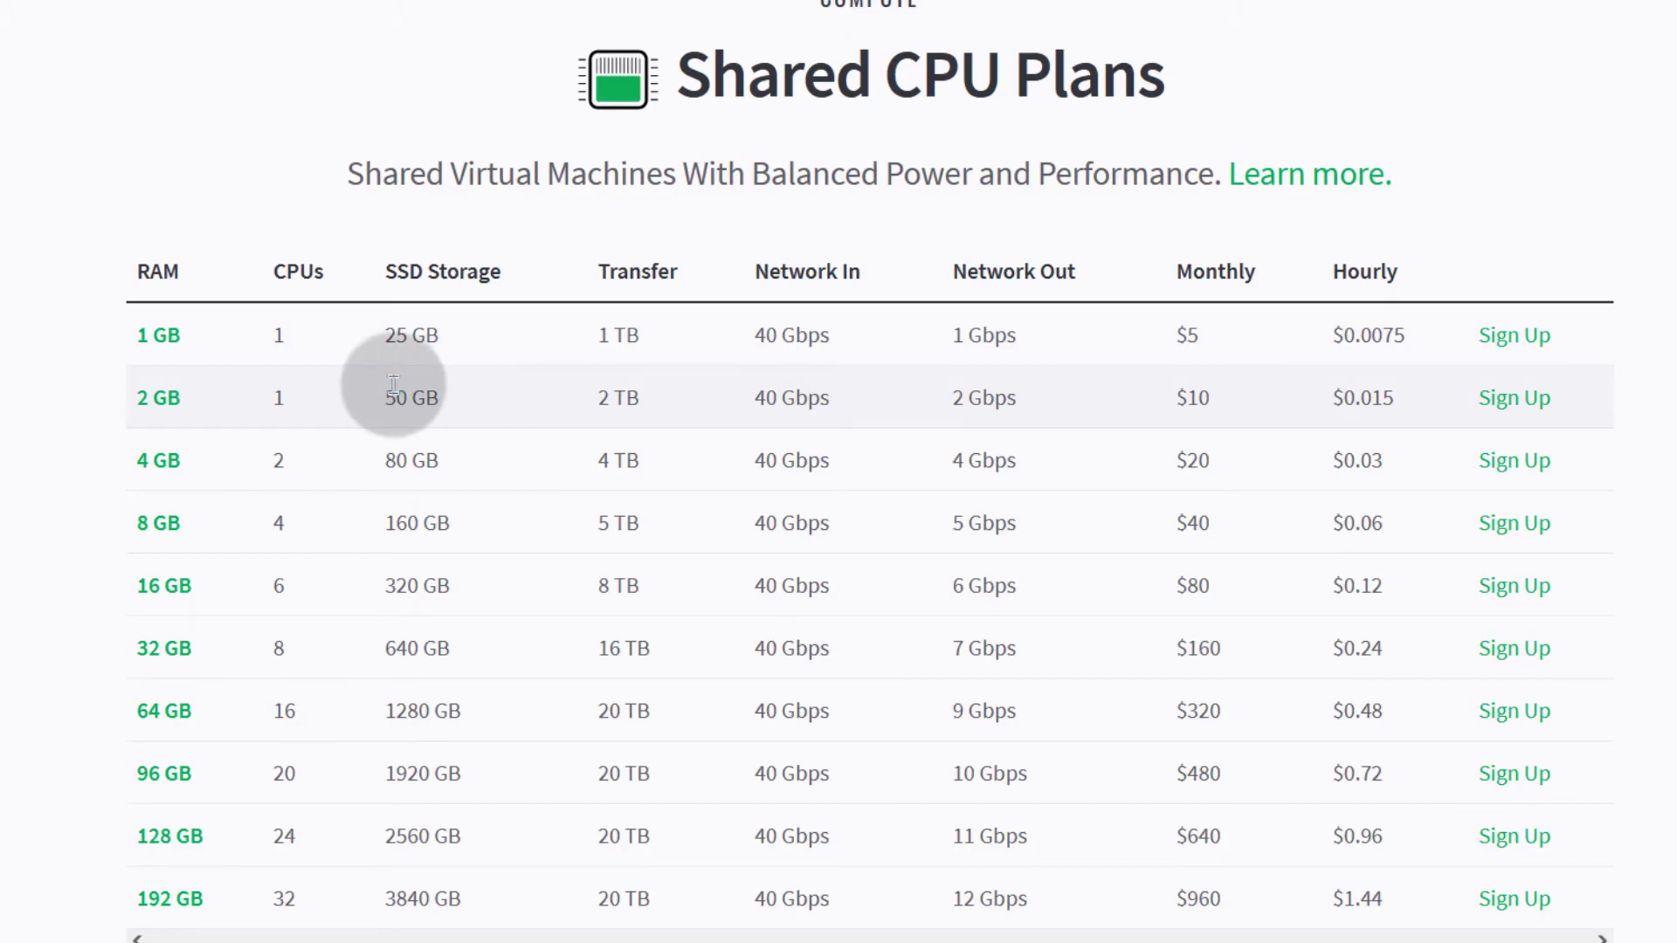
{"action": "mouse_move", "coordinate": [489, 454]}
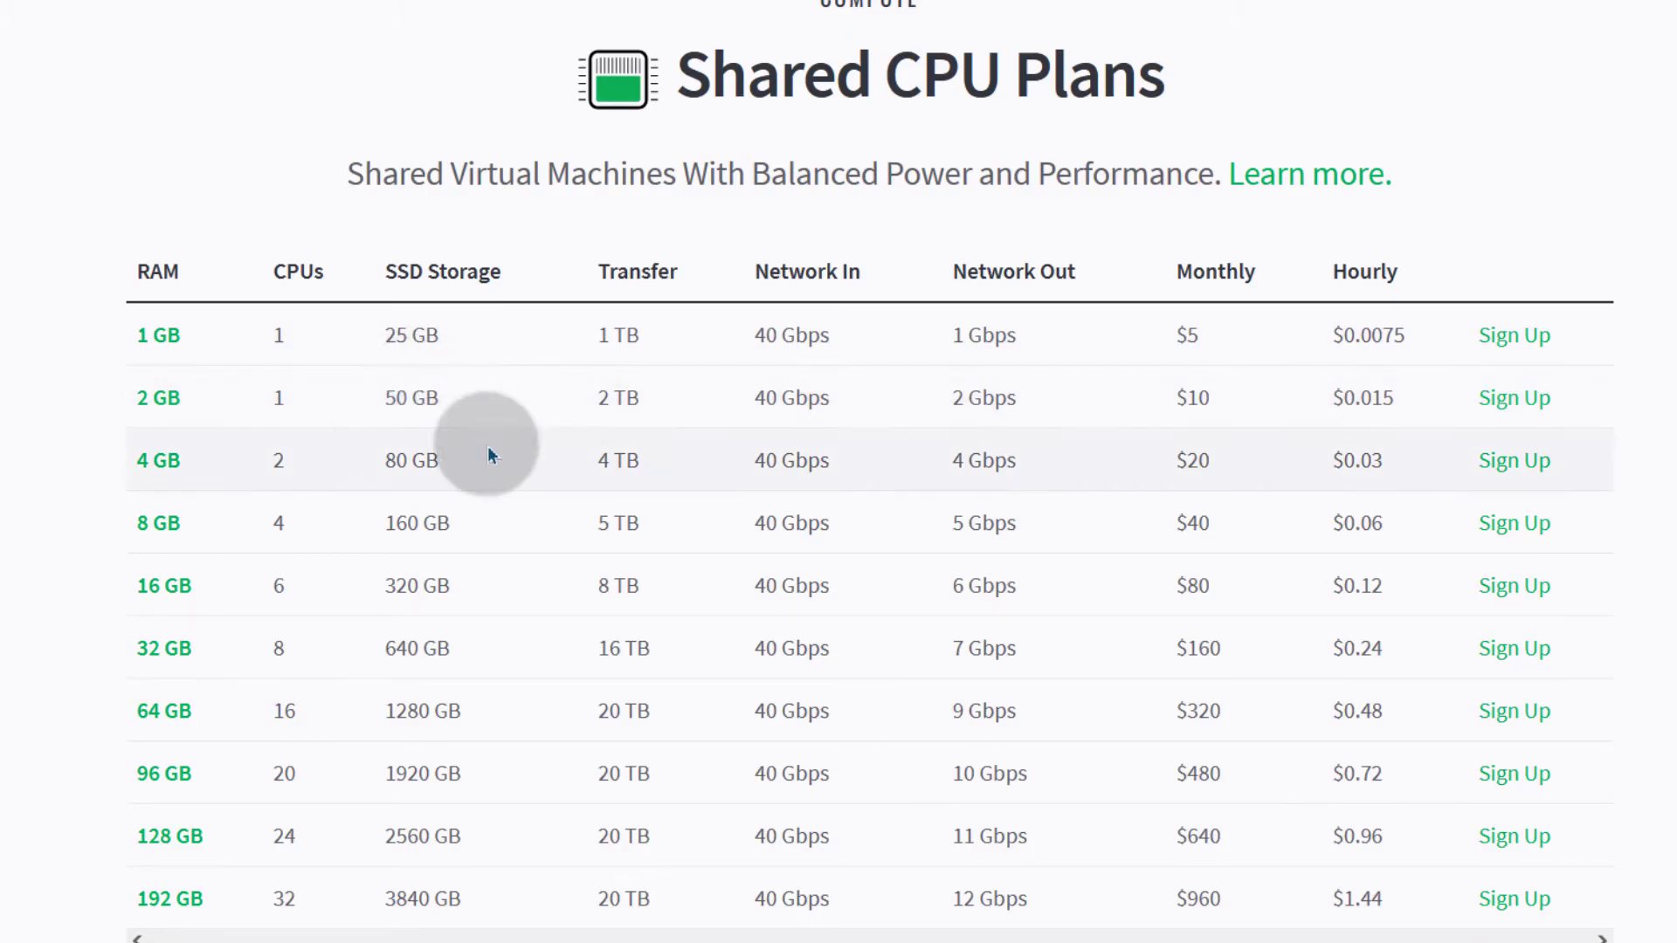
{"action": "mouse_move", "coordinate": [1137, 489]}
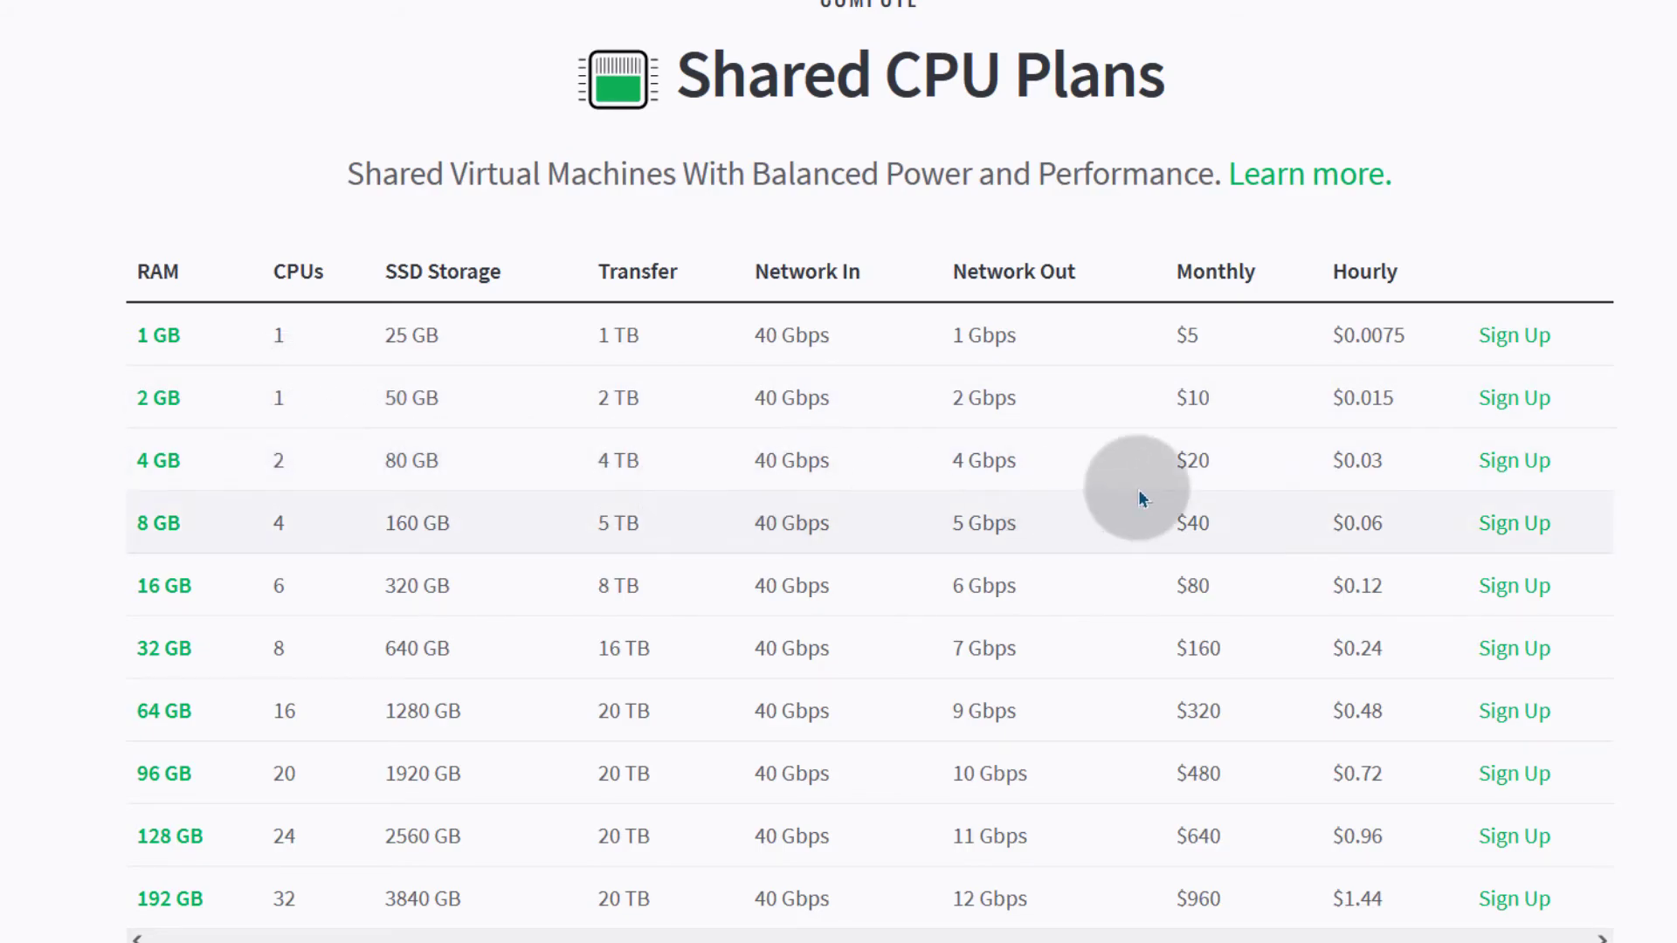
{"action": "mouse_move", "coordinate": [302, 459]}
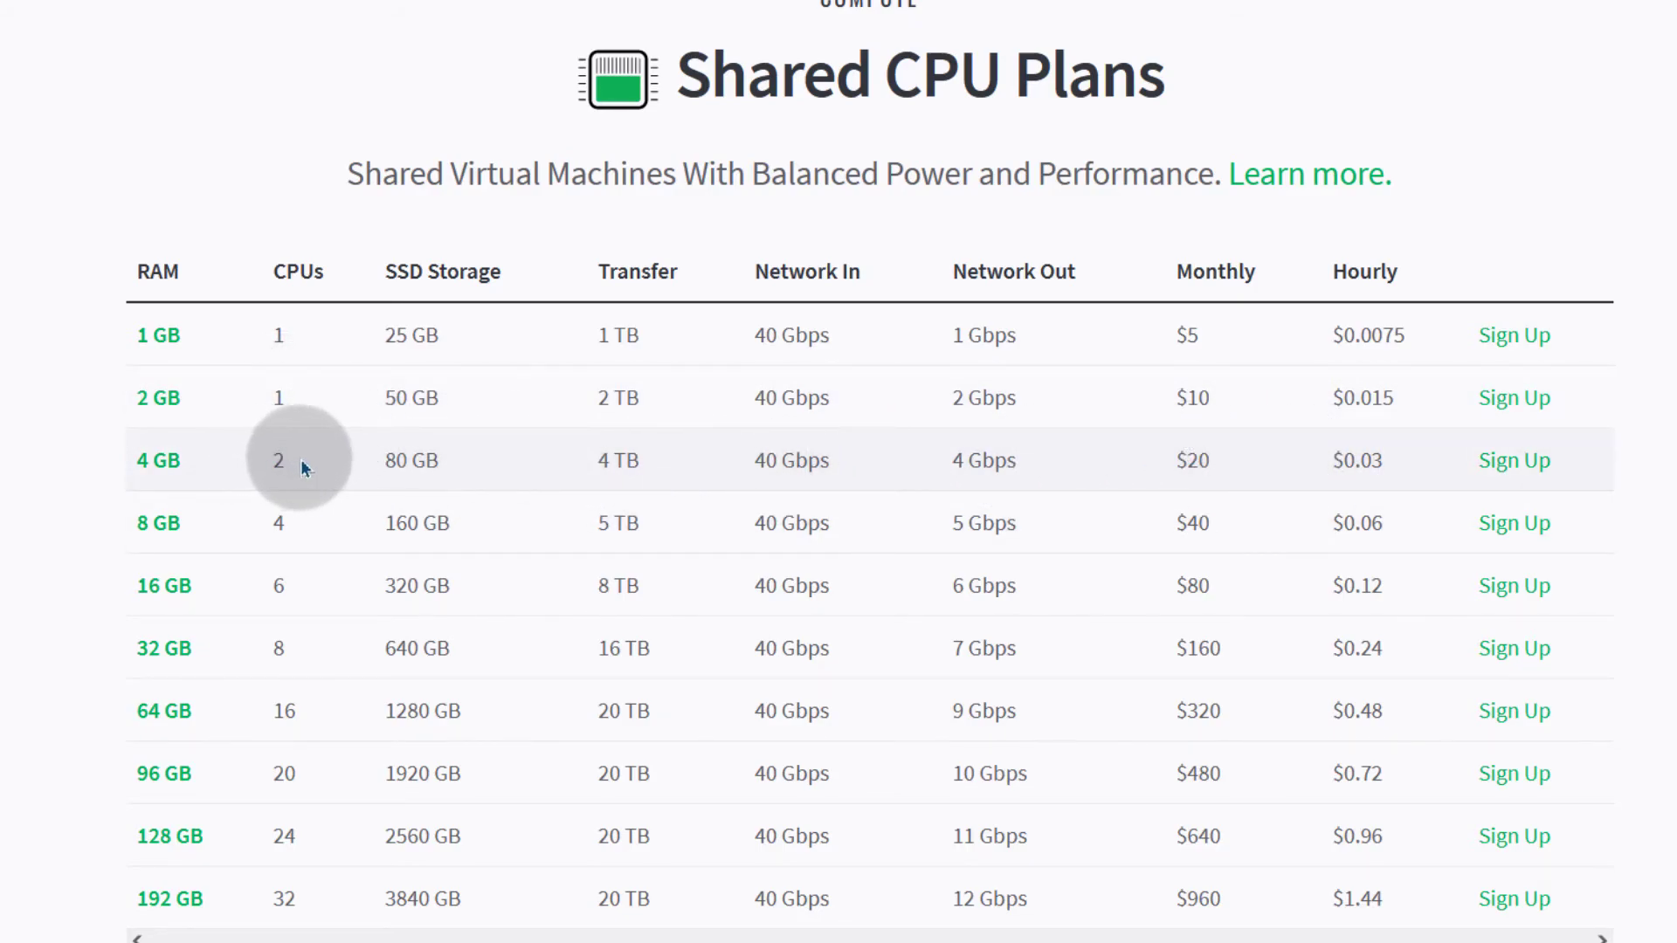
{"action": "mouse_move", "coordinate": [1565, 89]}
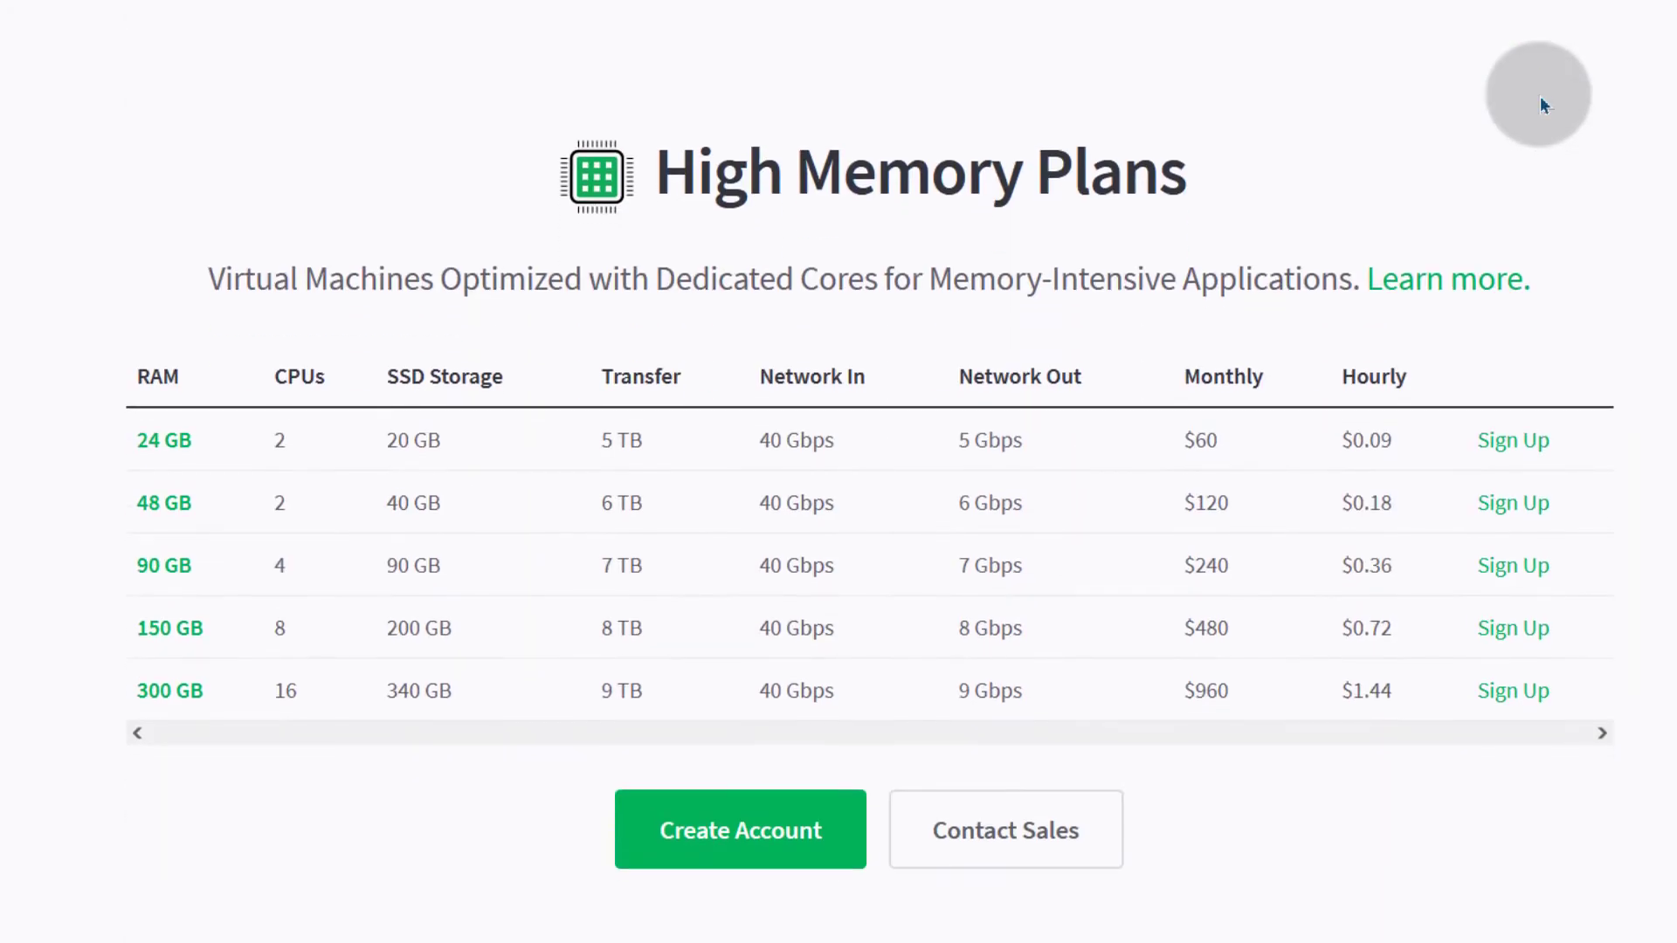
{"action": "scroll", "scroll_direction": "down", "scroll_amount": 3}
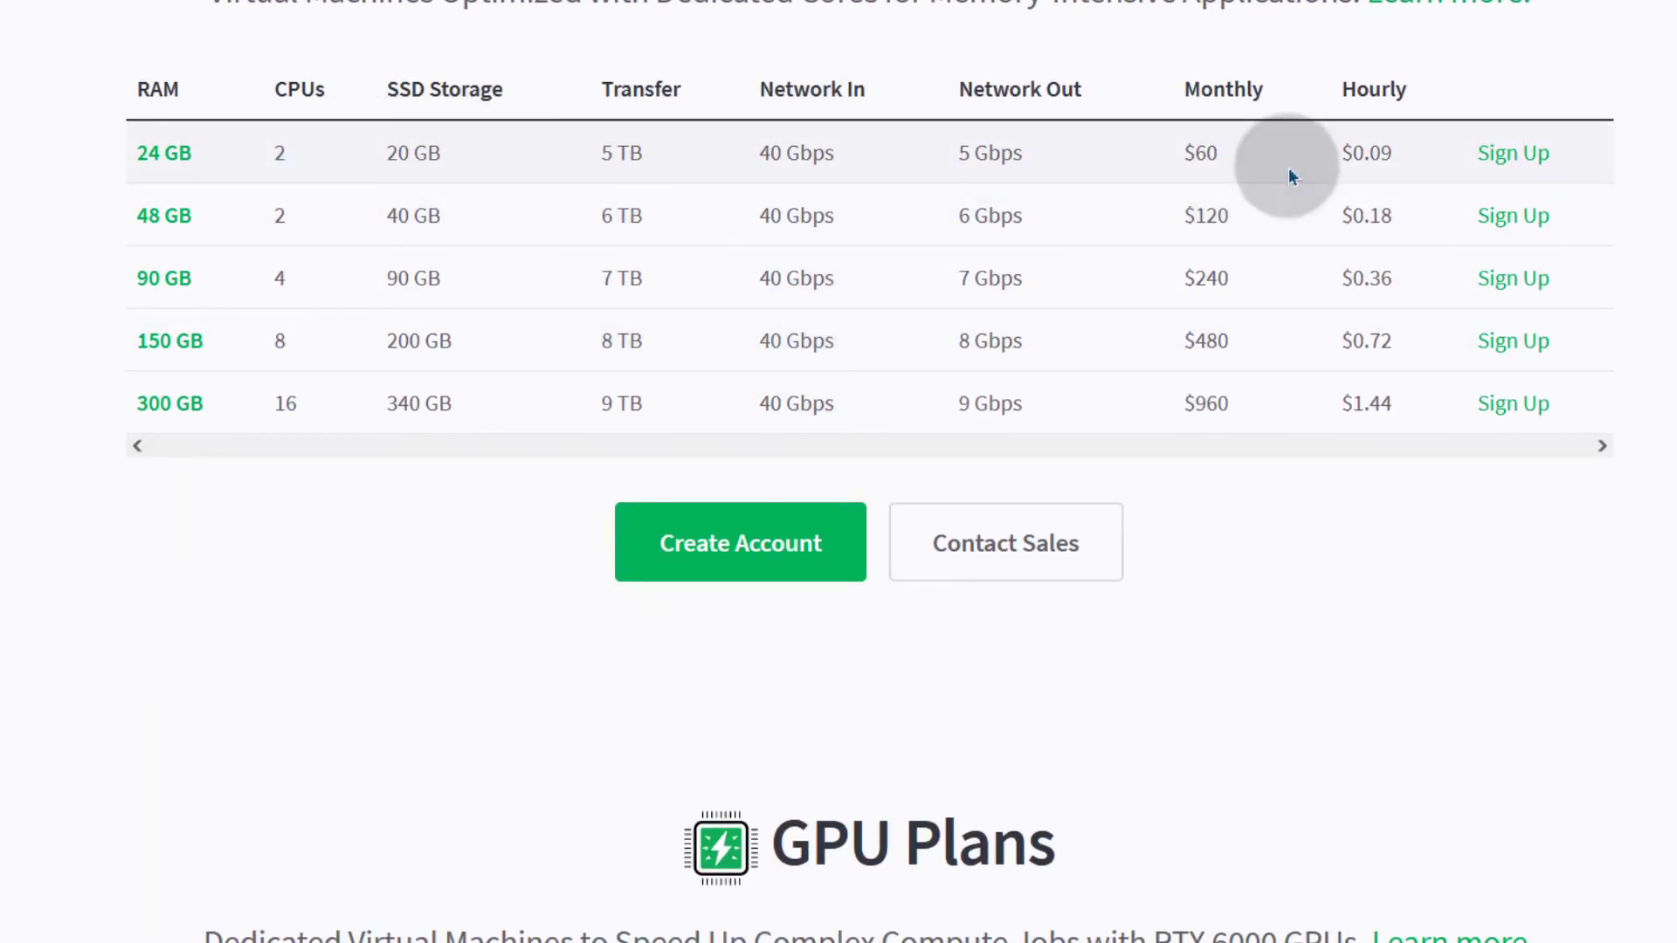
{"action": "mouse_move", "coordinate": [1202, 152]}
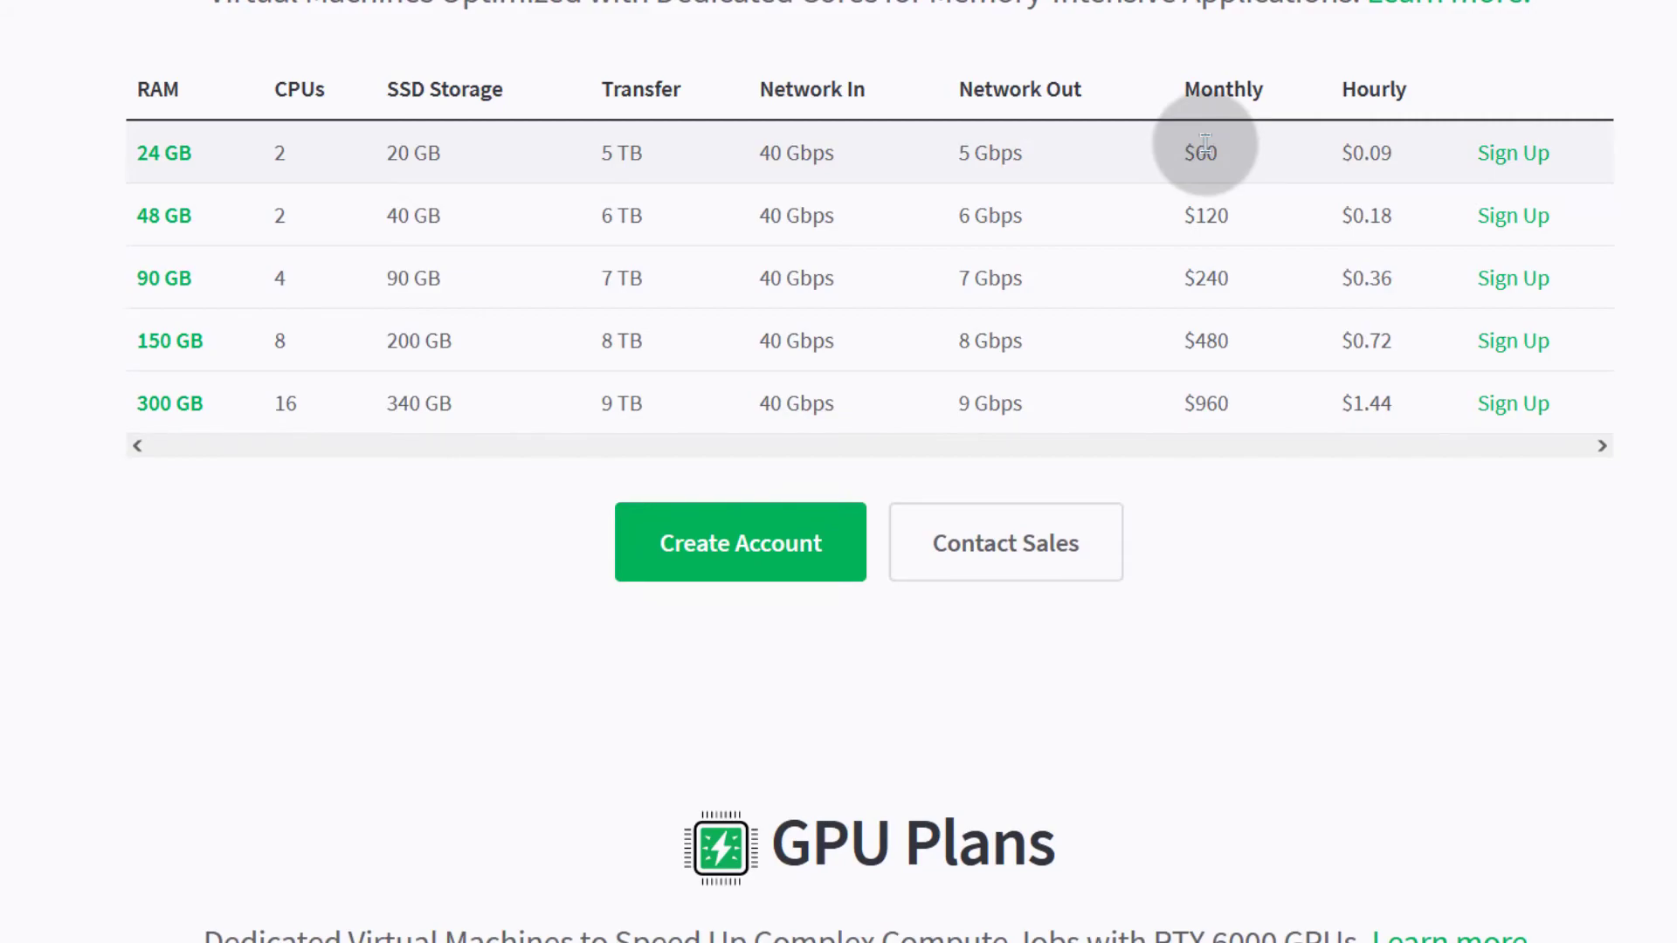
{"action": "scroll", "scroll_direction": "down", "scroll_amount": 3}
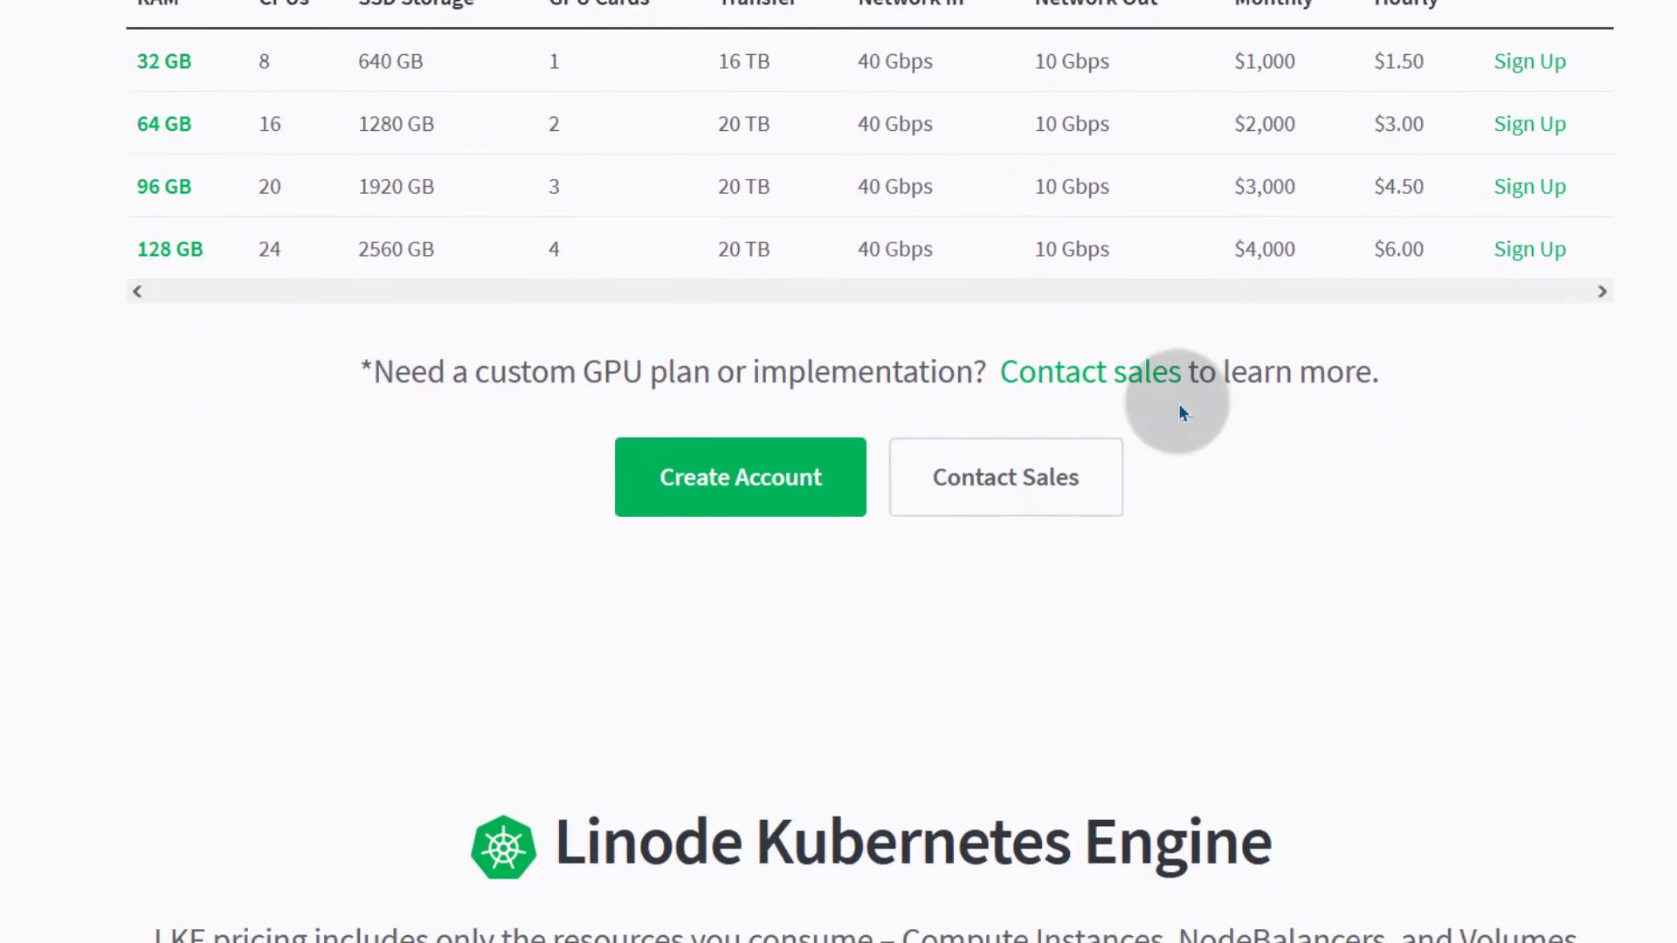
{"action": "scroll", "scroll_direction": "up", "scroll_amount": 3}
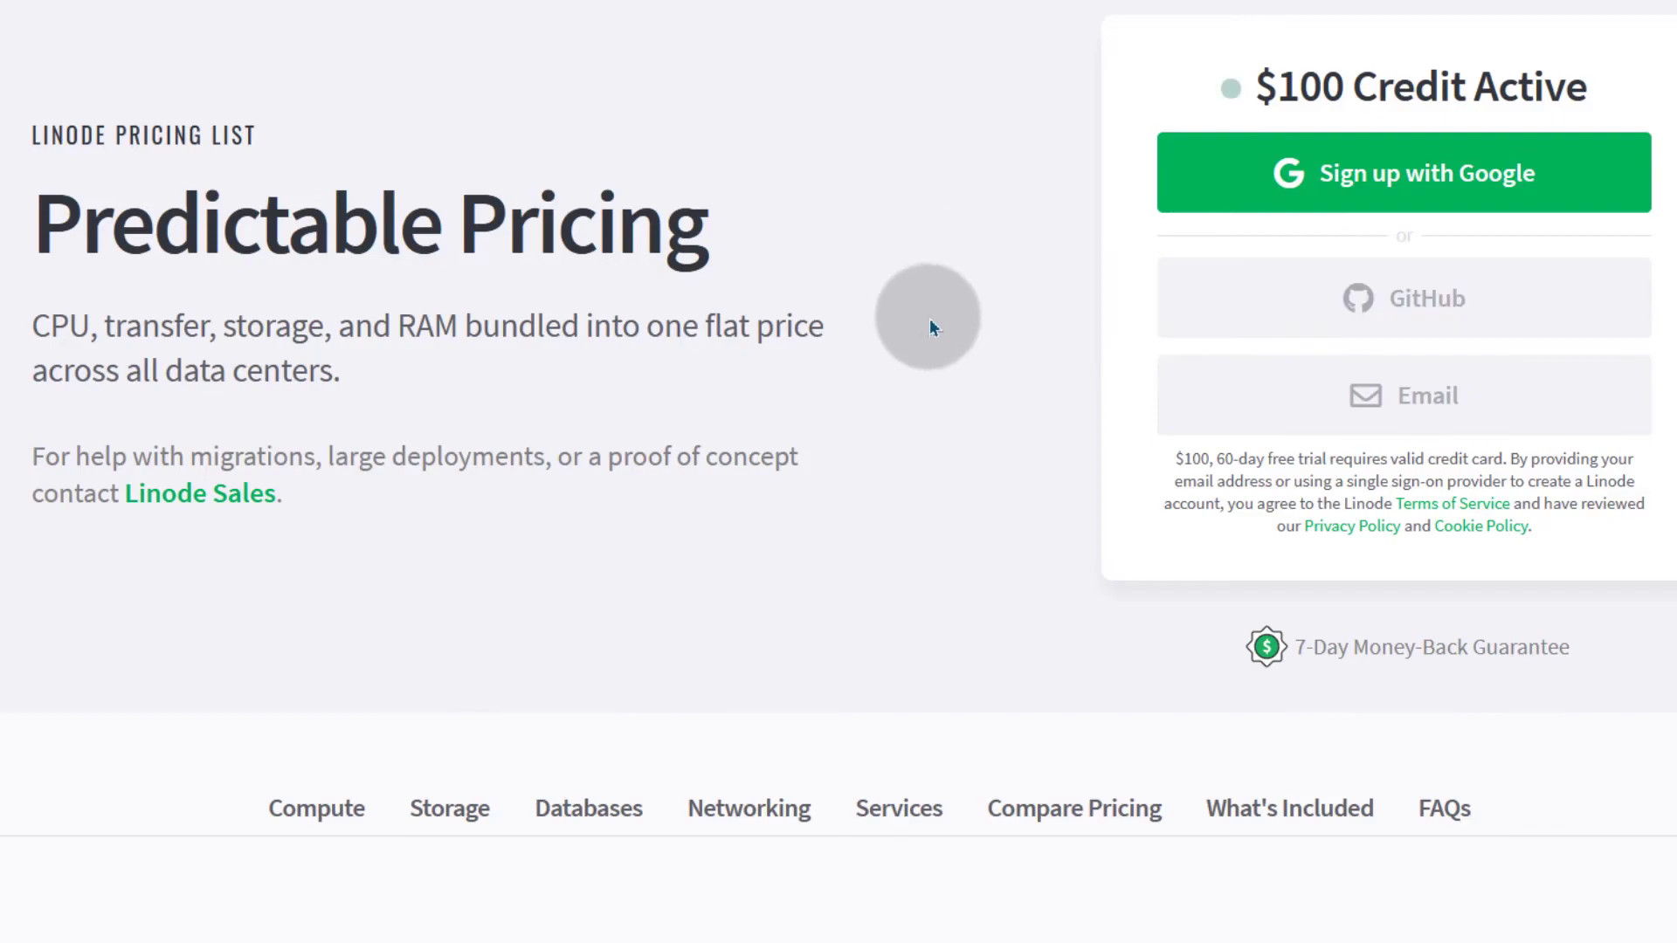
{"action": "mouse_move", "coordinate": [923, 307]}
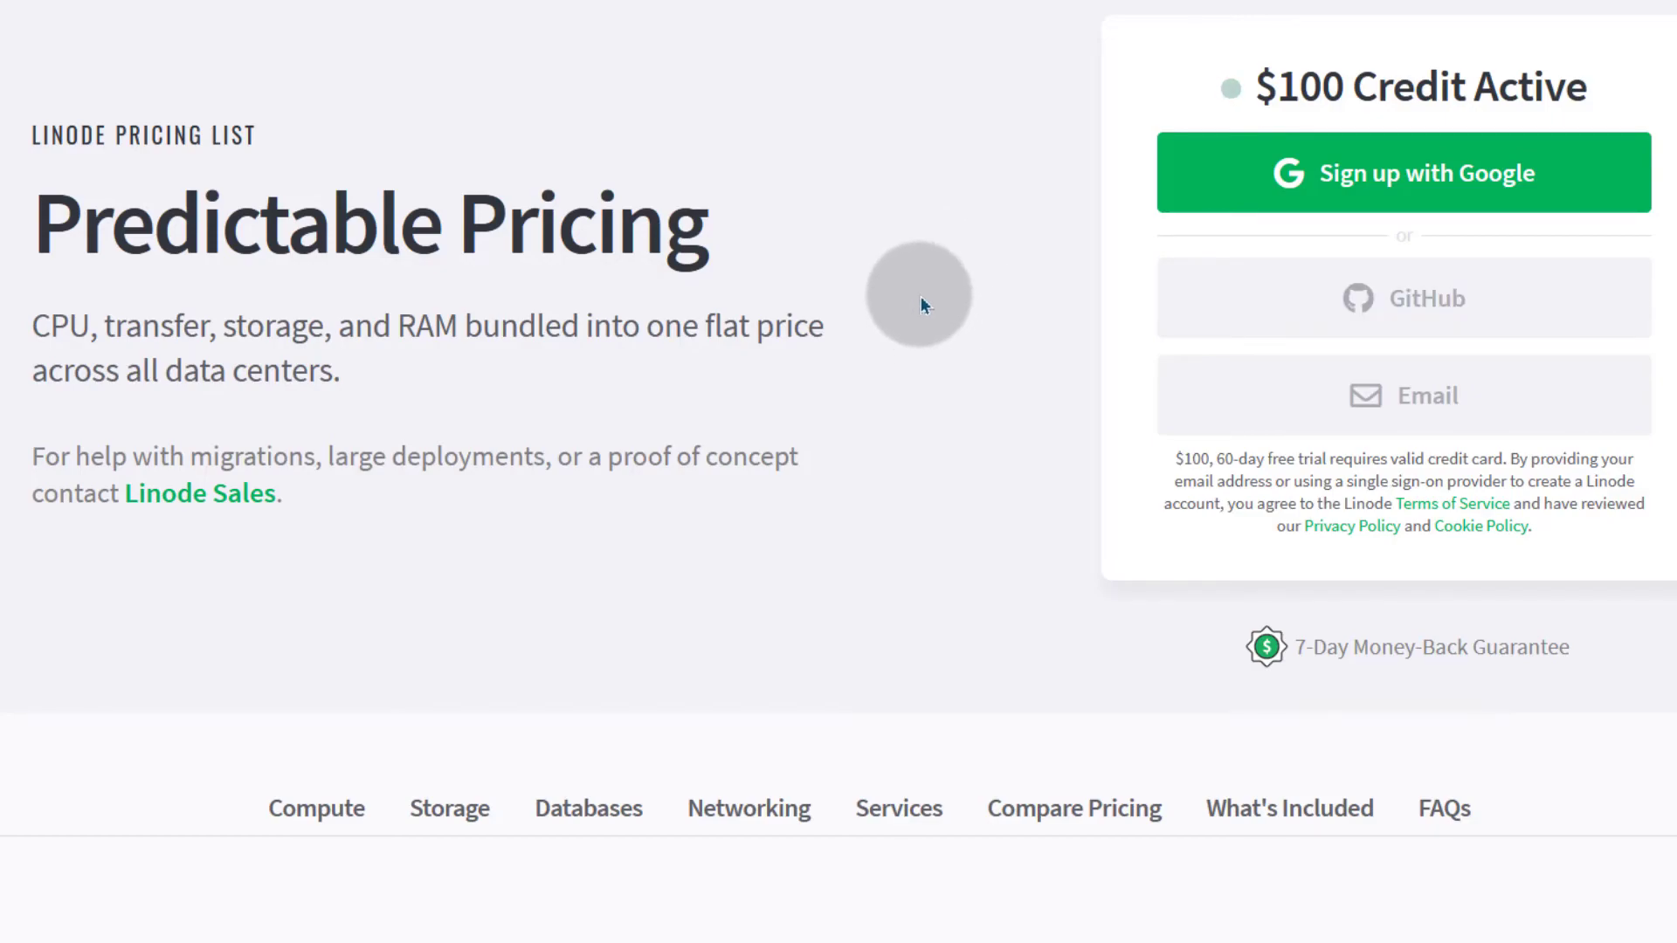
{"action": "mouse_move", "coordinate": [823, 182]}
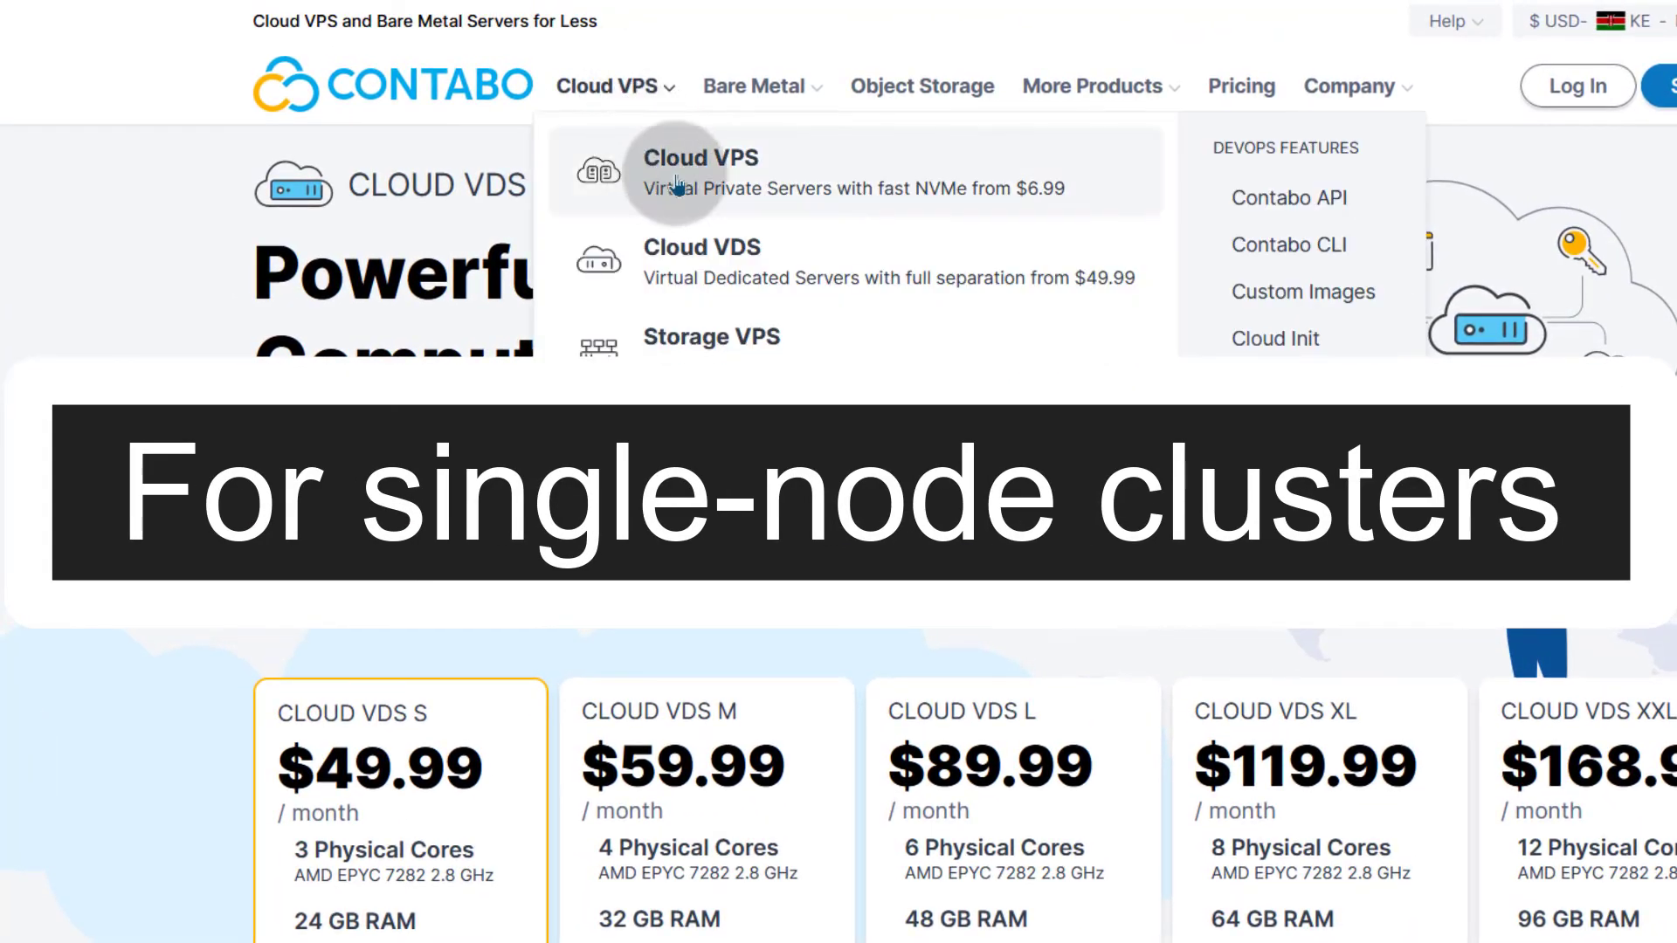
- Show Contabo's Cloud VPS plans priced from $6.99 to $34.99 a month
{"action": "left_click", "coordinate": [703, 171]}
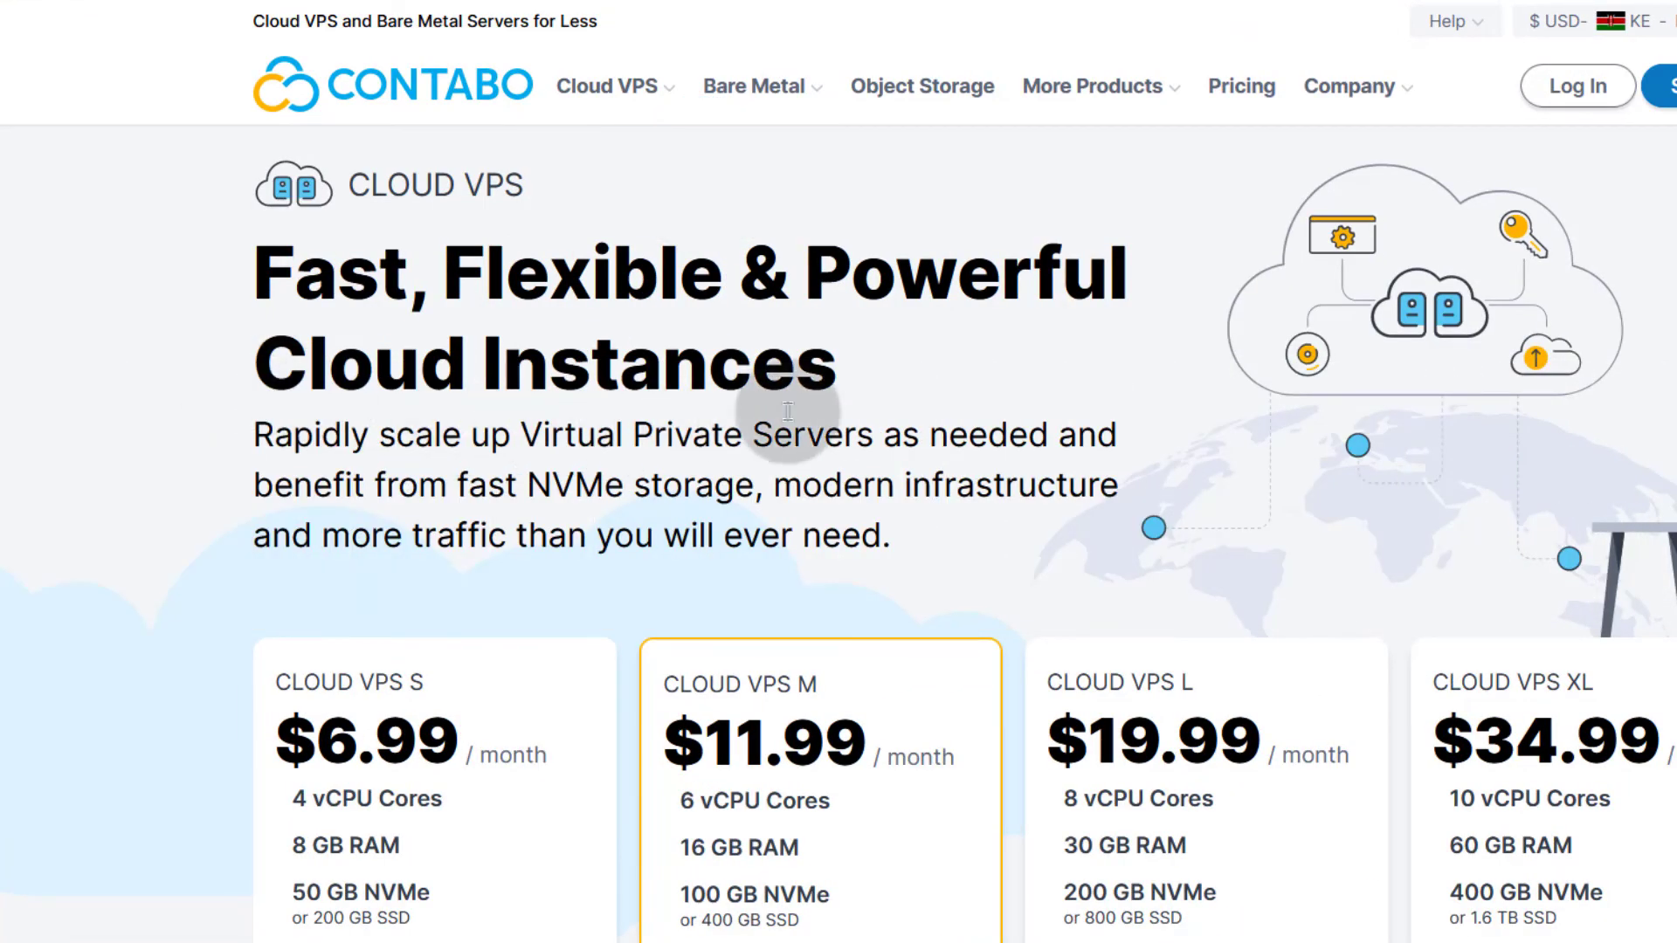
{"action": "mouse_move", "coordinate": [1364, 449]}
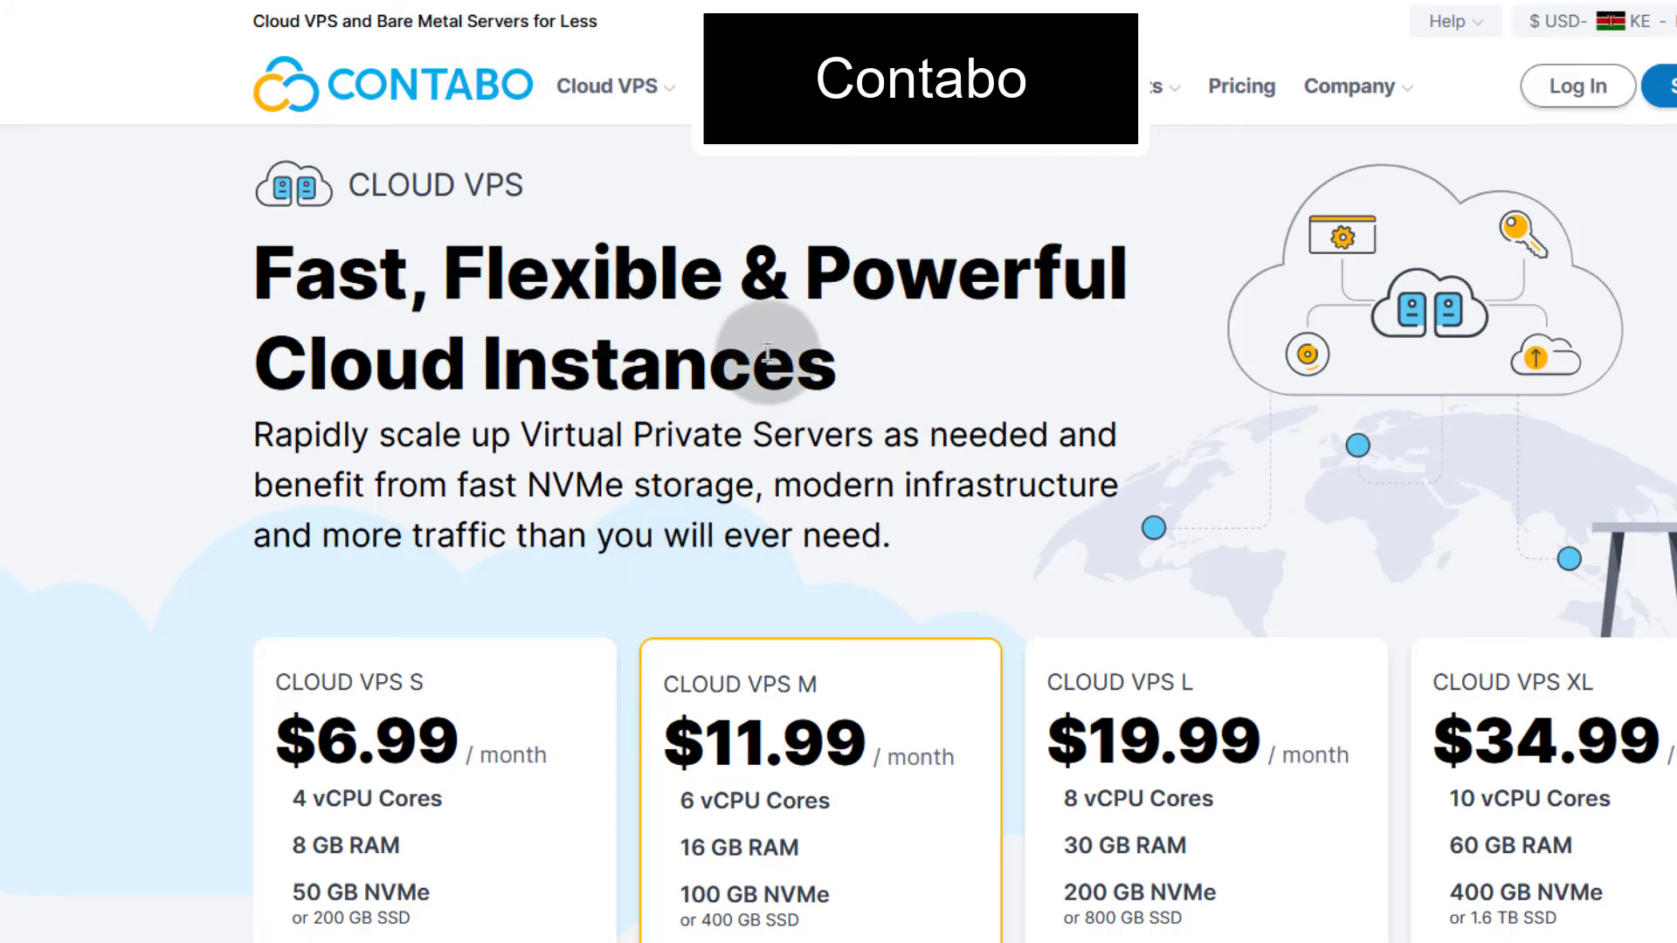
{"action": "mouse_move", "coordinate": [369, 91]}
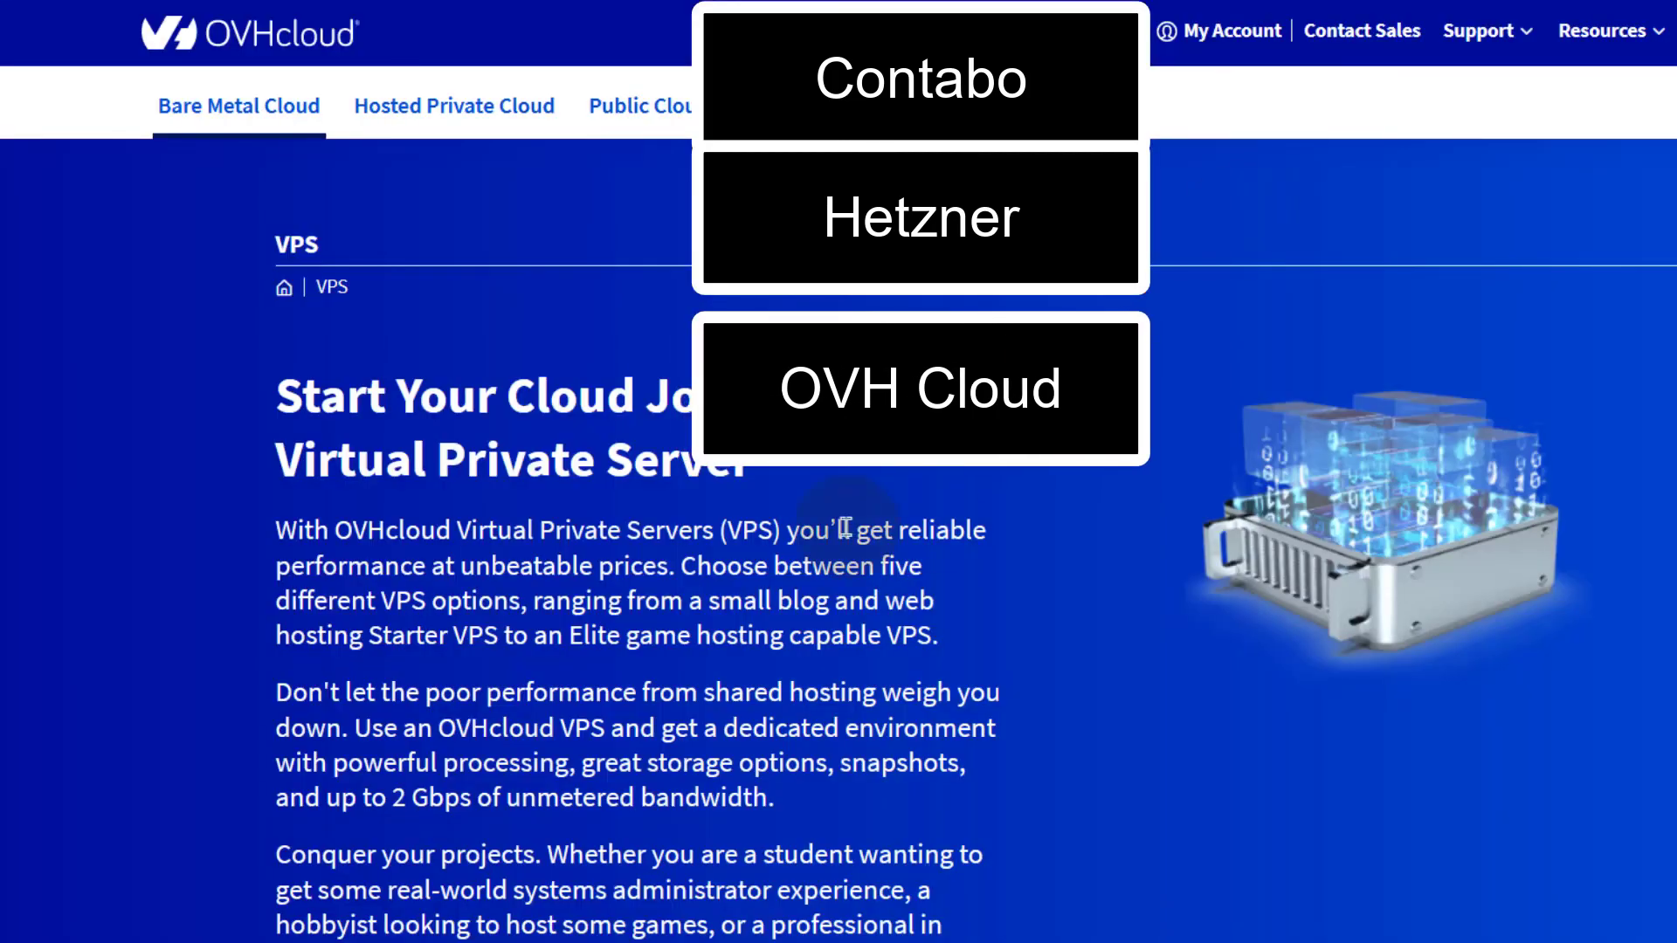
- Bring OVHcloud's Value, Essential, Comfort and Elite plan cards ($6-$34) into view
{"action": "scroll", "scroll_direction": "down", "scroll_amount": 3}
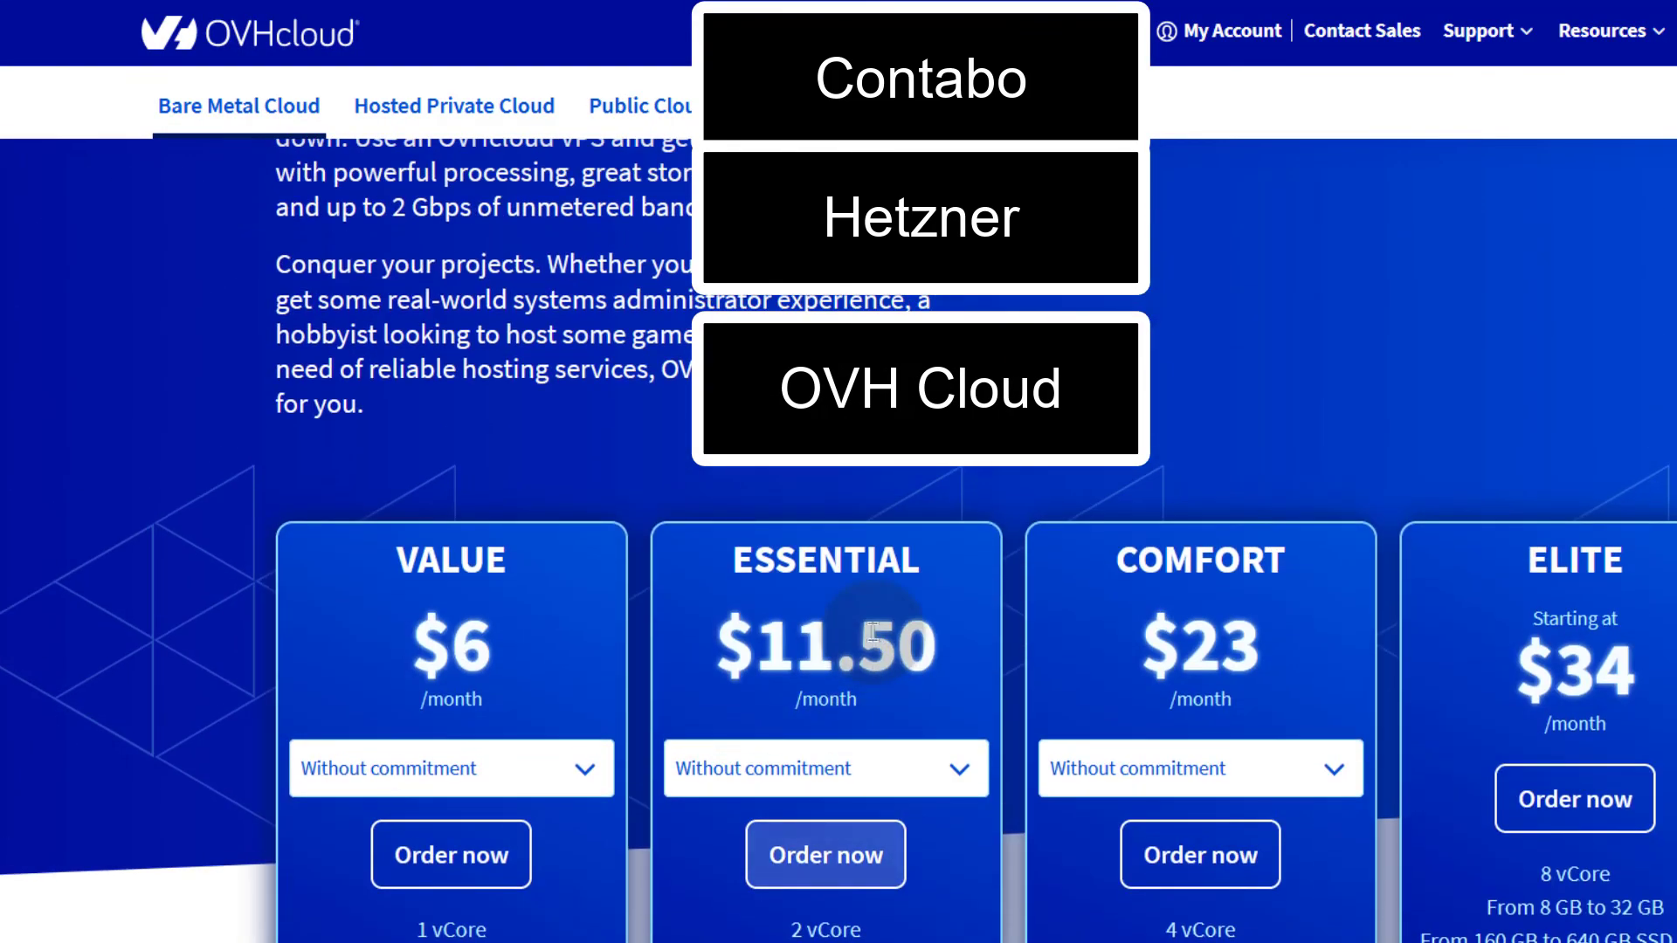